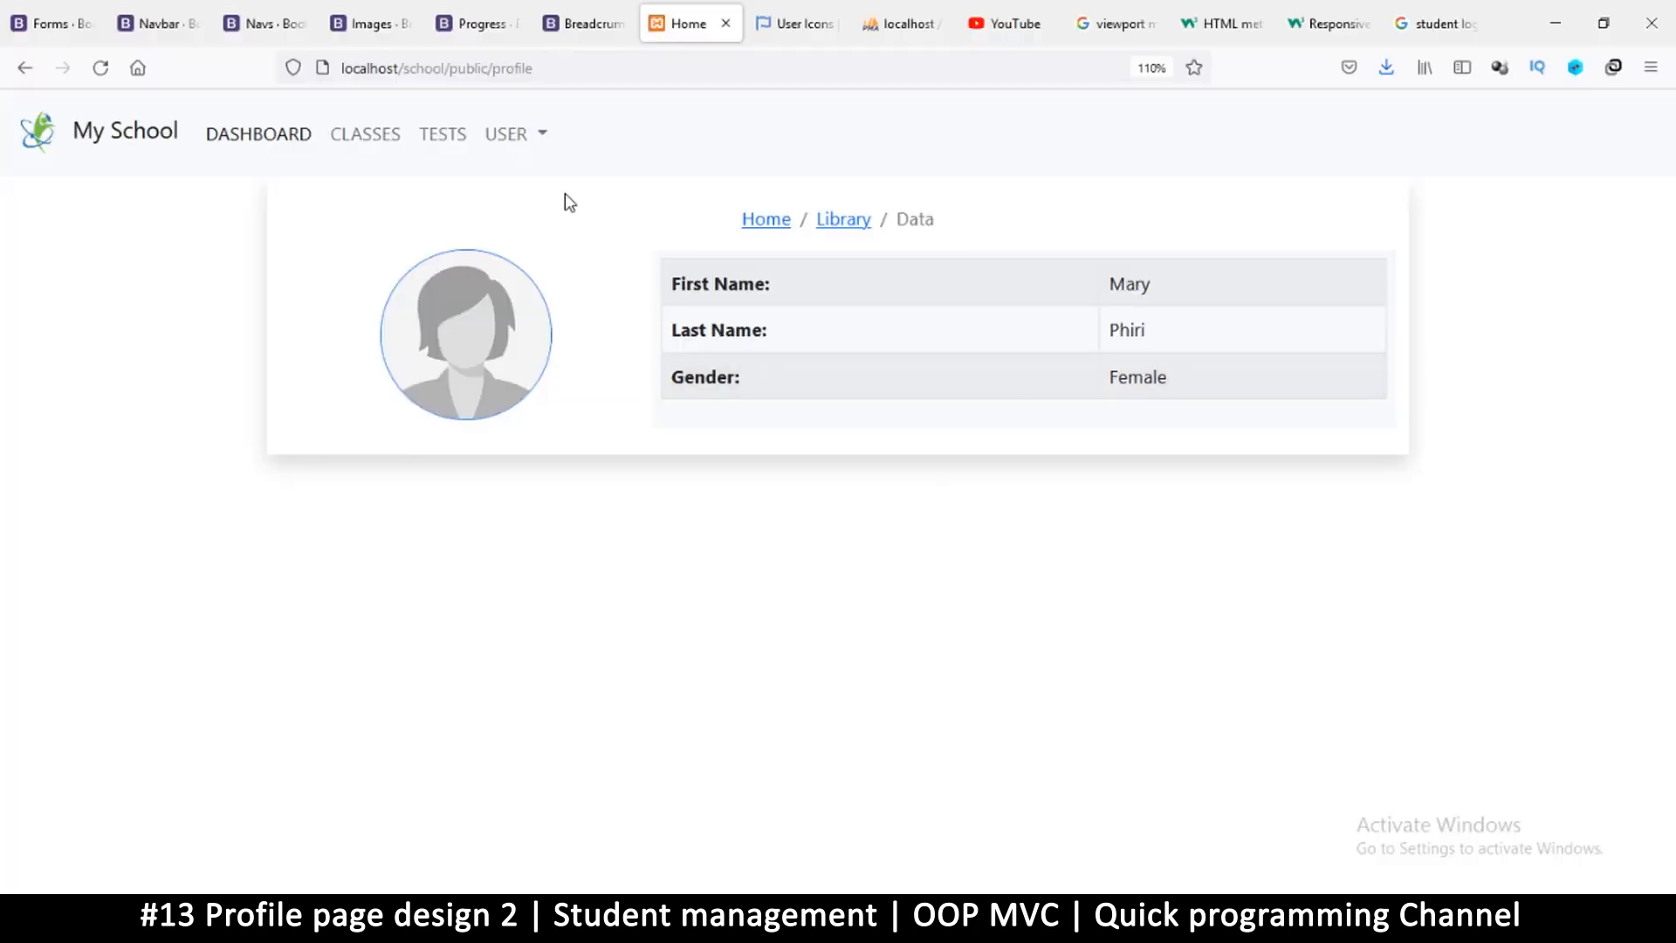
pyautogui.moveTo(710, 443)
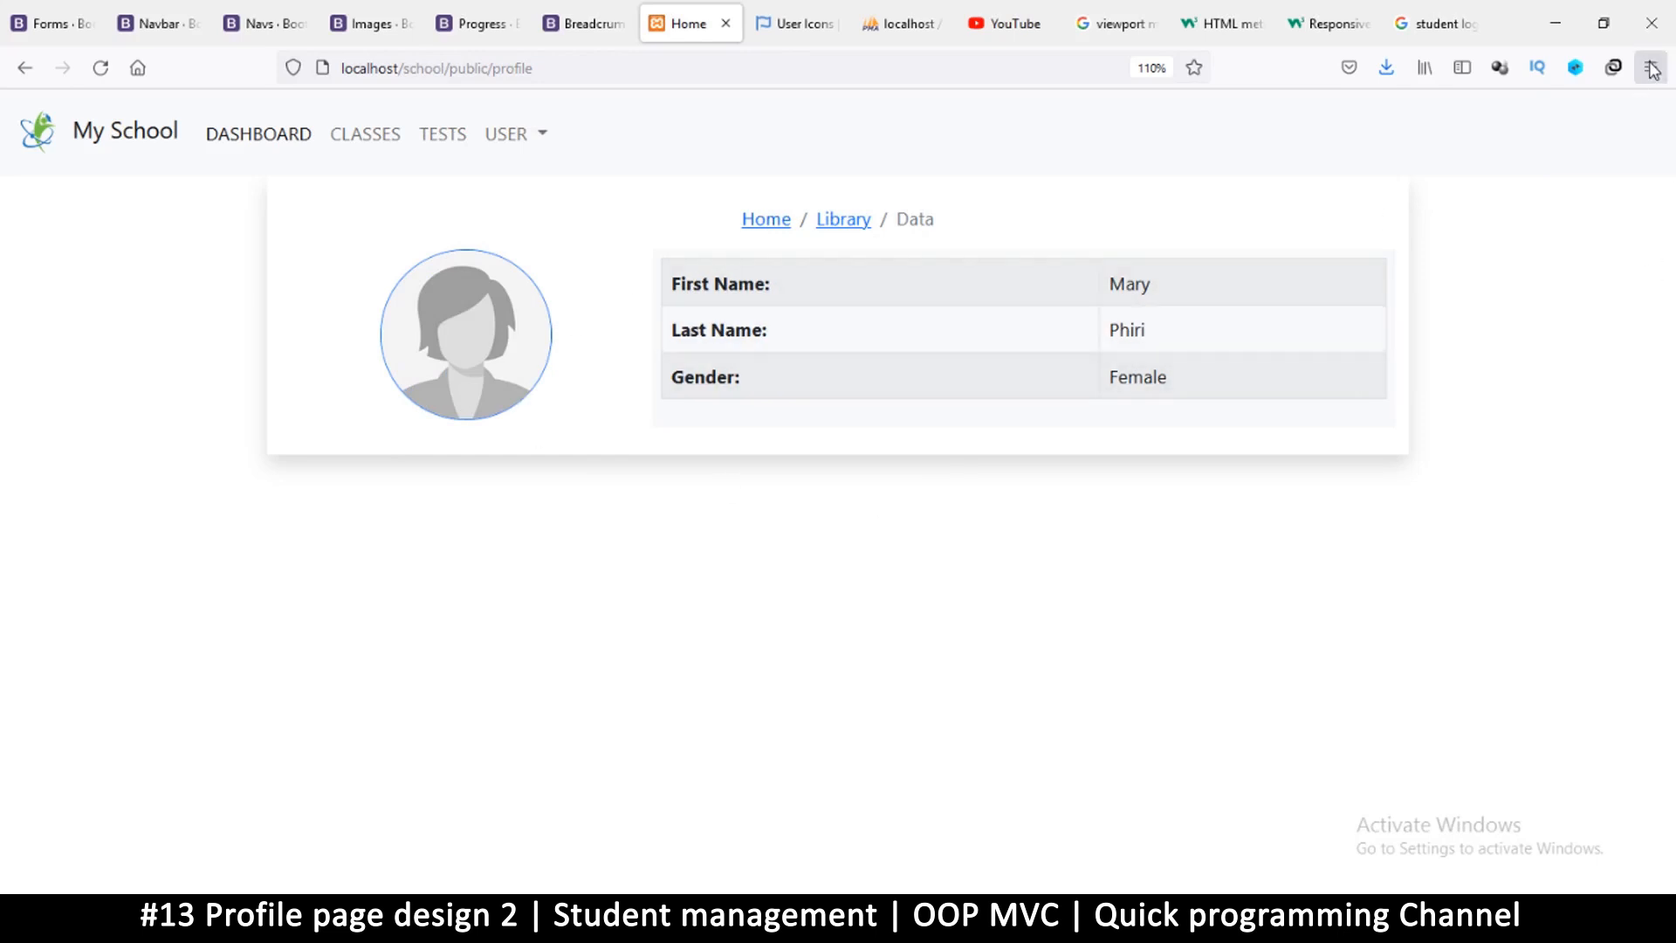
# - Preview the student profile page in Firefox Responsive Design Mode at about 140px wide
pyautogui.click(1653, 66)
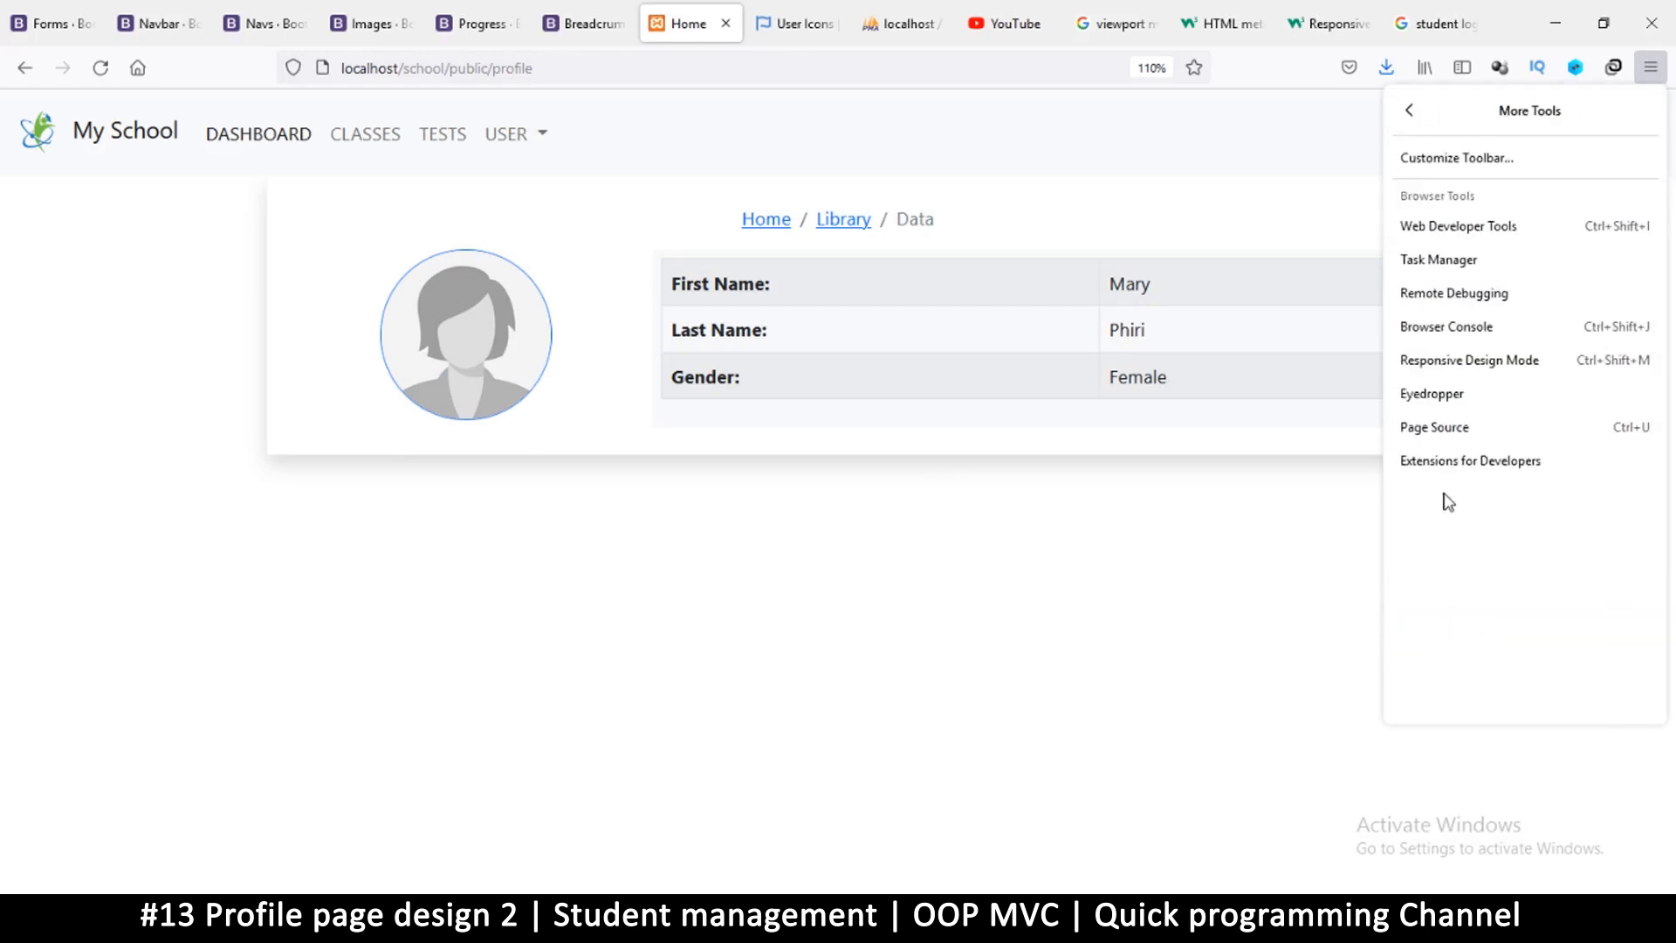
pyautogui.click(1469, 360)
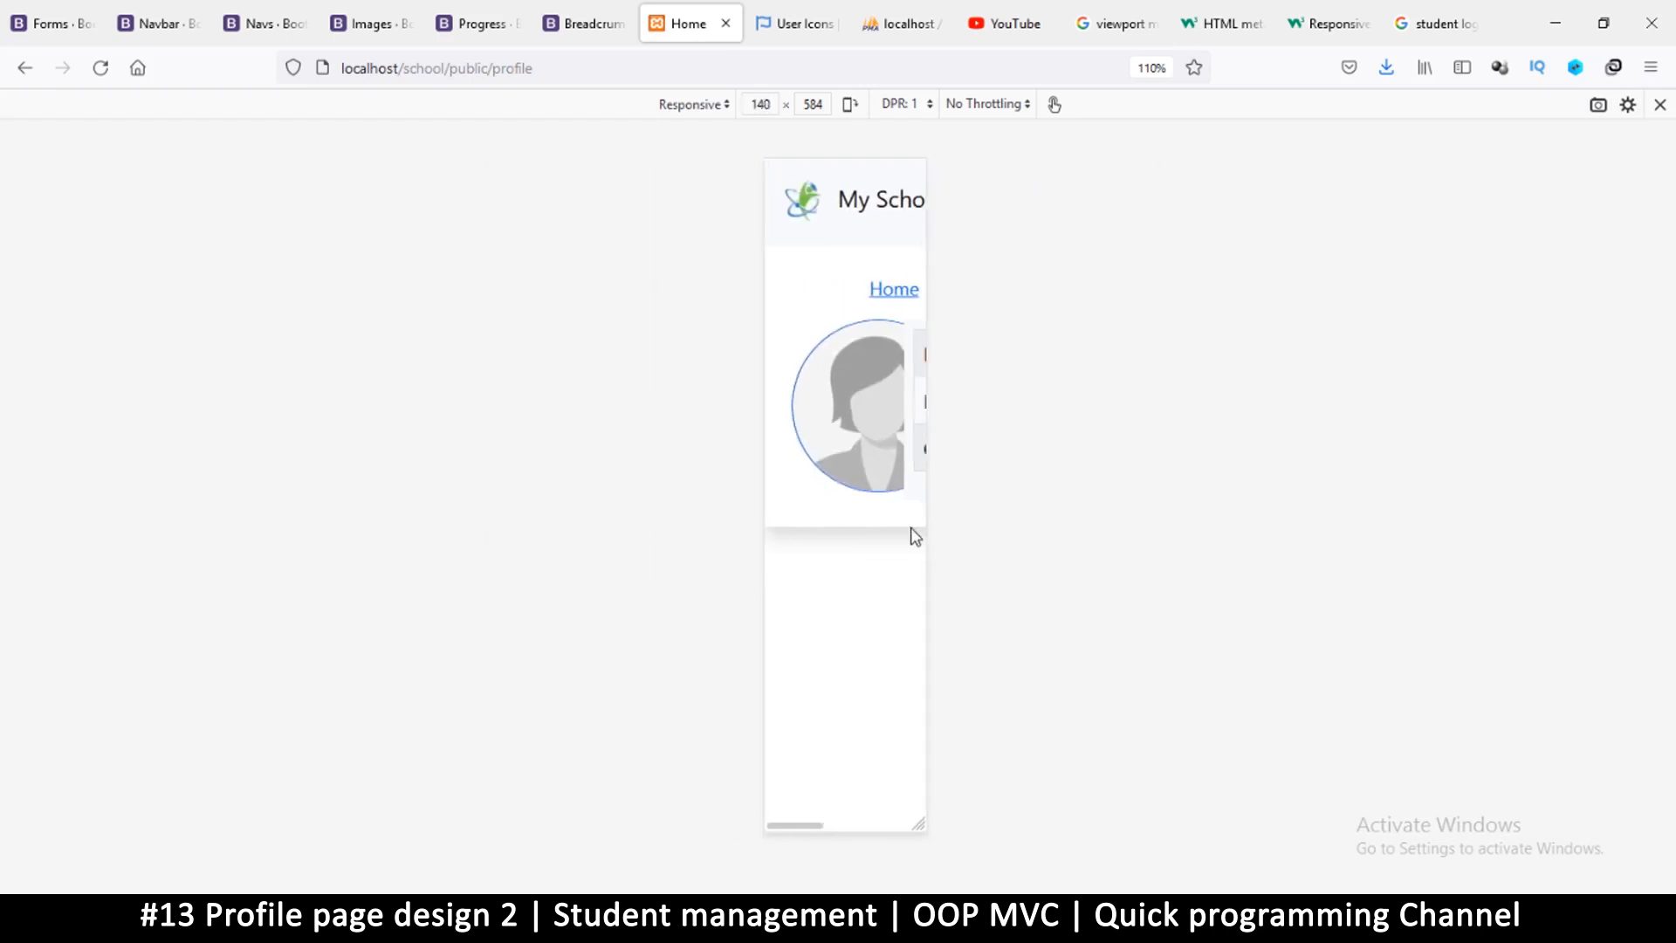
pyautogui.moveTo(922, 824); pyautogui.dragTo(1139, 823)
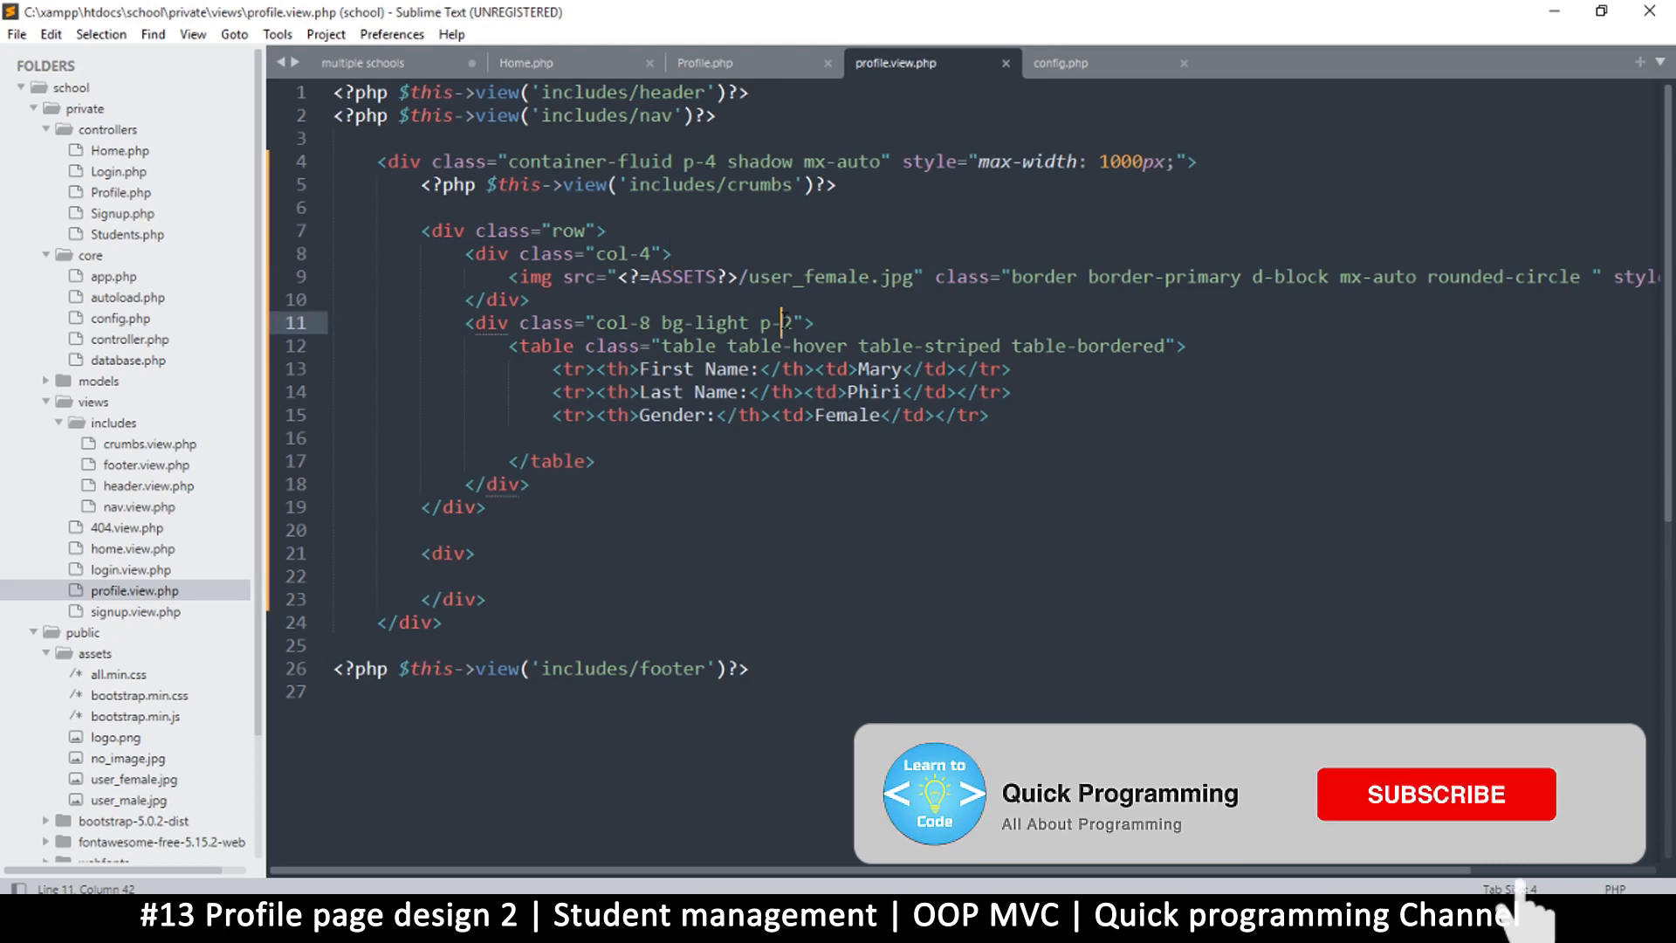
# - Return from profile.view.php to the Firefox responsive preview at about 1444px wide
pyautogui.click(1437, 793)
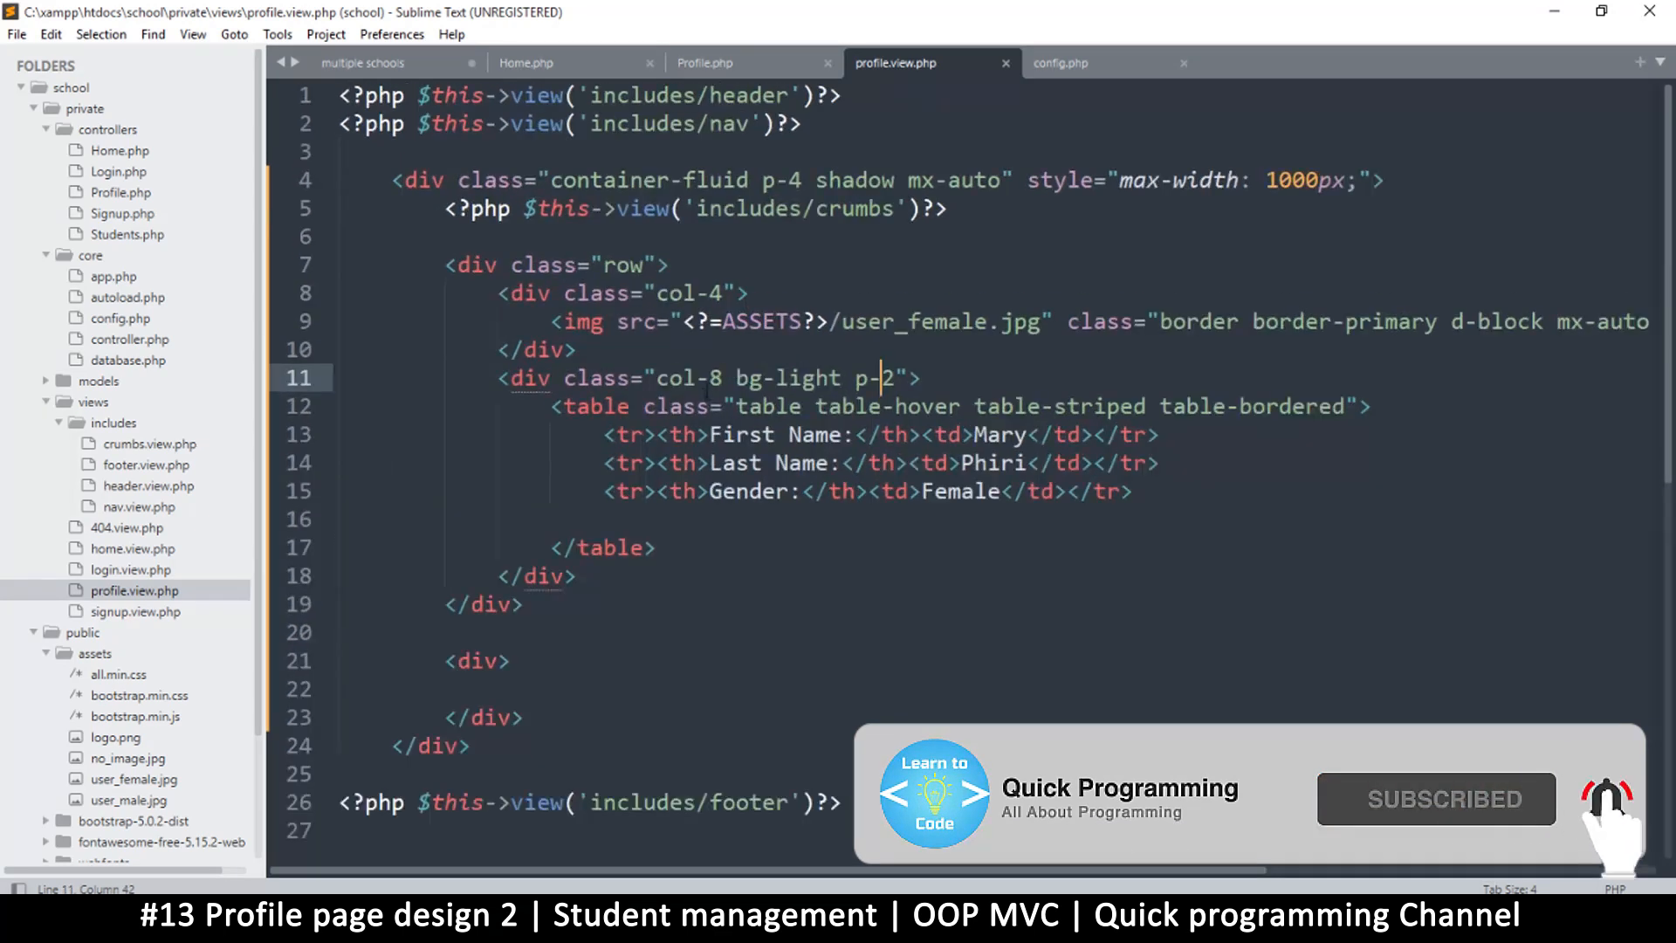
pyautogui.doubleClick(683, 378)
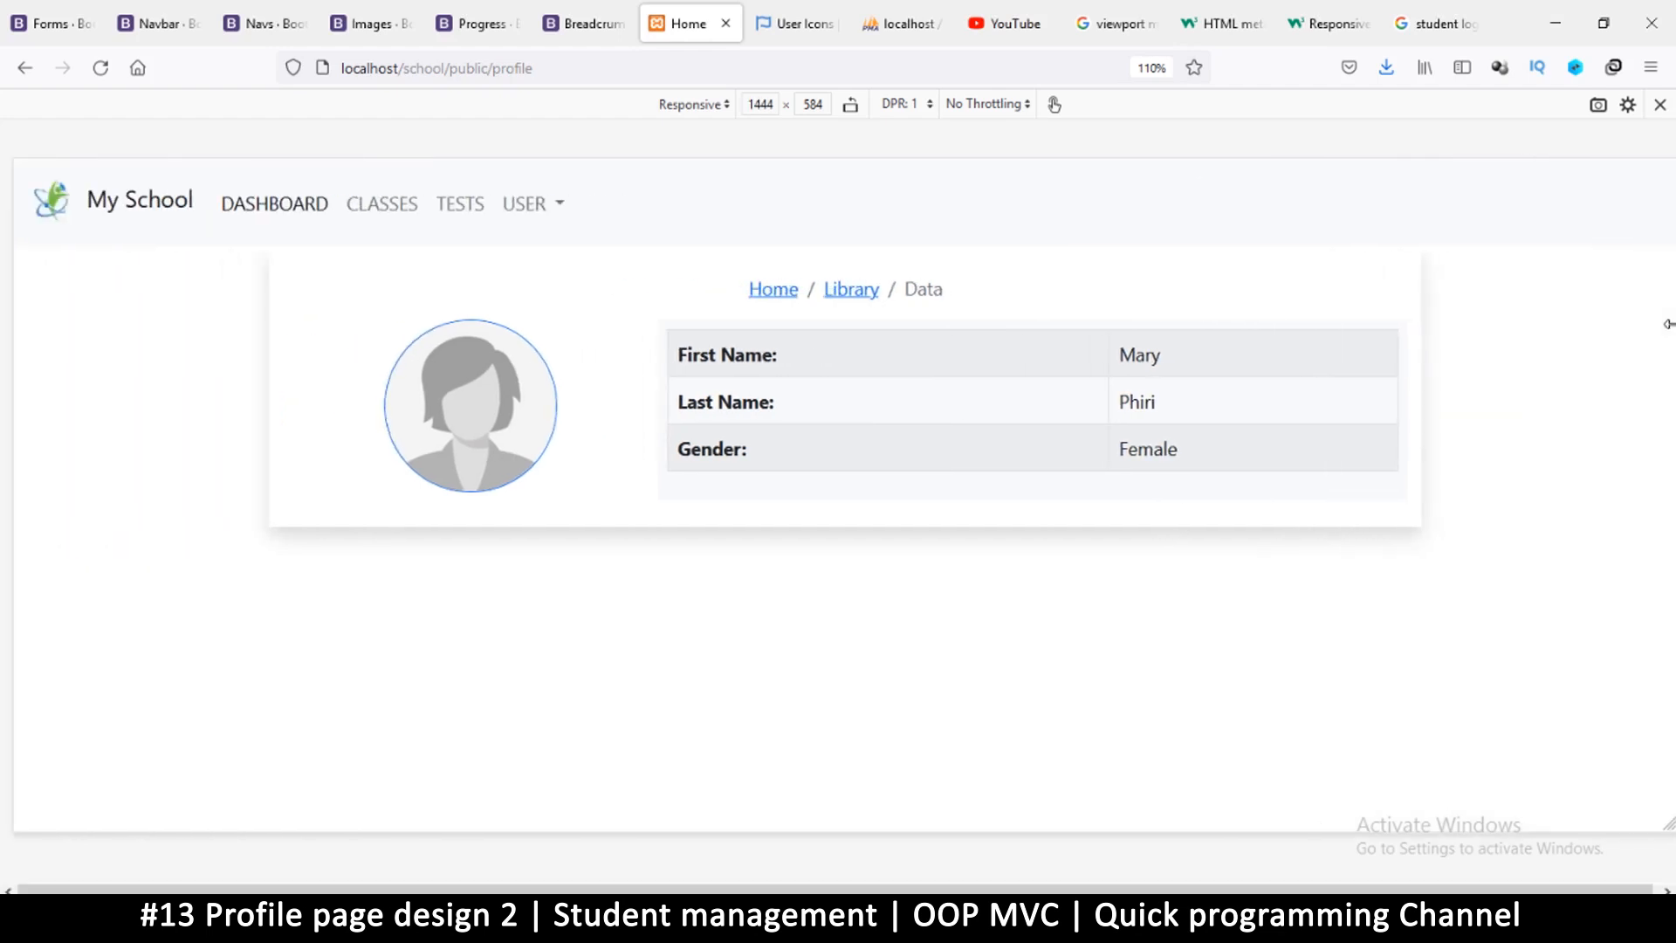
pyautogui.moveTo(771, 906)
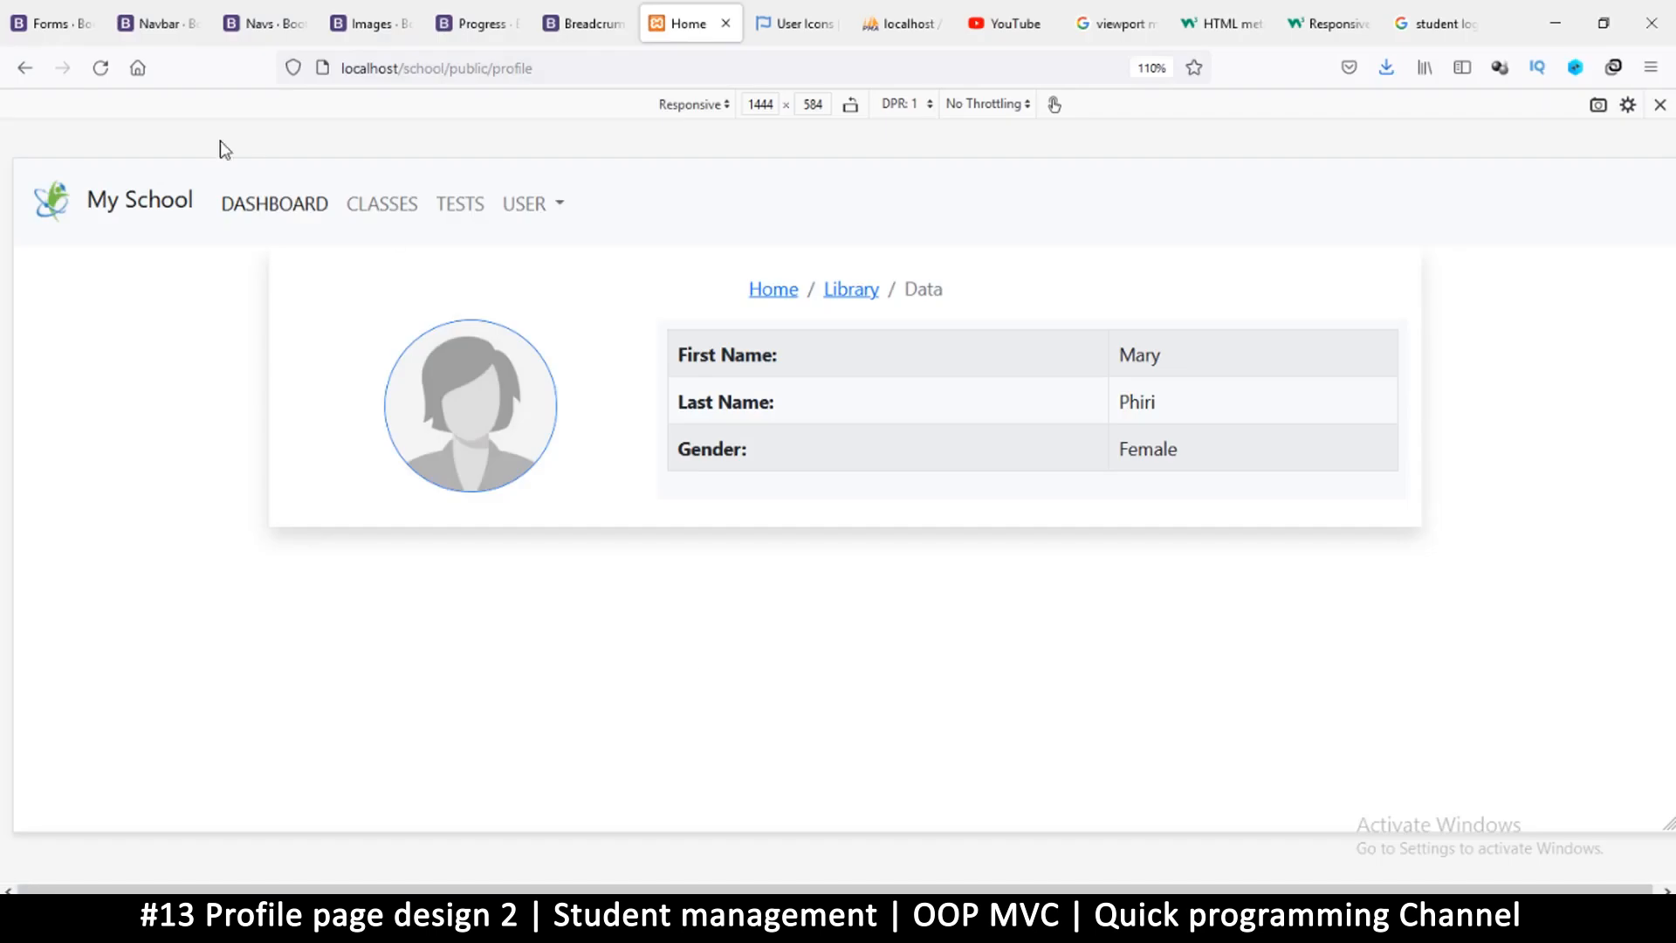
pyautogui.click(100, 68)
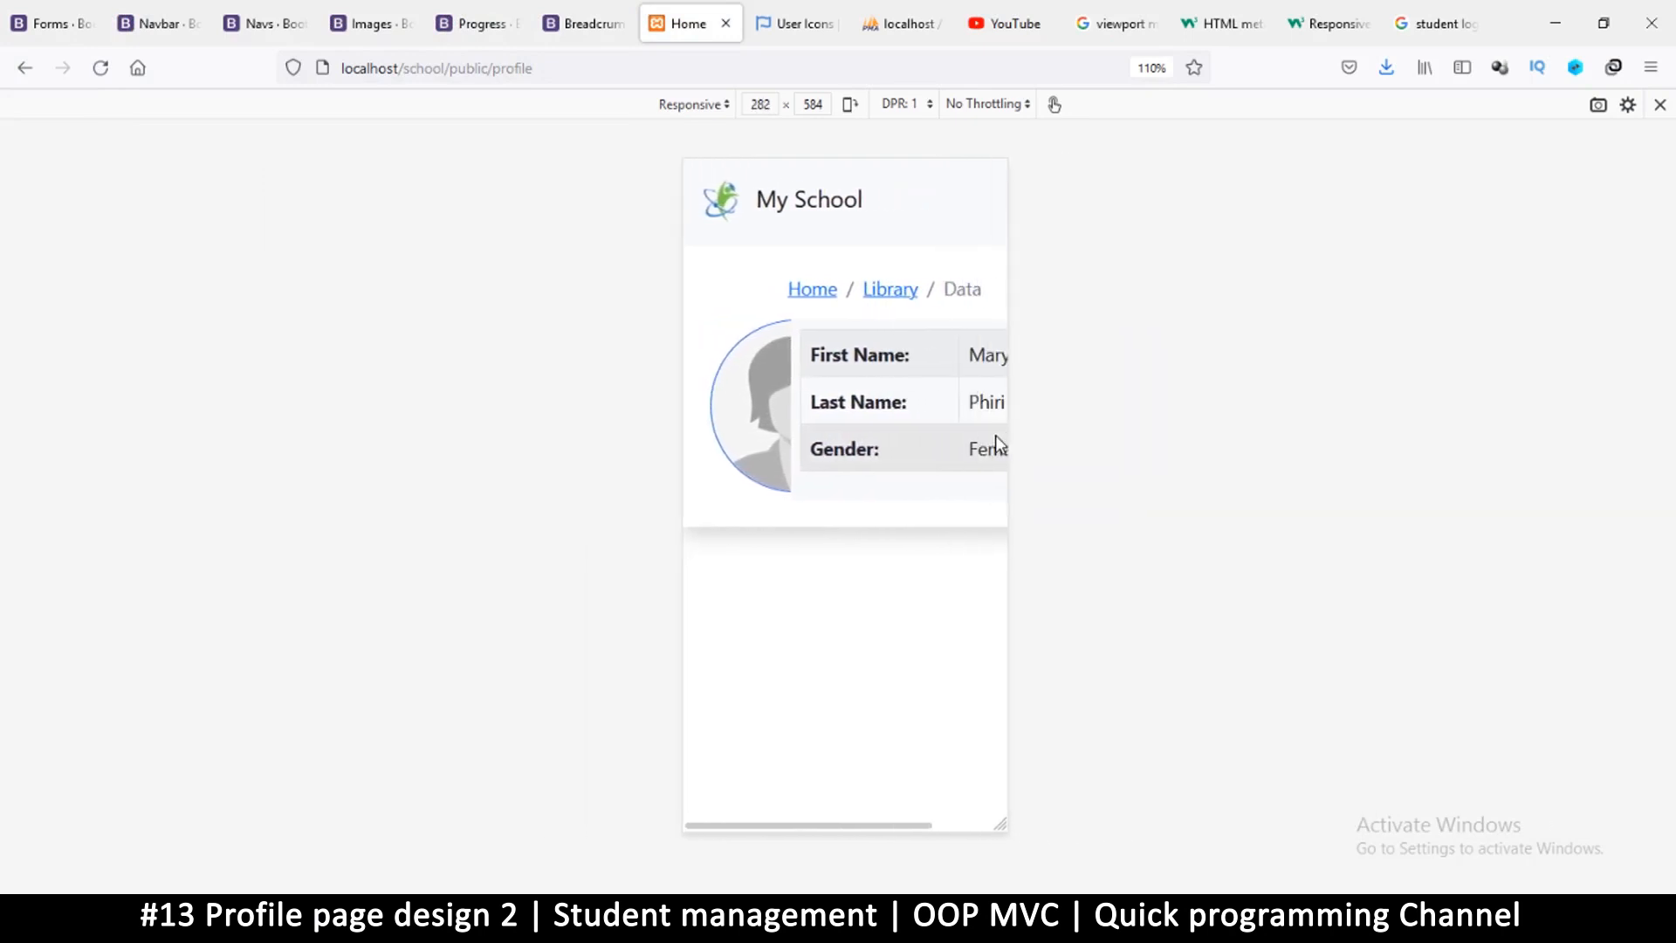
# - Change the photo and details columns from col-4/col-8 to col-sm-3/col-sm-9
pyautogui.moveTo(996, 823); pyautogui.dragTo(1272, 823)
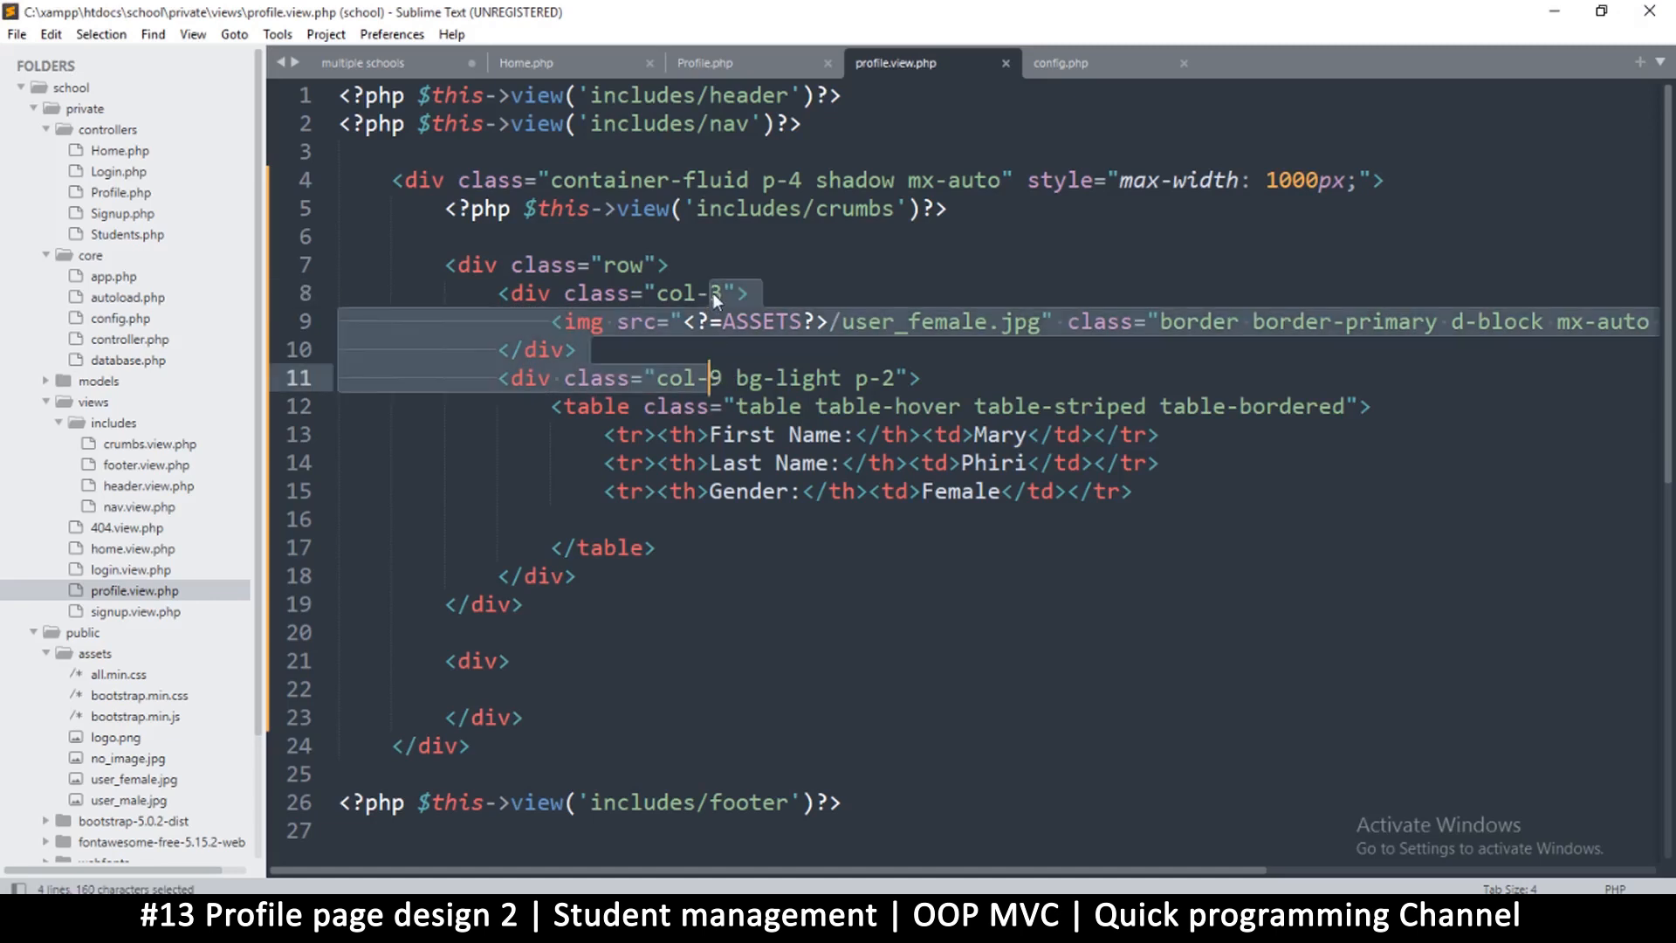
pyautogui.write('sm-')
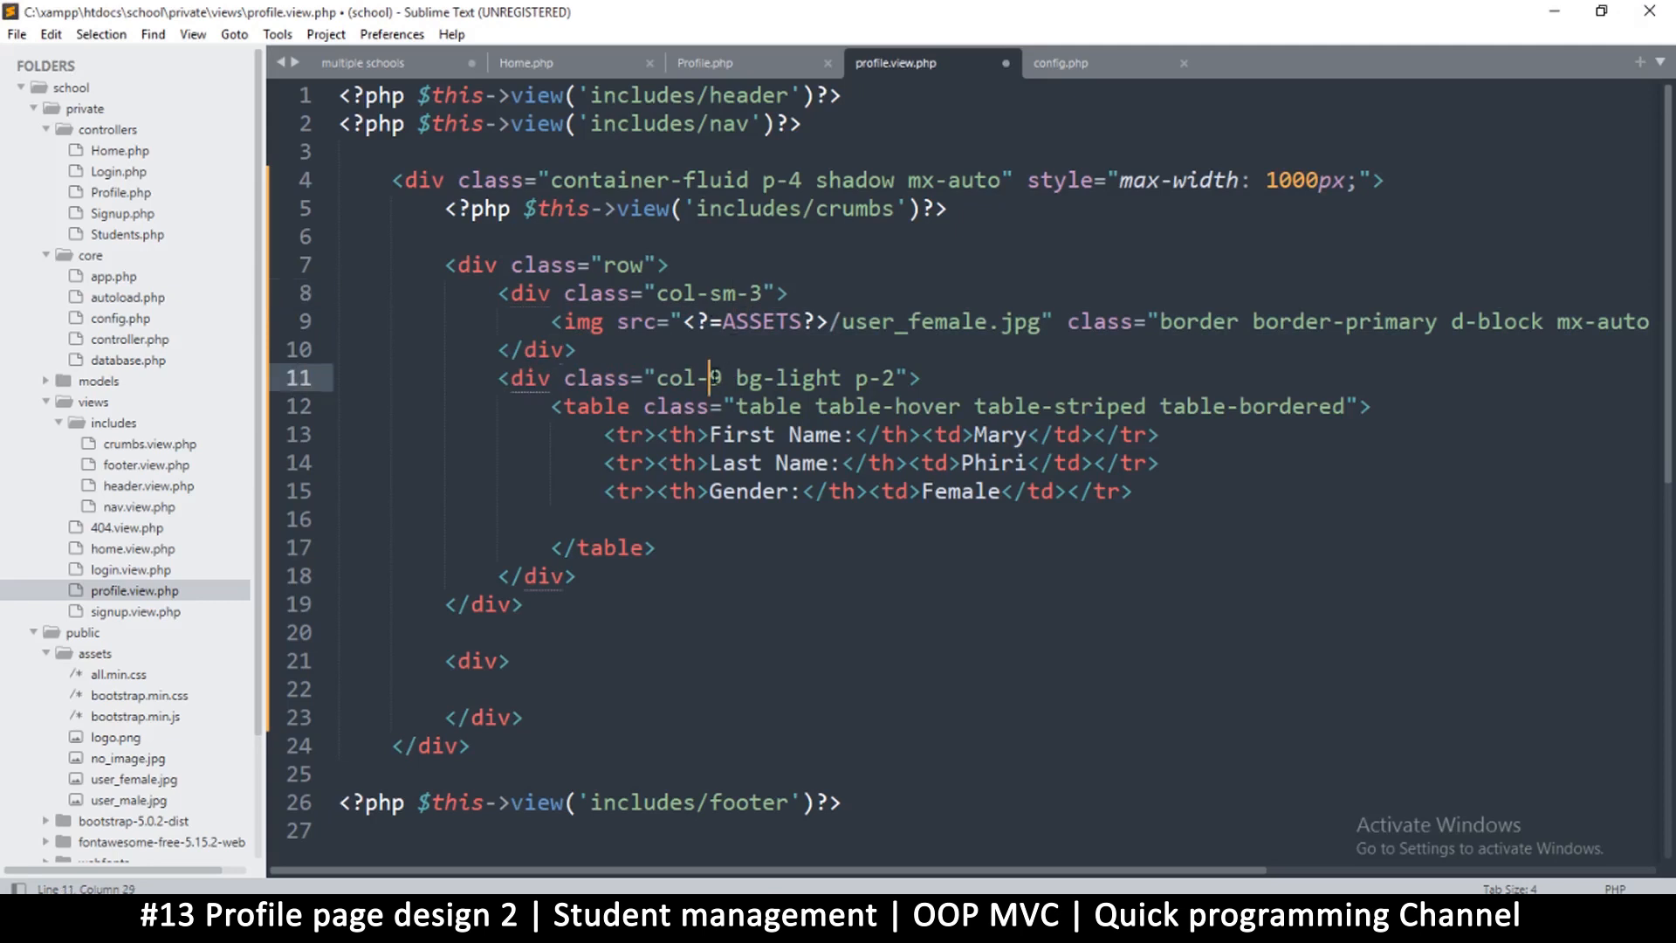
pyautogui.write('sm')
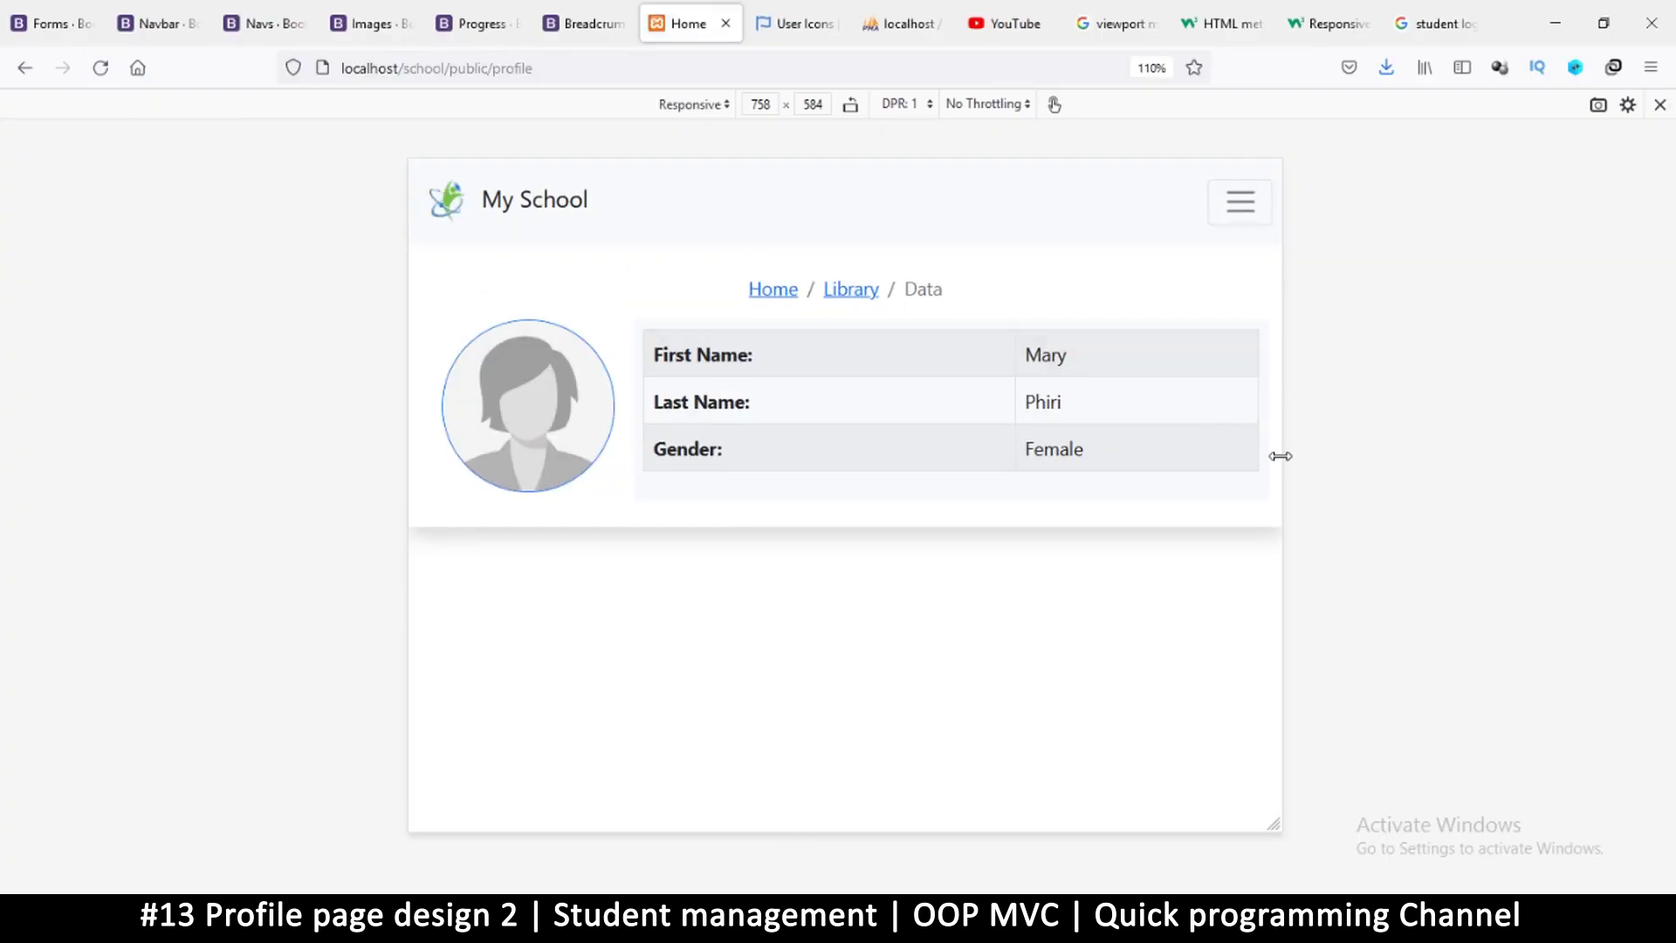
# - Narrow the preview until the photo stacks above the table, then widen it again
pyautogui.moveTo(1280, 457); pyautogui.dragTo(1131, 461)
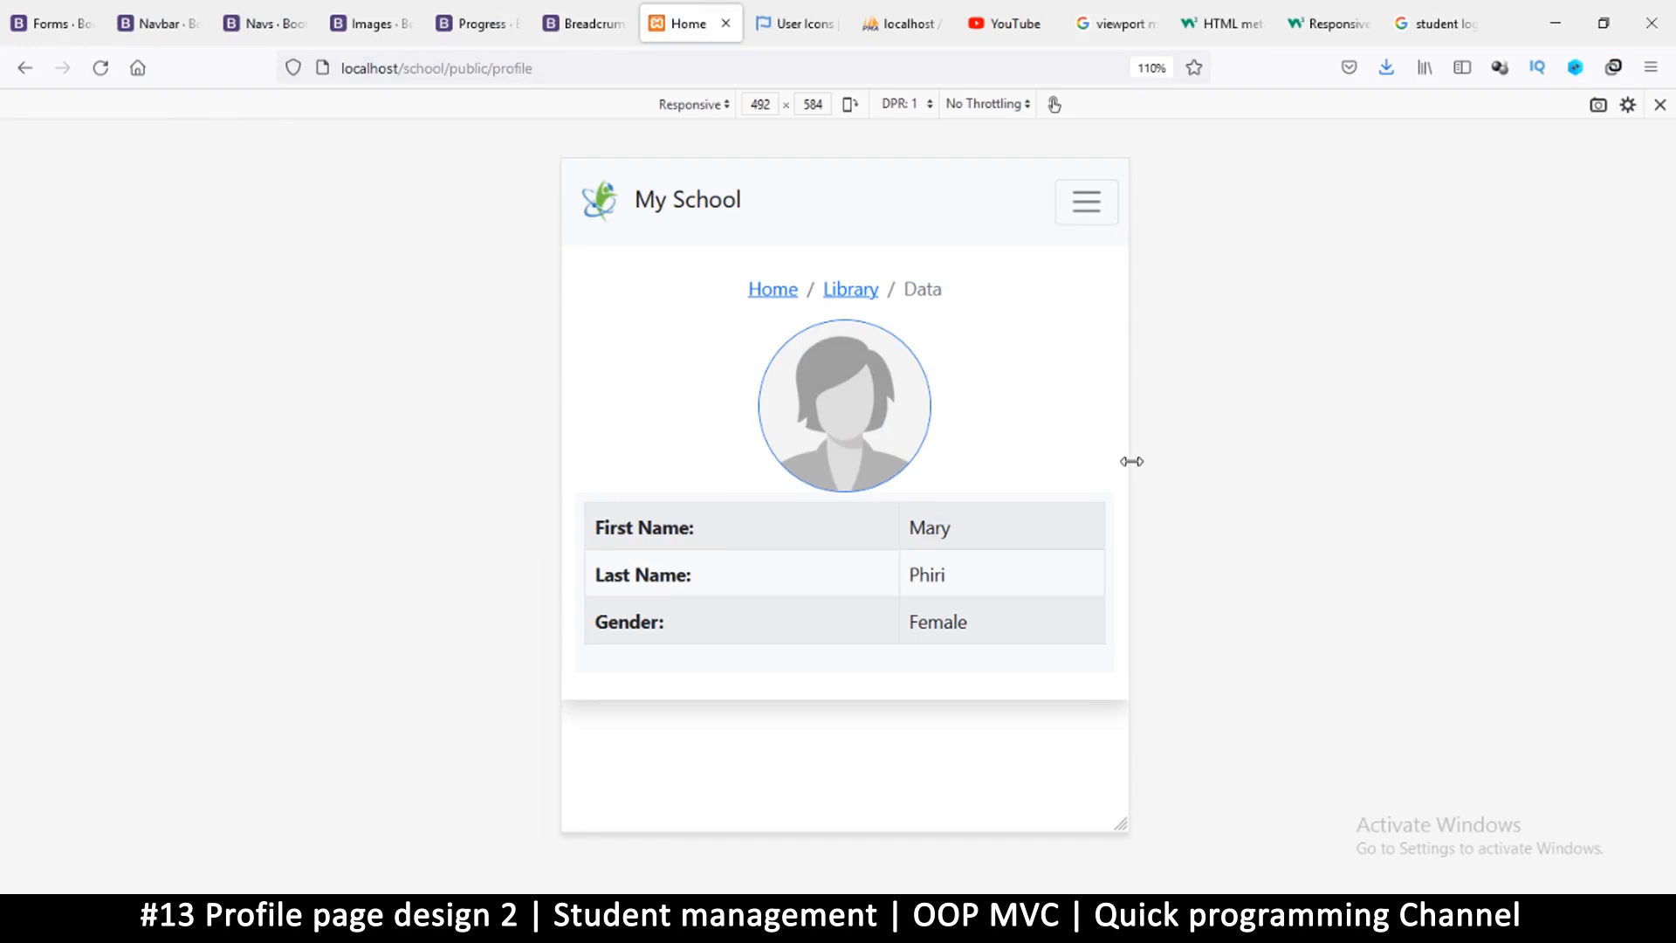
pyautogui.moveTo(1130, 461); pyautogui.dragTo(1101, 477)
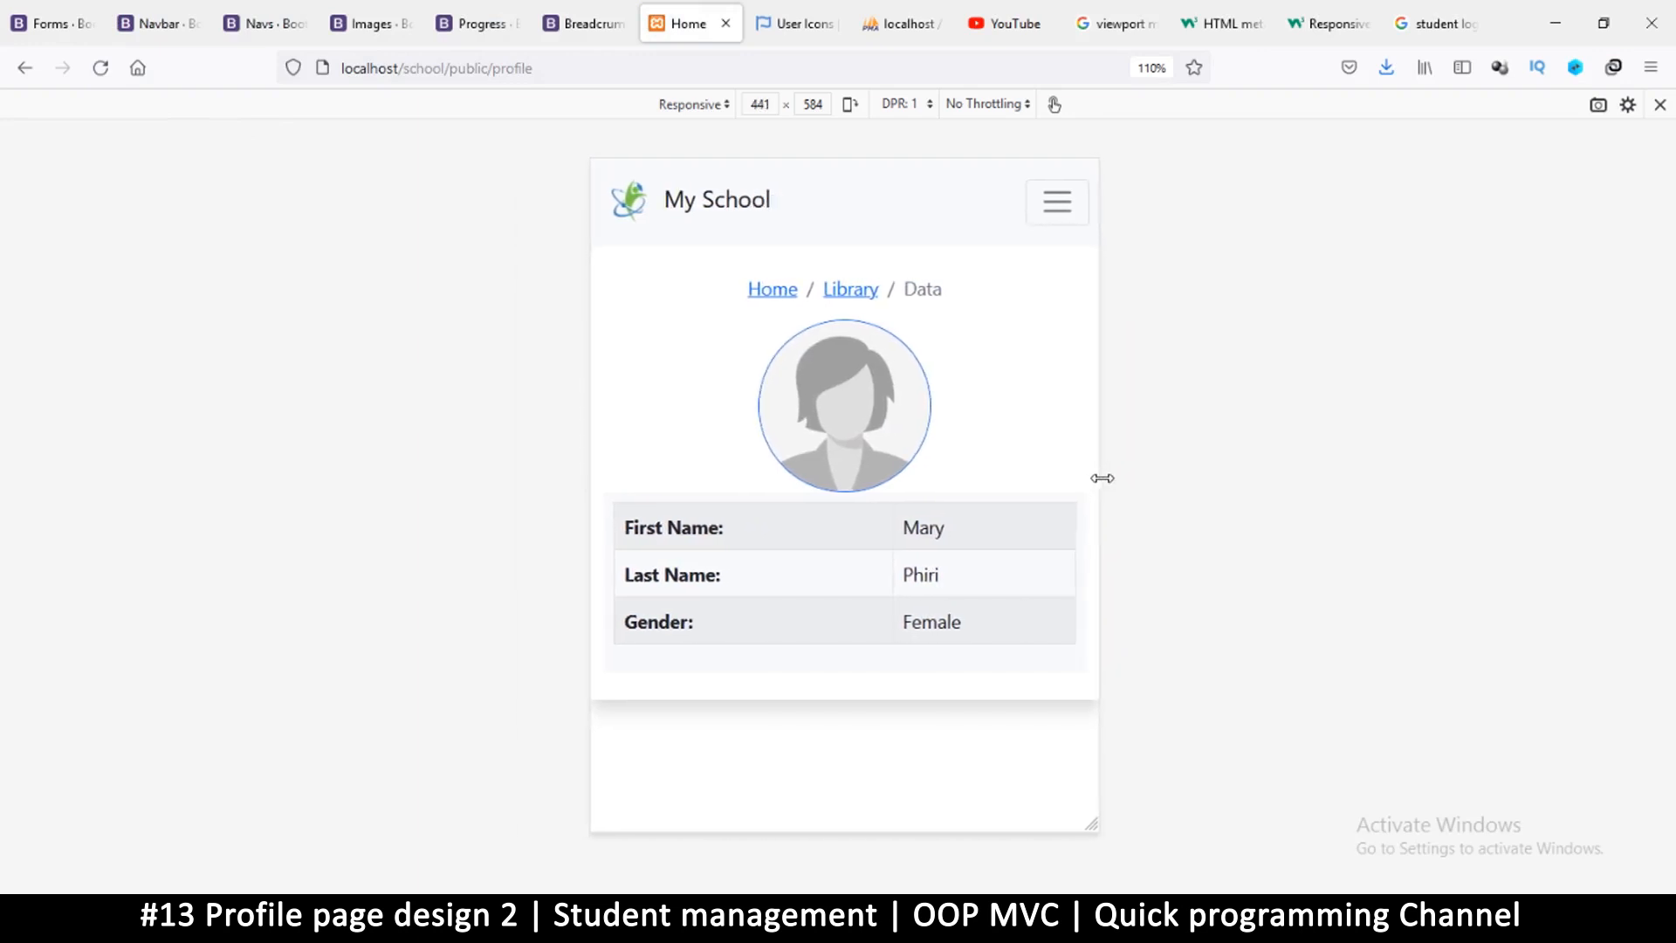
pyautogui.moveTo(1101, 478); pyautogui.dragTo(1092, 493)
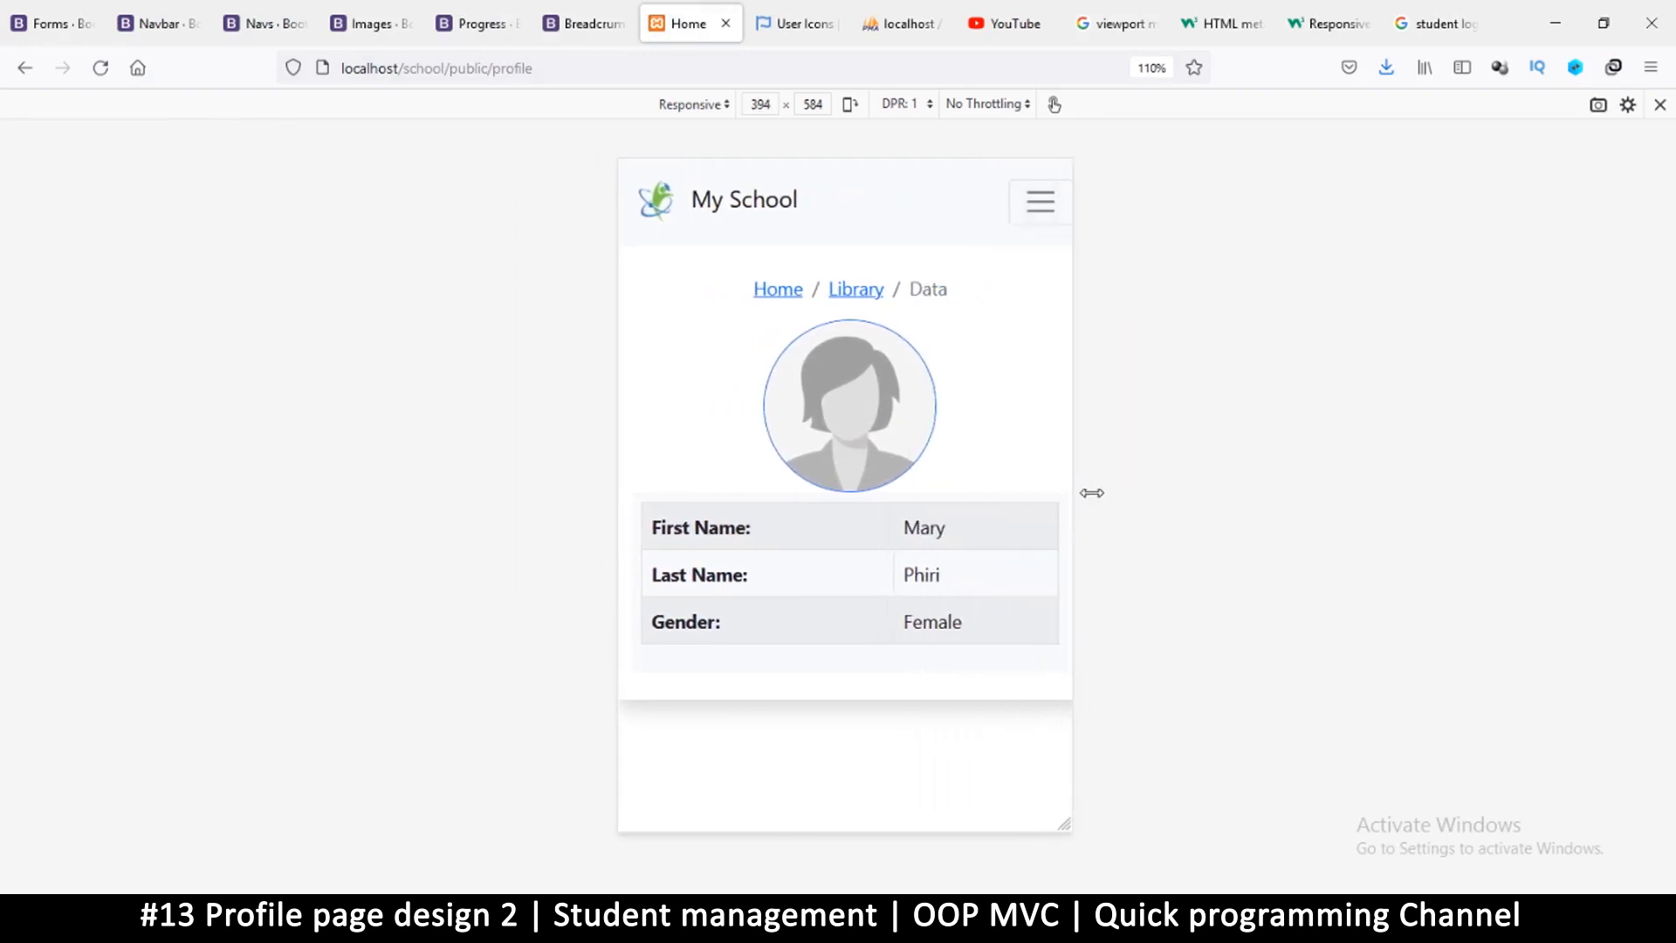
pyautogui.moveTo(1090, 493); pyautogui.dragTo(1623, 524)
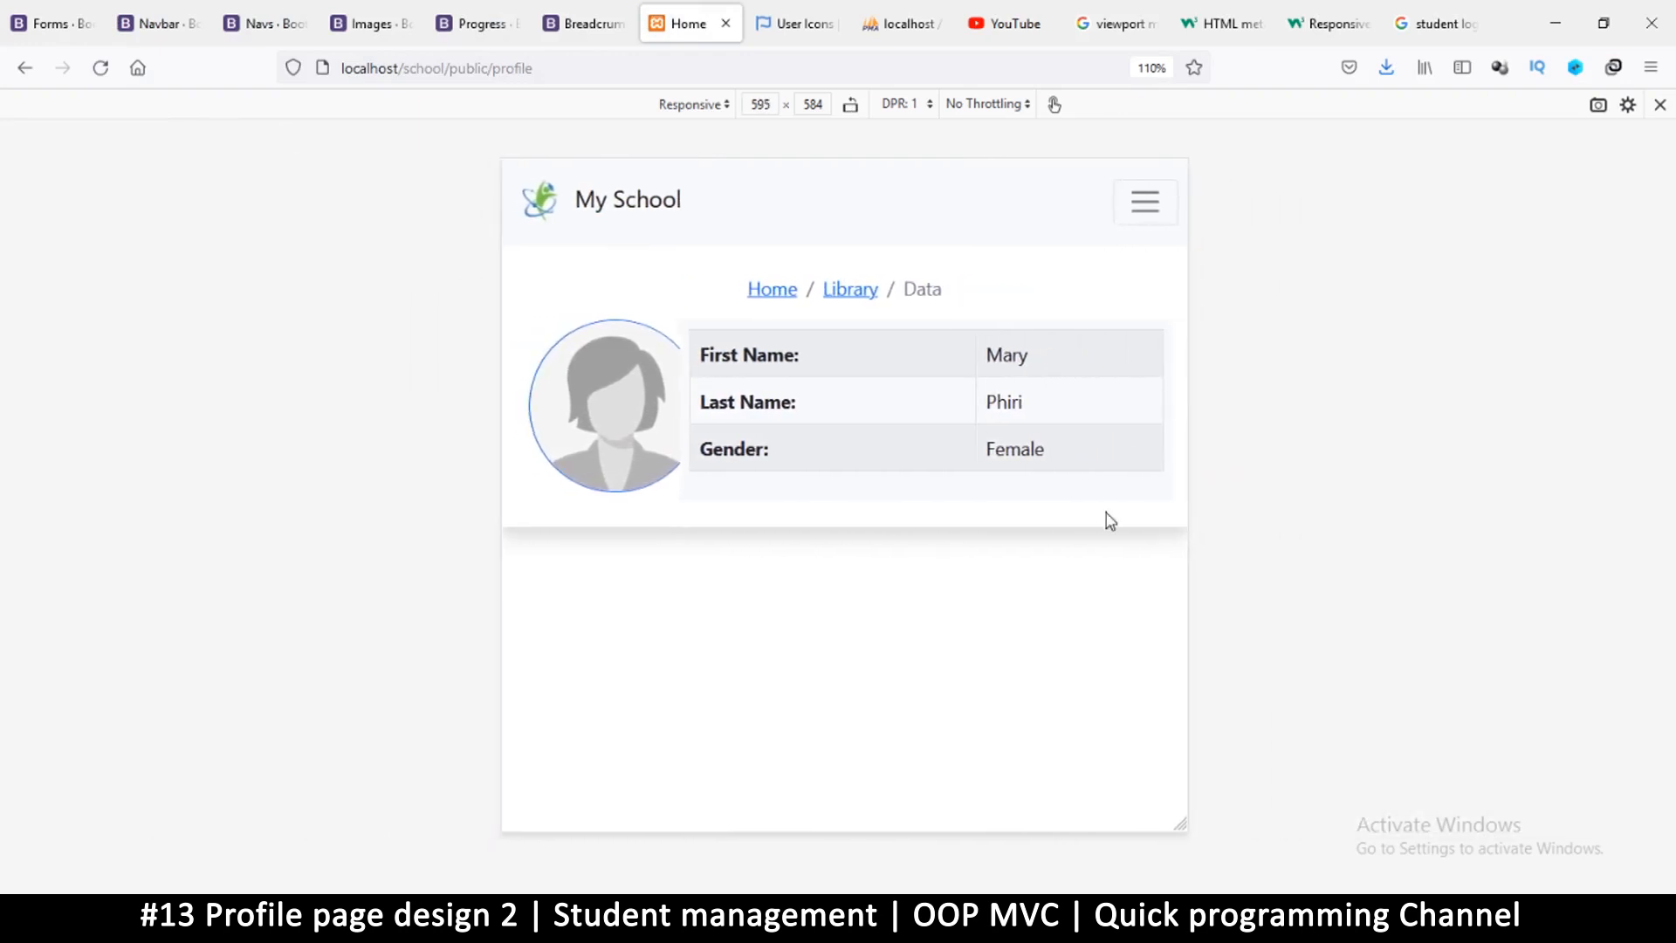
pyautogui.moveTo(700, 426)
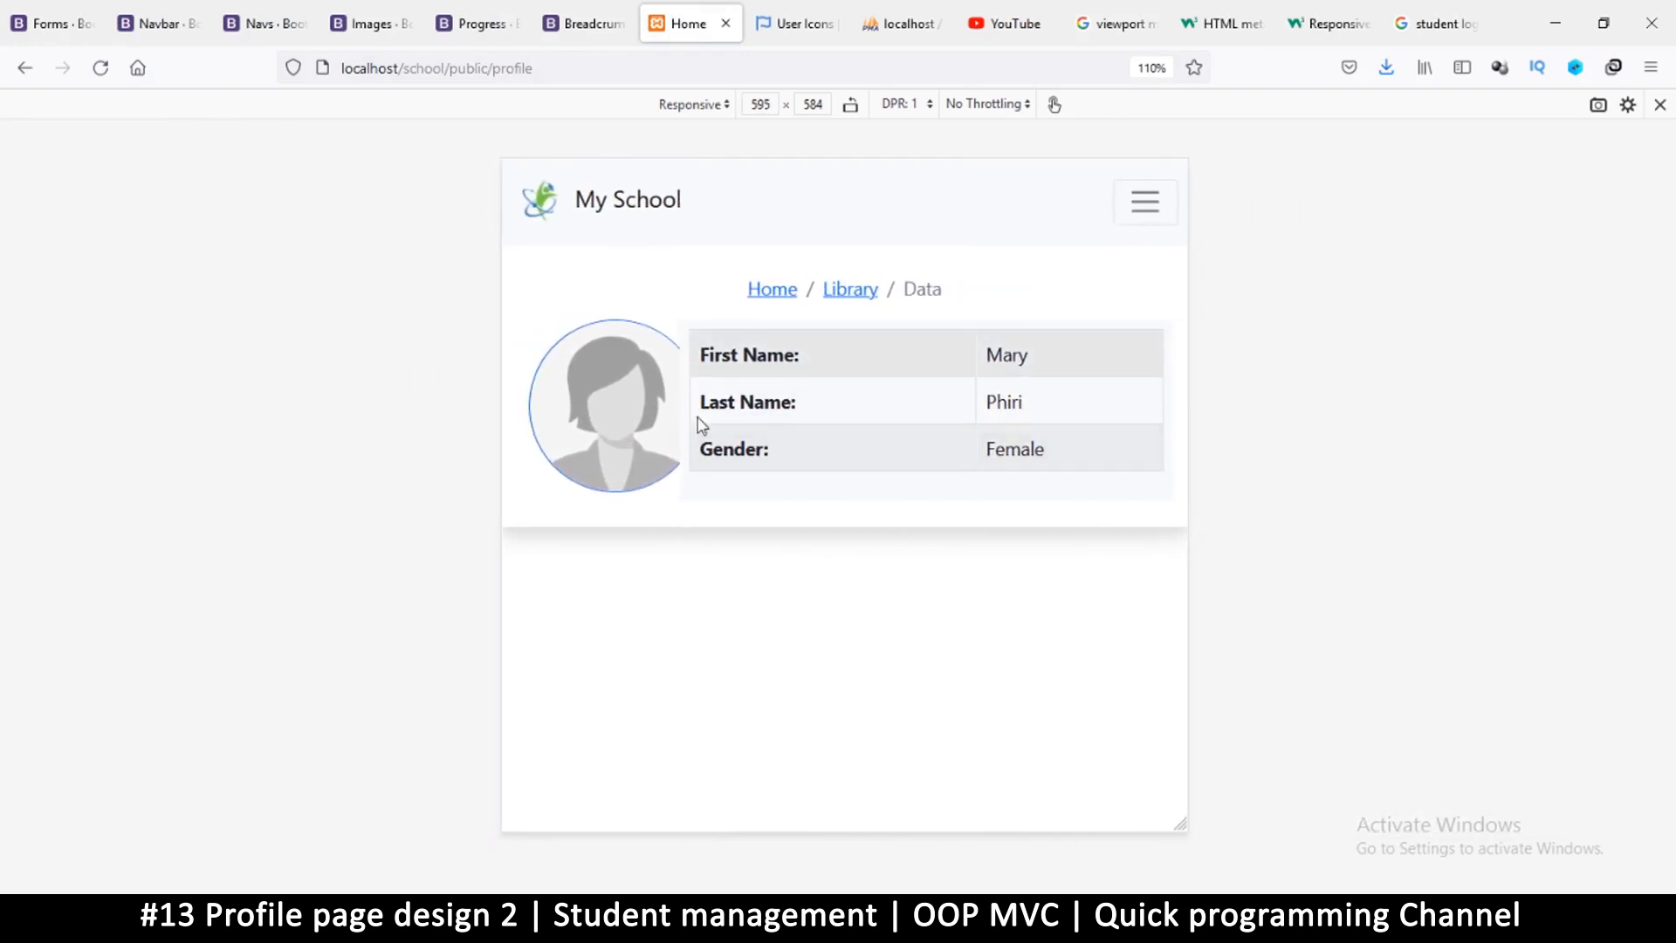
pyautogui.moveTo(777, 834)
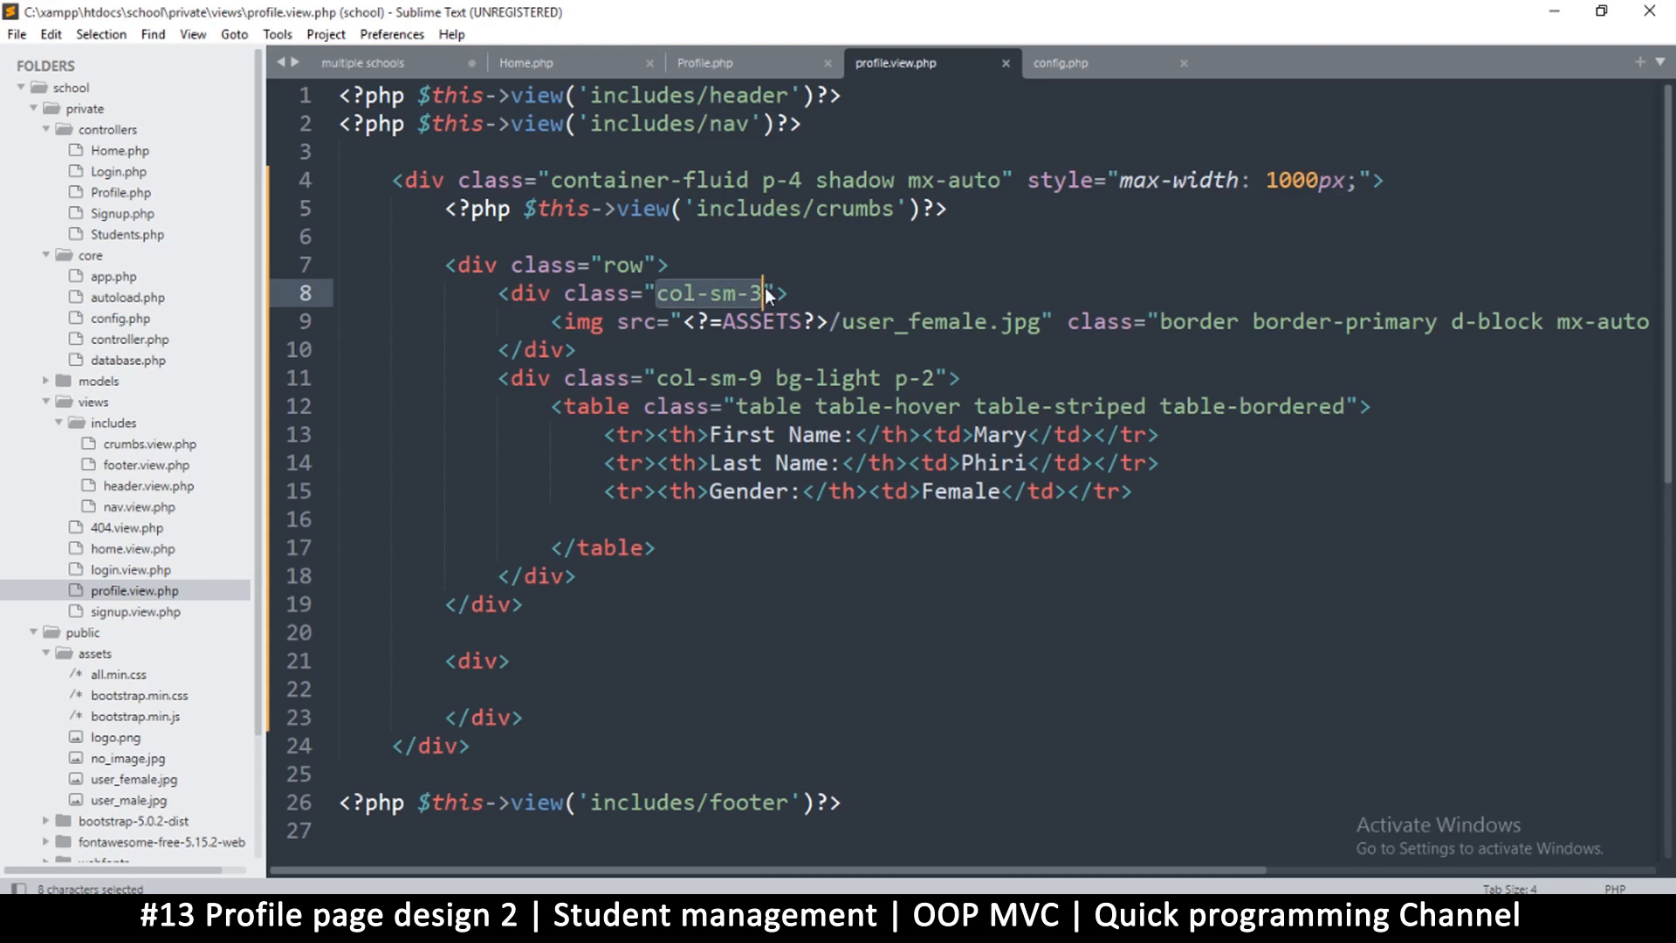
# - Give the columns col-sm-4 col-md-3 and col-sm-8 col-md-9 classes
pyautogui.write('col-sm-3')
pyautogui.click(734, 377)
pyautogui.write('col-md-9 ')
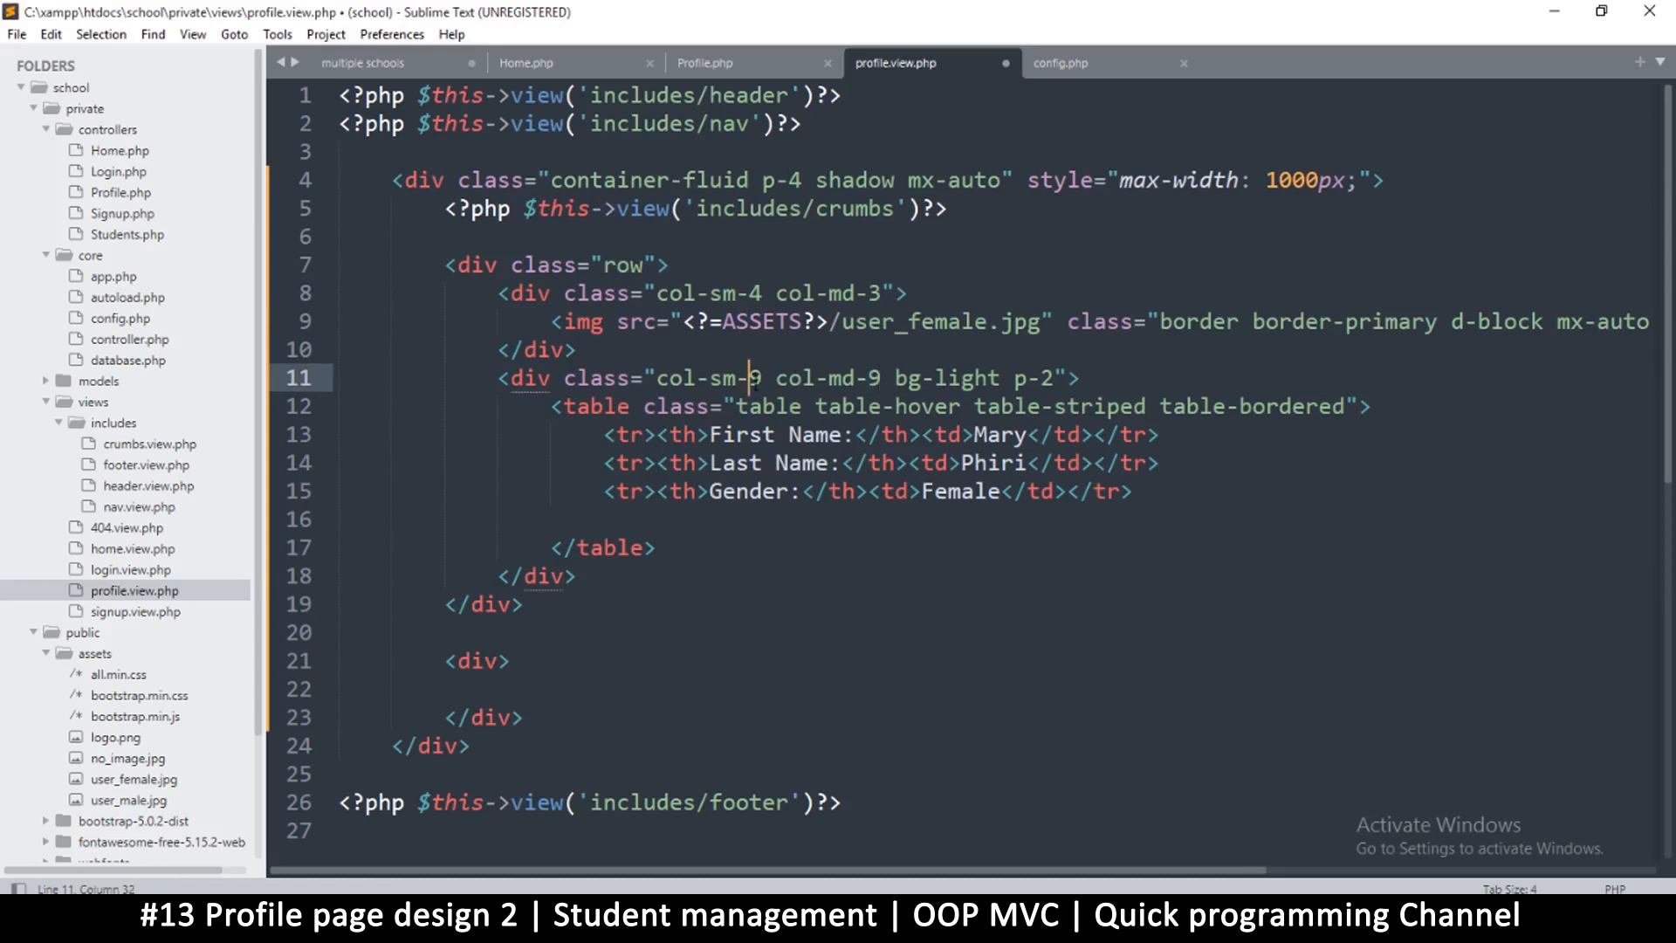
pyautogui.write('8')
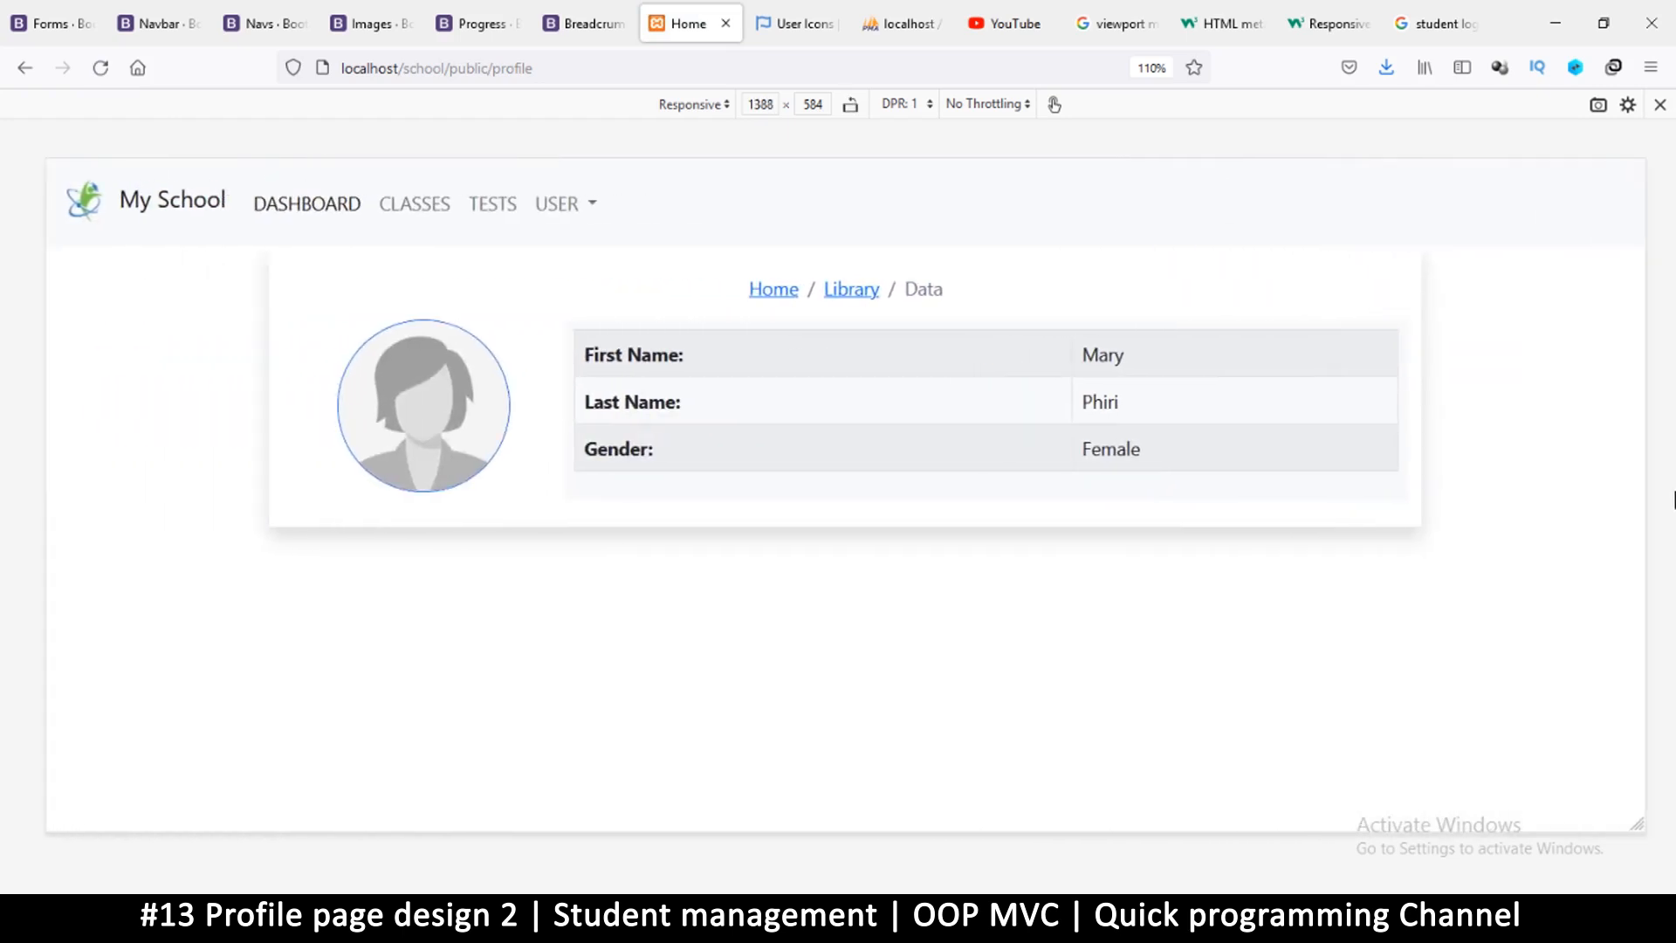
pyautogui.moveTo(556, 468)
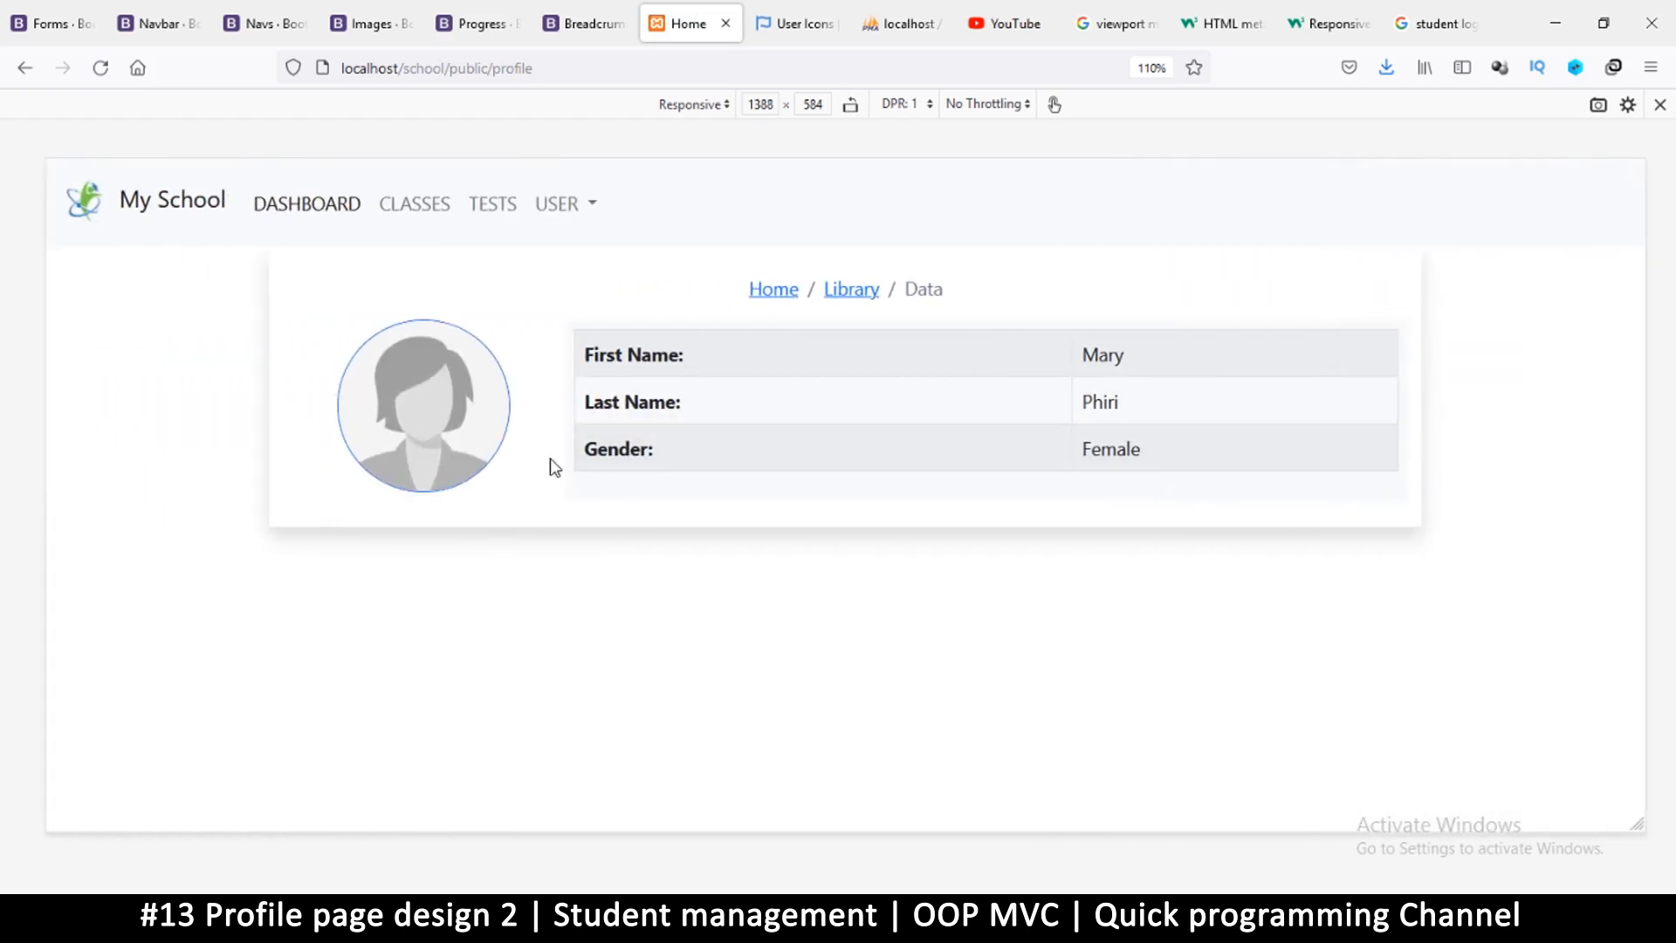
pyautogui.moveTo(654, 459)
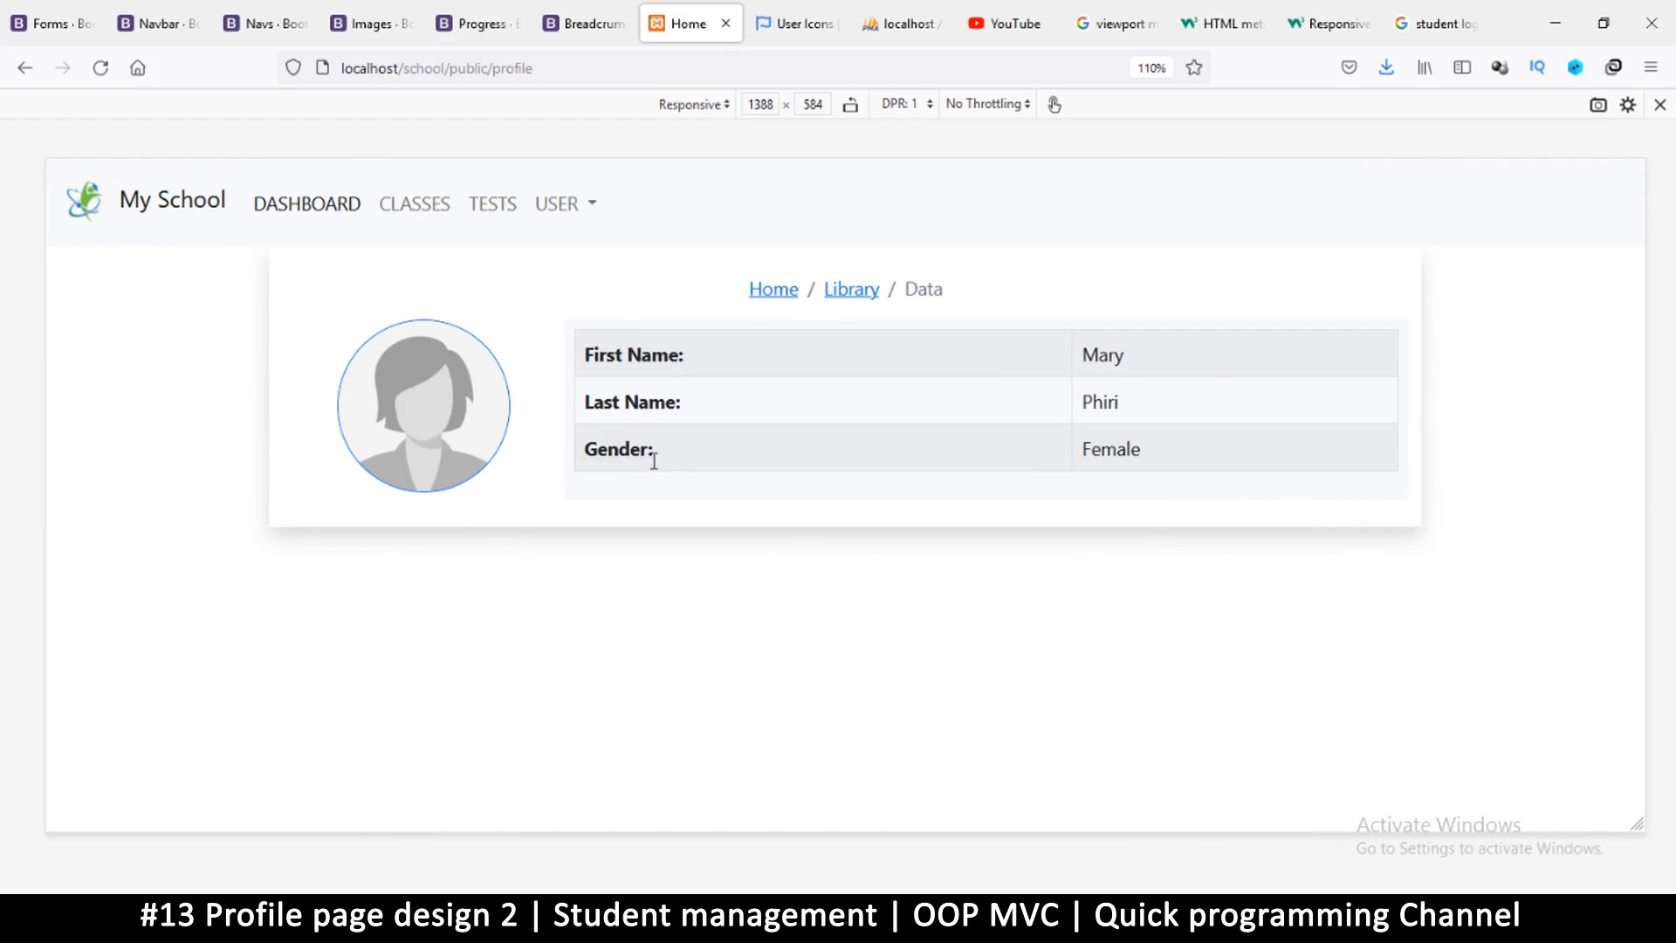
pyautogui.moveTo(889, 403)
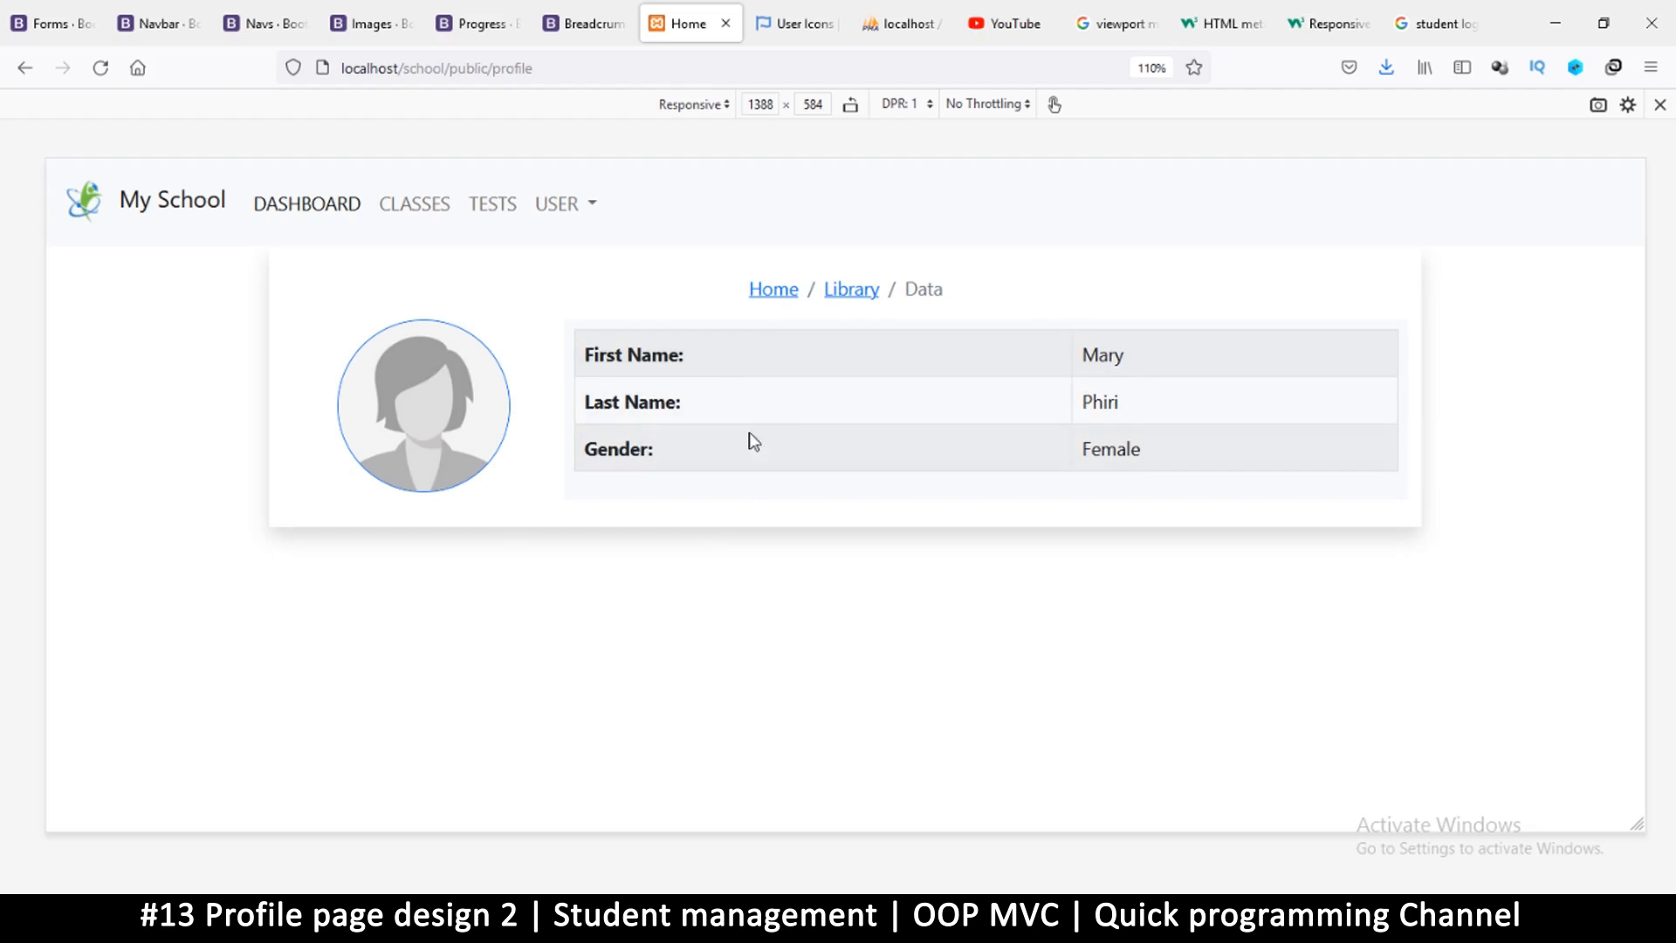
pyautogui.moveTo(991, 413)
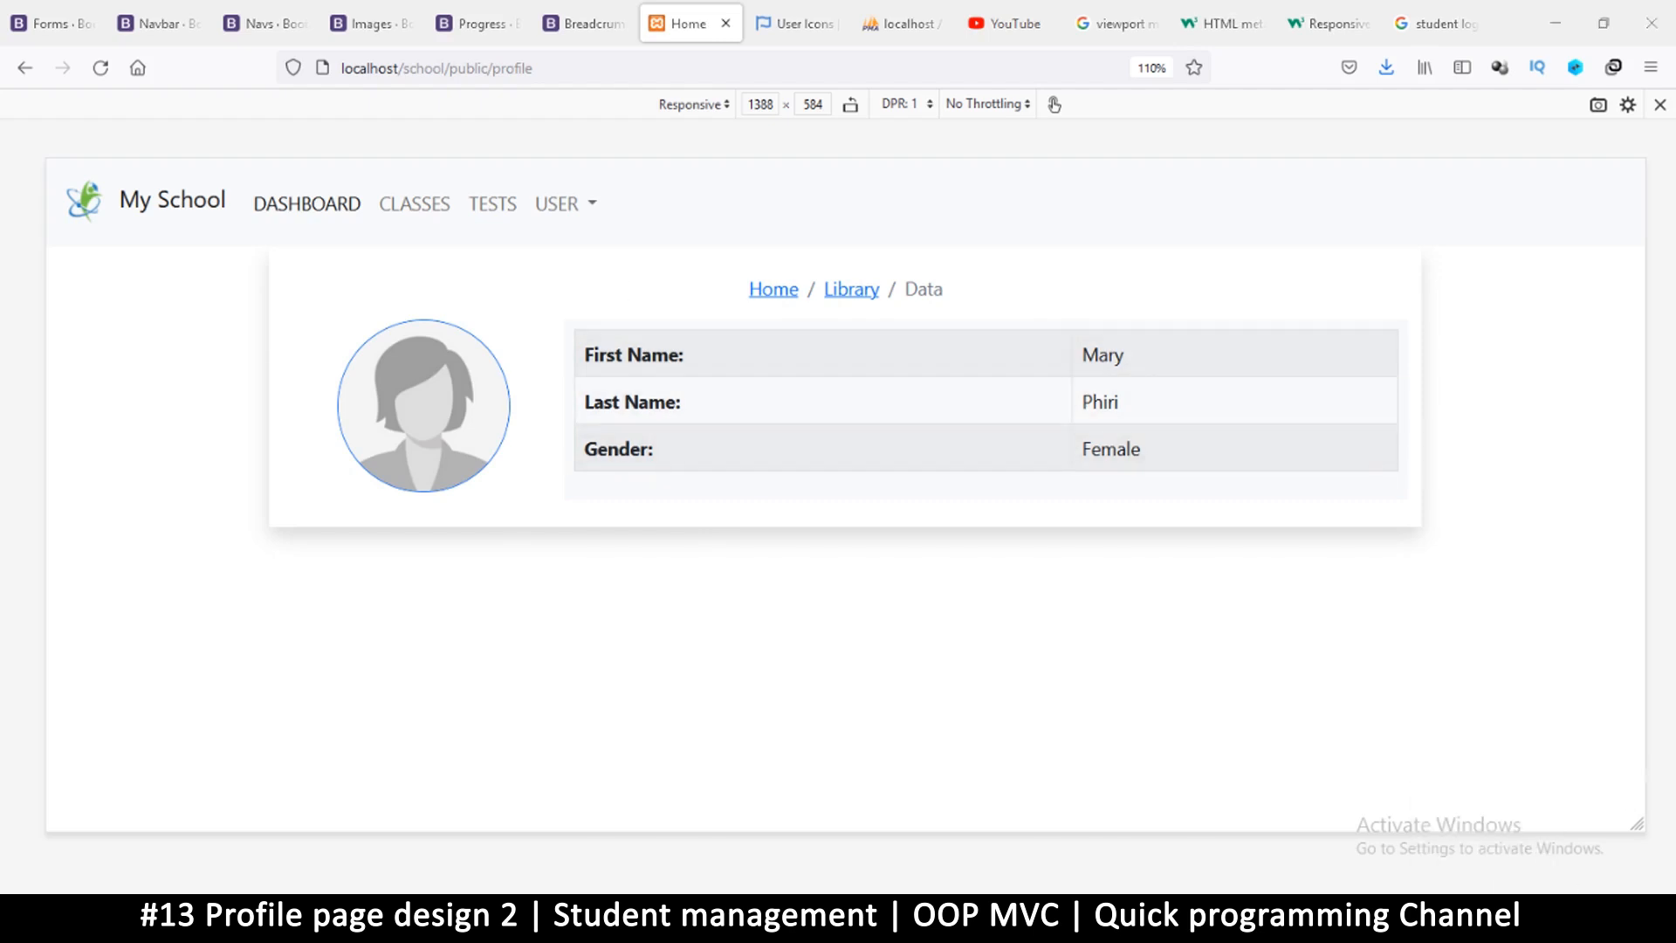
pyautogui.moveTo(1145, 194)
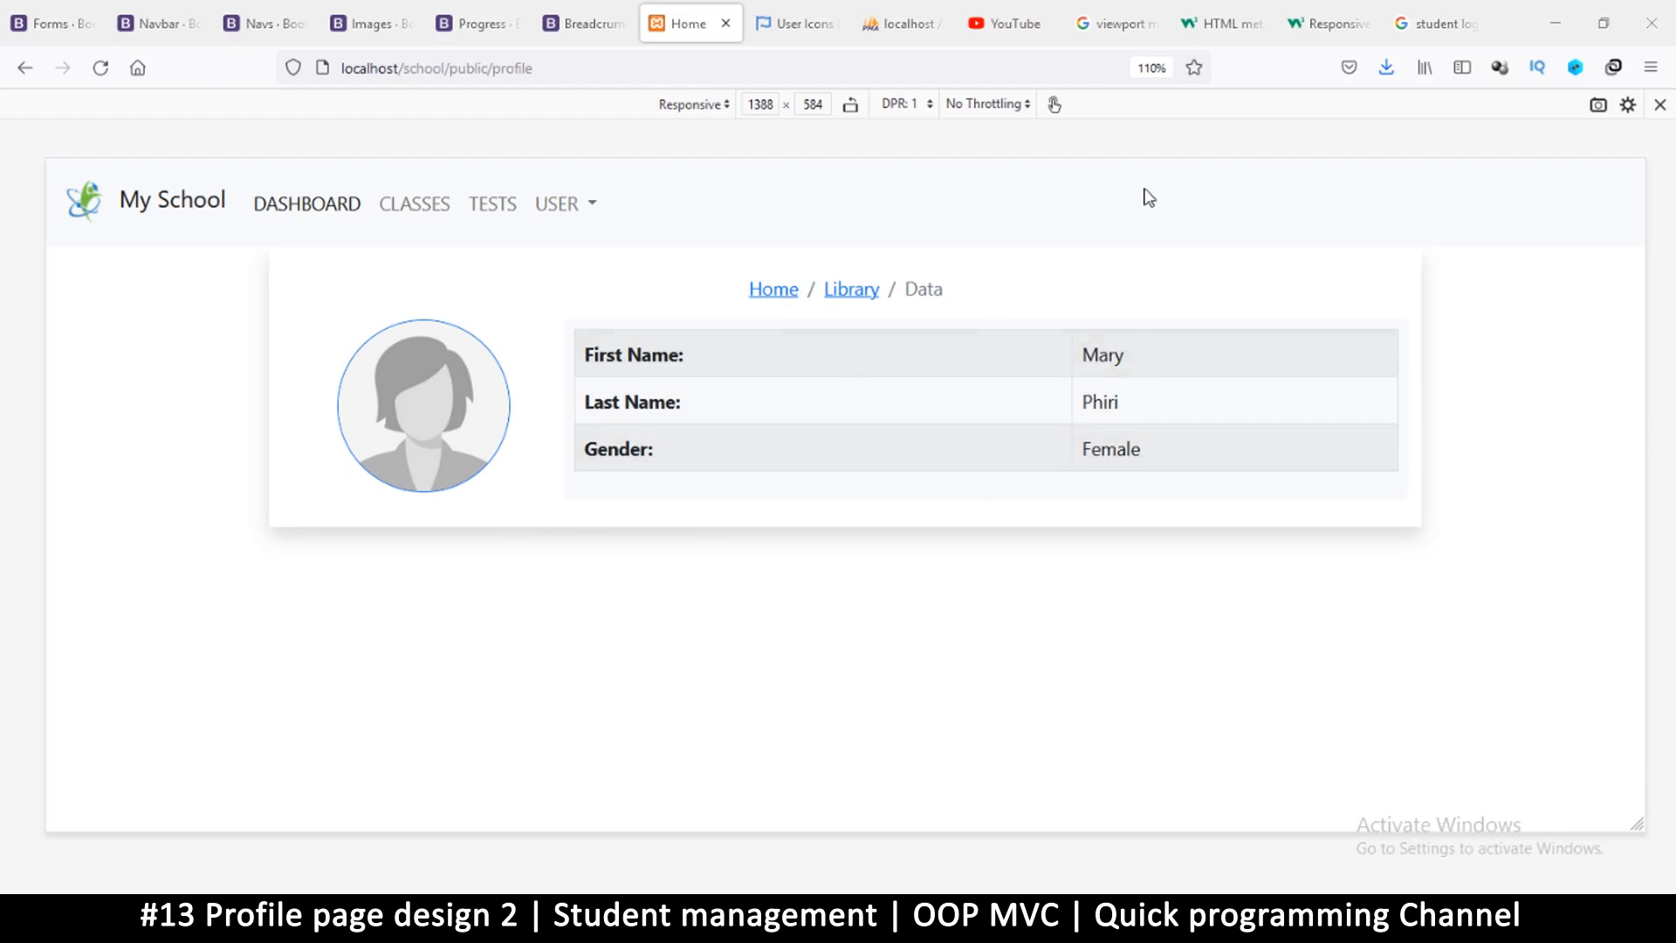
pyautogui.moveTo(1660, 106)
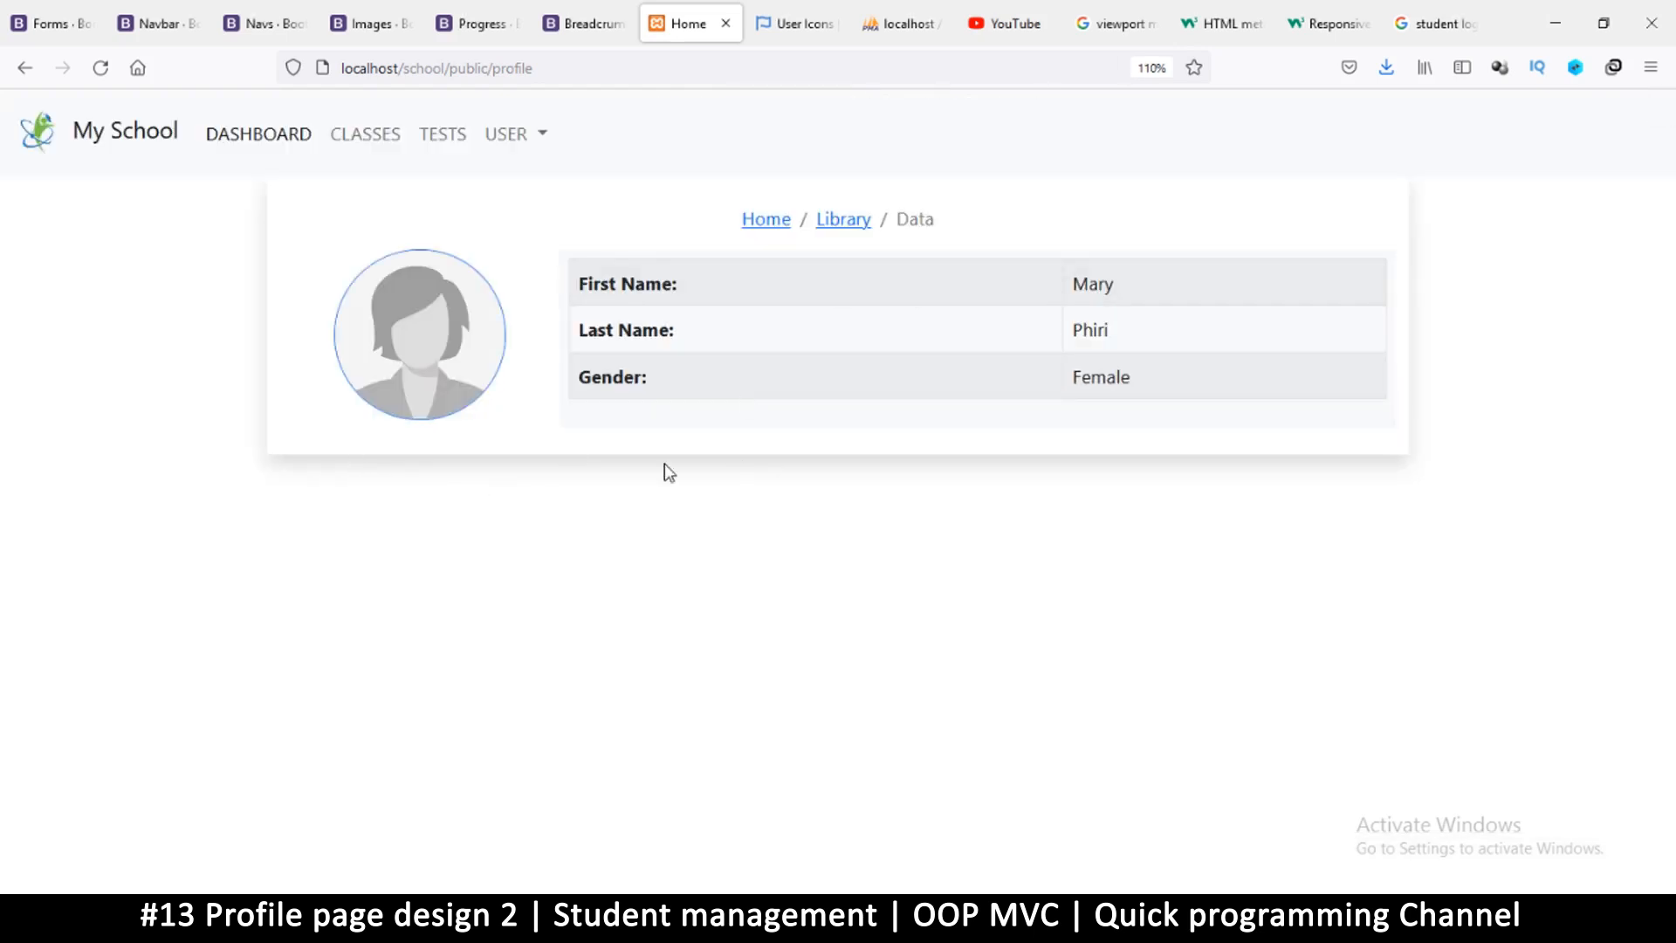
# - Scroll the Bootstrap Navs documentation down to the Tabs example and its nav-tabs markup
pyautogui.click(262, 23)
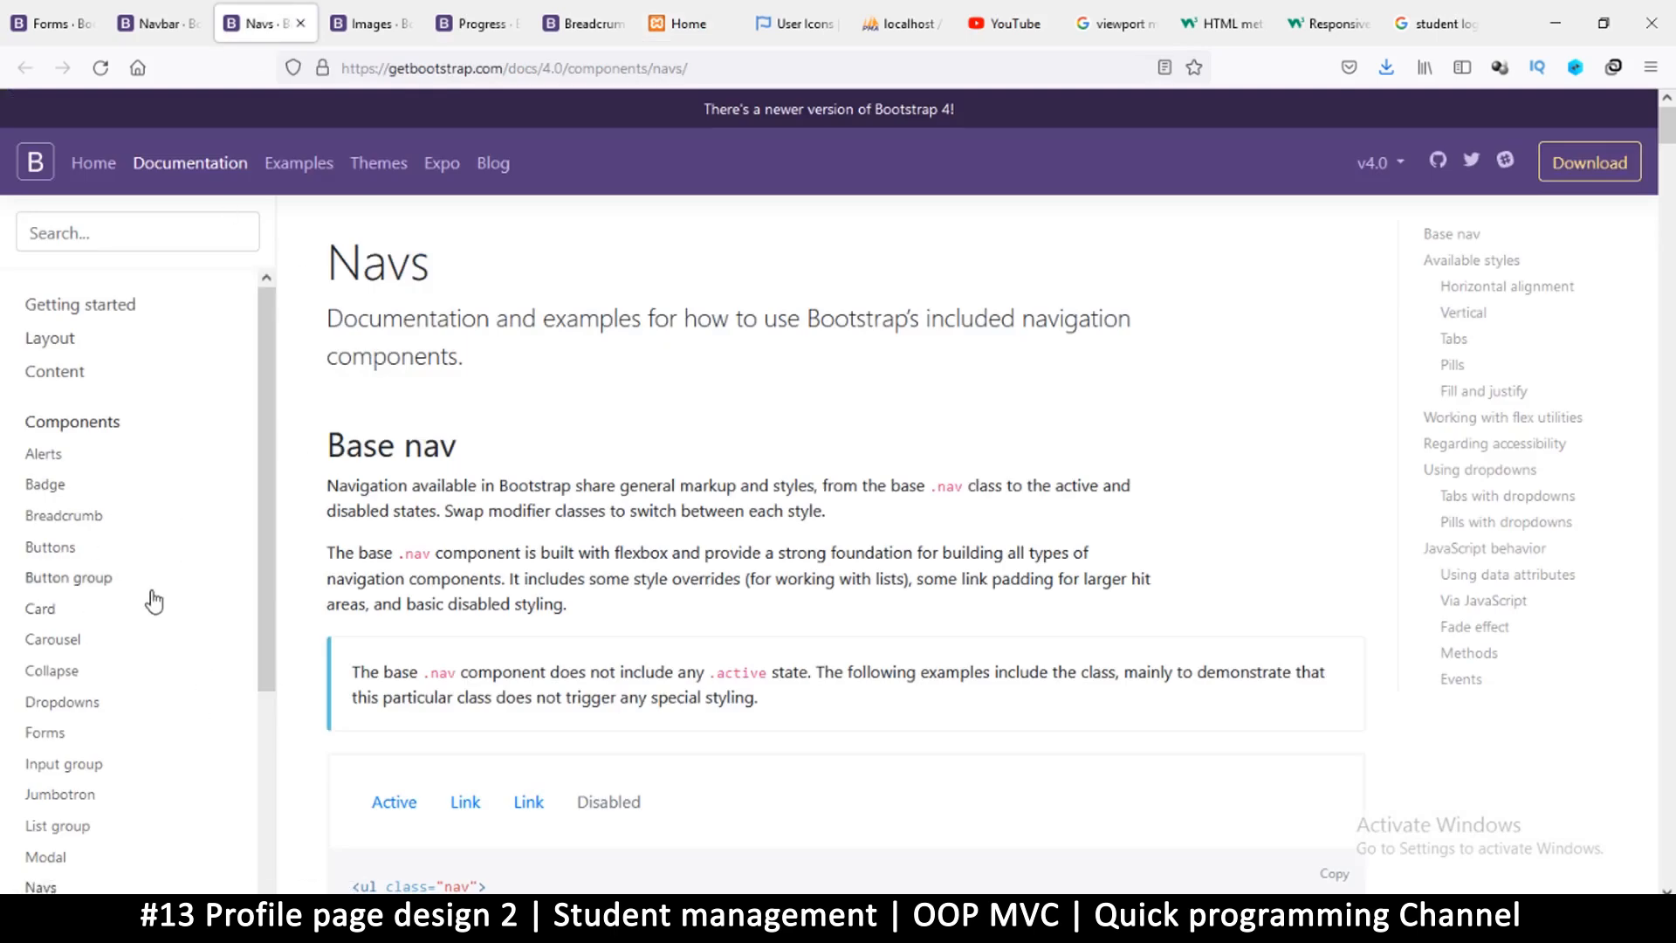
pyautogui.scroll(-3)
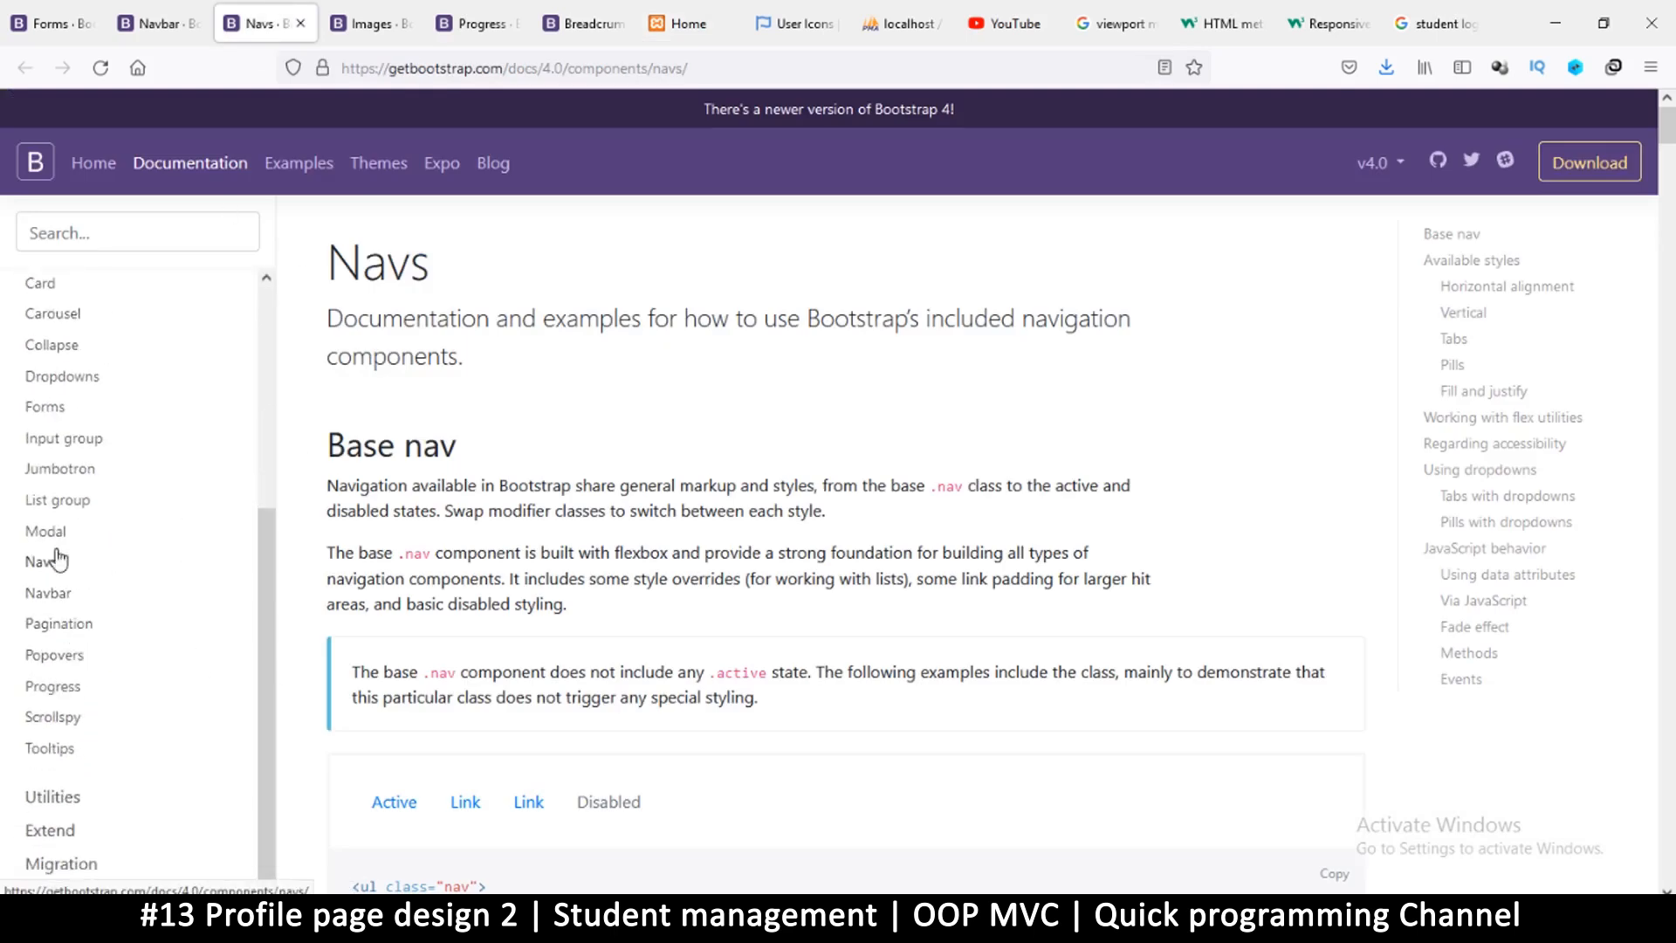
pyautogui.moveTo(46, 570)
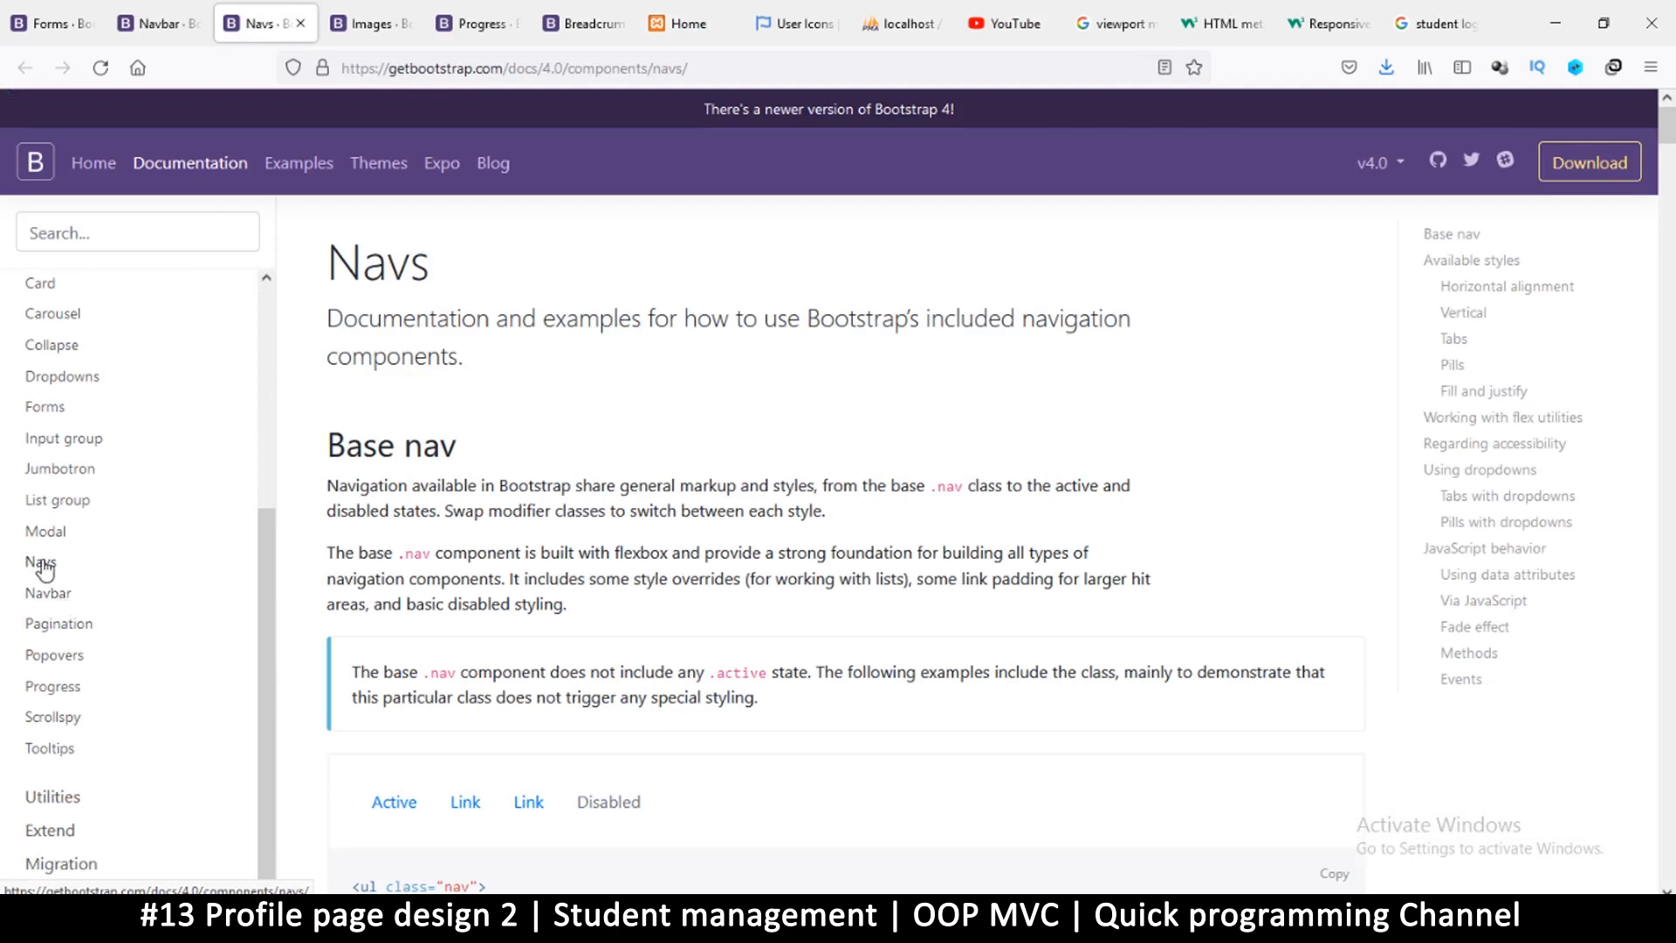
pyautogui.scroll(-3)
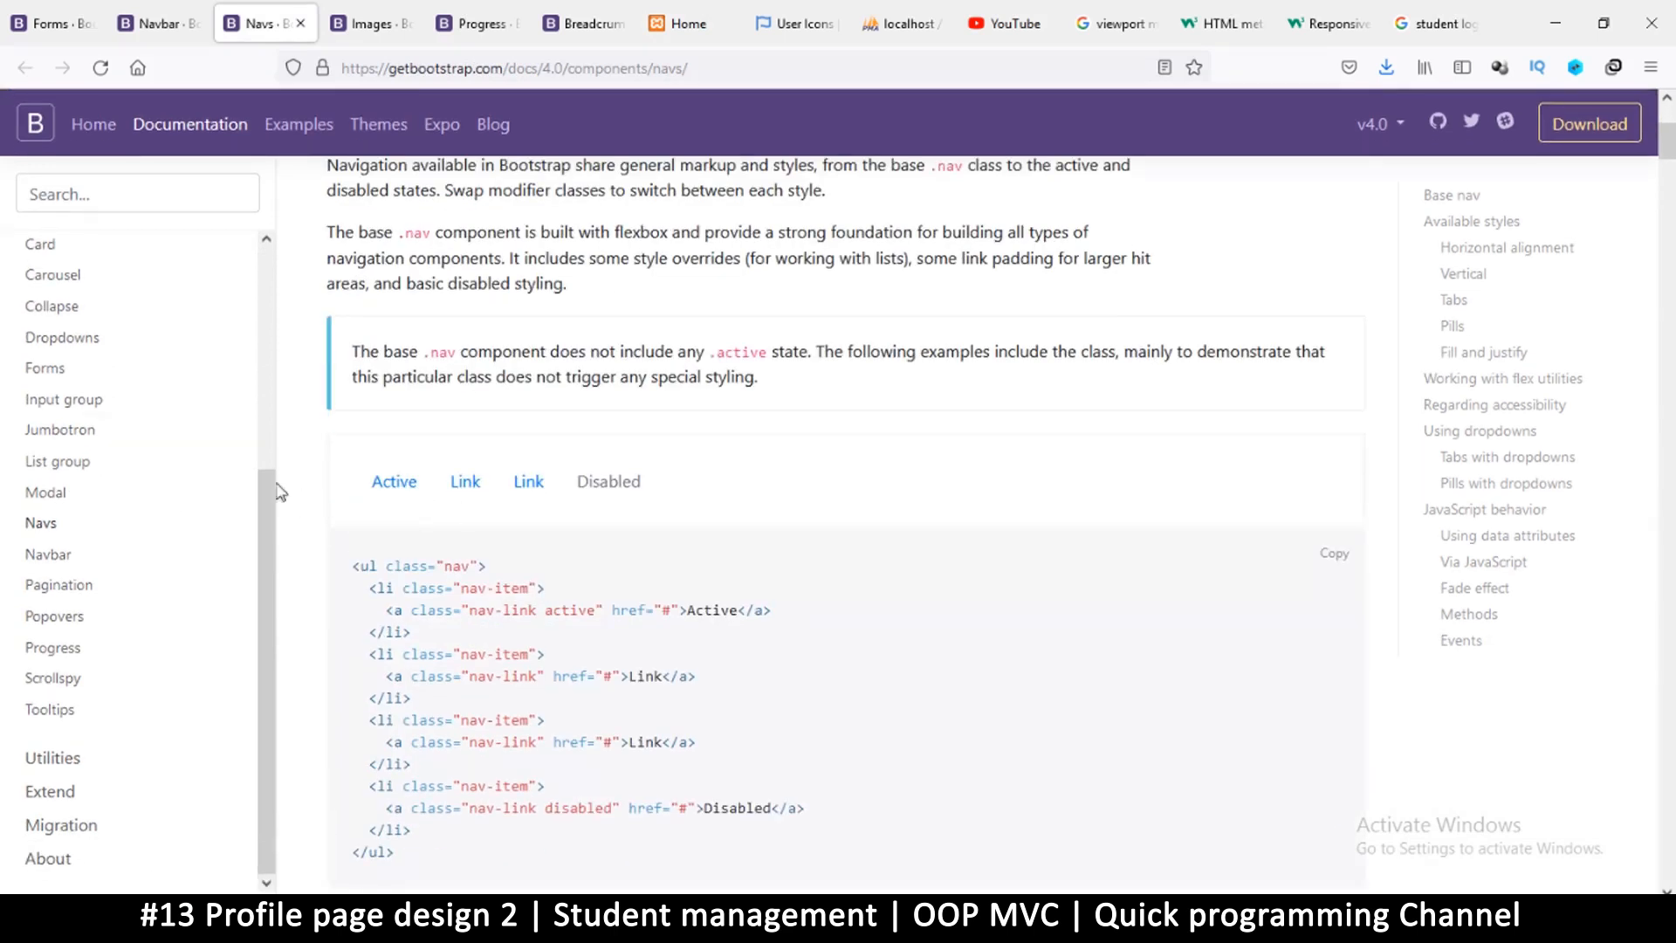
pyautogui.scroll(-3)
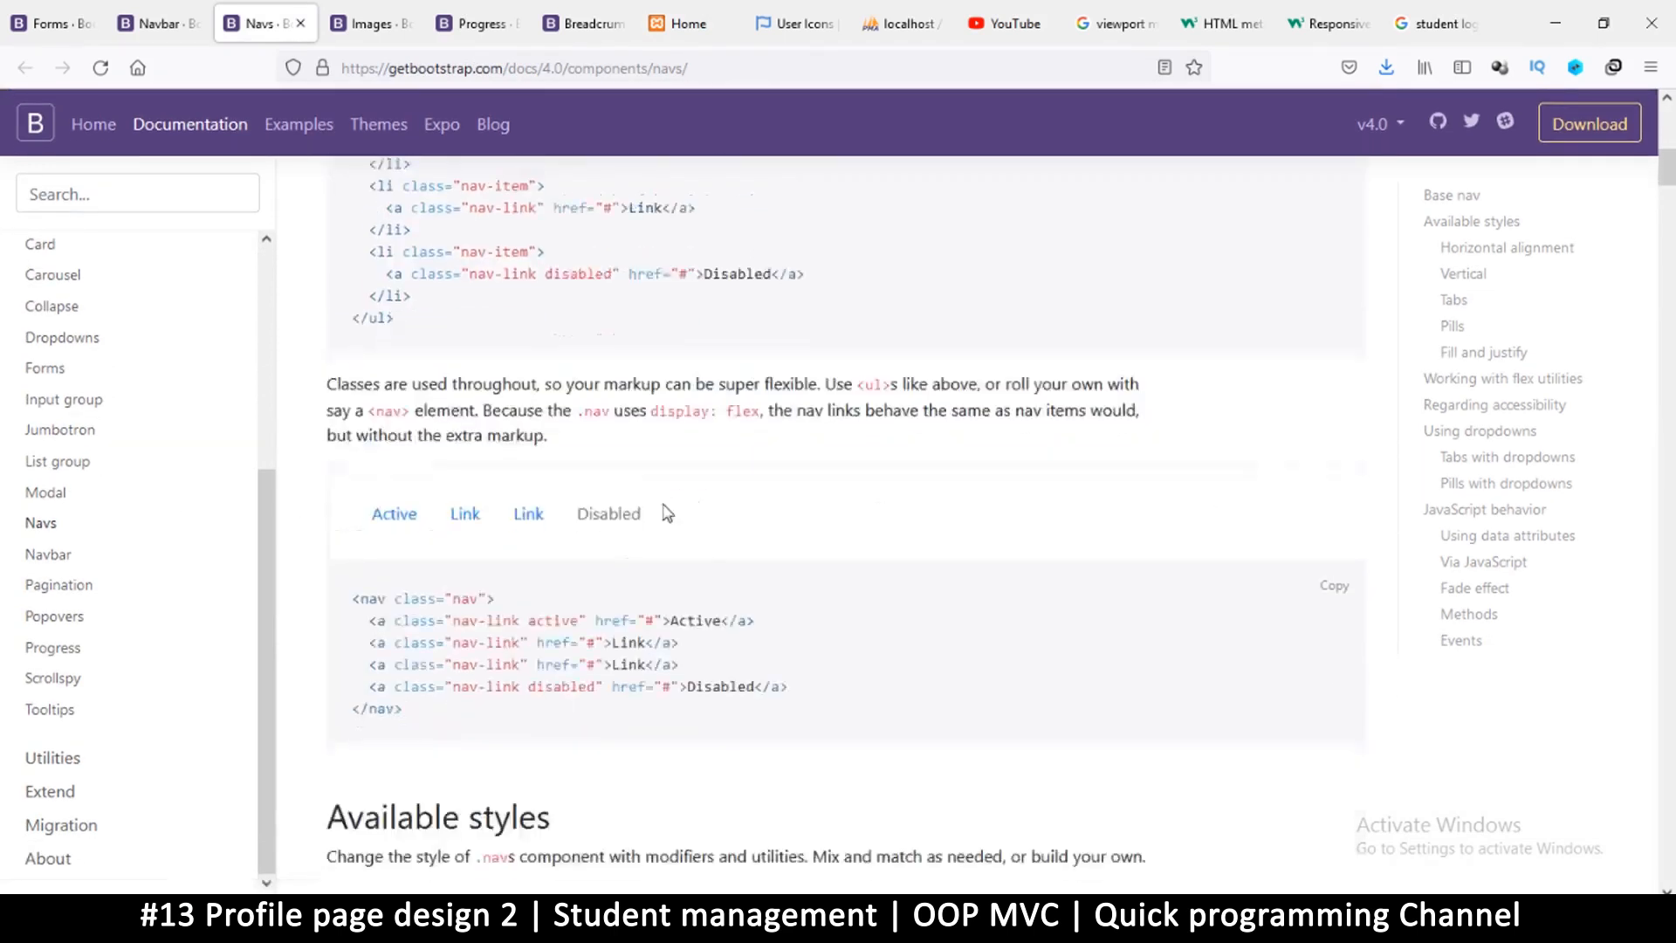
pyautogui.scroll(-3)
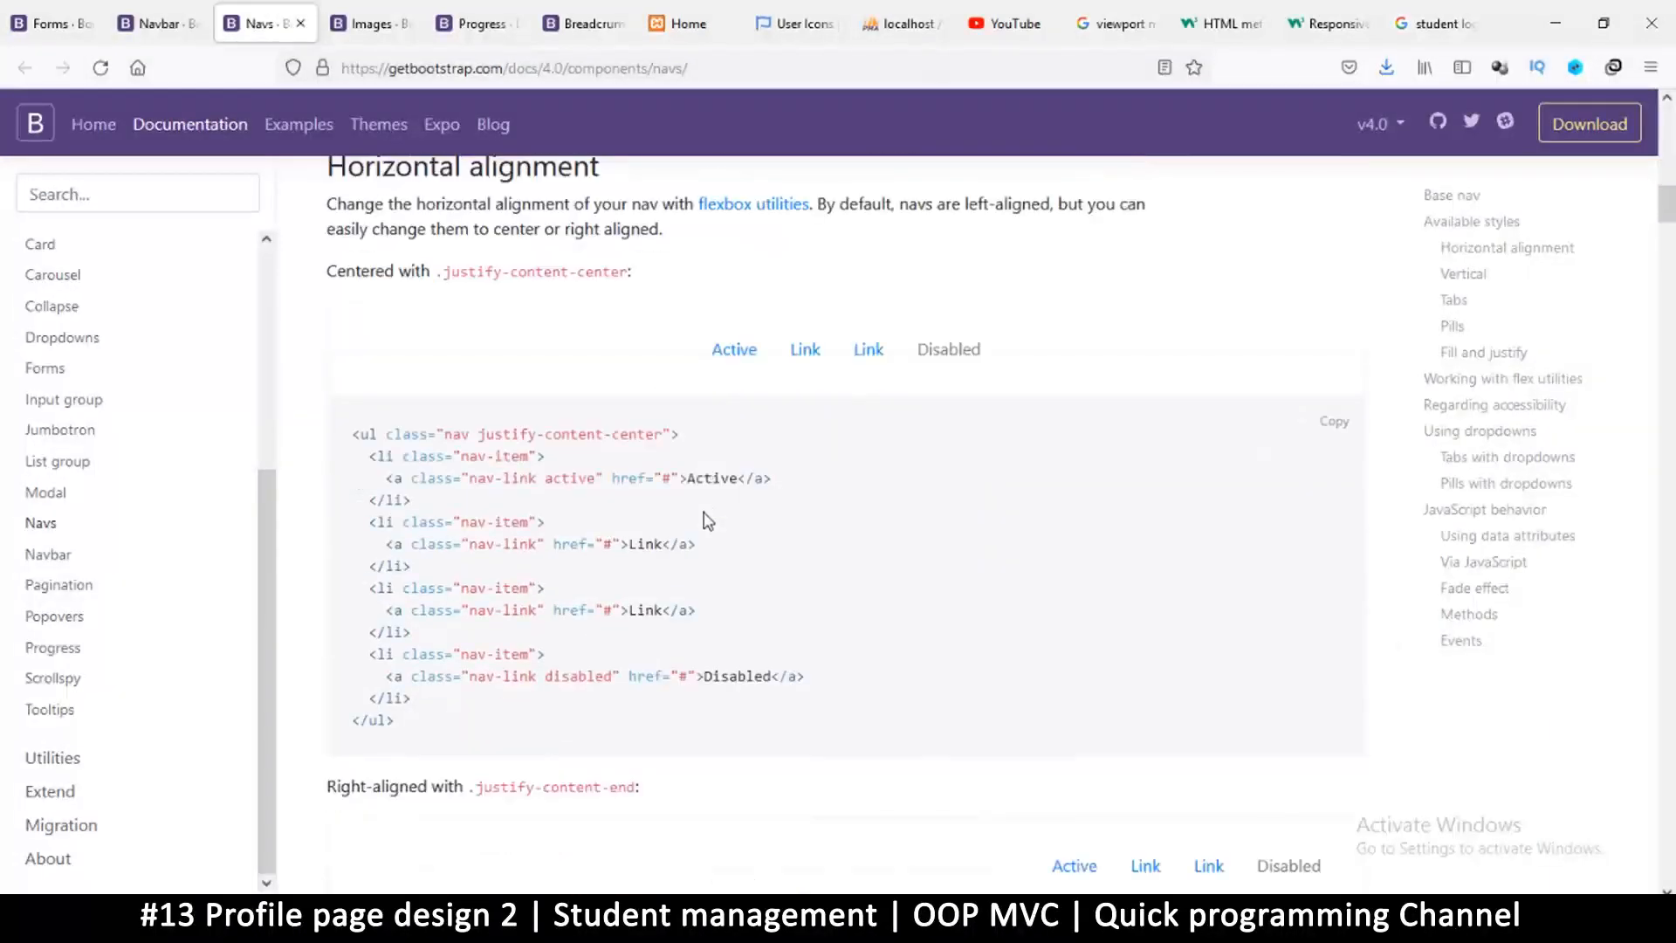
pyautogui.scroll(-3)
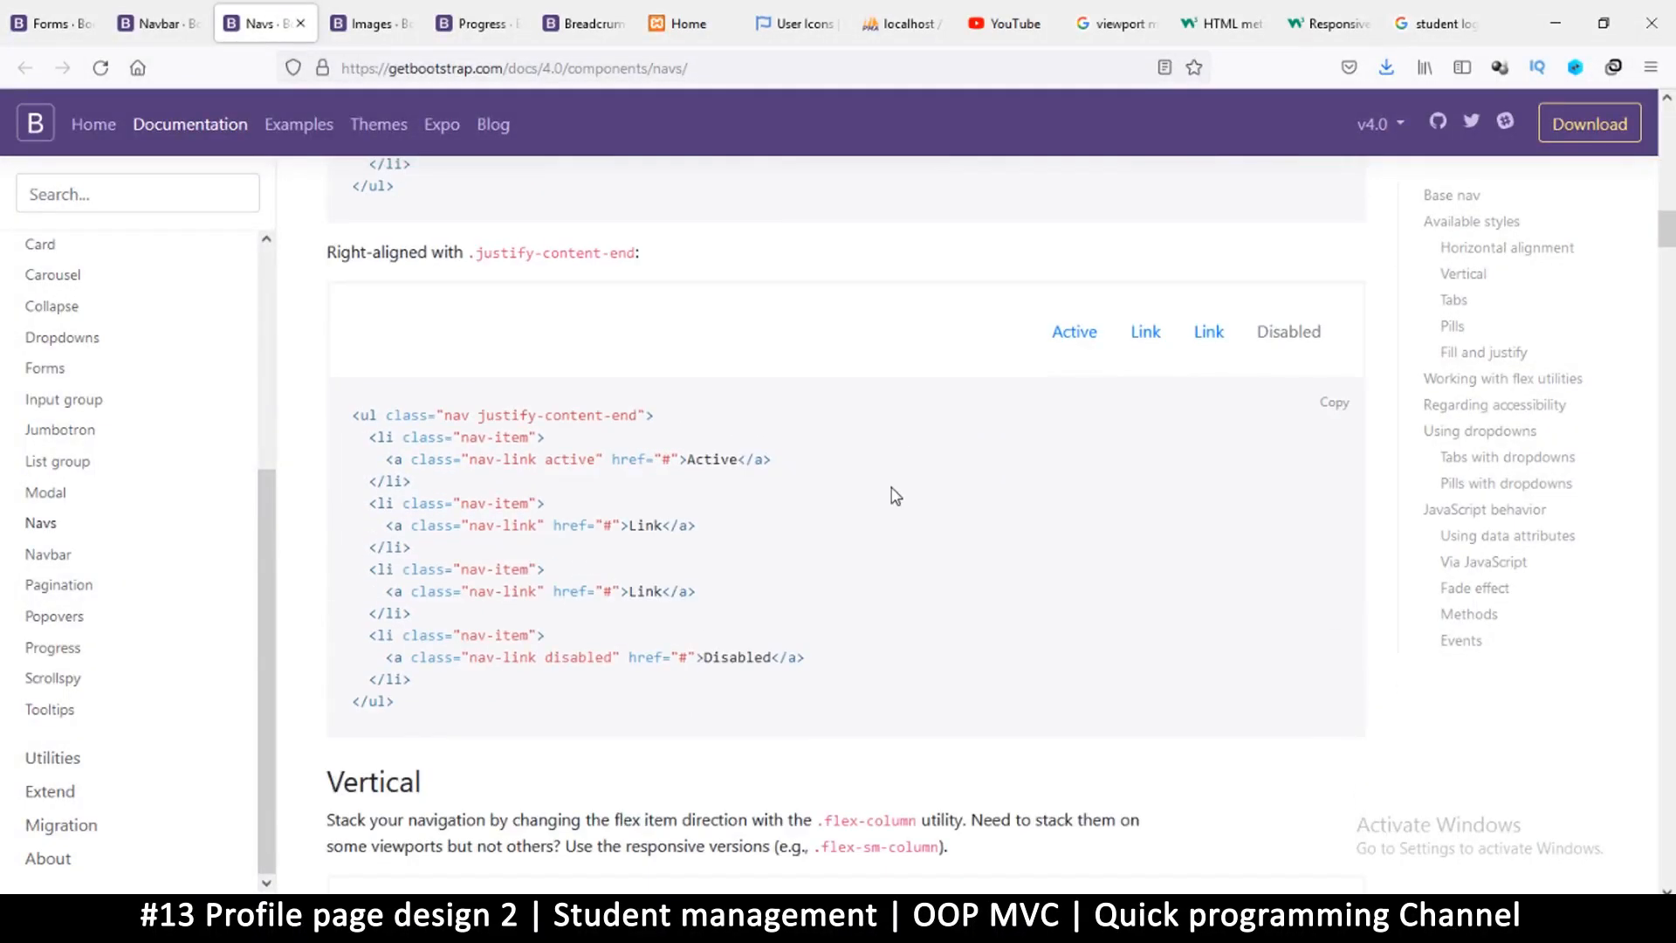
pyautogui.scroll(-3)
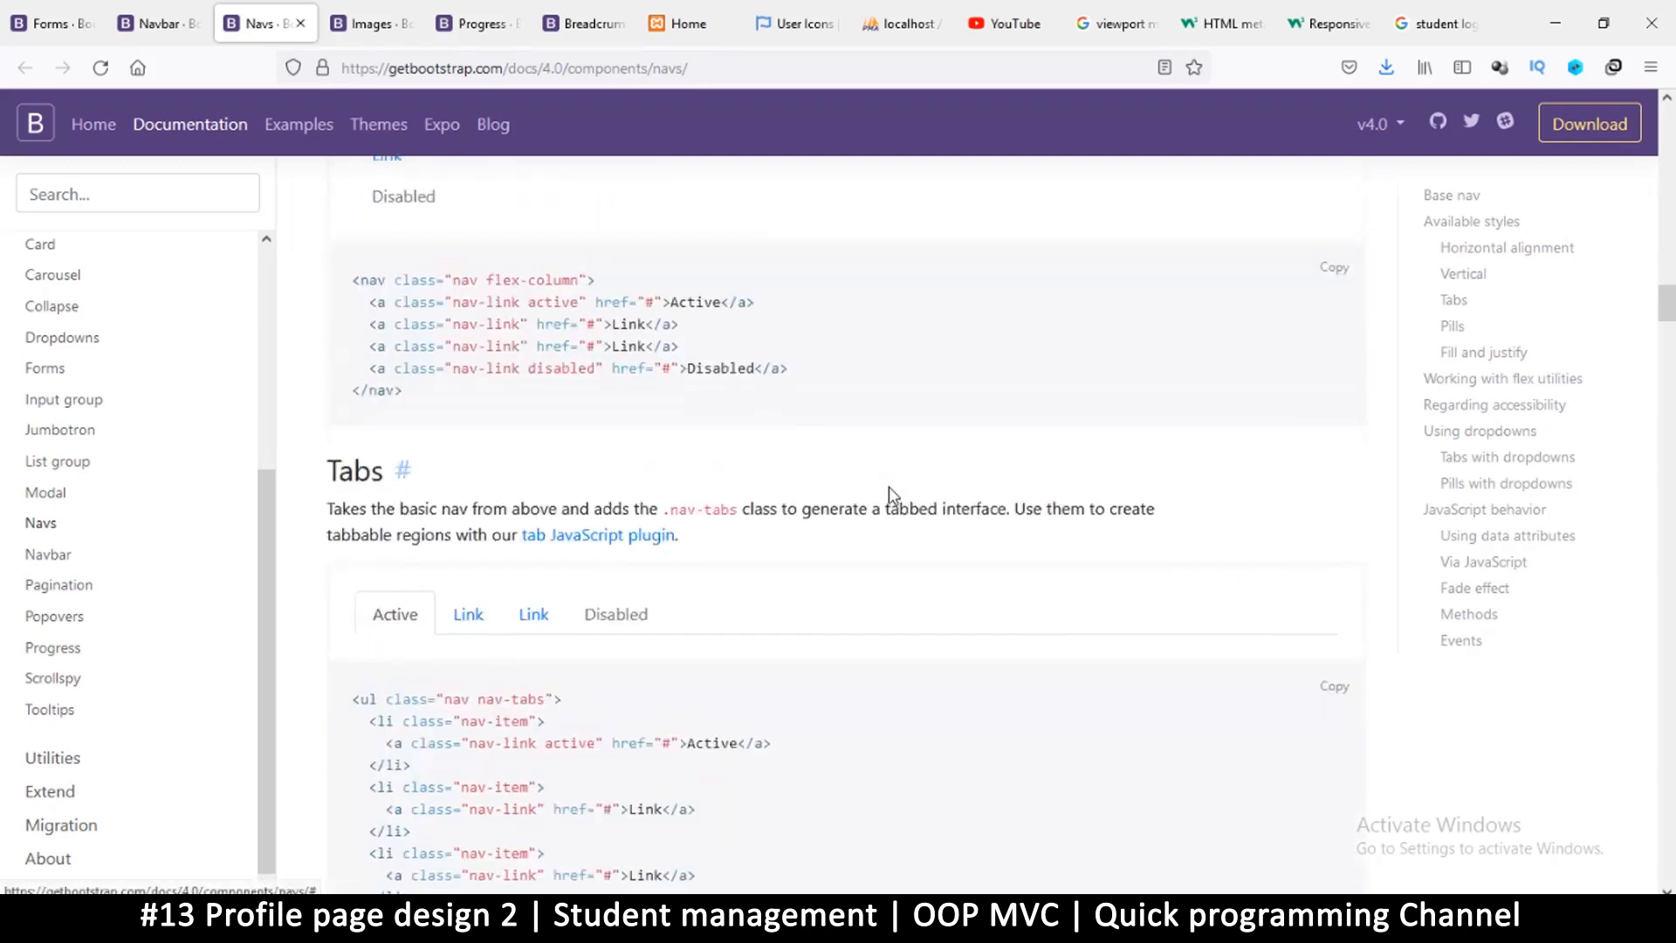
pyautogui.scroll(-3)
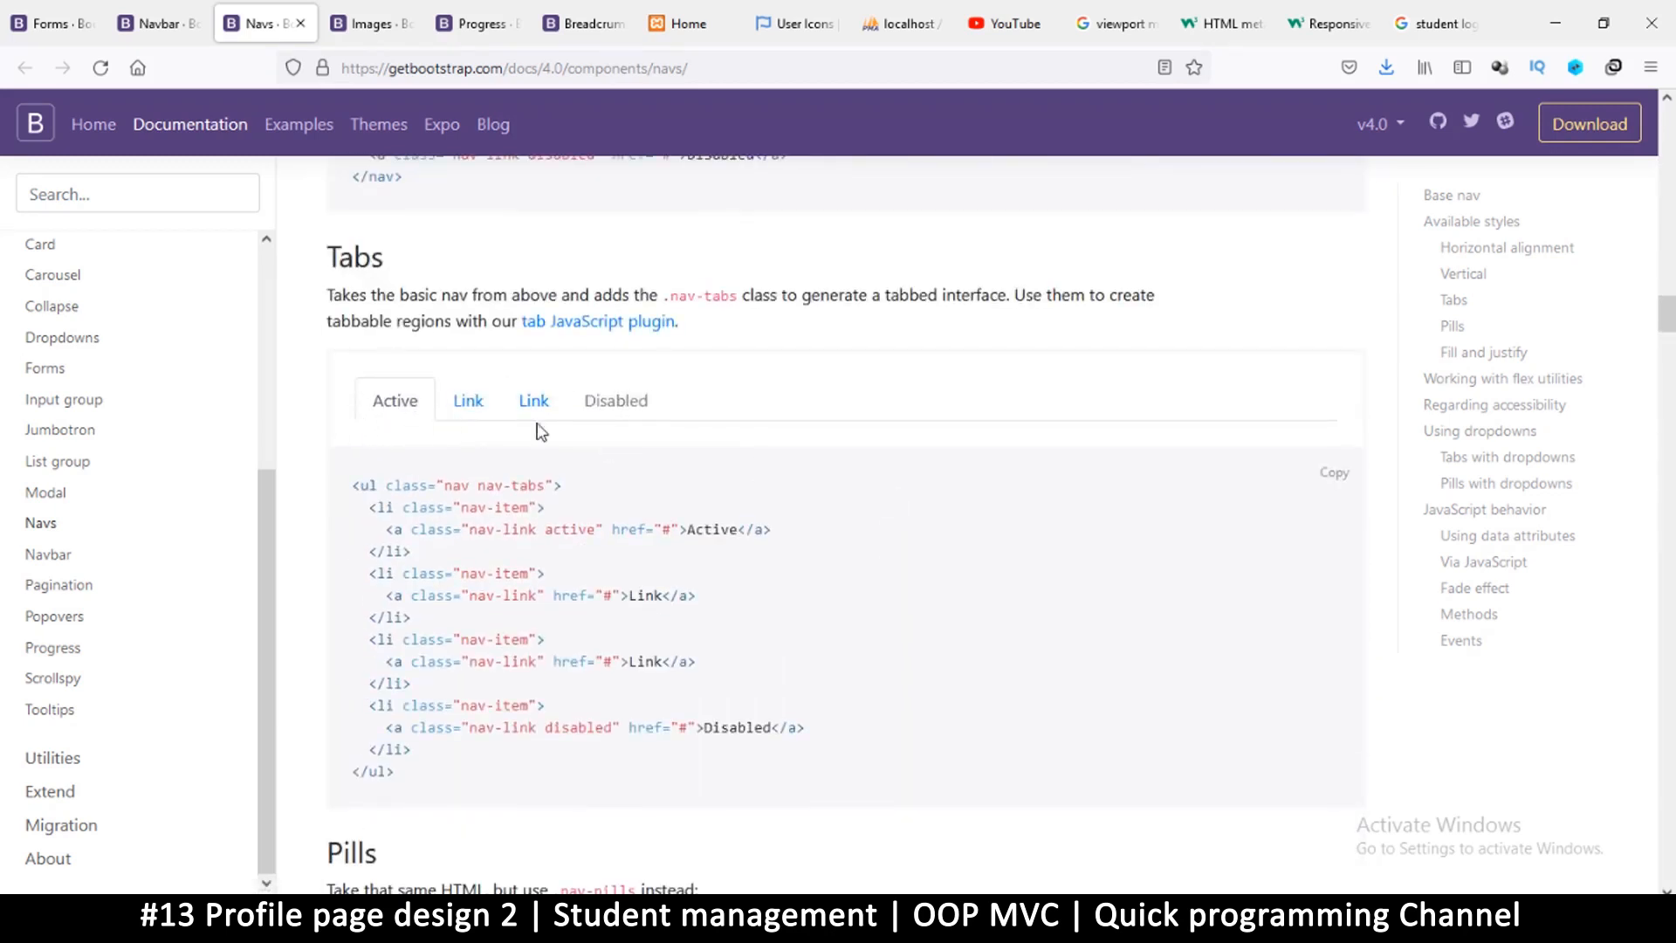
pyautogui.scroll(-3)
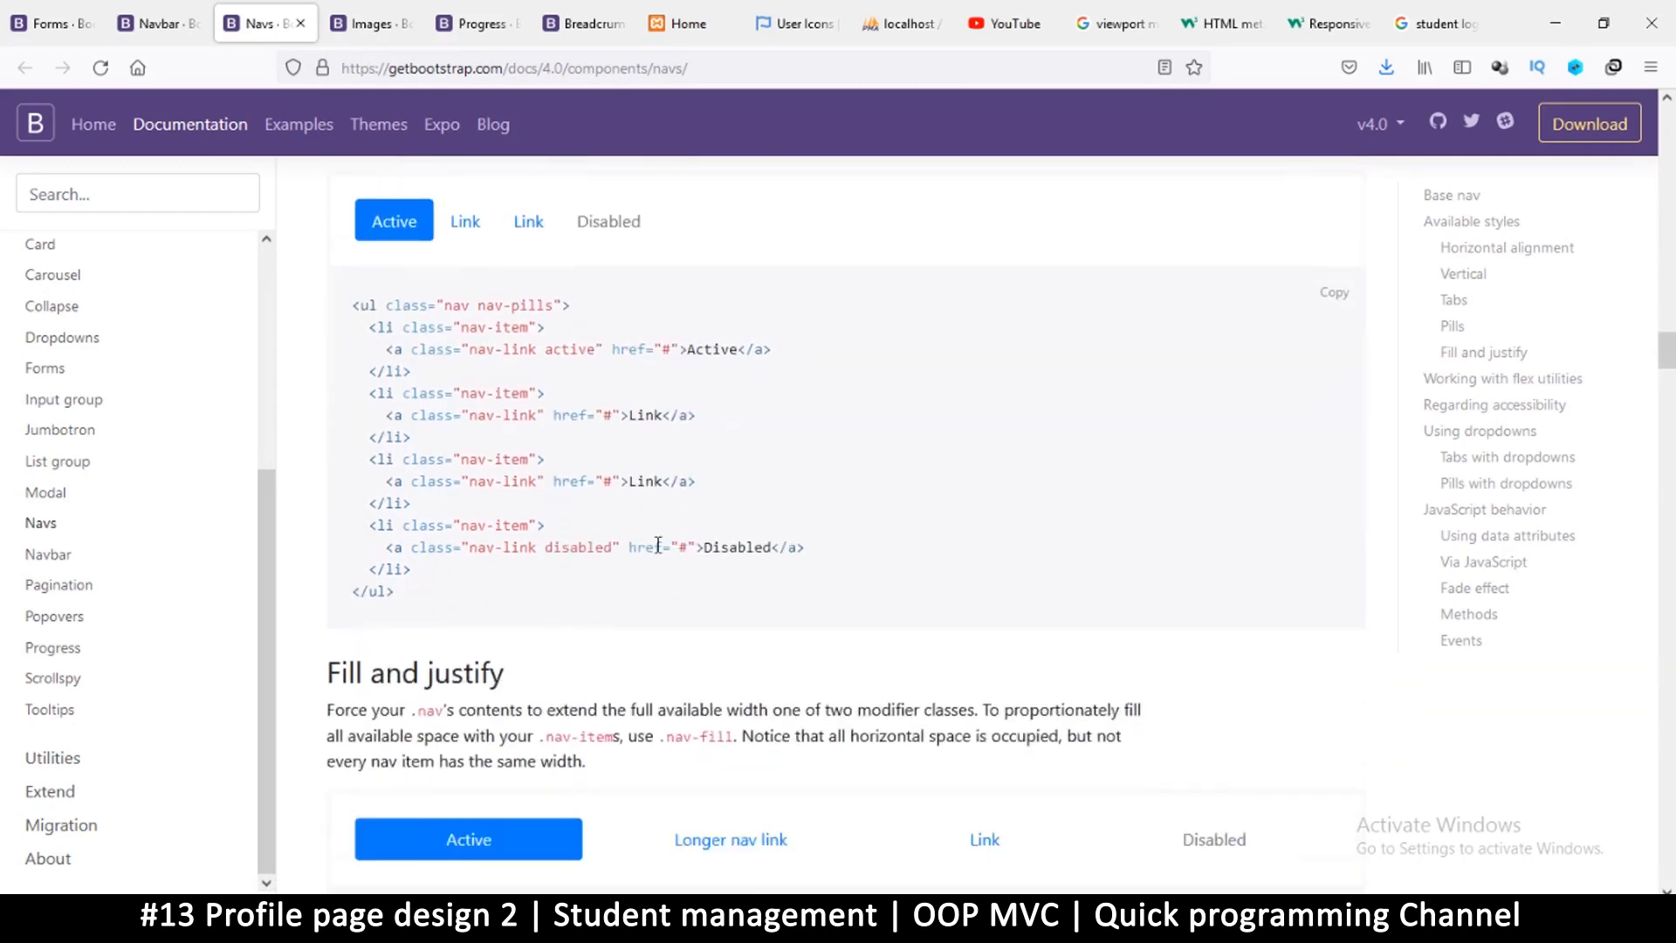
pyautogui.scroll(-3)
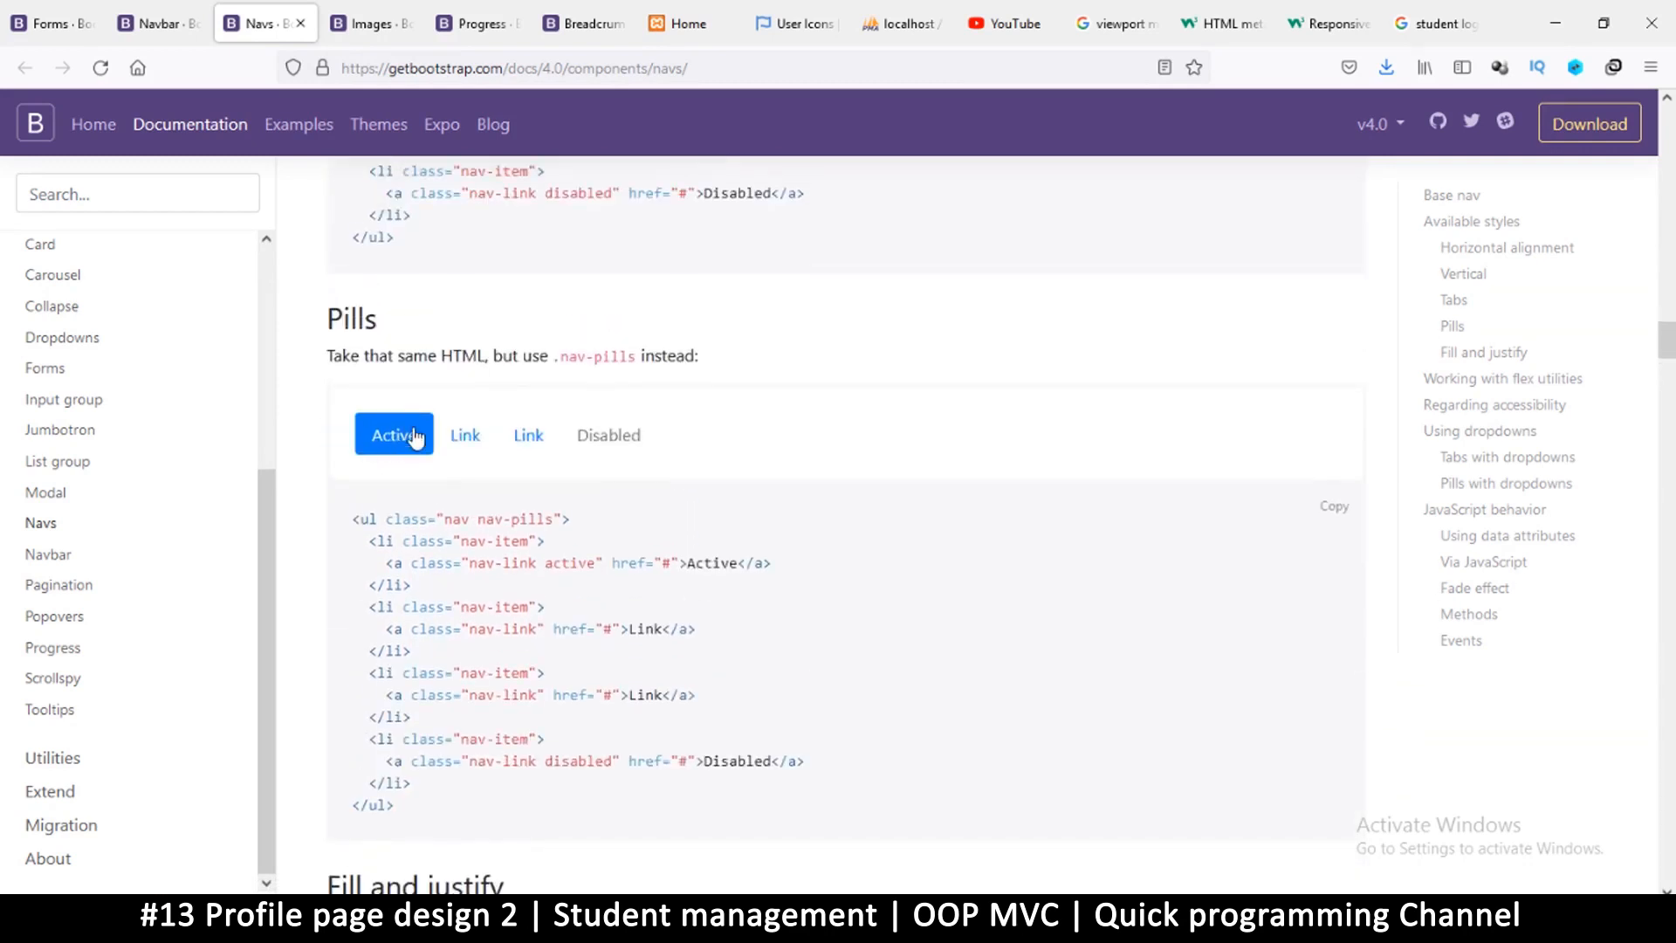
pyautogui.scroll(-3)
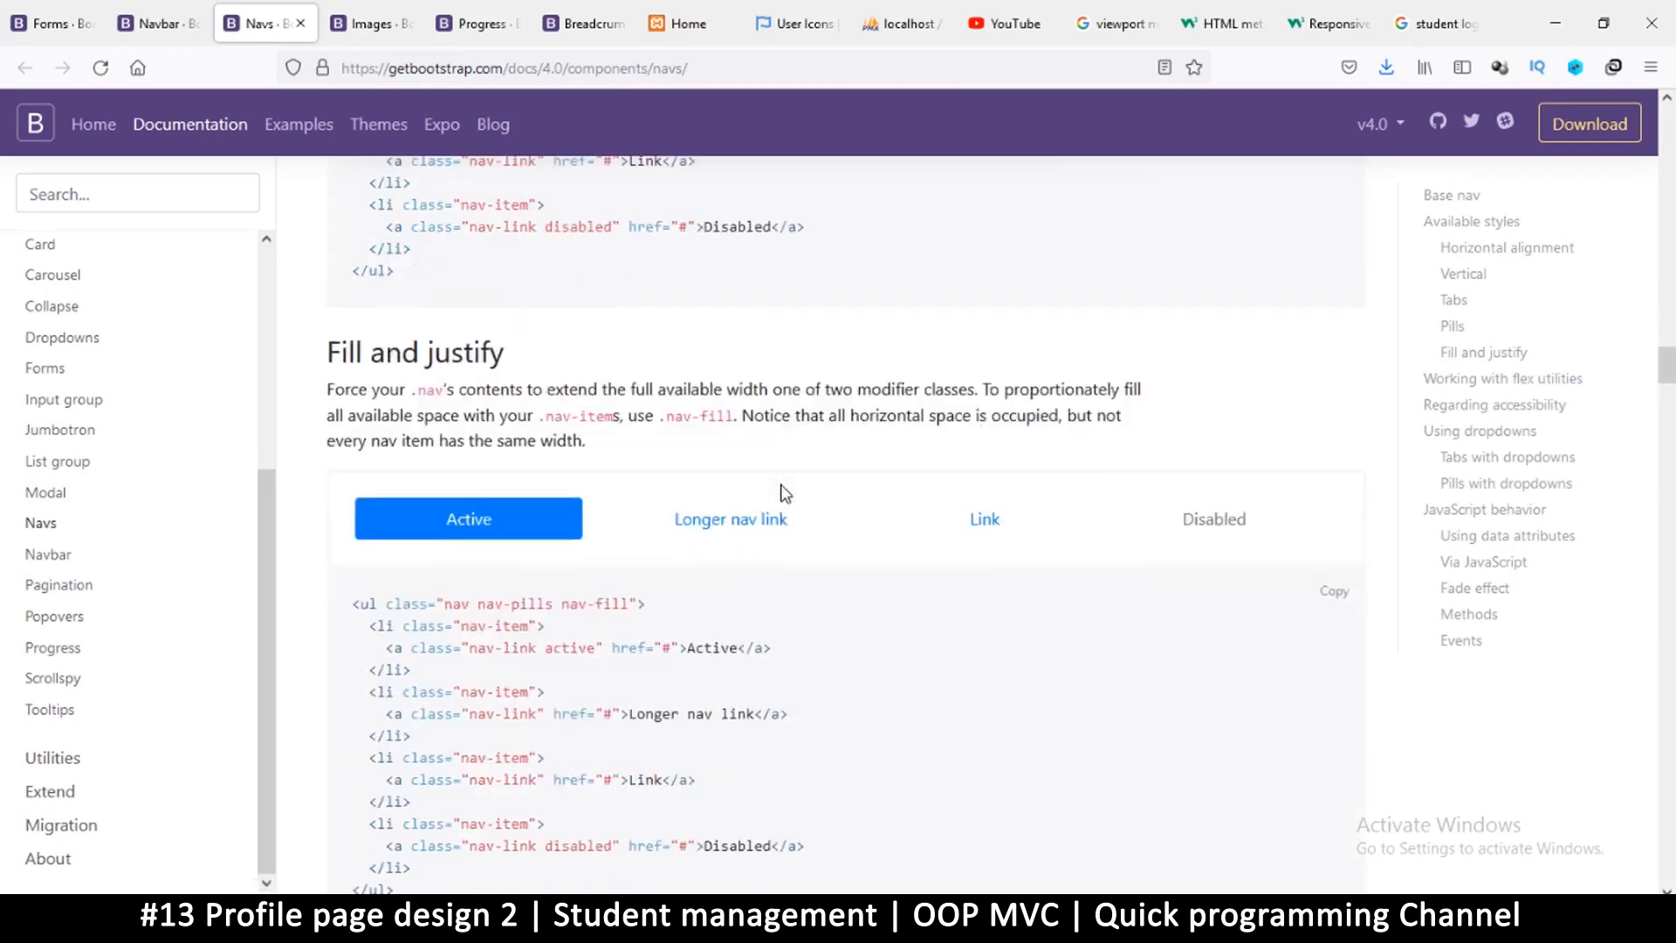
pyautogui.scroll(-3)
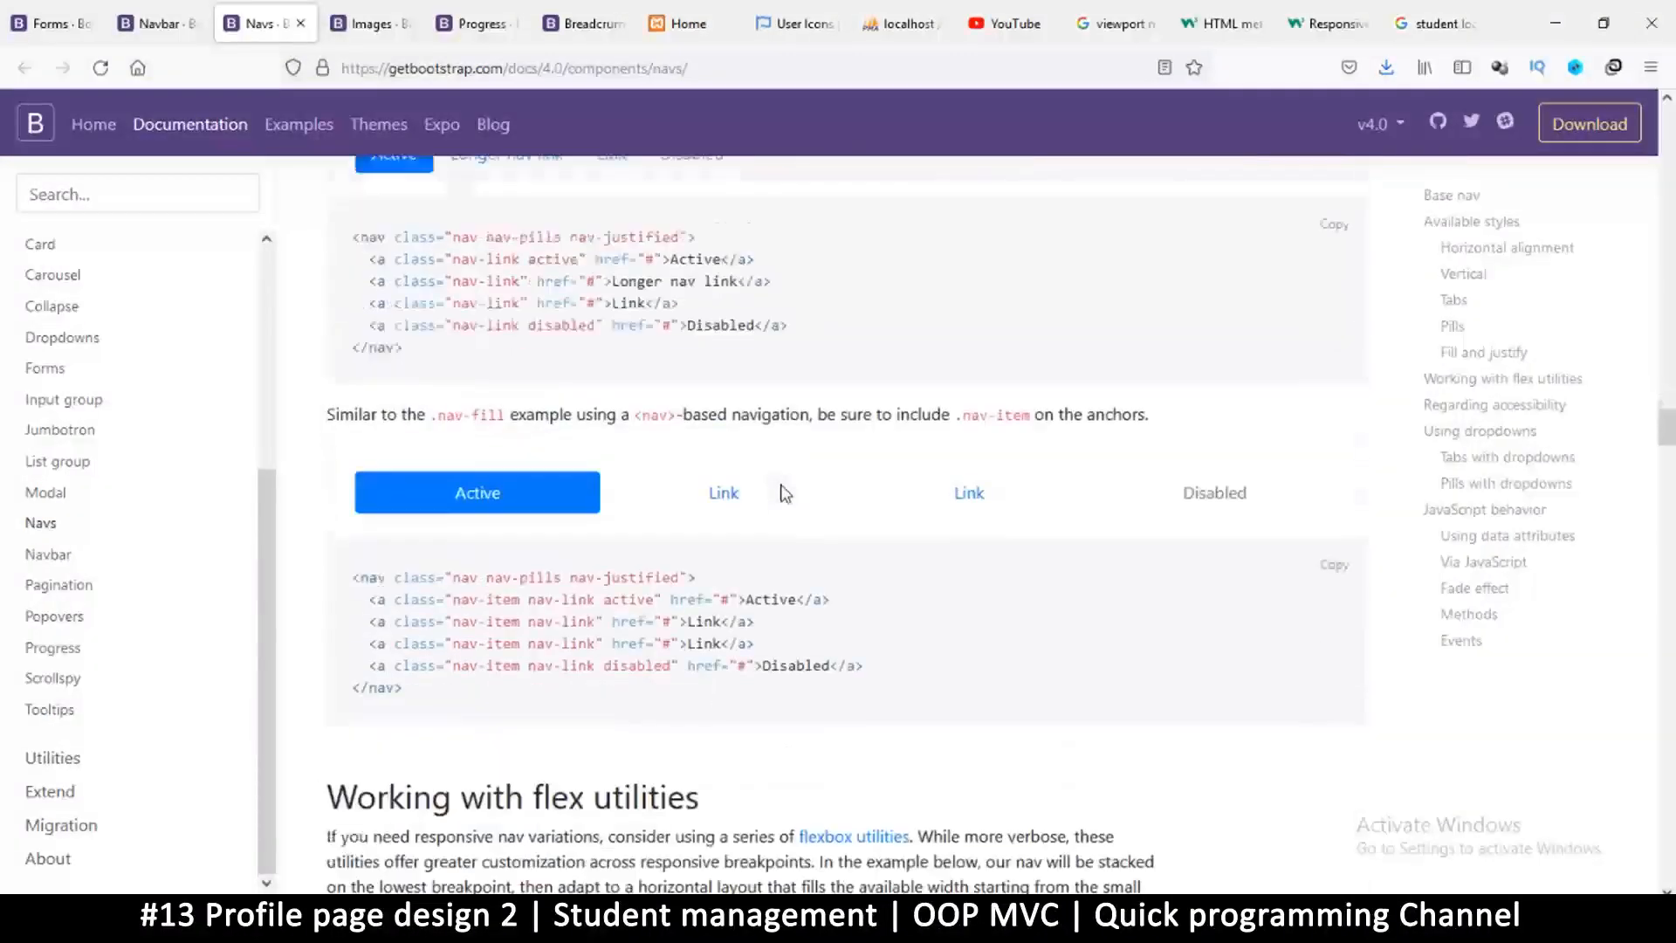
pyautogui.scroll(-3)
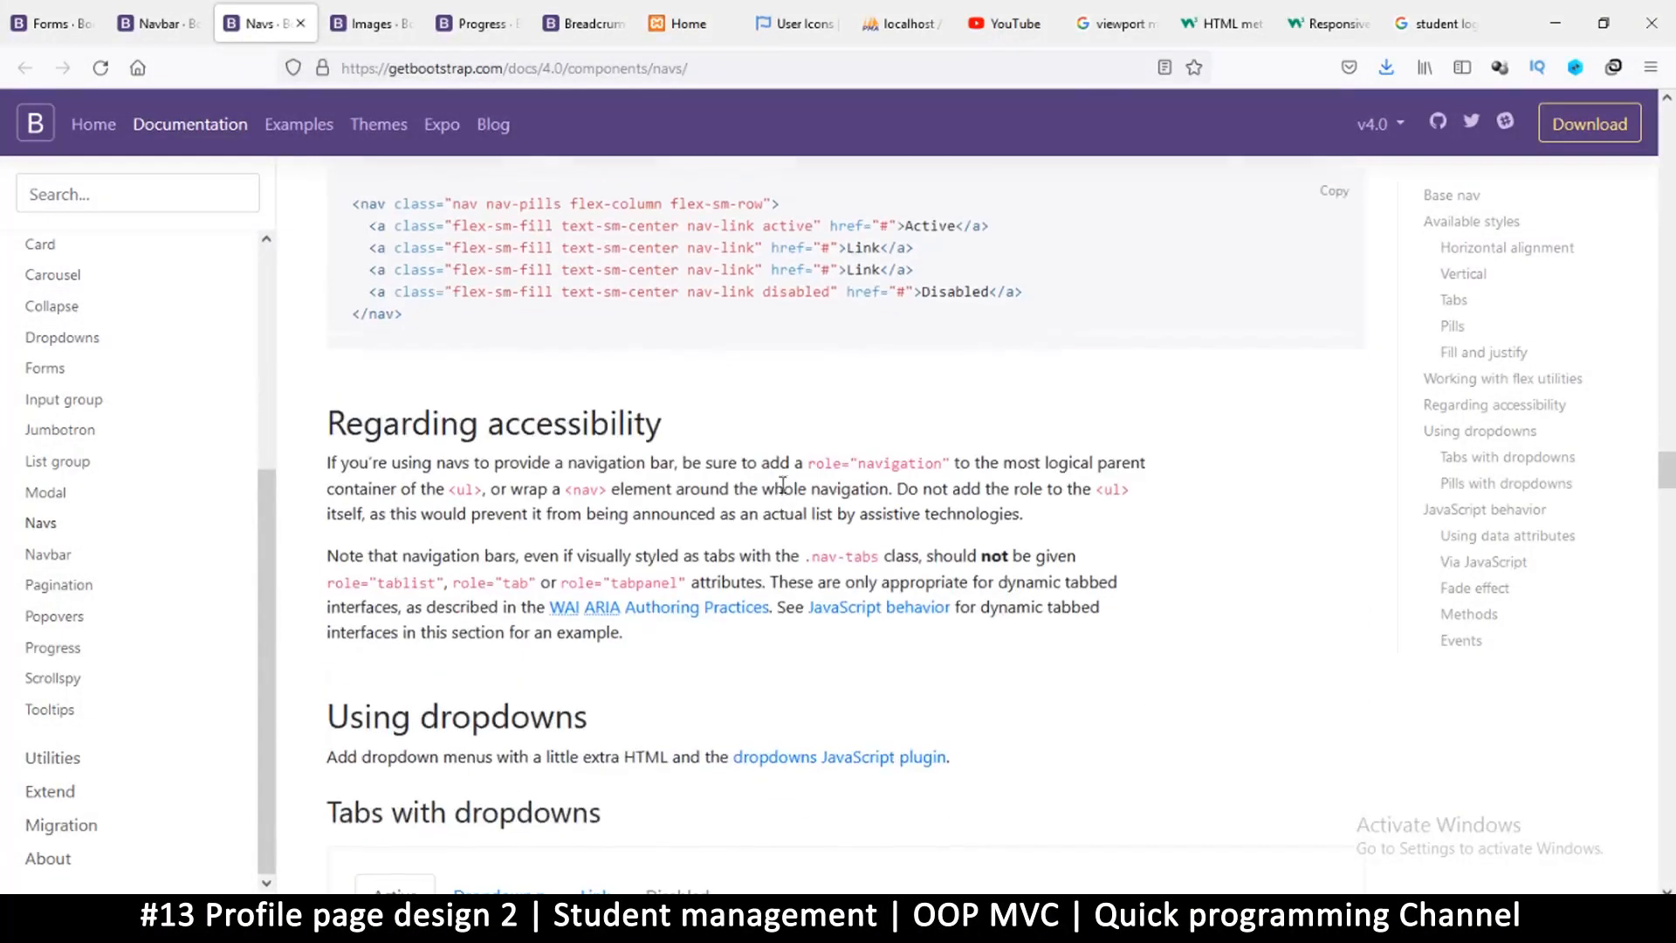
pyautogui.scroll(3)
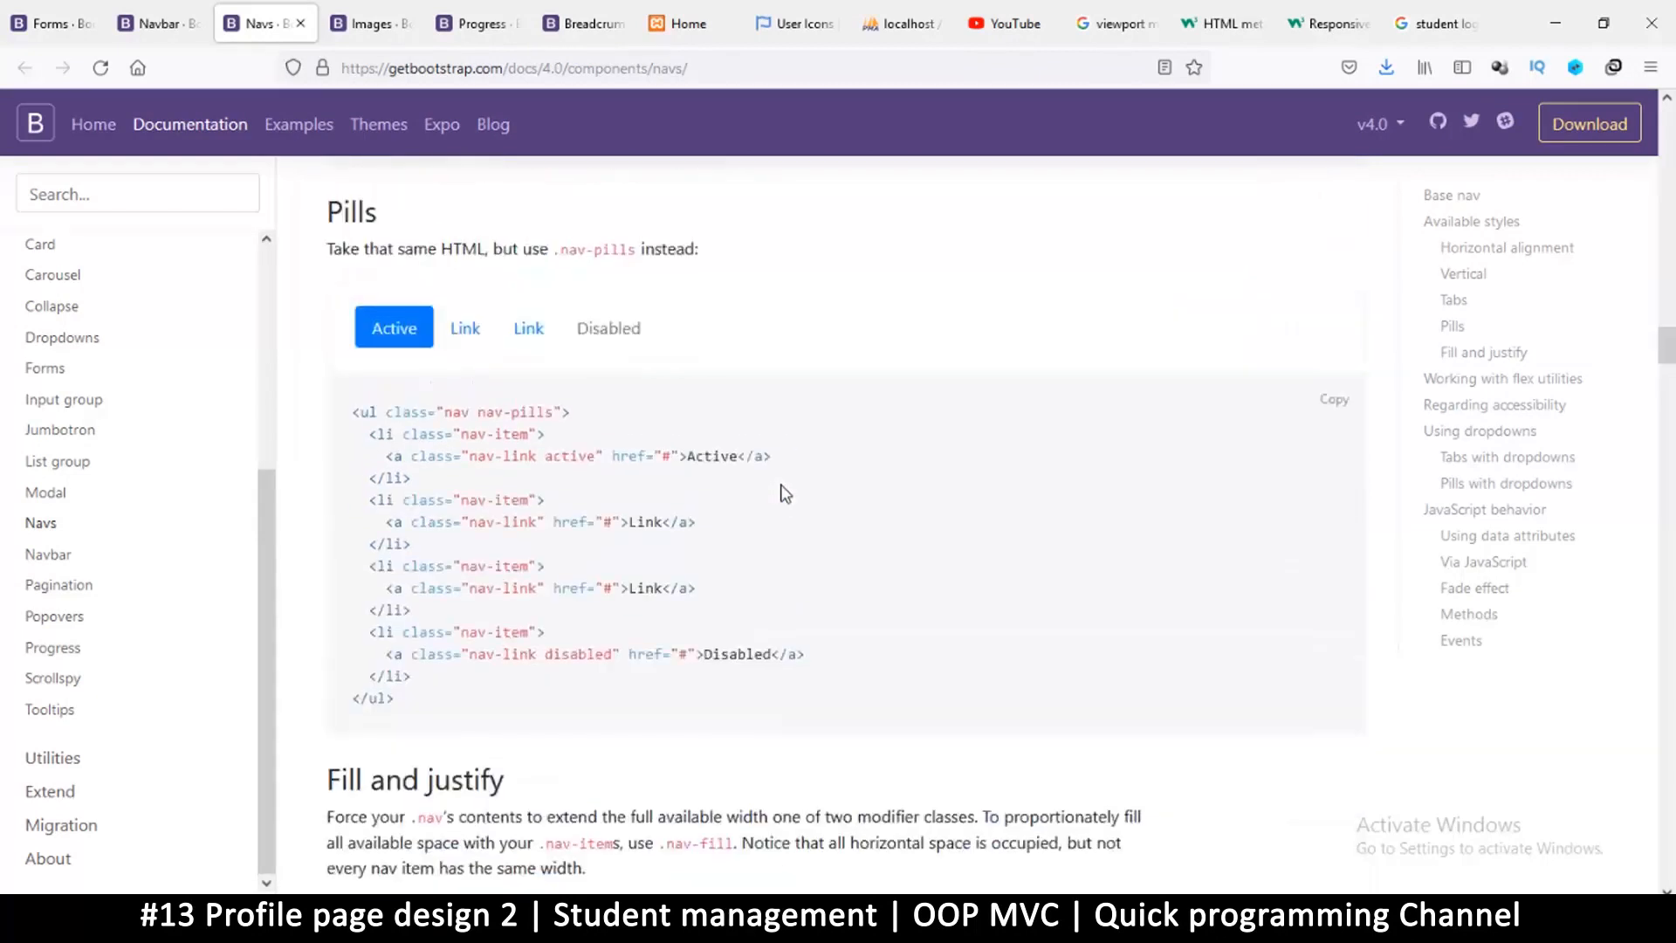
pyautogui.scroll(-3)
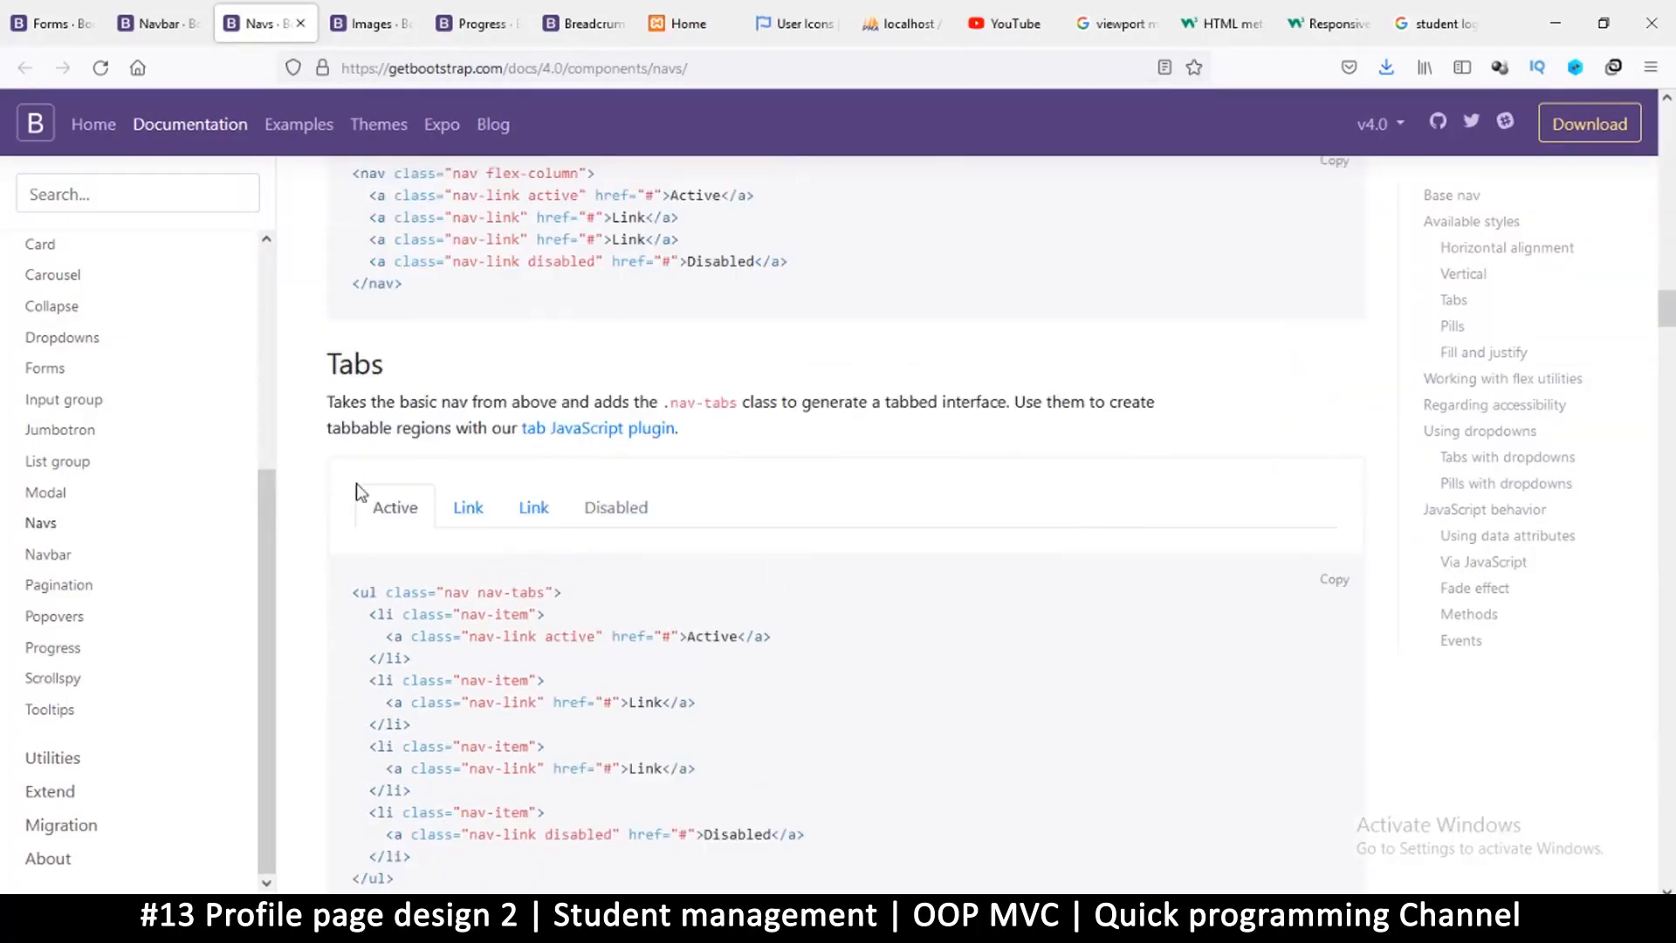
pyautogui.scroll(-3)
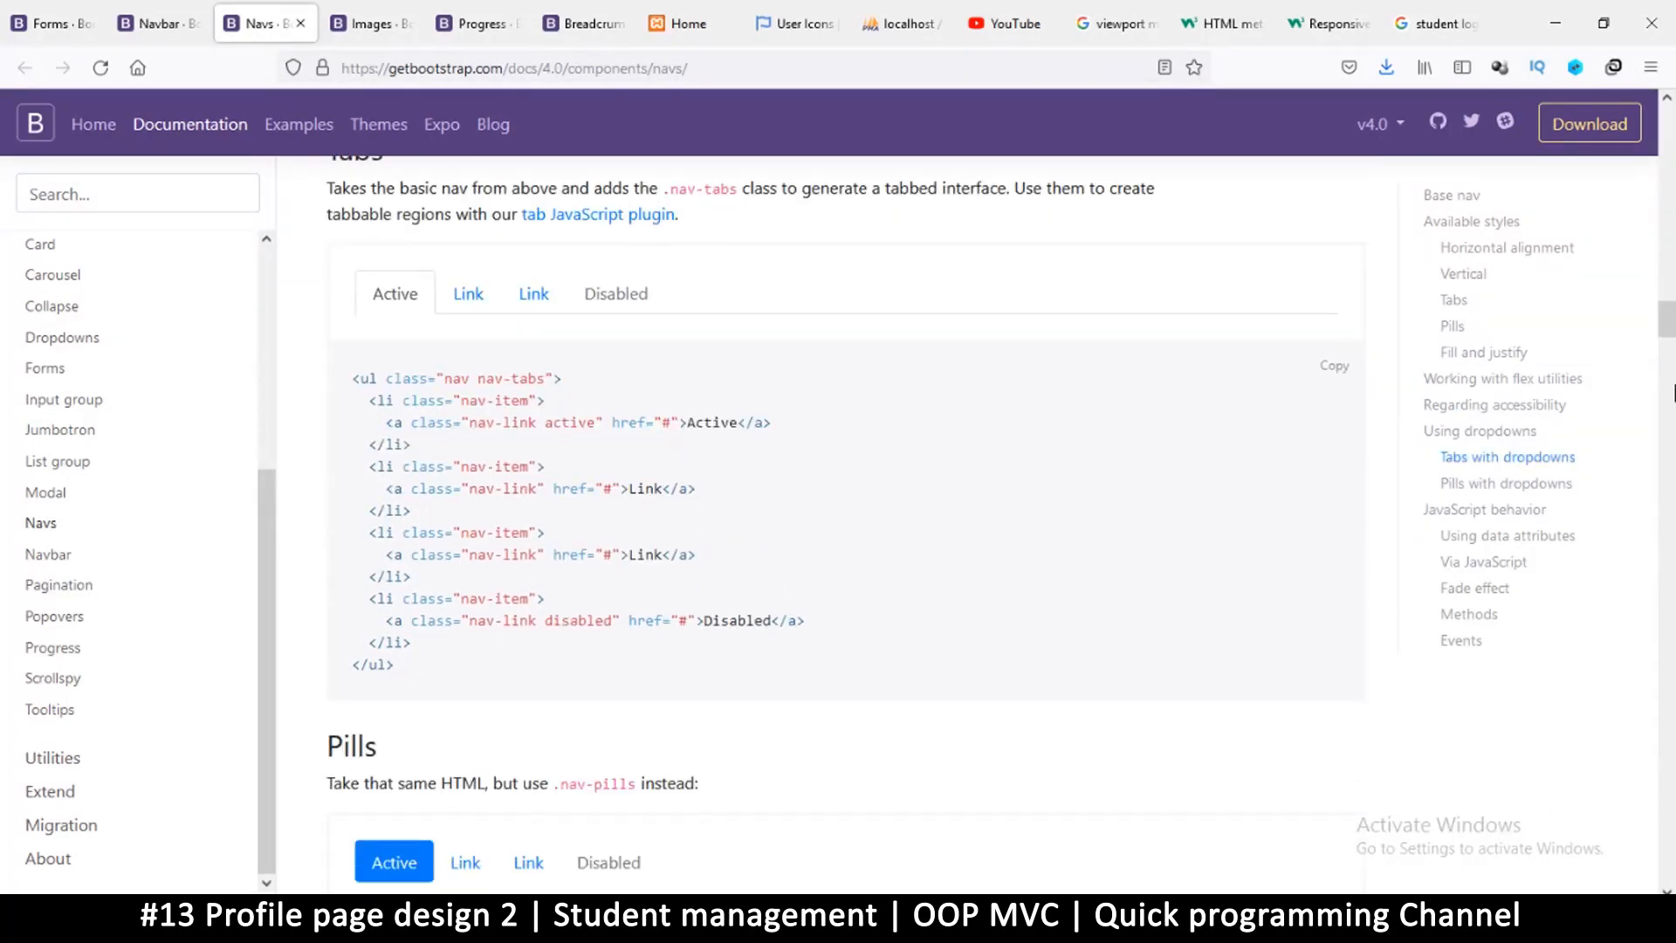
pyautogui.moveTo(781, 752)
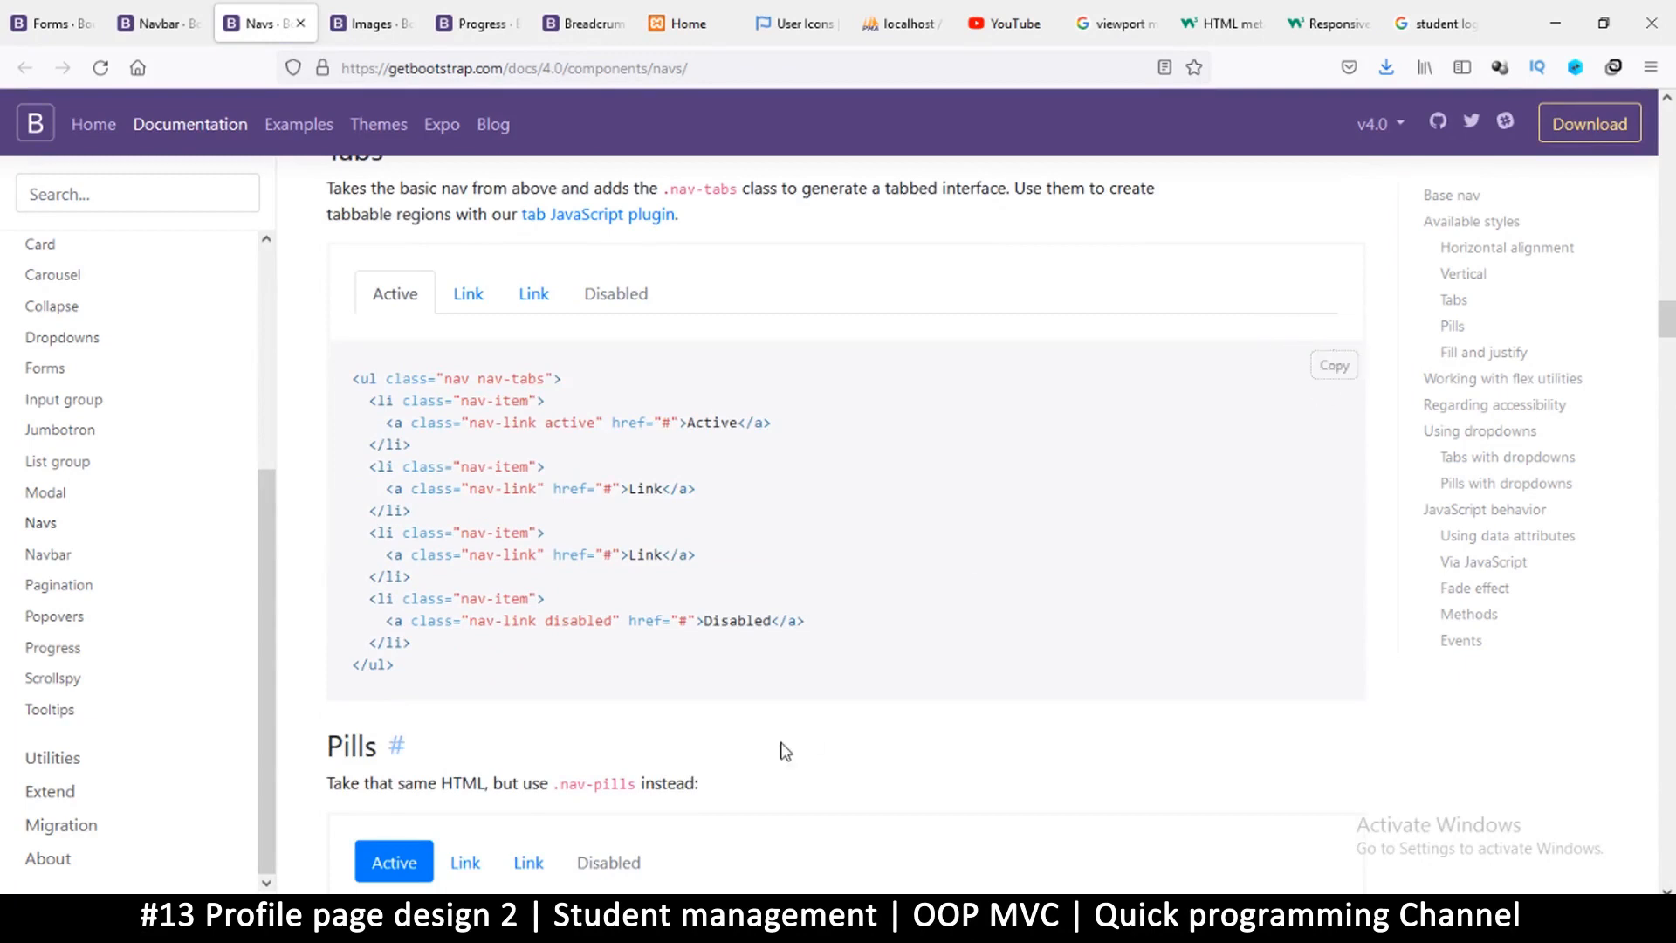
# - Paste the nav-tabs snippet into a class="container-fluid" div, indent it, and save
pyautogui.press('alt+tab')
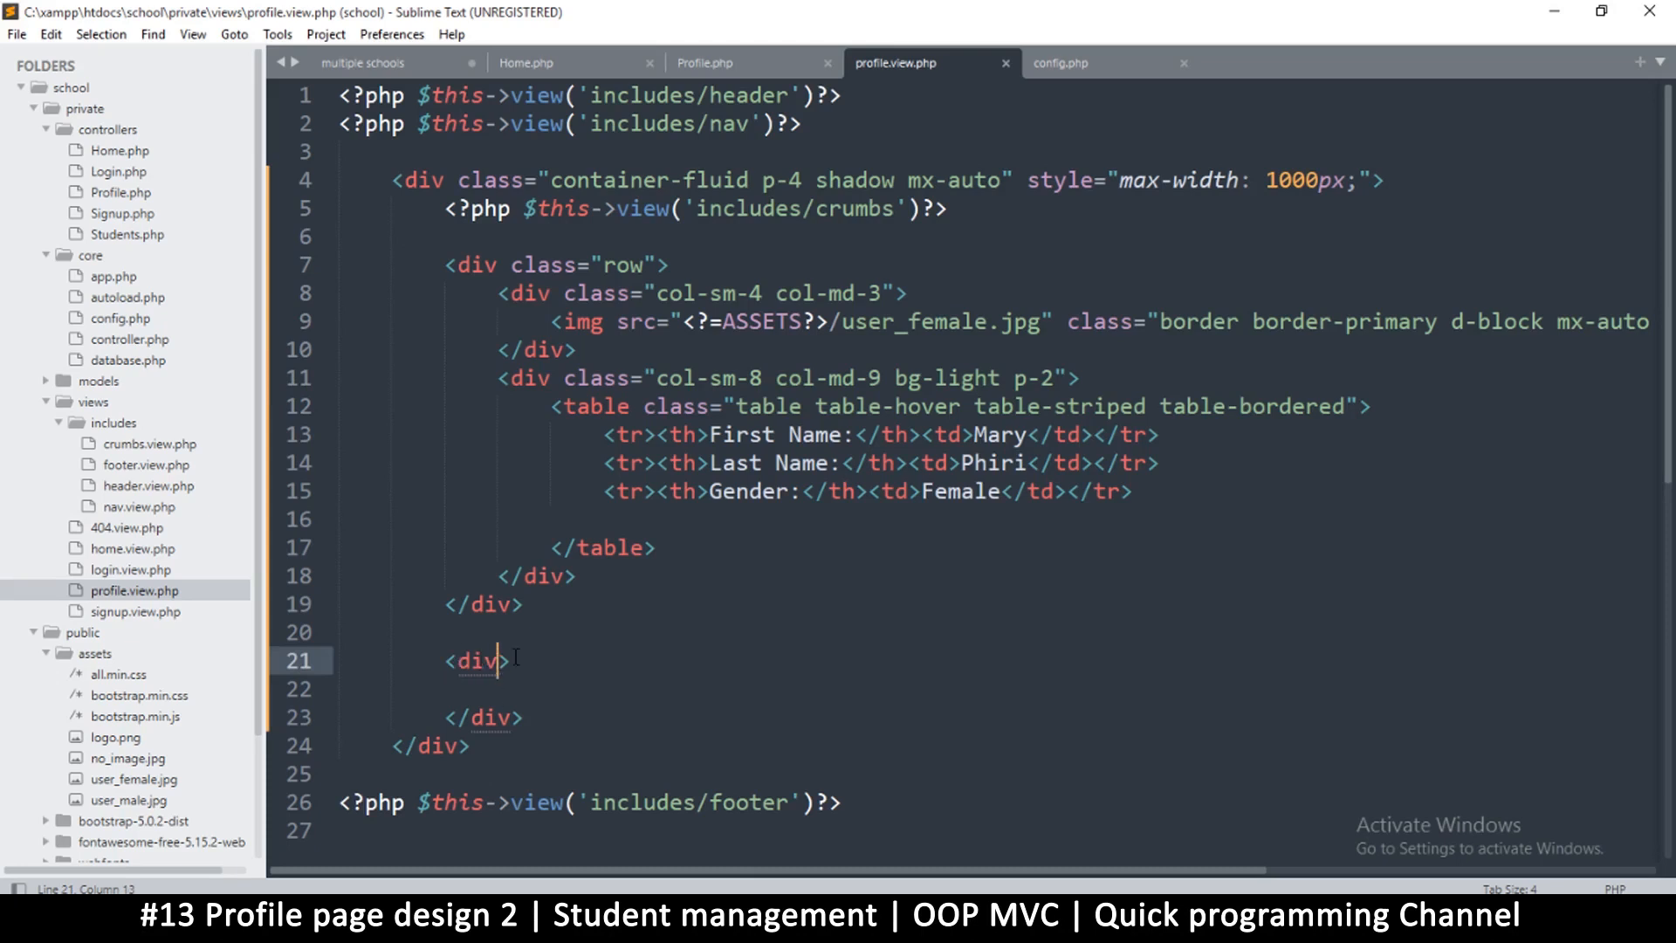
pyautogui.write('class=""')
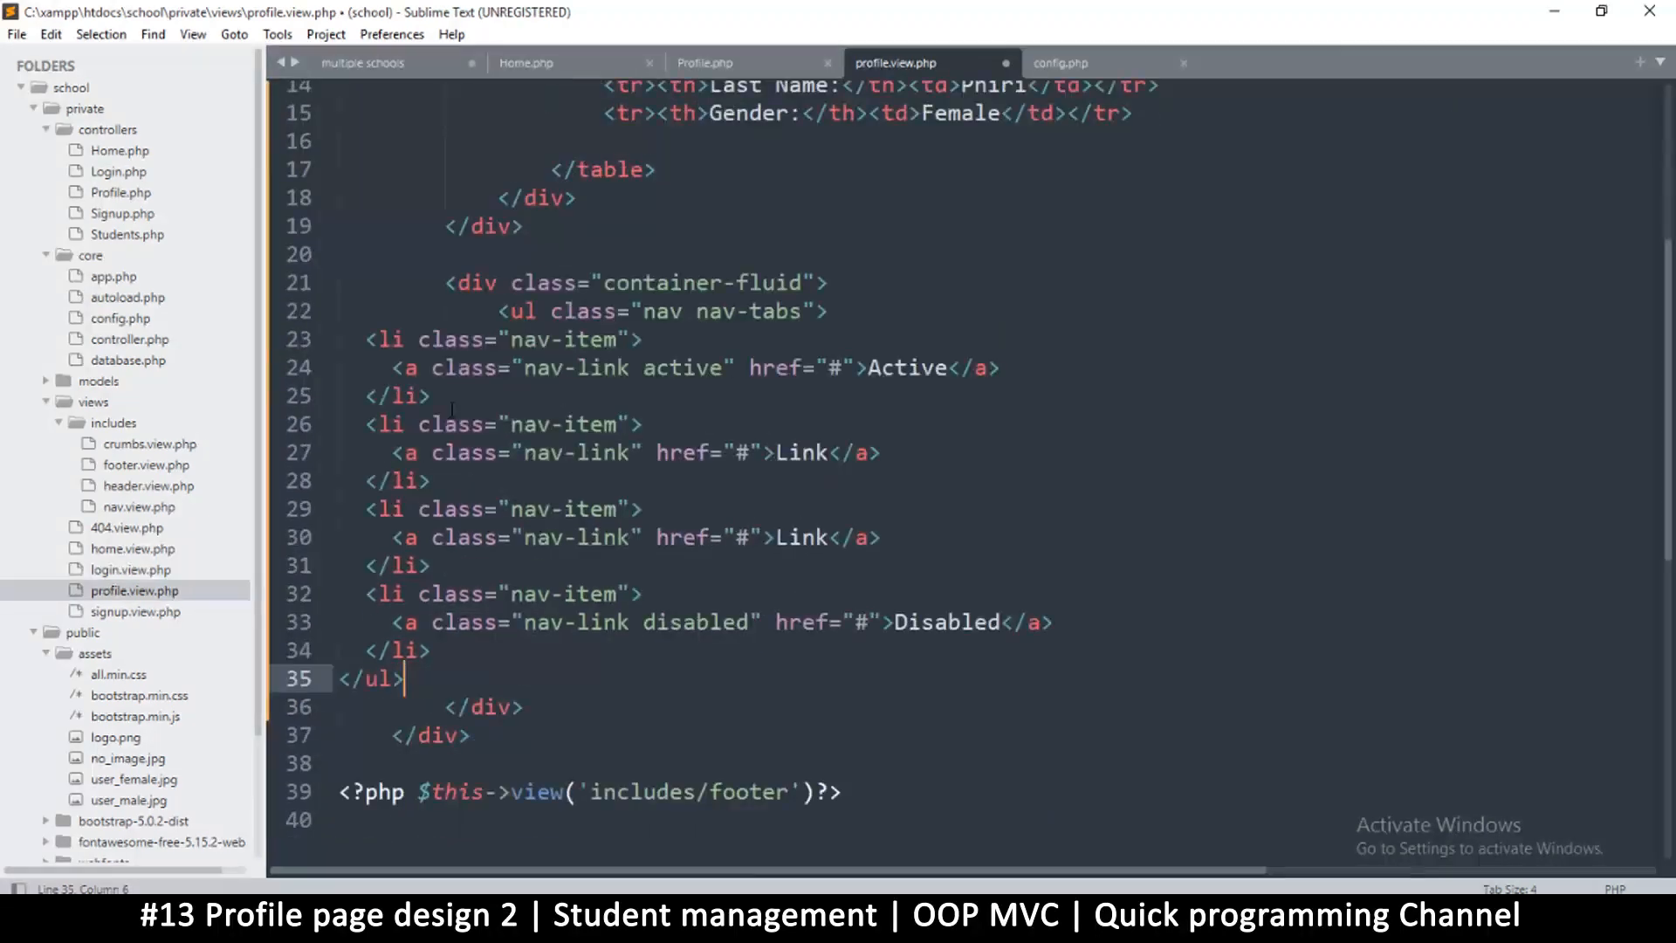
pyautogui.moveTo(358, 339); pyautogui.dragTo(404, 680)
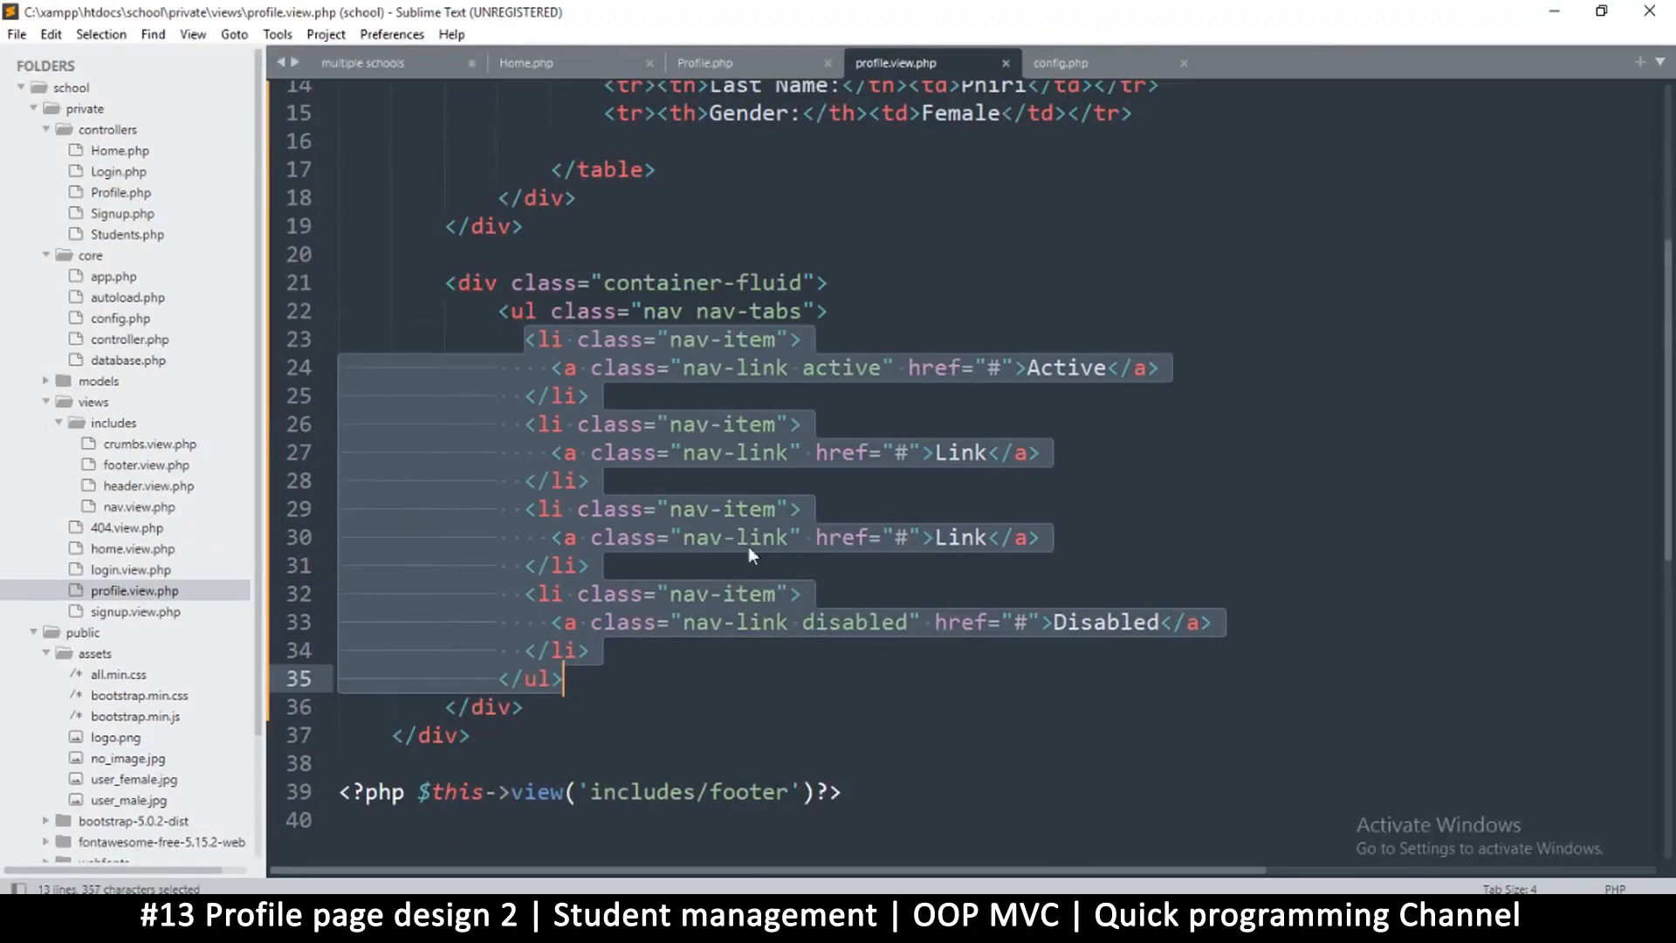
pyautogui.press('ctrl+s')
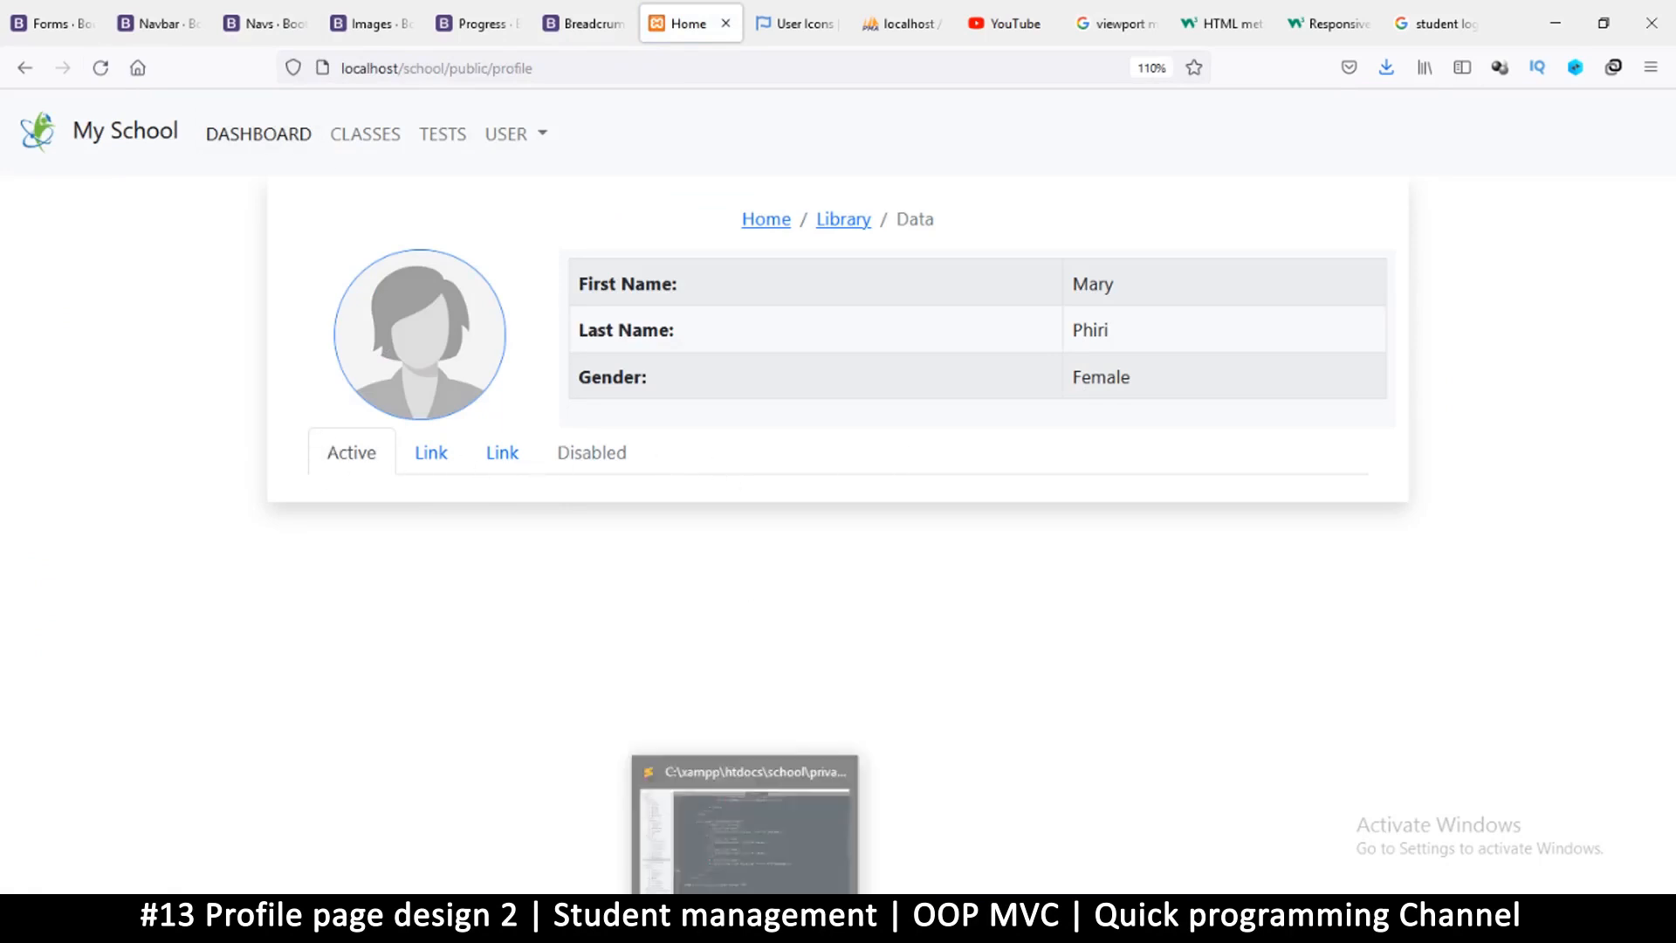
# - Insert an <hr> above the container-fluid div in profile.view.php
pyautogui.click(742, 775)
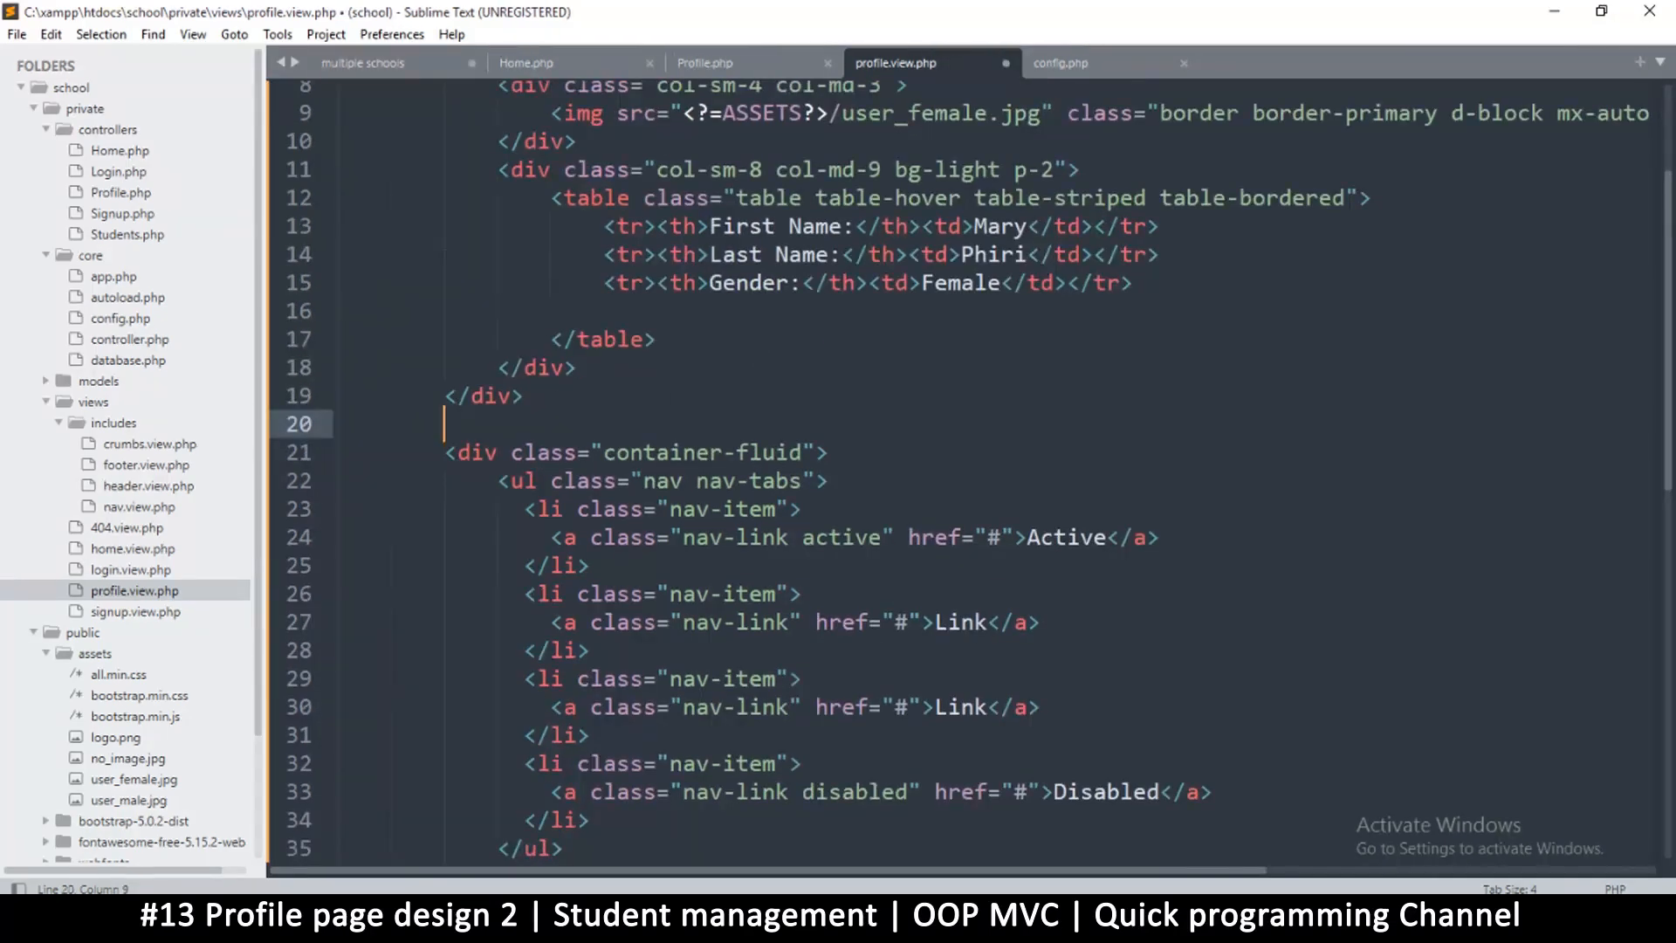
pyautogui.write('<hr>')
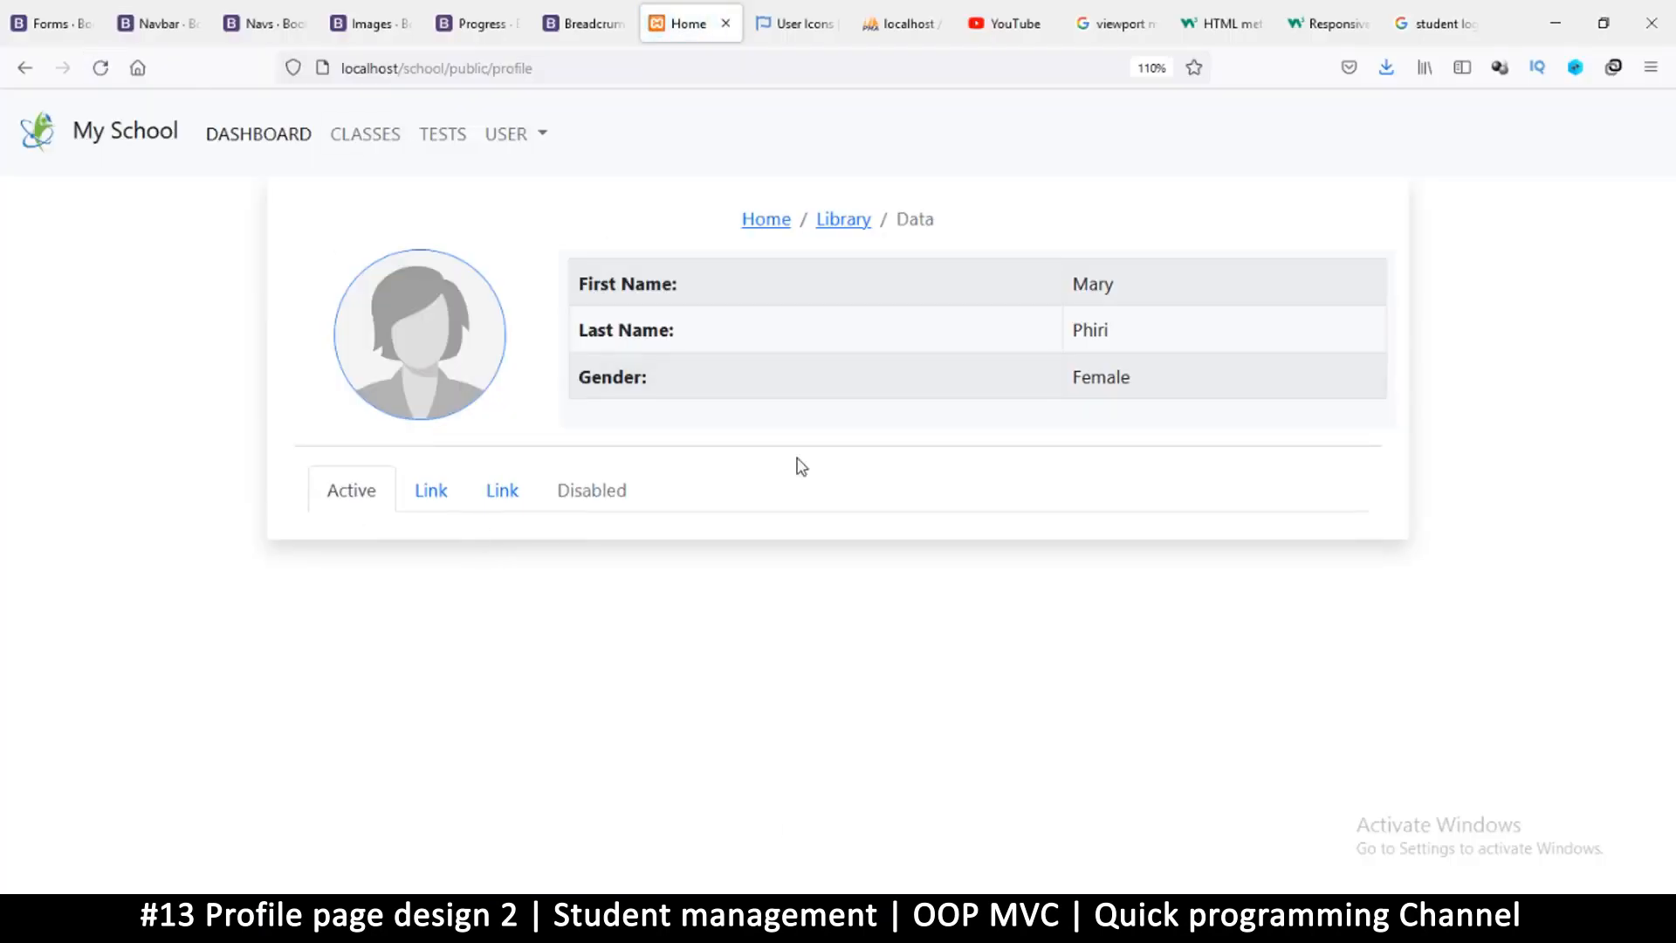
pyautogui.moveTo(846, 269)
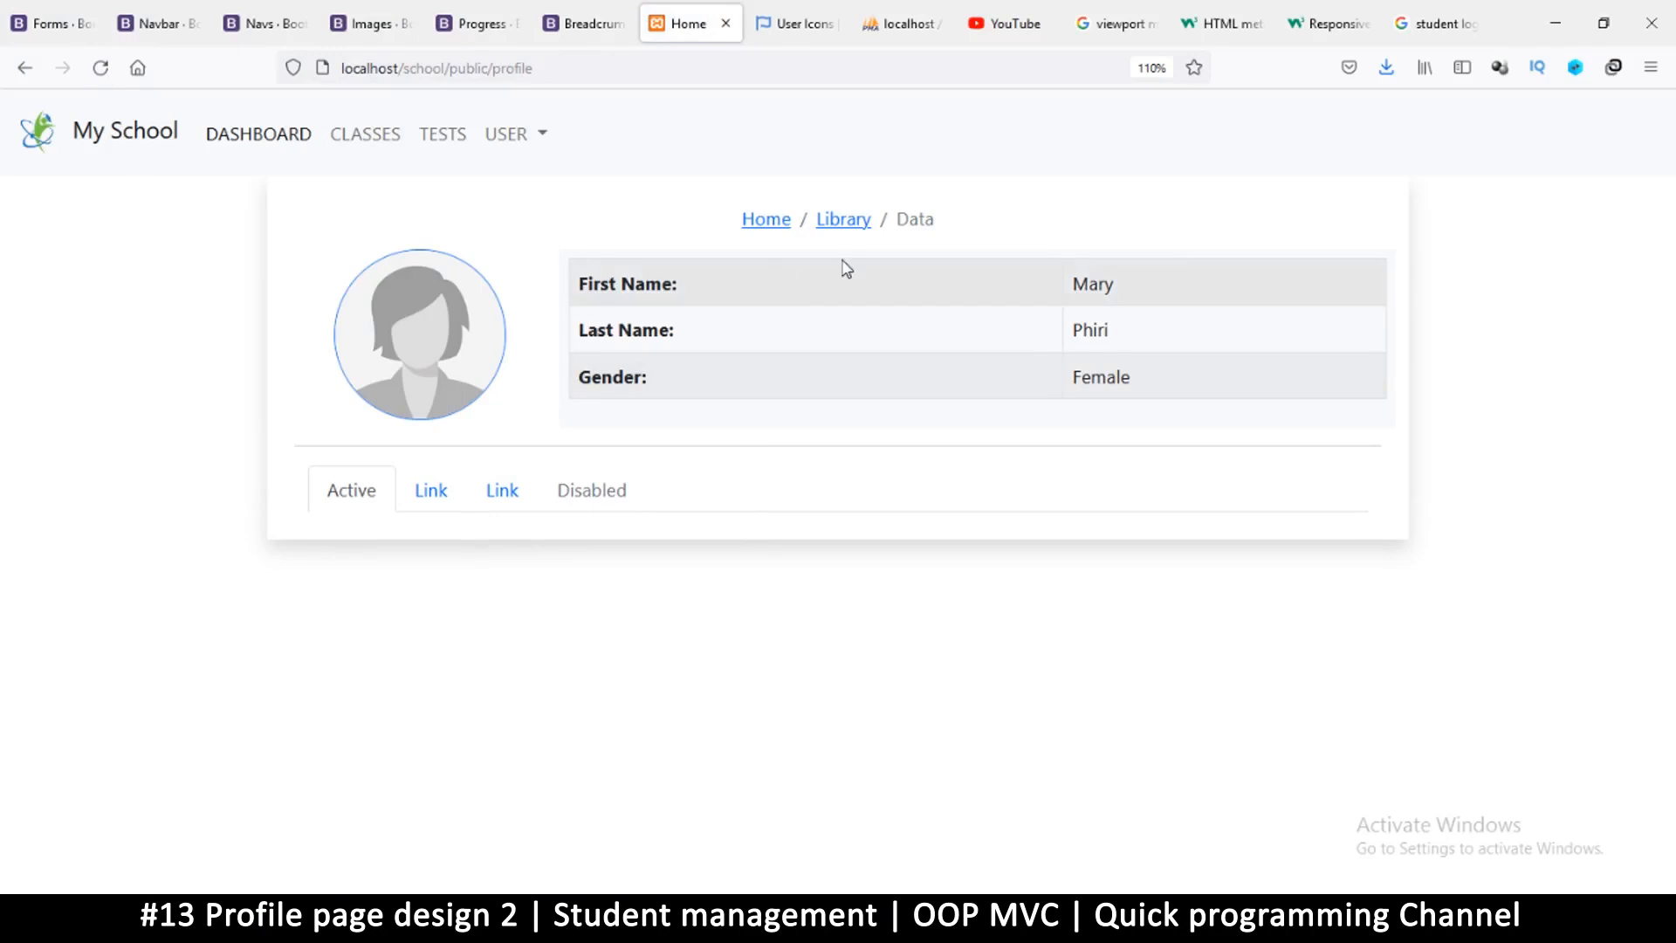
pyautogui.moveTo(601, 495)
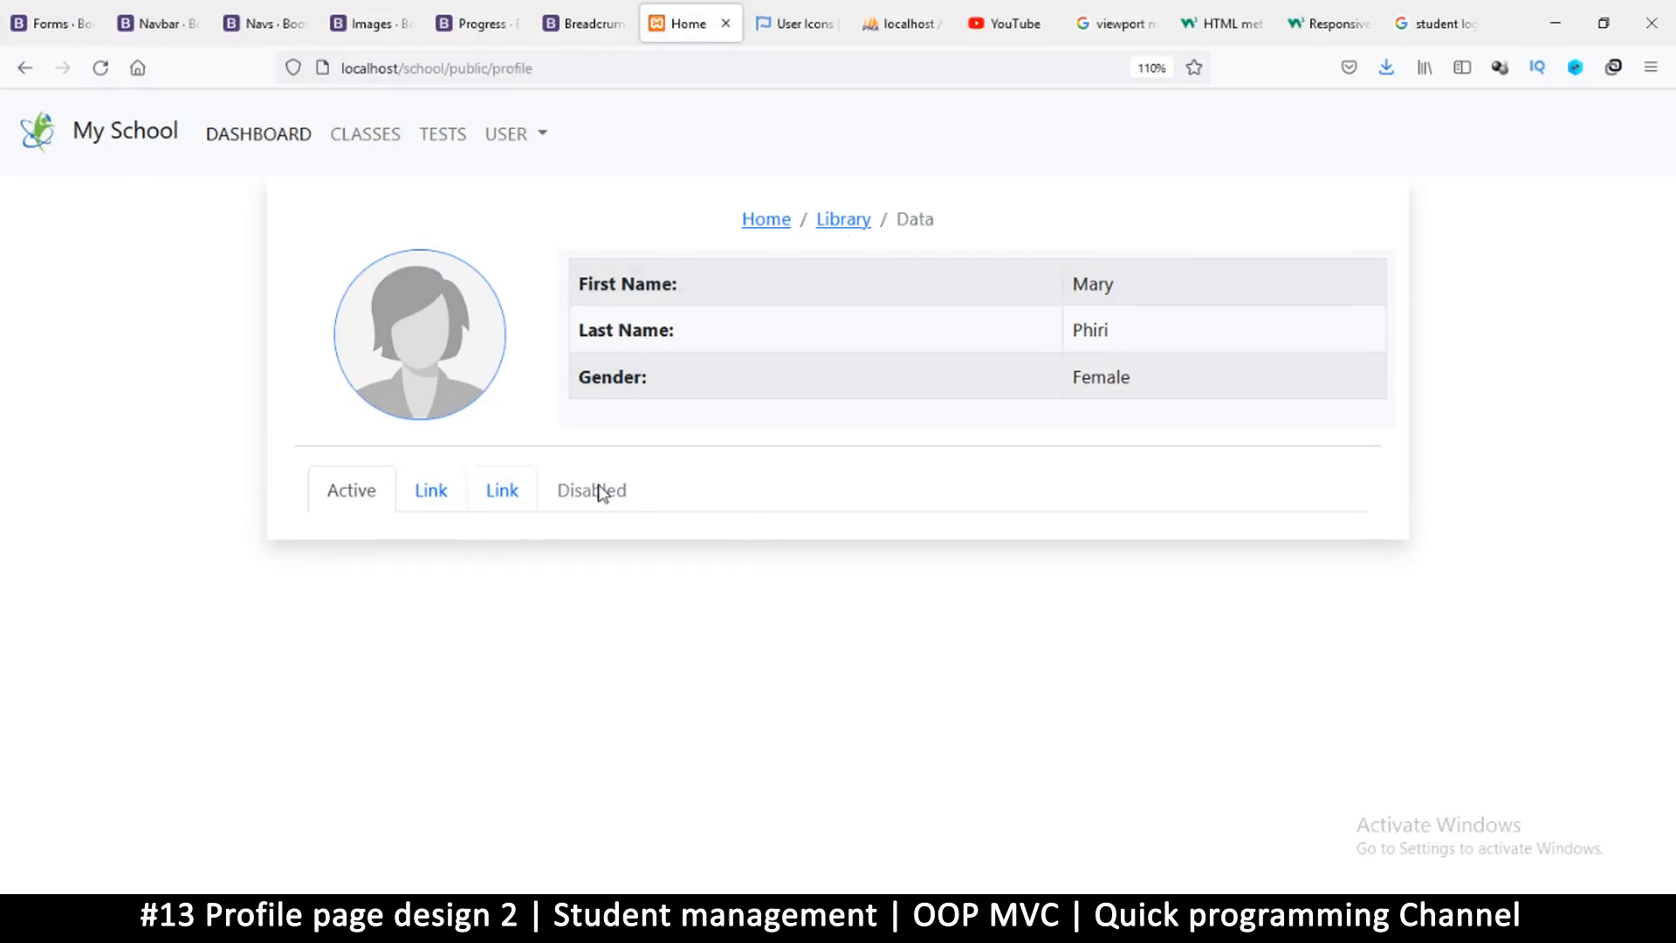
pyautogui.moveTo(602, 496)
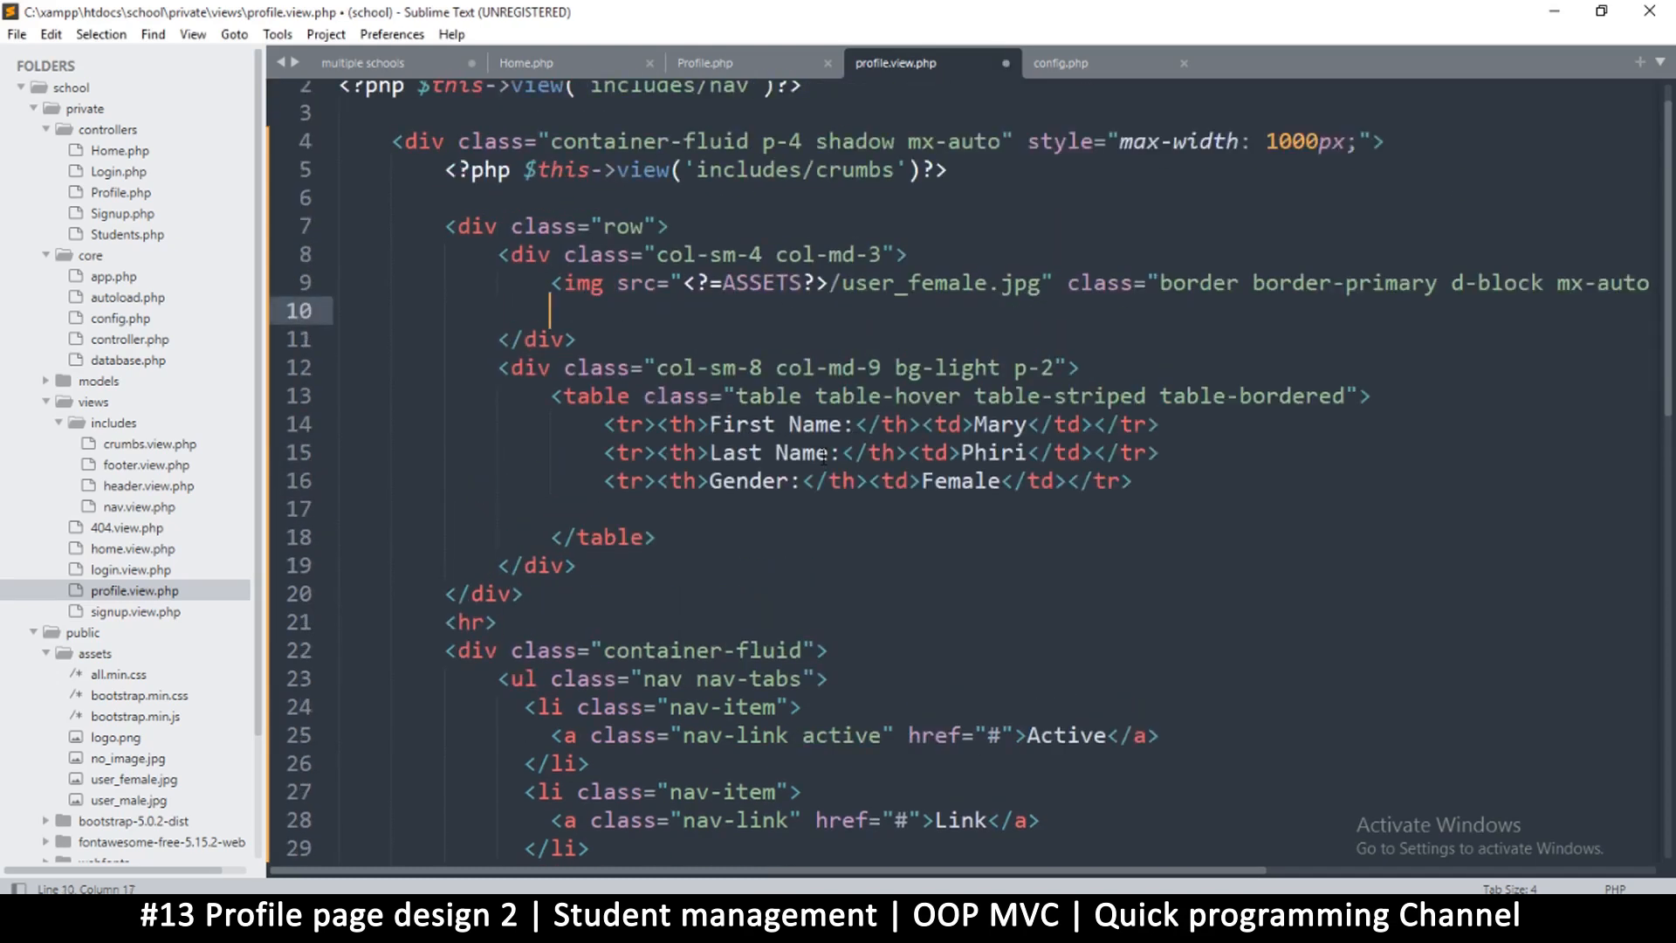
pyautogui.moveTo(609, 319)
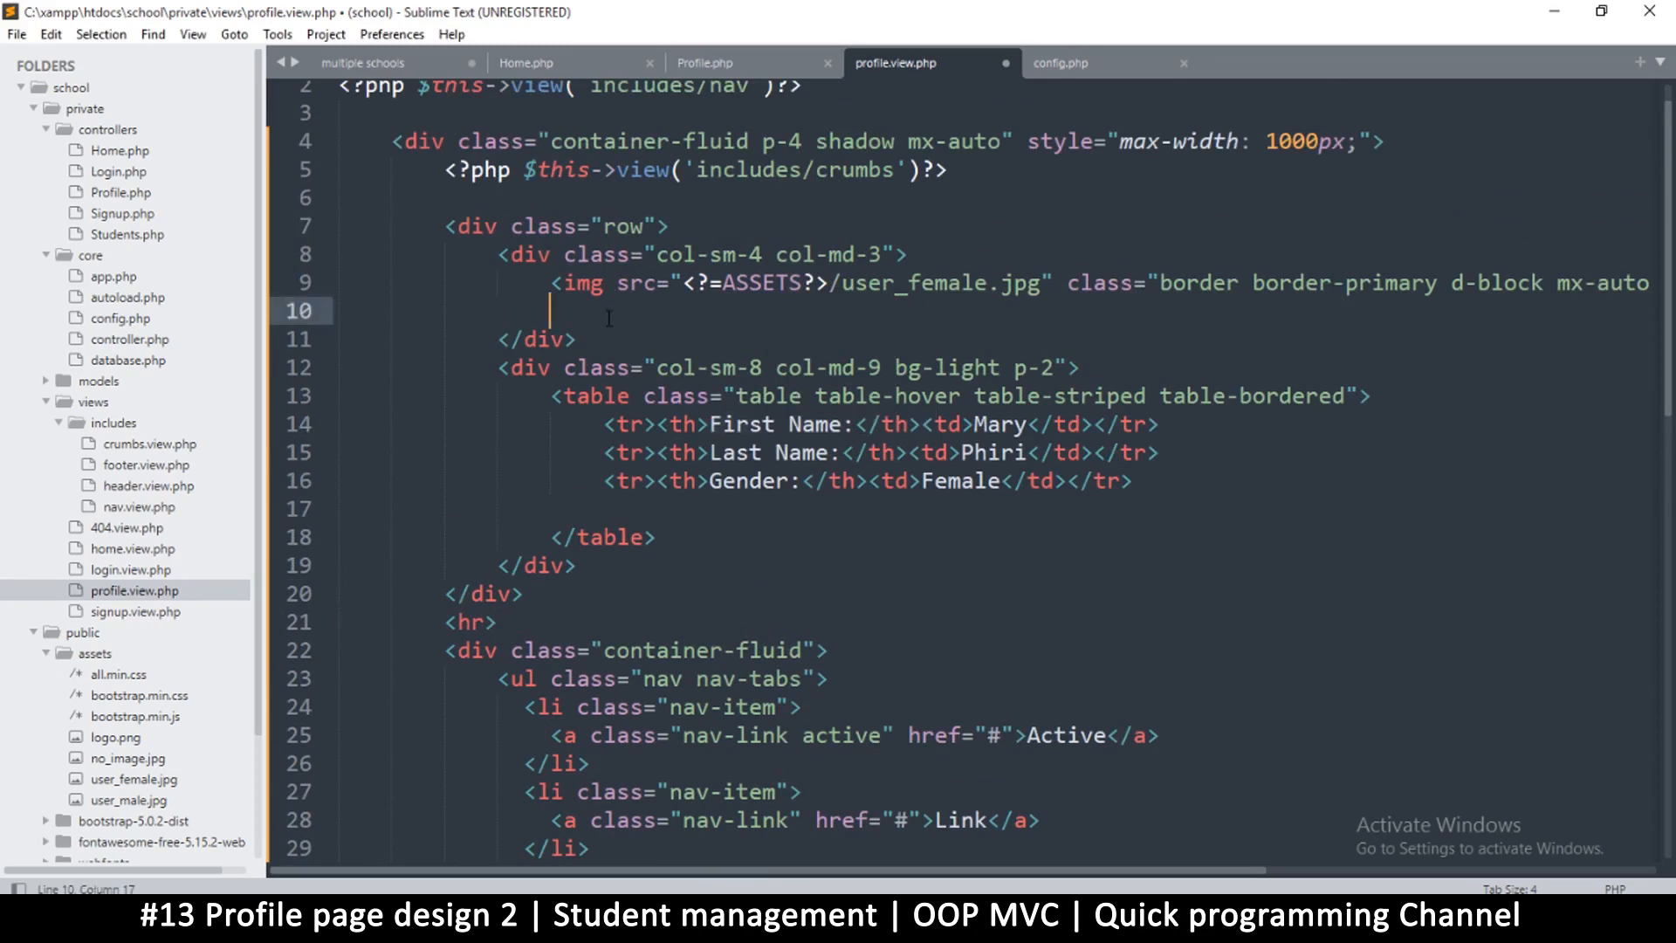
pyautogui.write('h3')
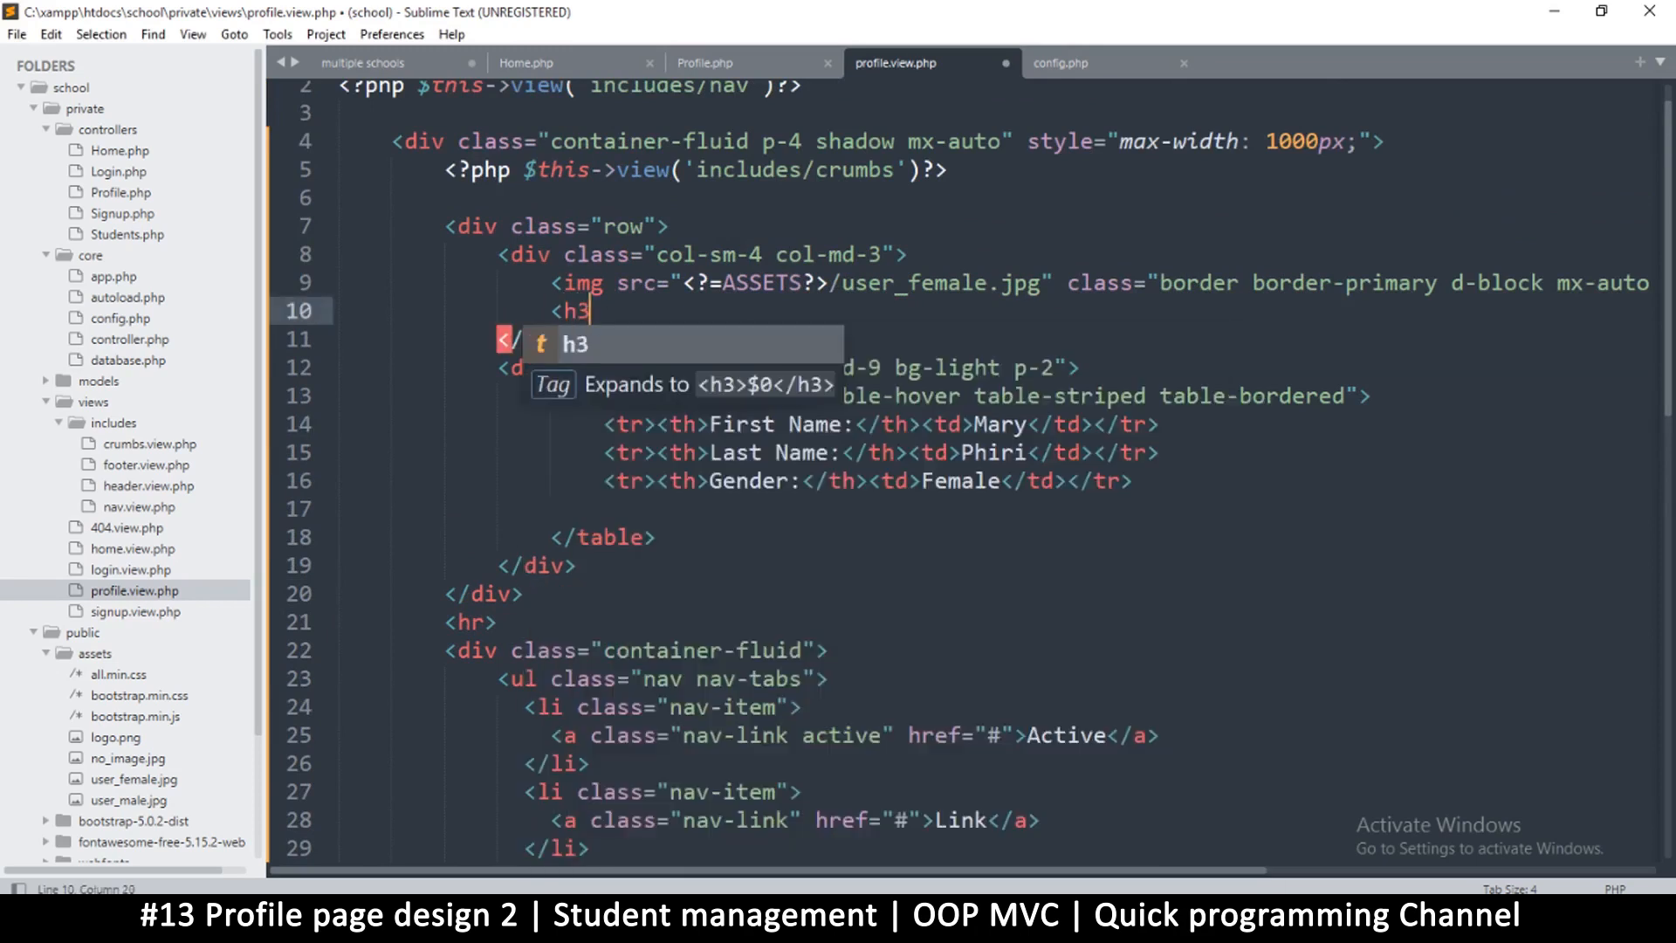
pyautogui.write('>Mary Phiri</h3>')
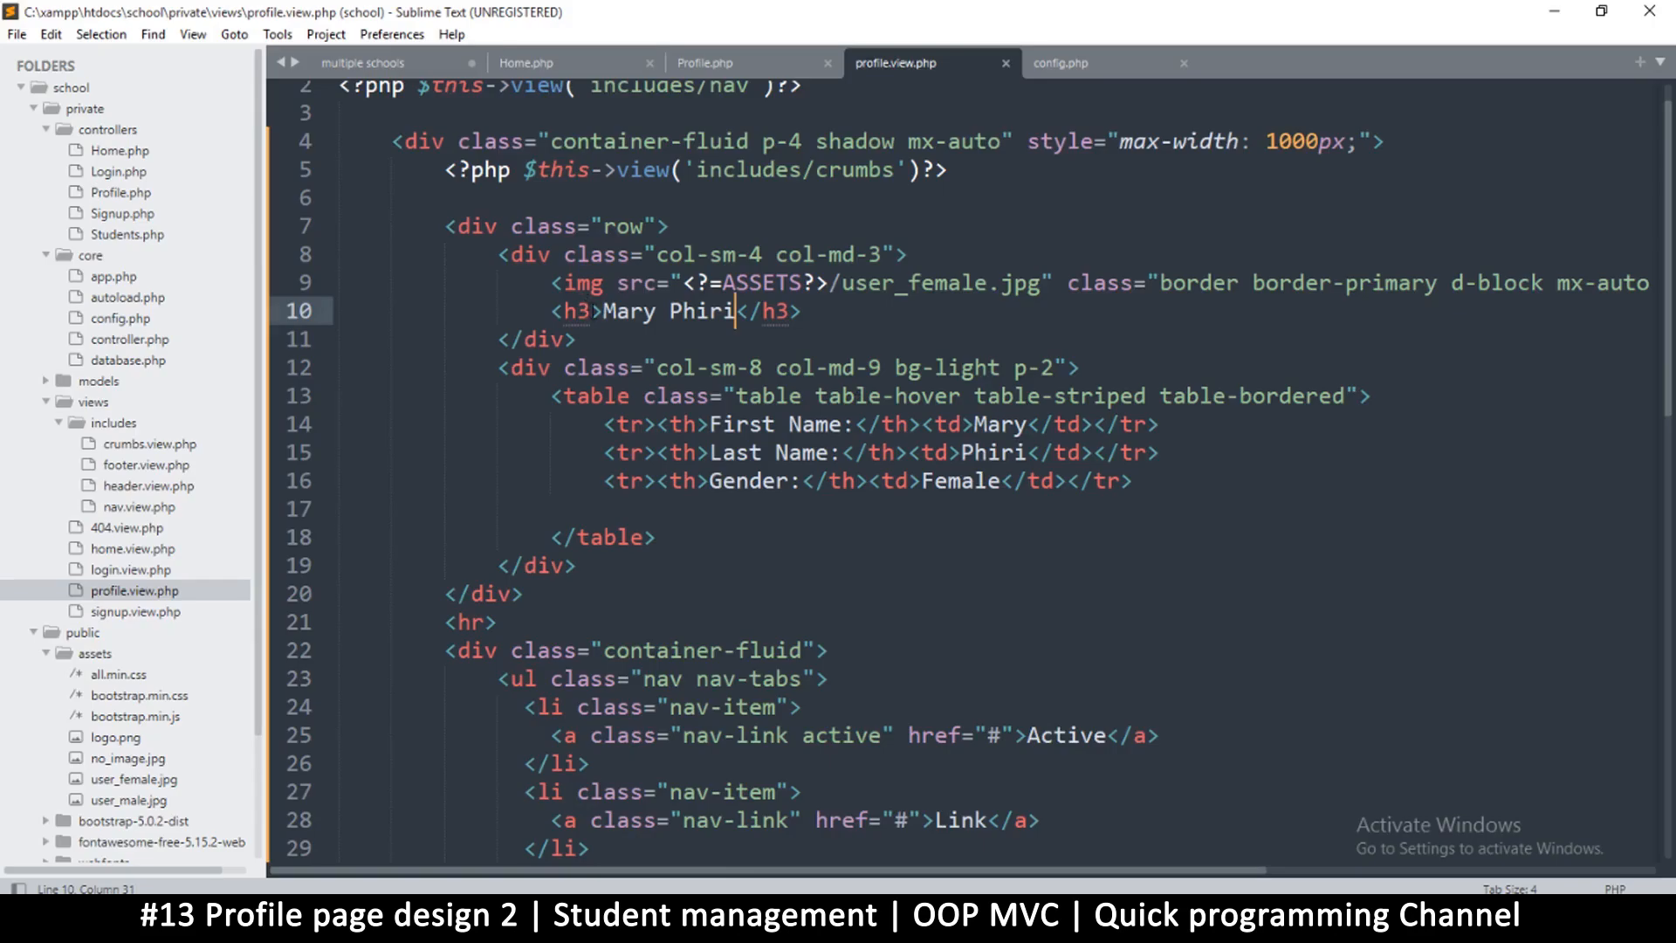
pyautogui.write('class=""')
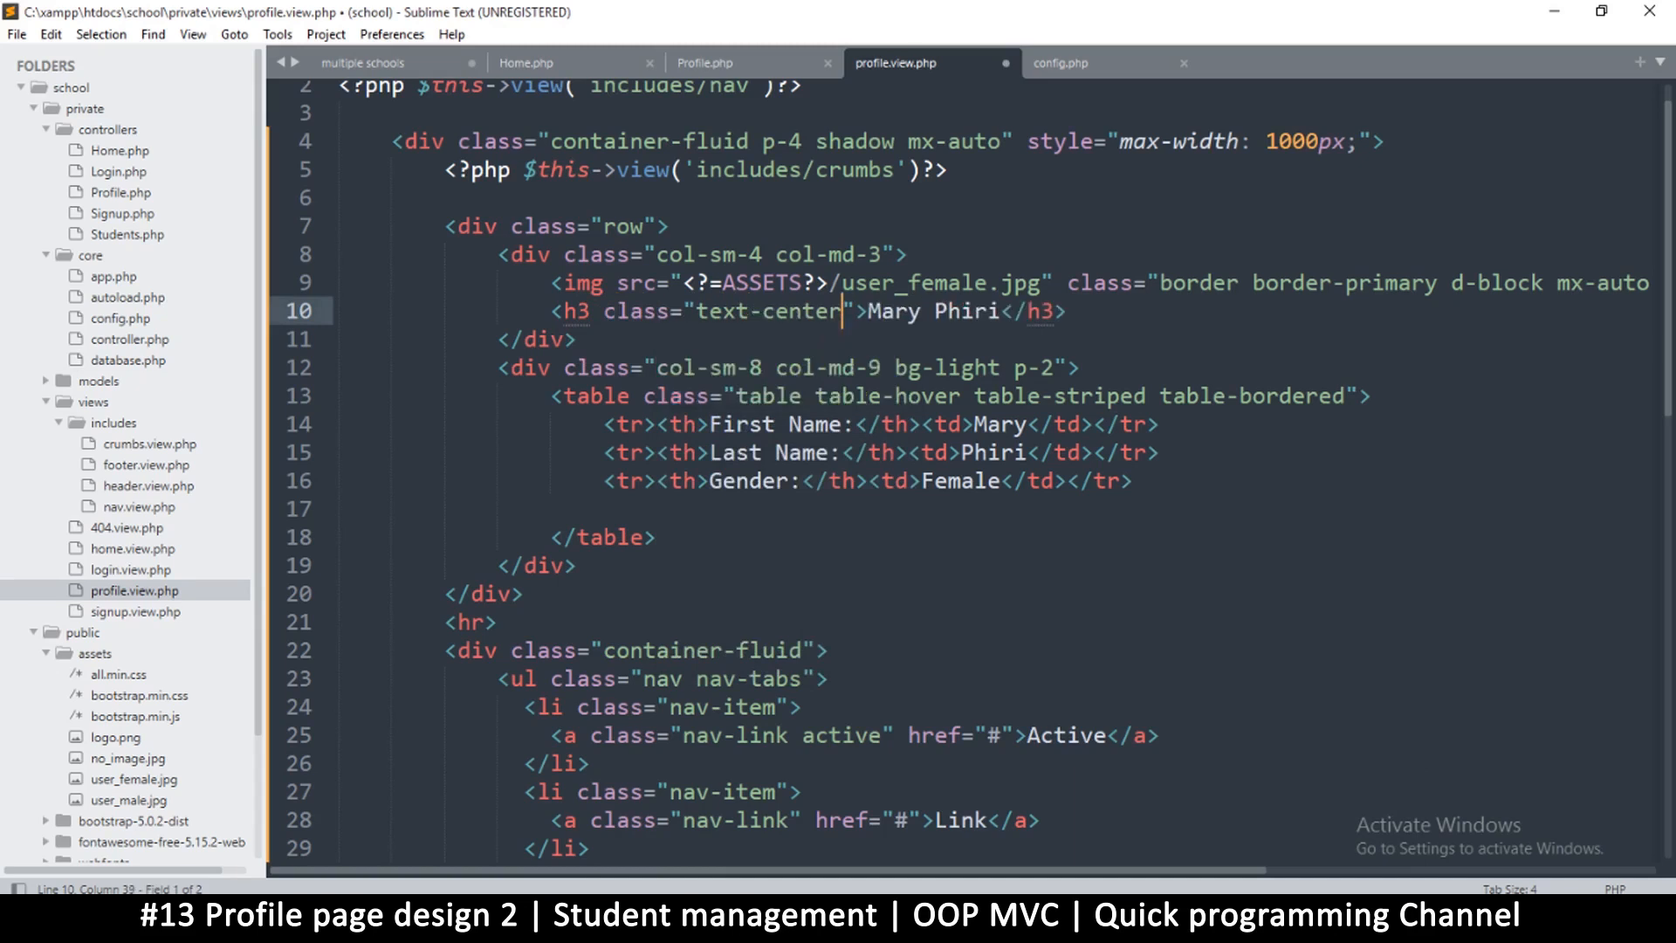
pyautogui.press('ctrl+s')
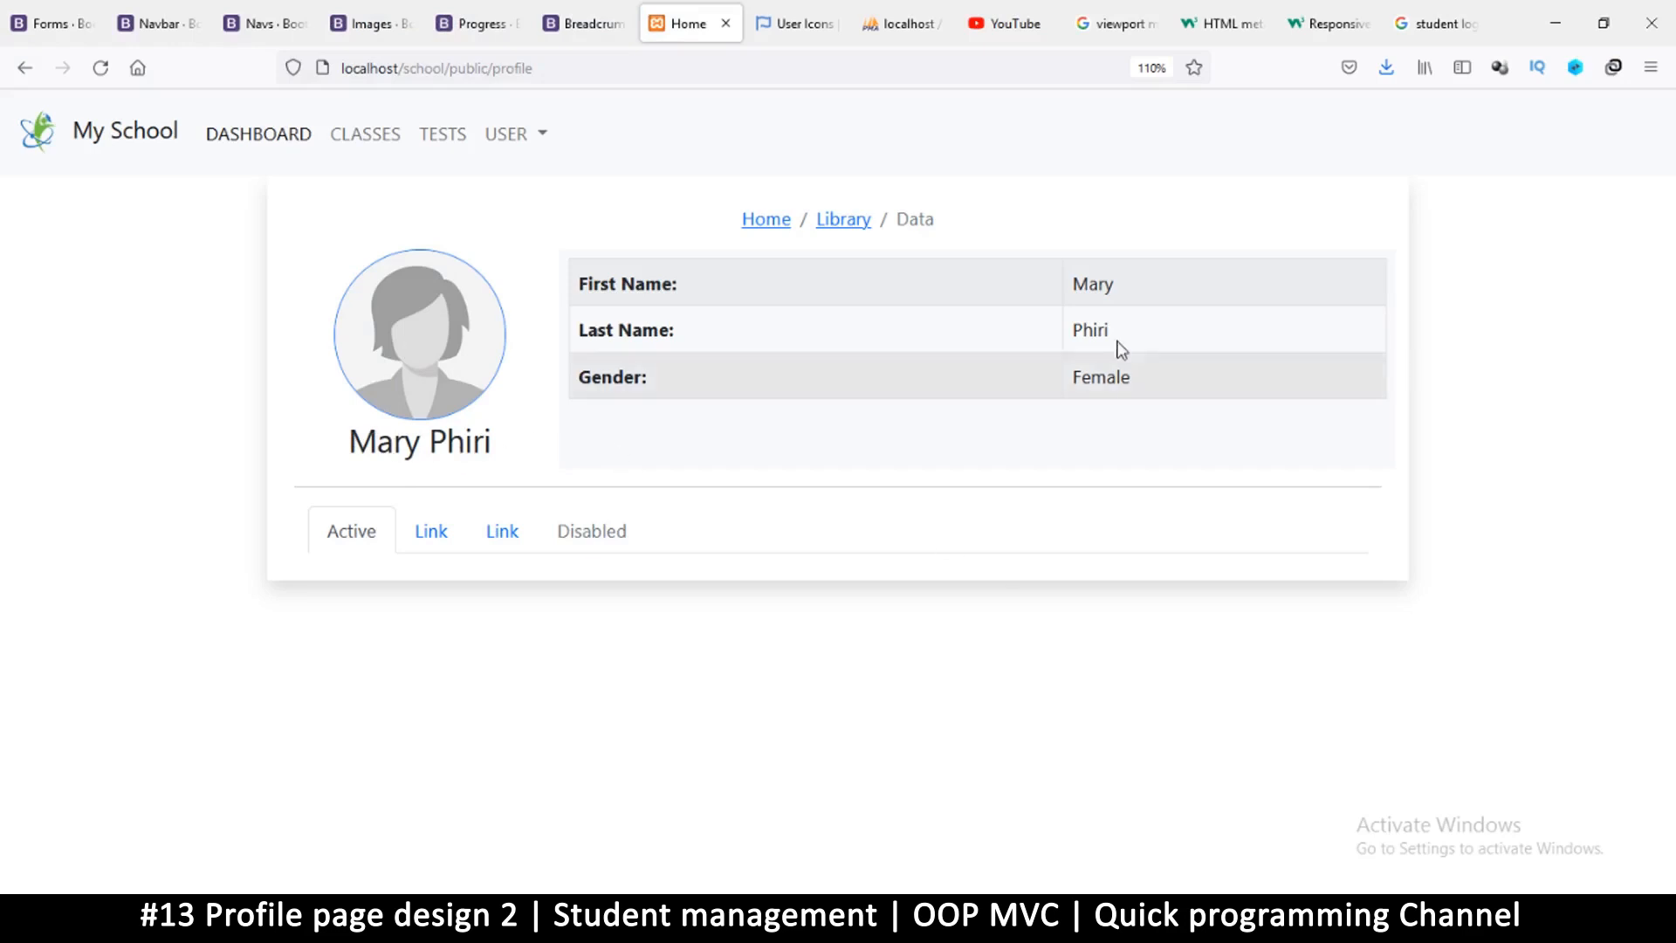
pyautogui.moveTo(598, 216)
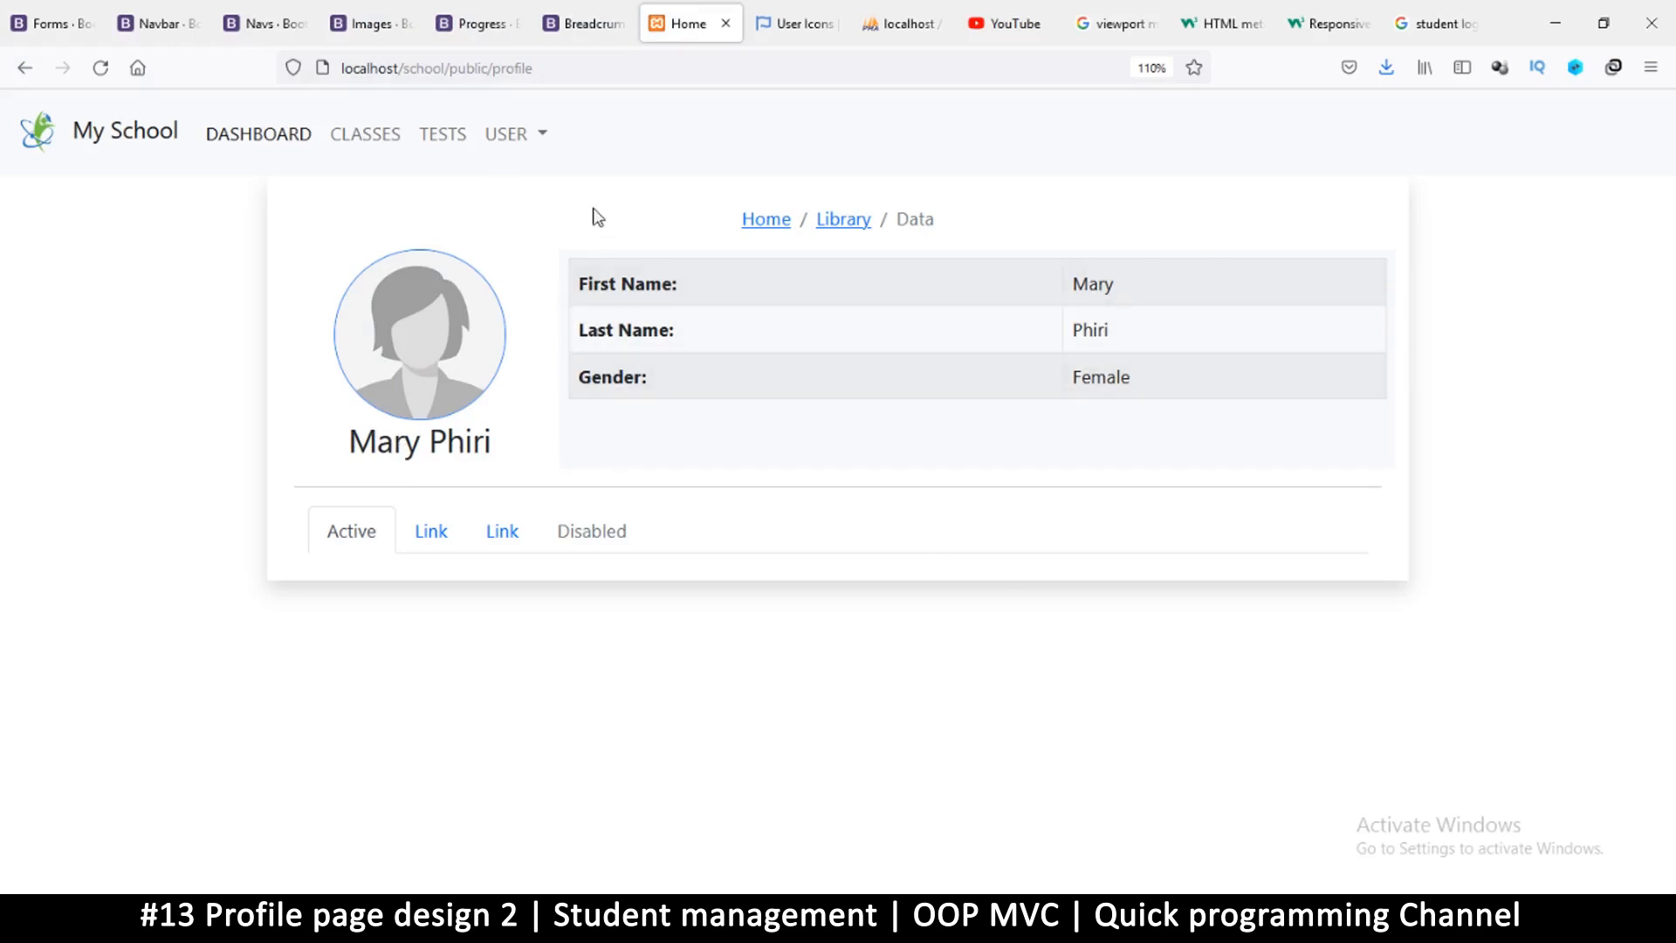
pyautogui.moveTo(694, 506)
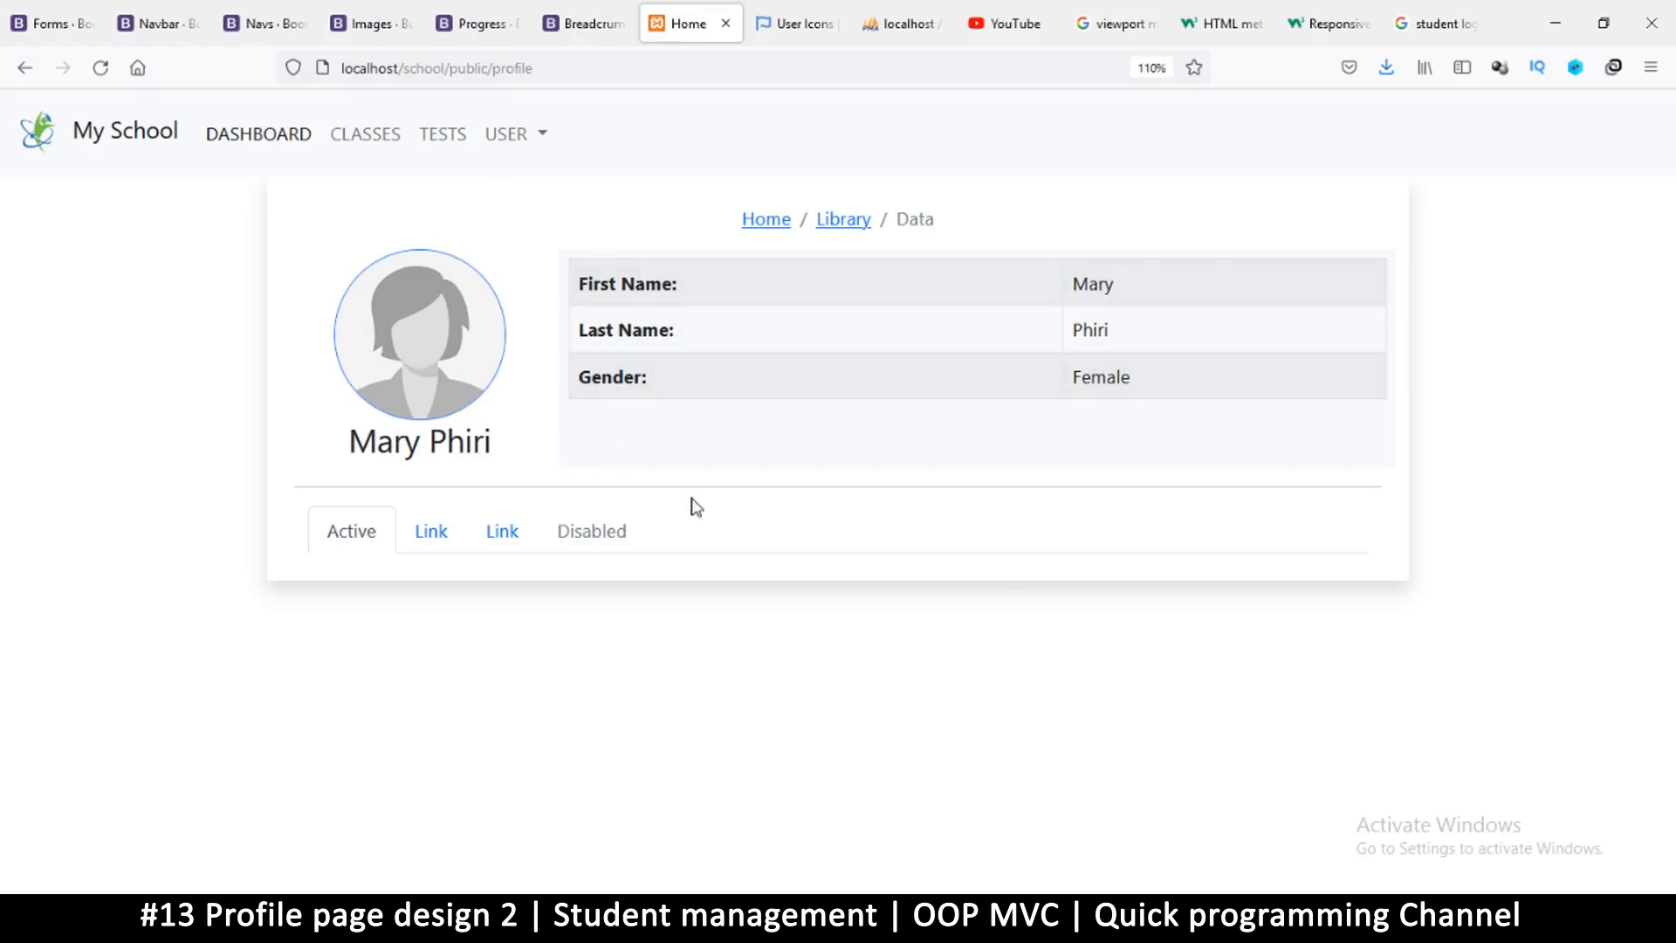
pyautogui.moveTo(787, 820)
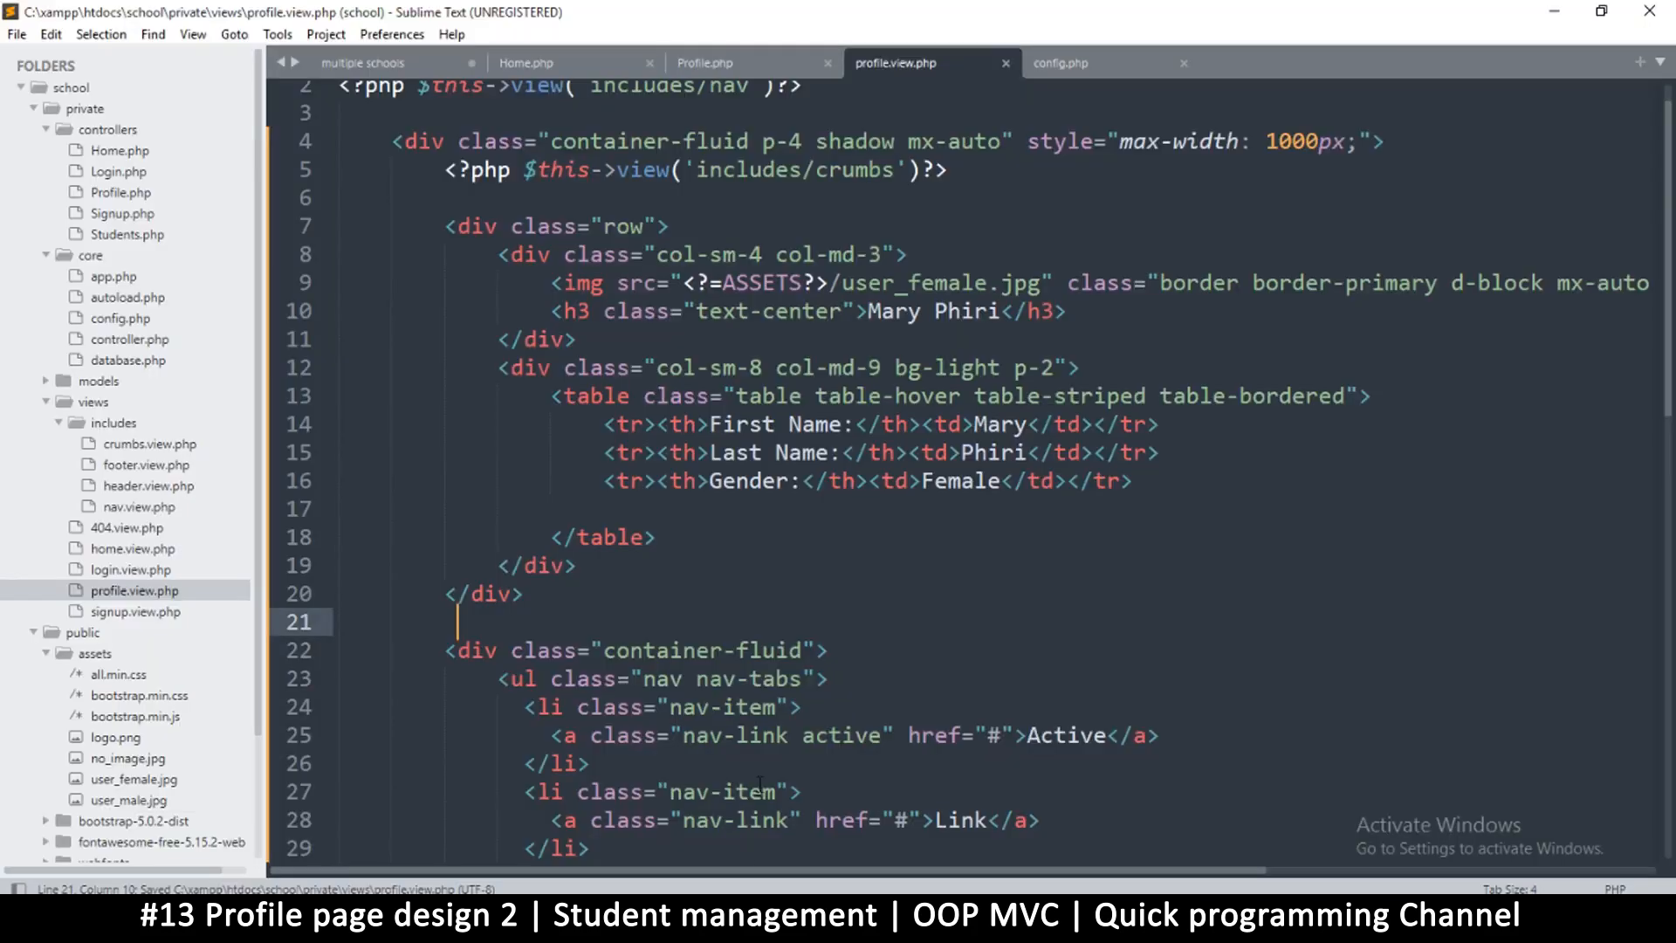
# - Replace the <hr> with <br>, rename the first tab to Basic Info, and save
pyautogui.write('<hr>')
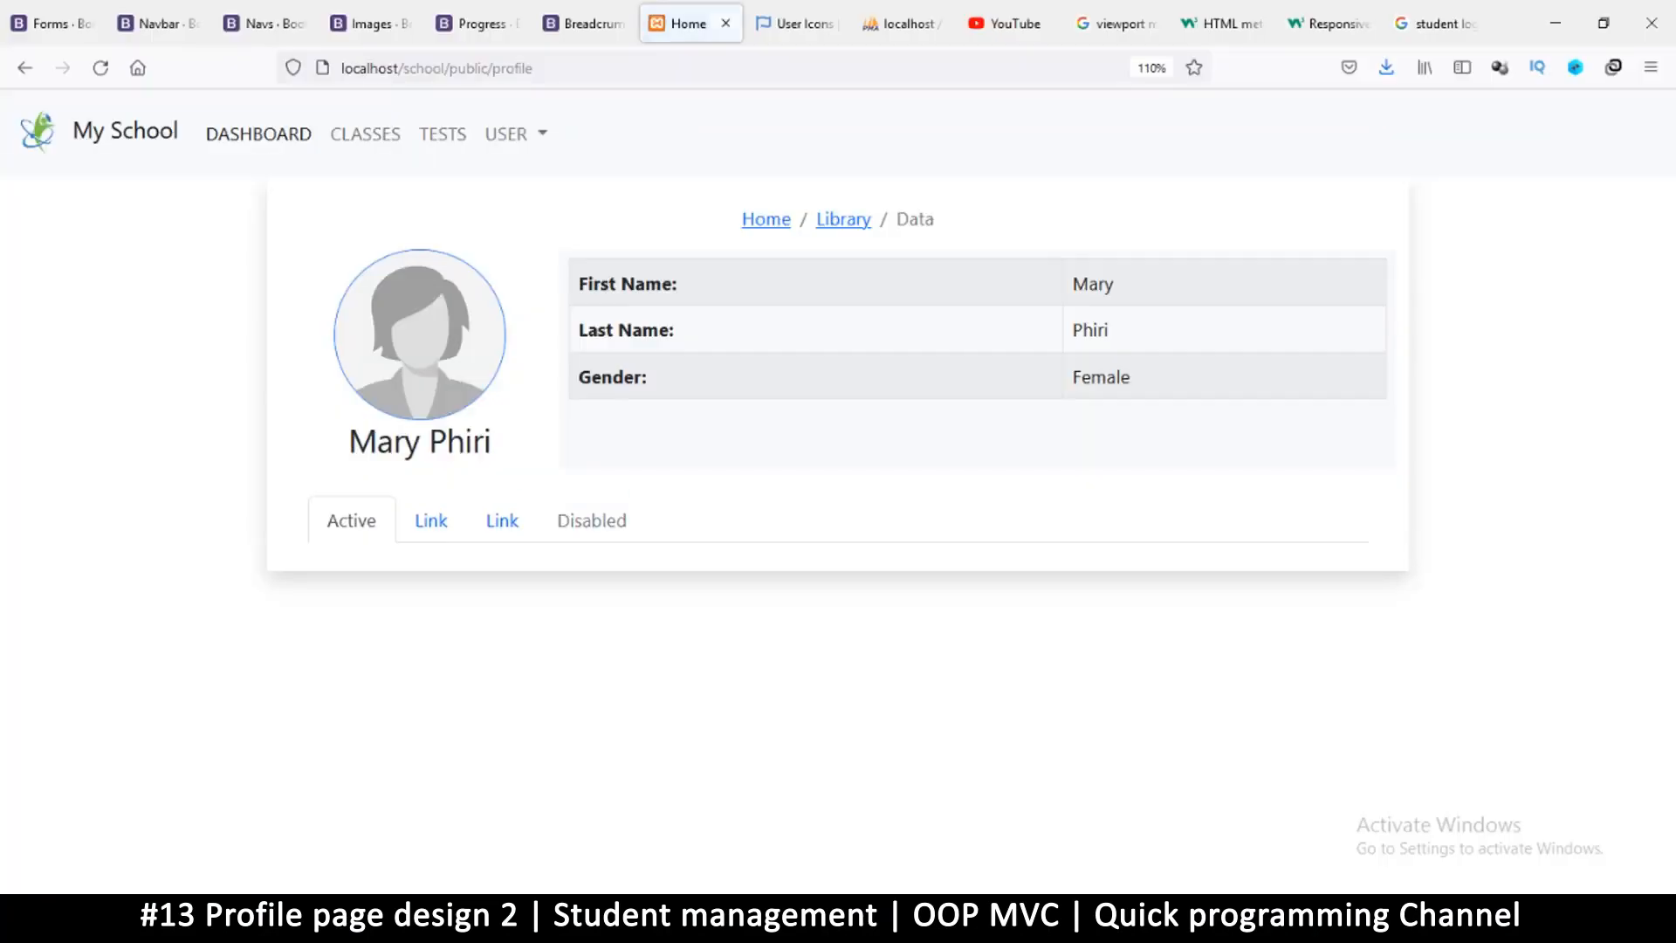
pyautogui.moveTo(1010, 529)
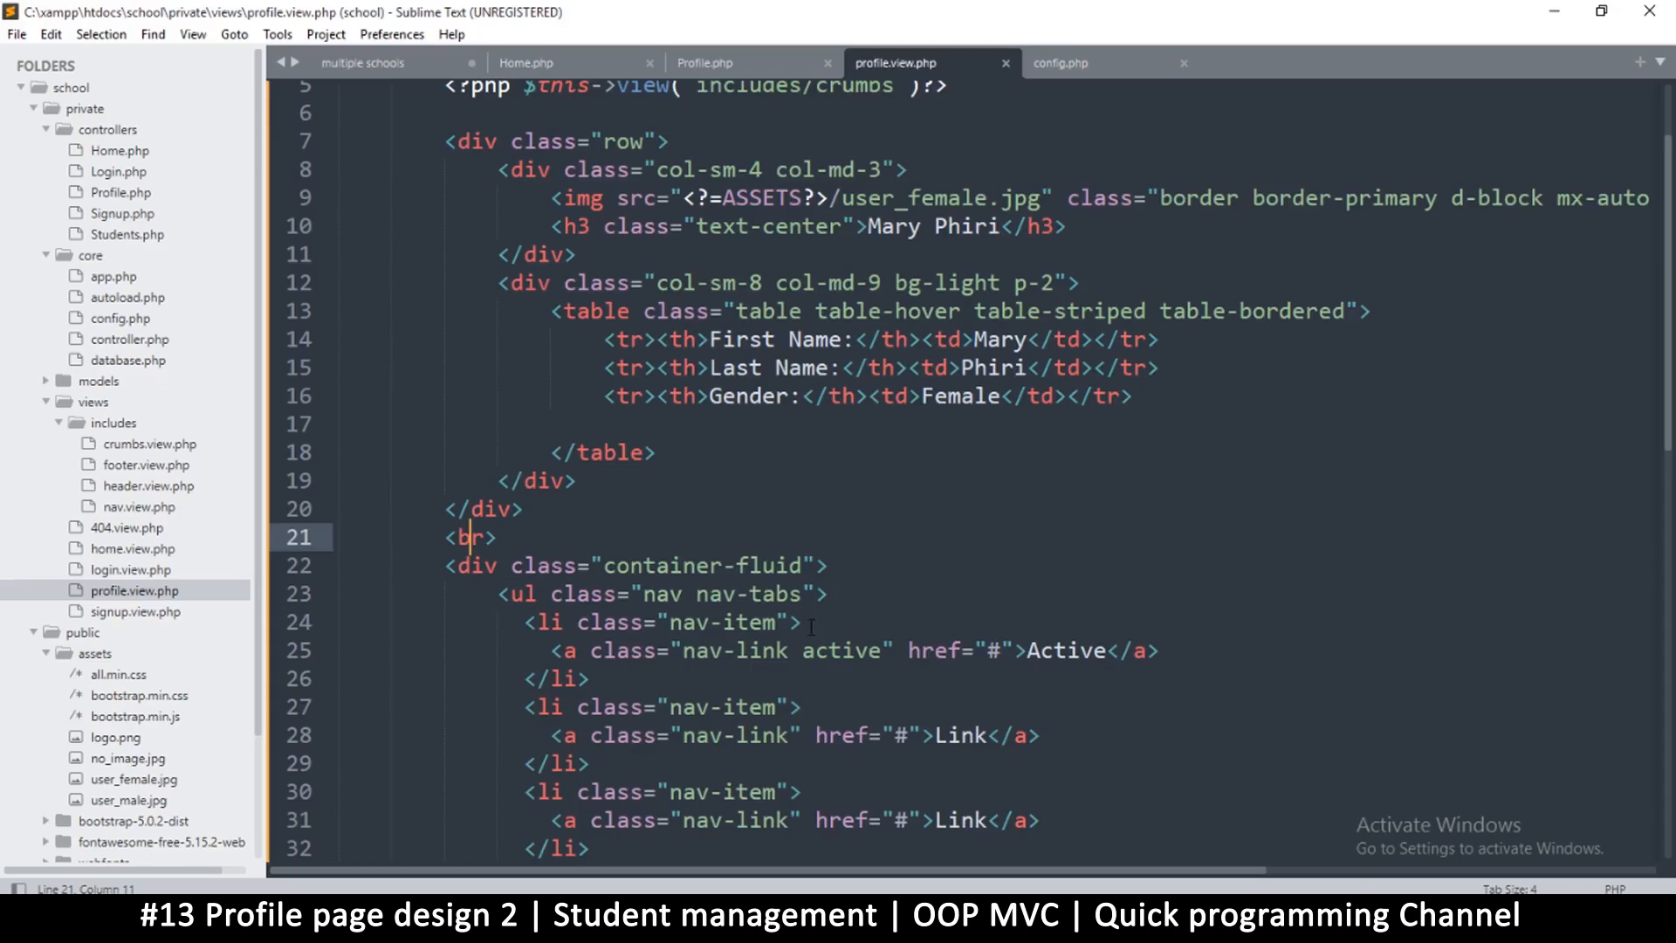
pyautogui.scroll(-3)
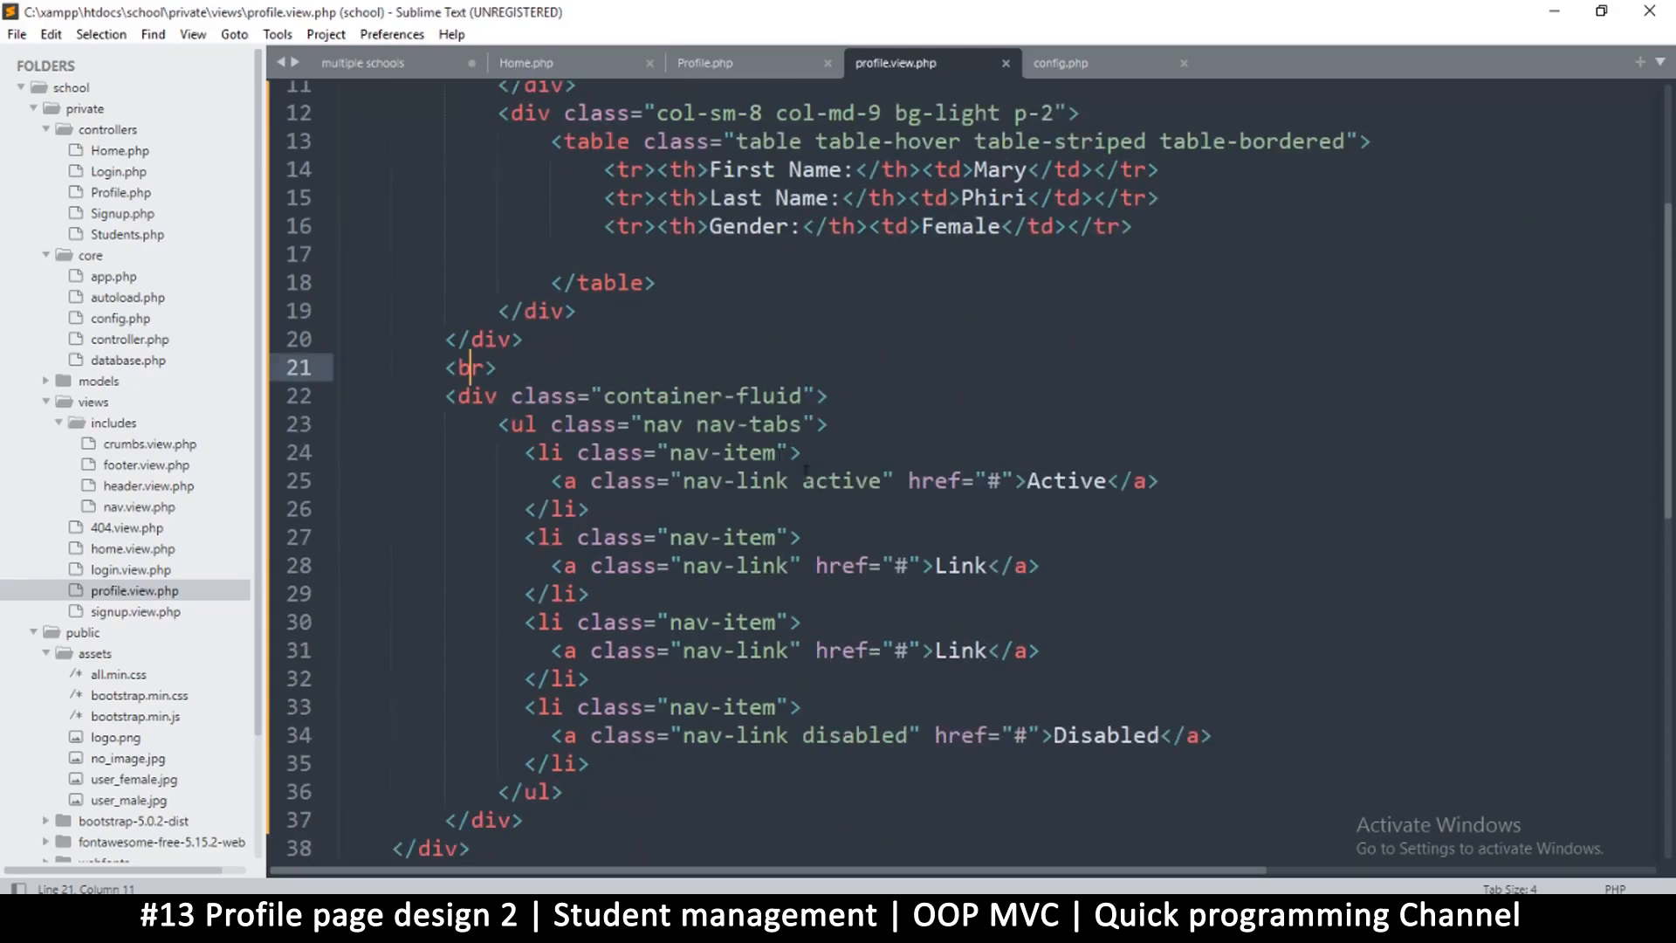
pyautogui.doubleClick(1064, 480)
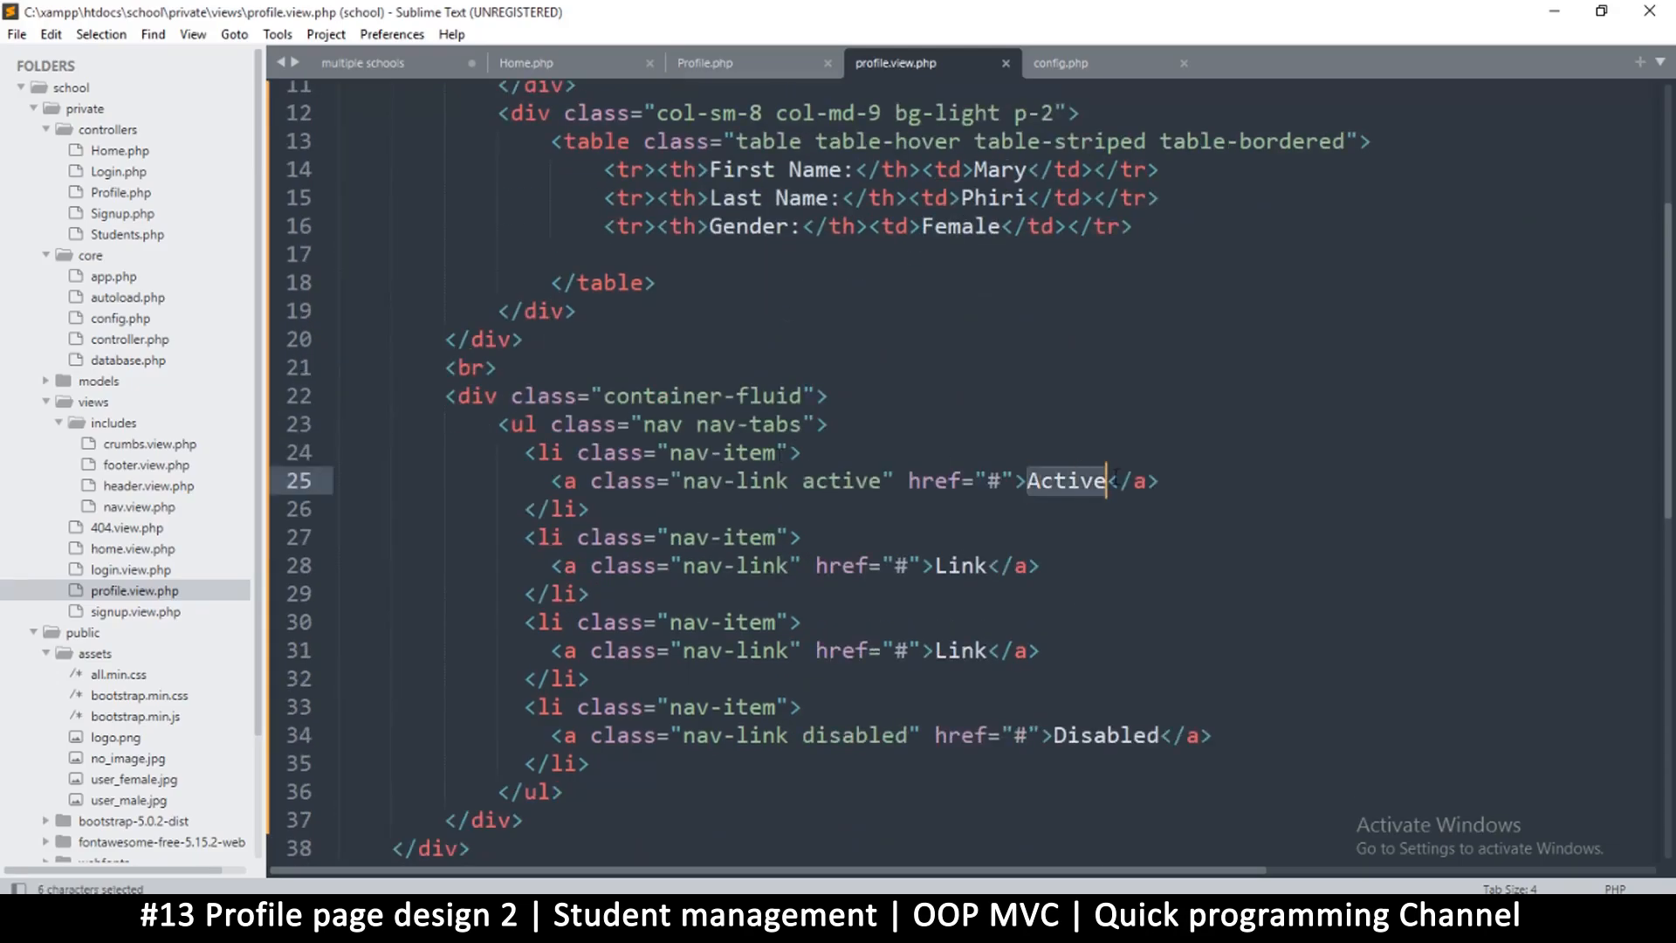
pyautogui.write('Basic in')
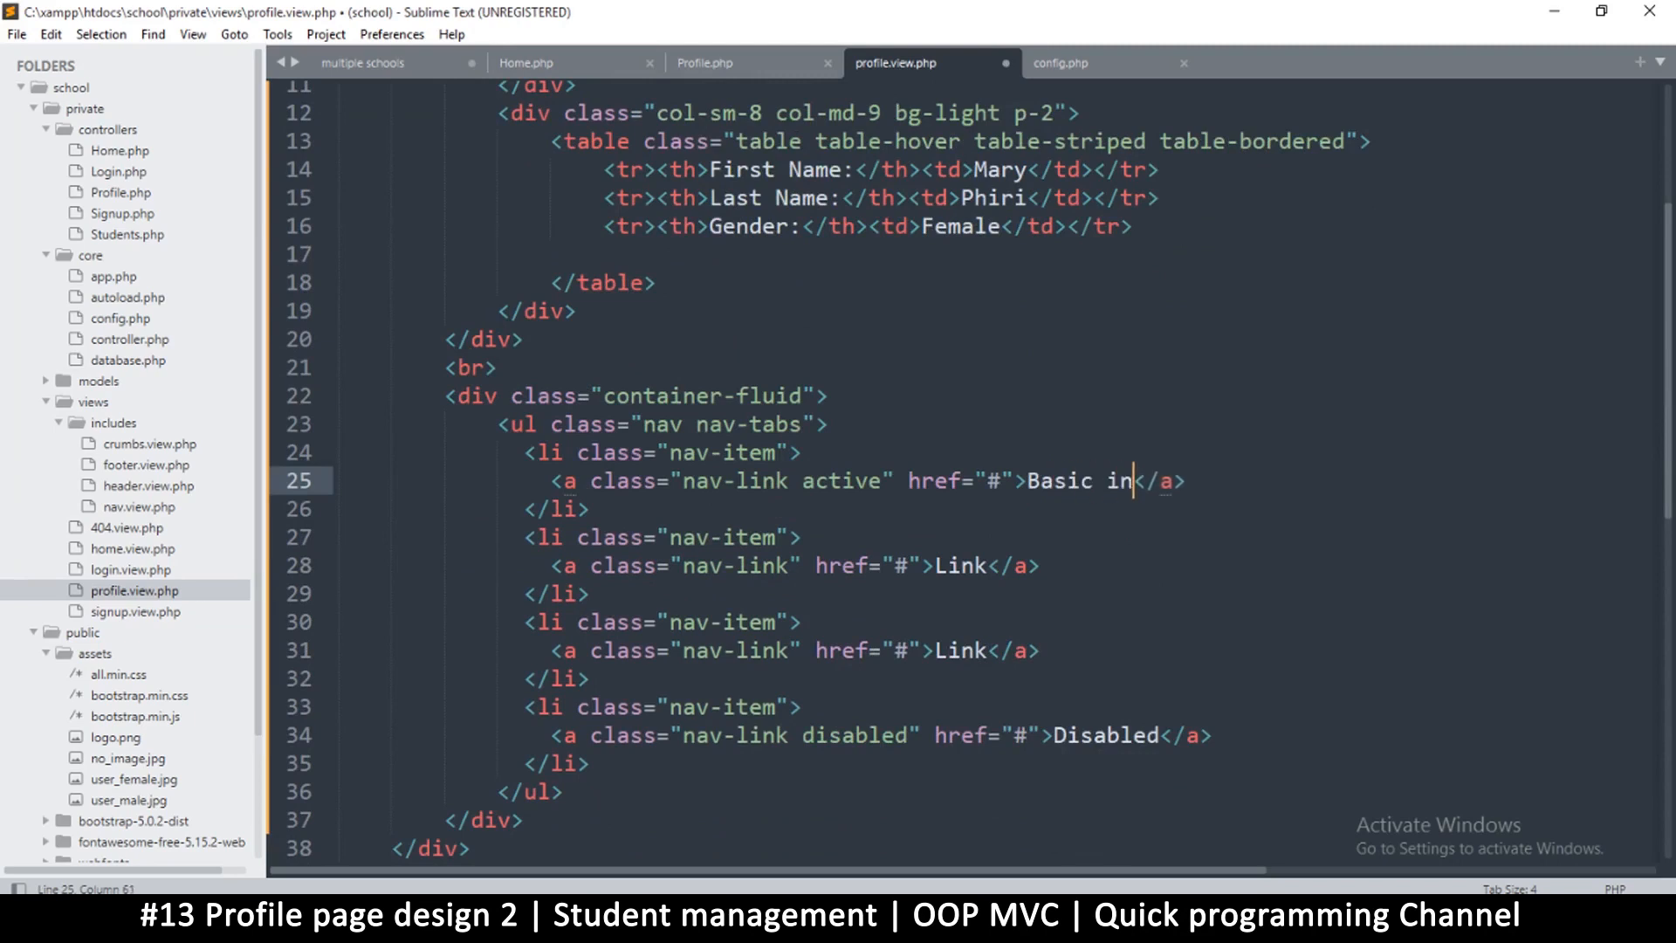
pyautogui.write('fo')
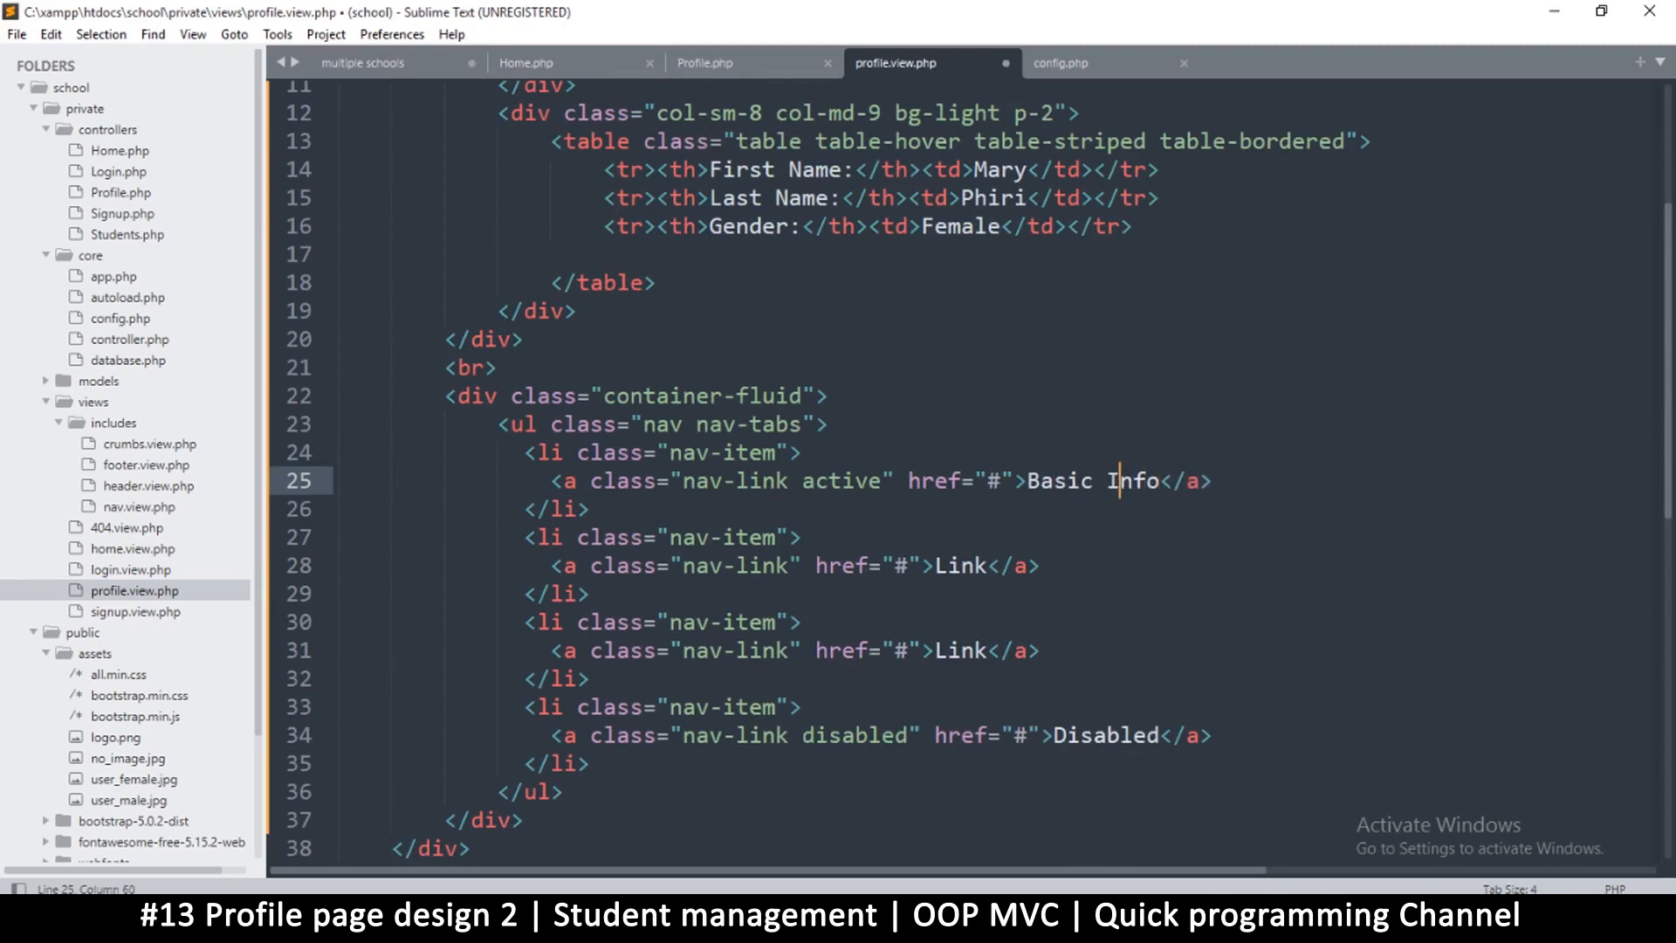
pyautogui.press('ctrl+s')
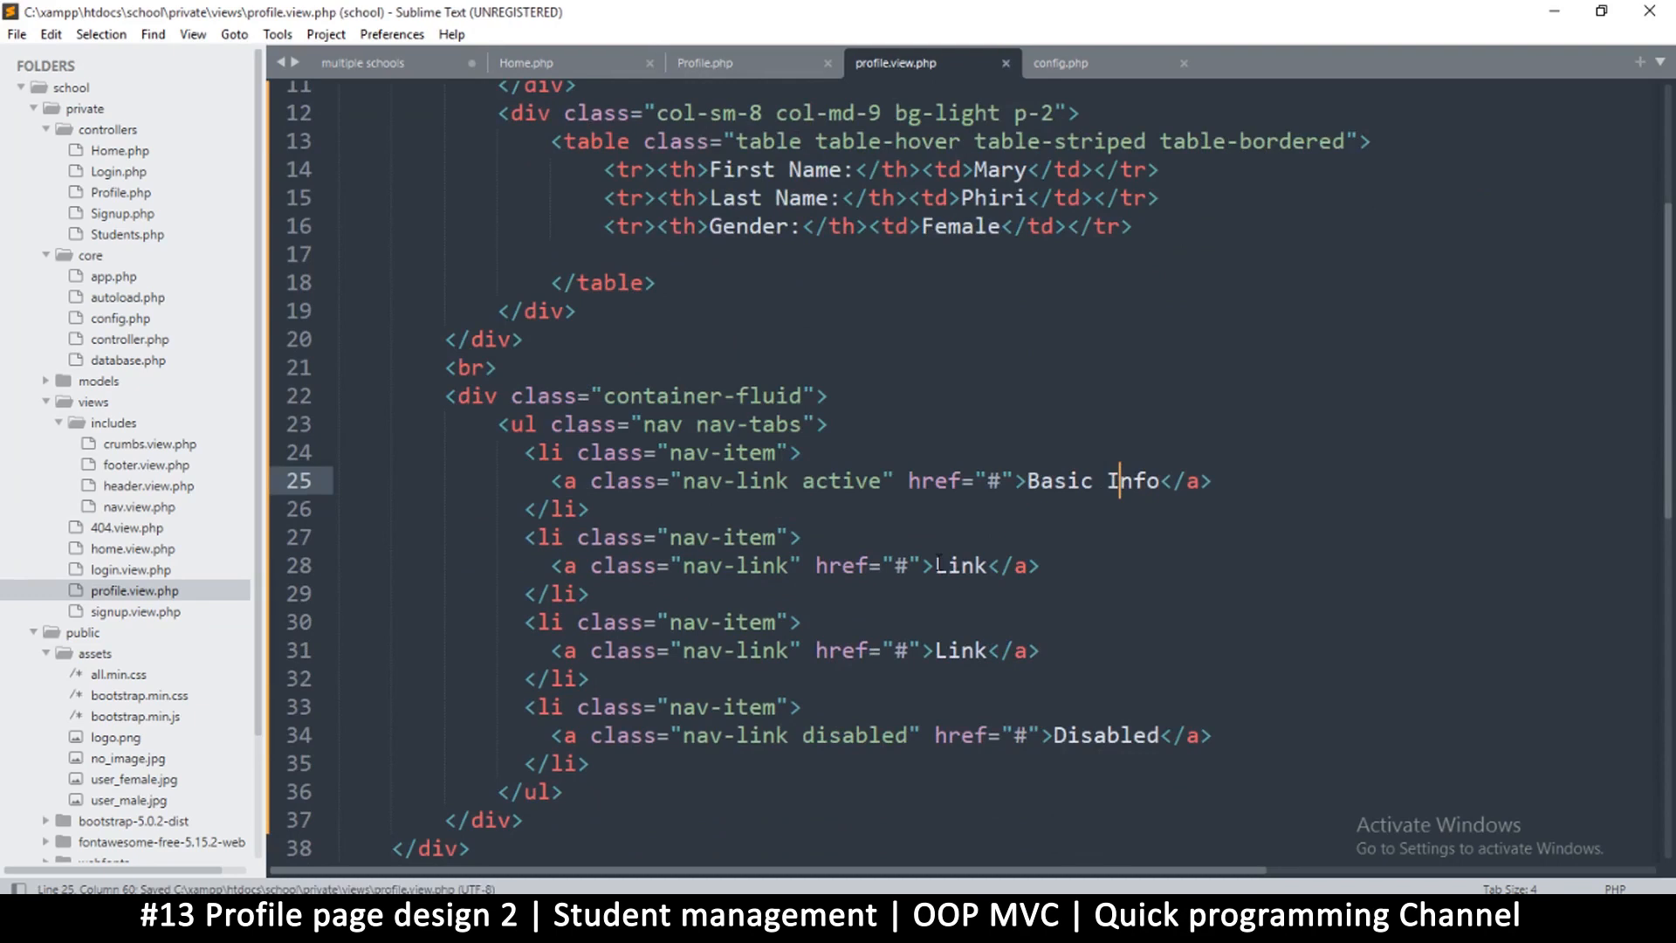
# - Rename the second tab's Link label to Classes
pyautogui.doubleClick(961, 566)
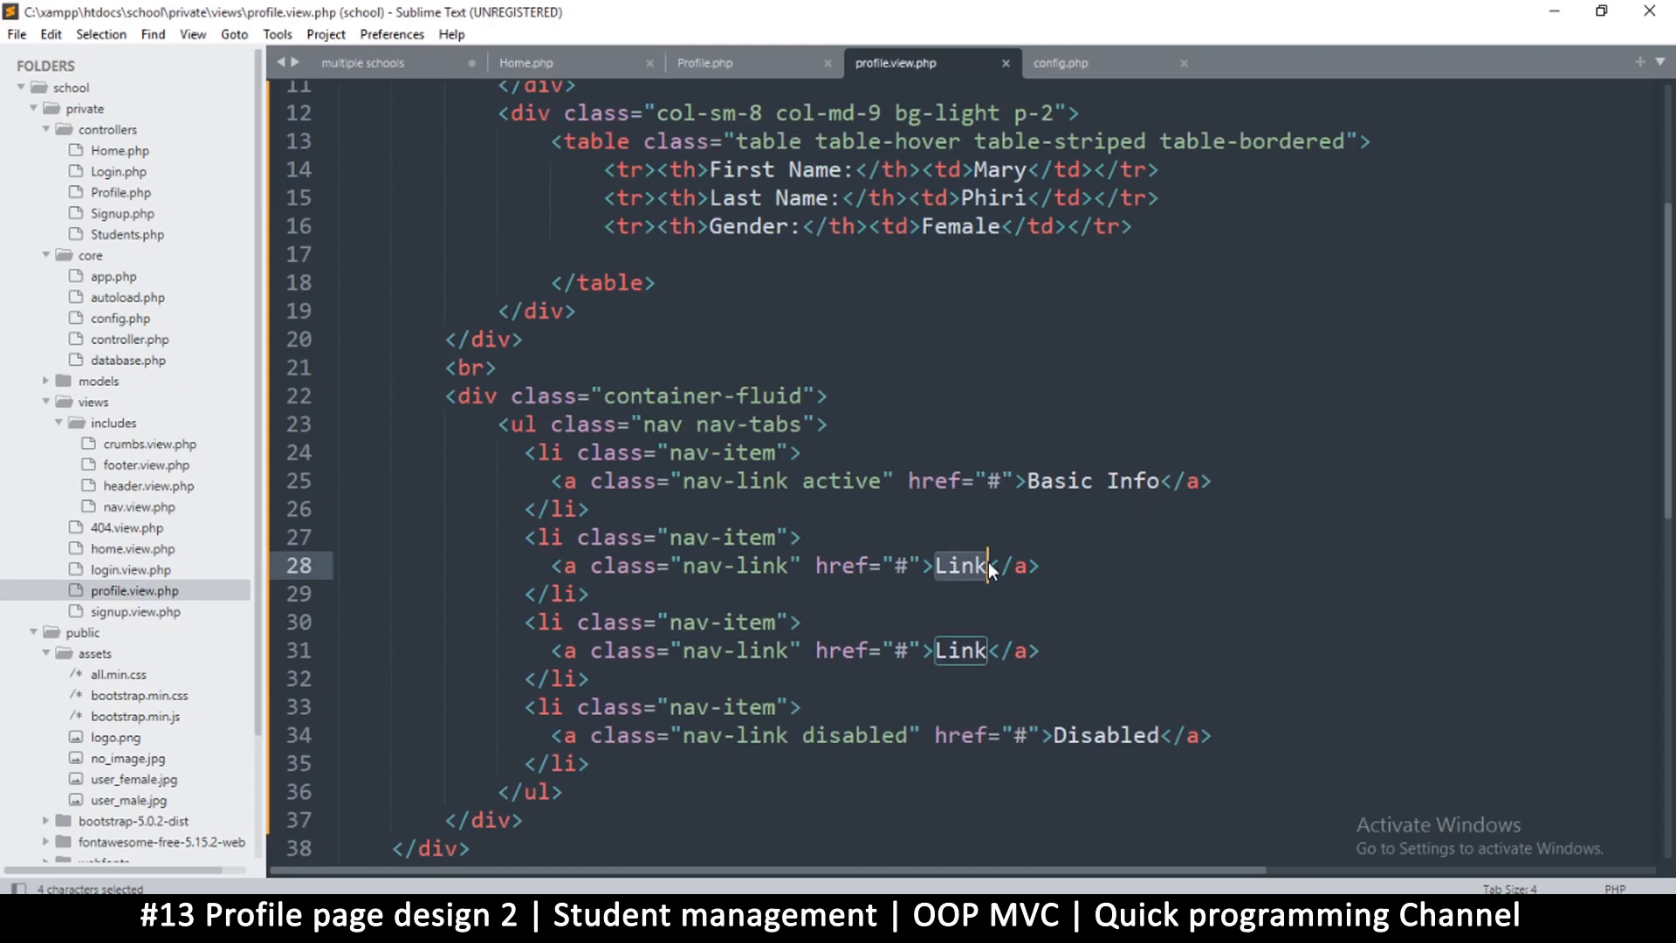
pyautogui.write('Cl')
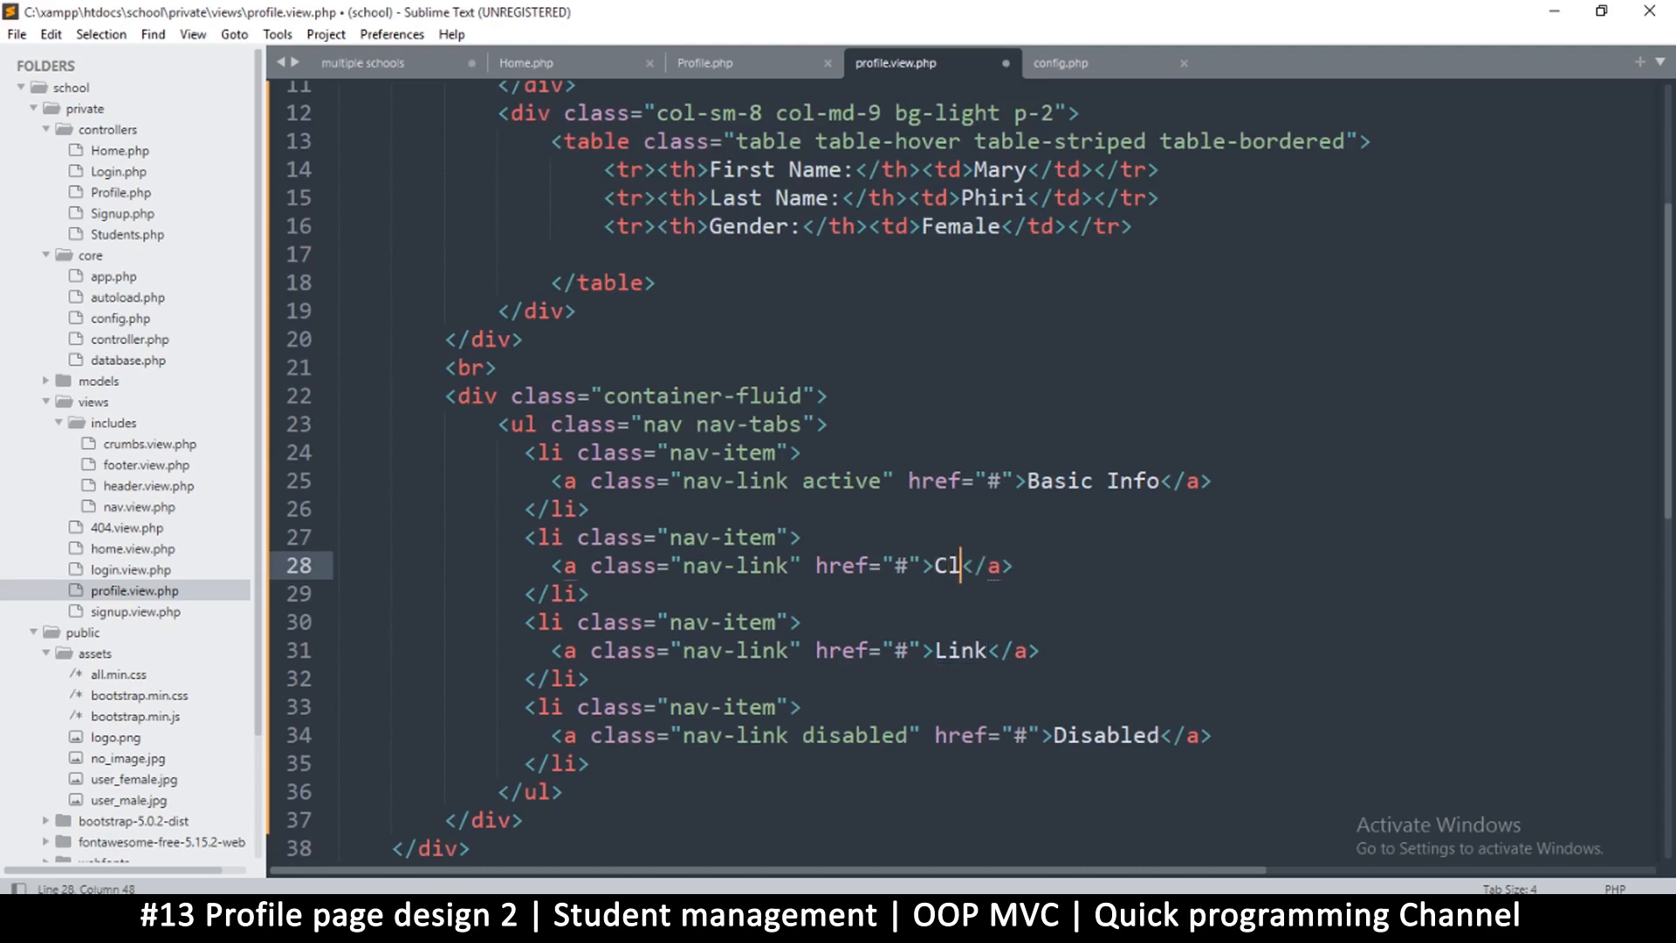
pyautogui.write('ass')
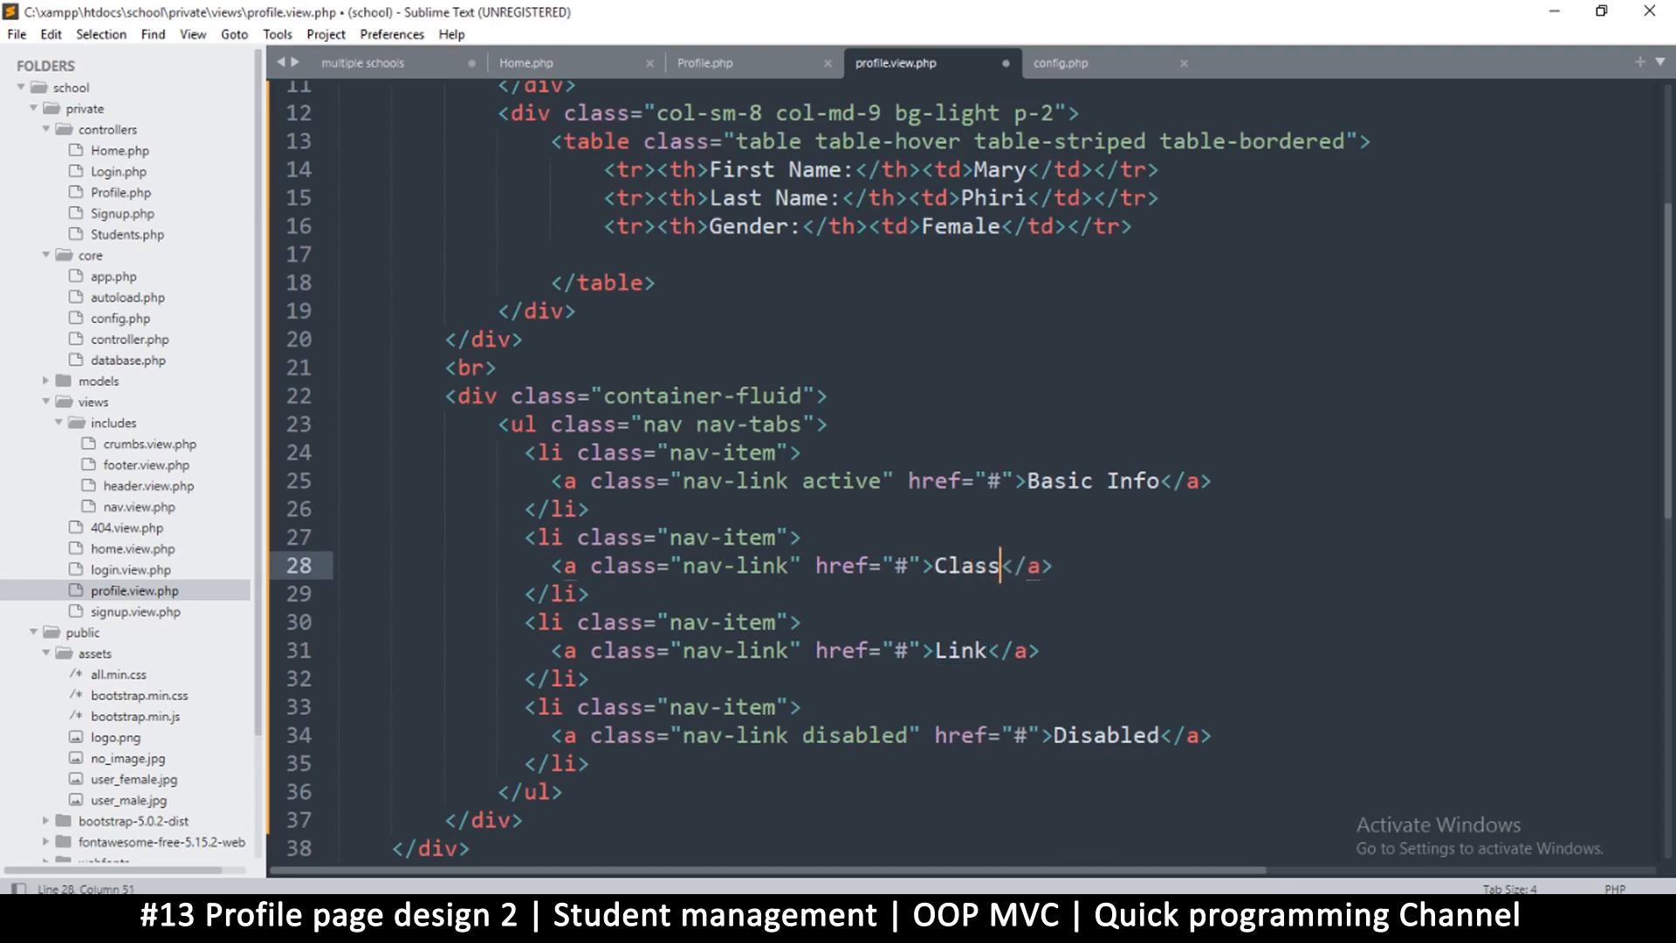
pyautogui.write('es')
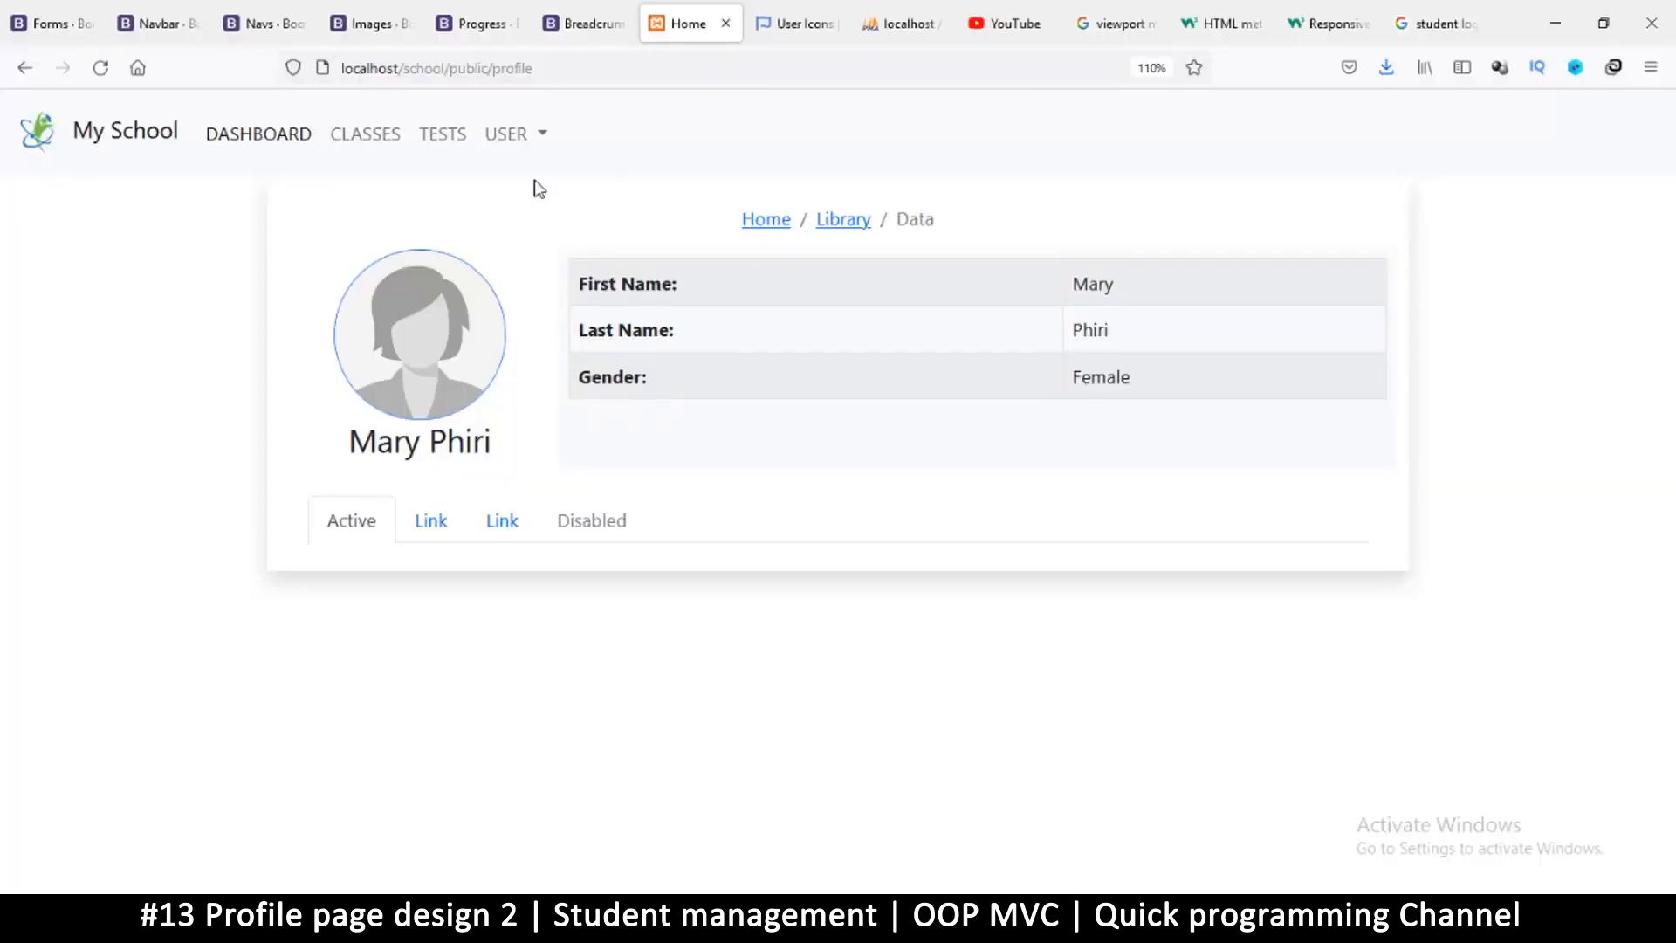
pyautogui.moveTo(621, 325)
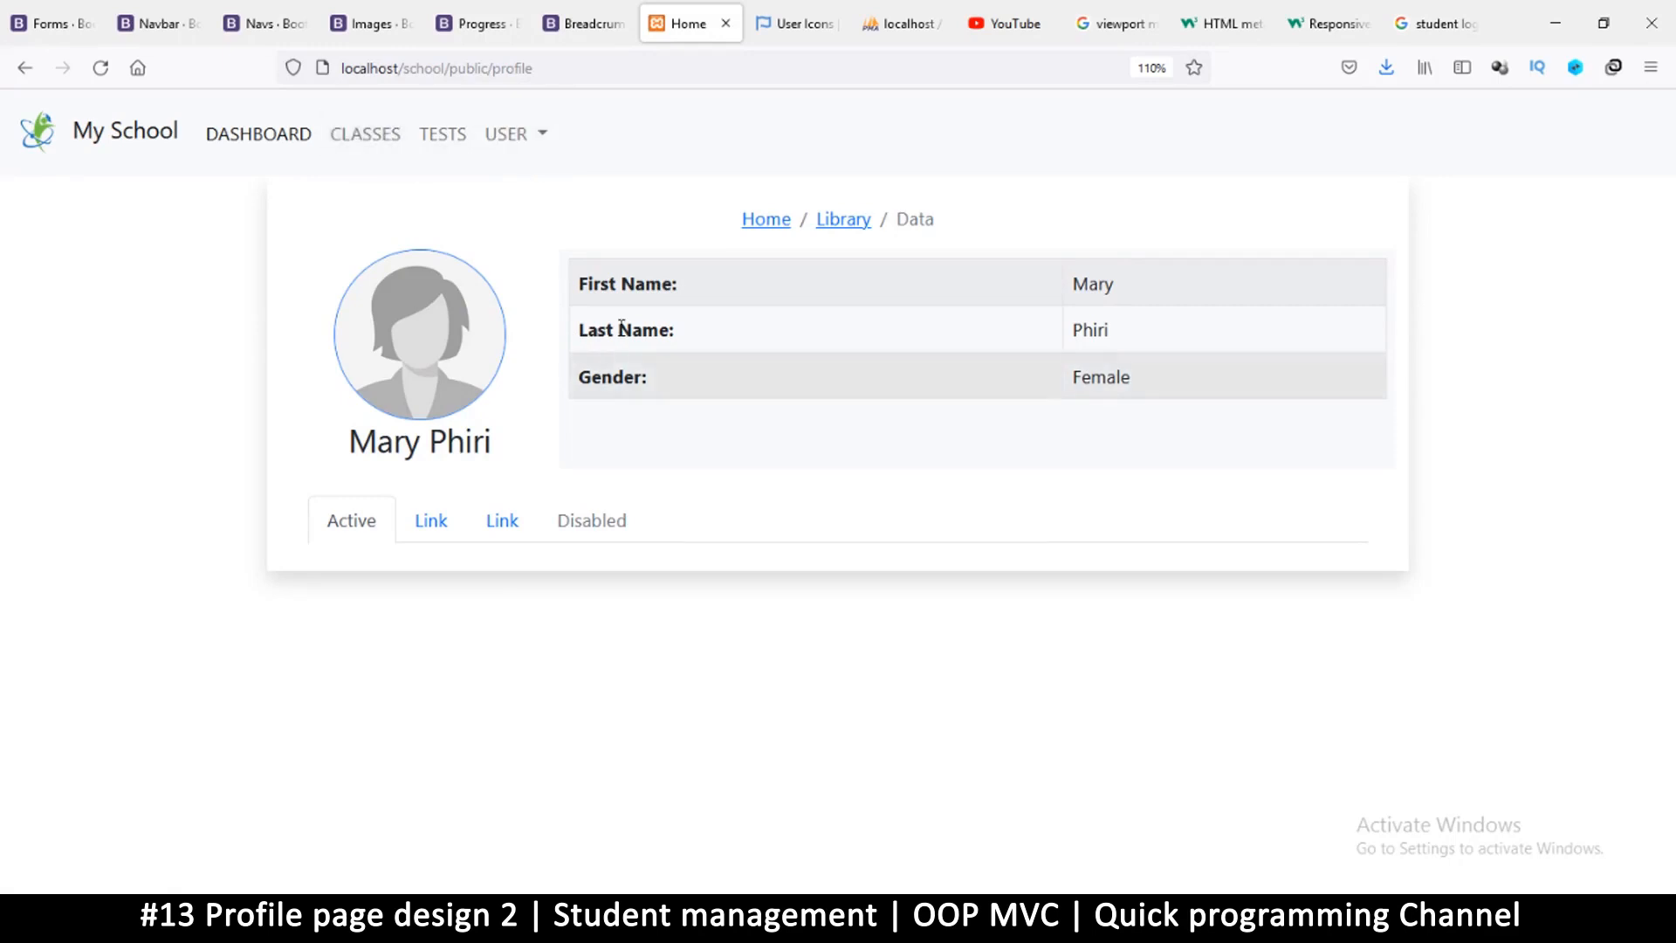
pyautogui.moveTo(373, 136)
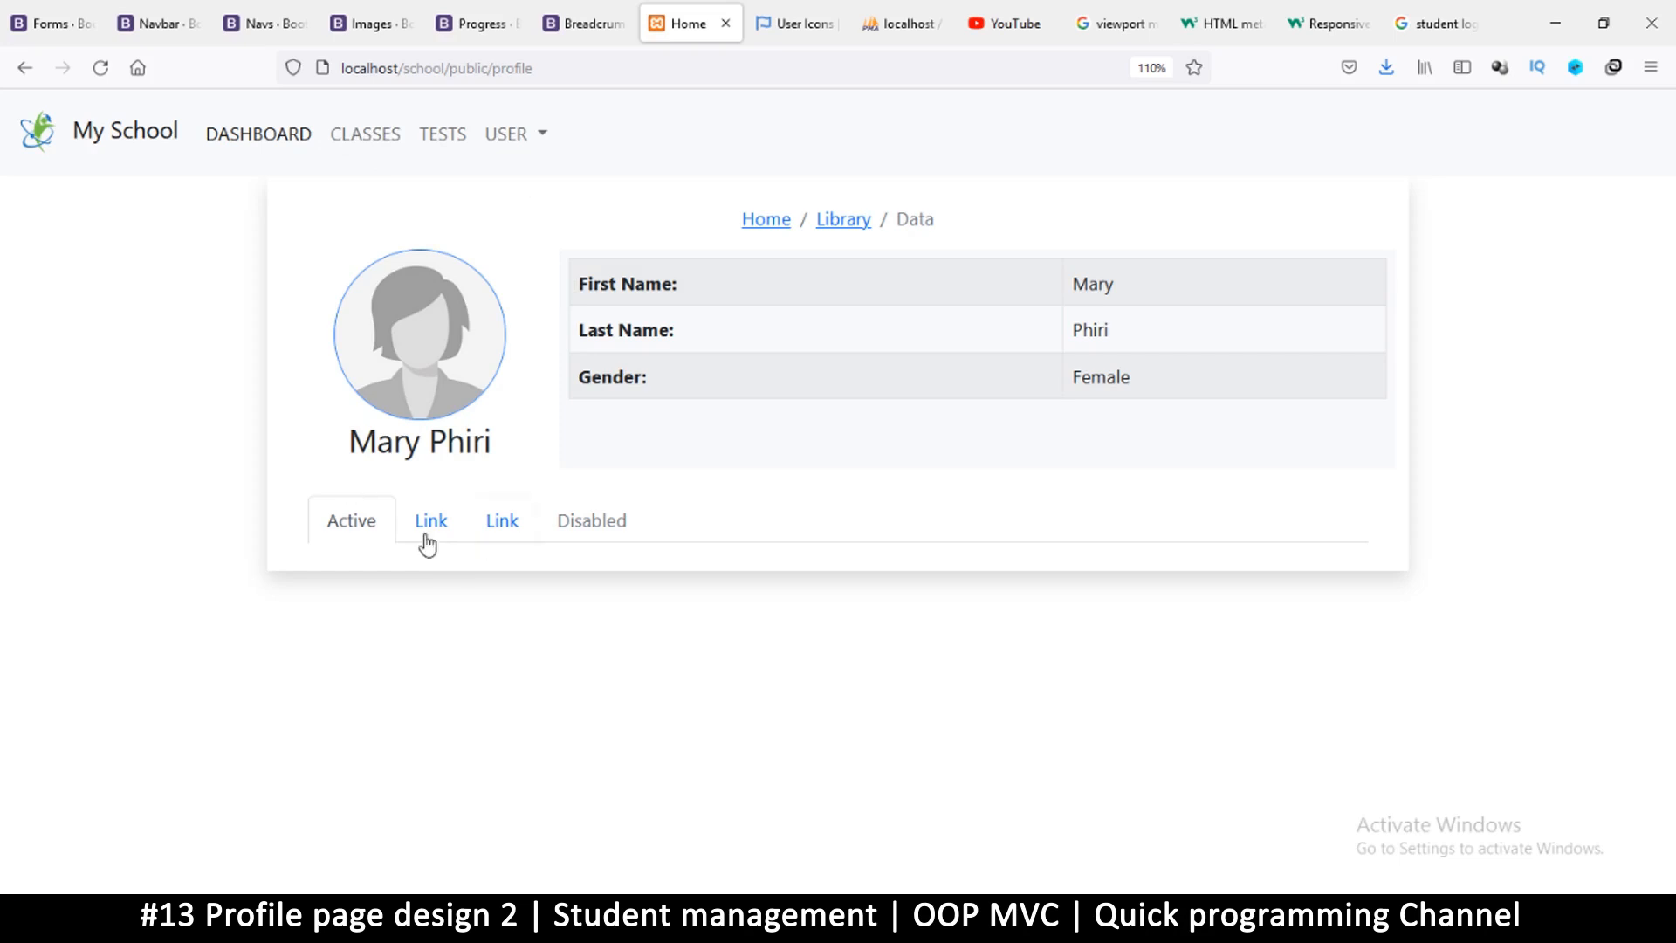
pyautogui.moveTo(518, 364)
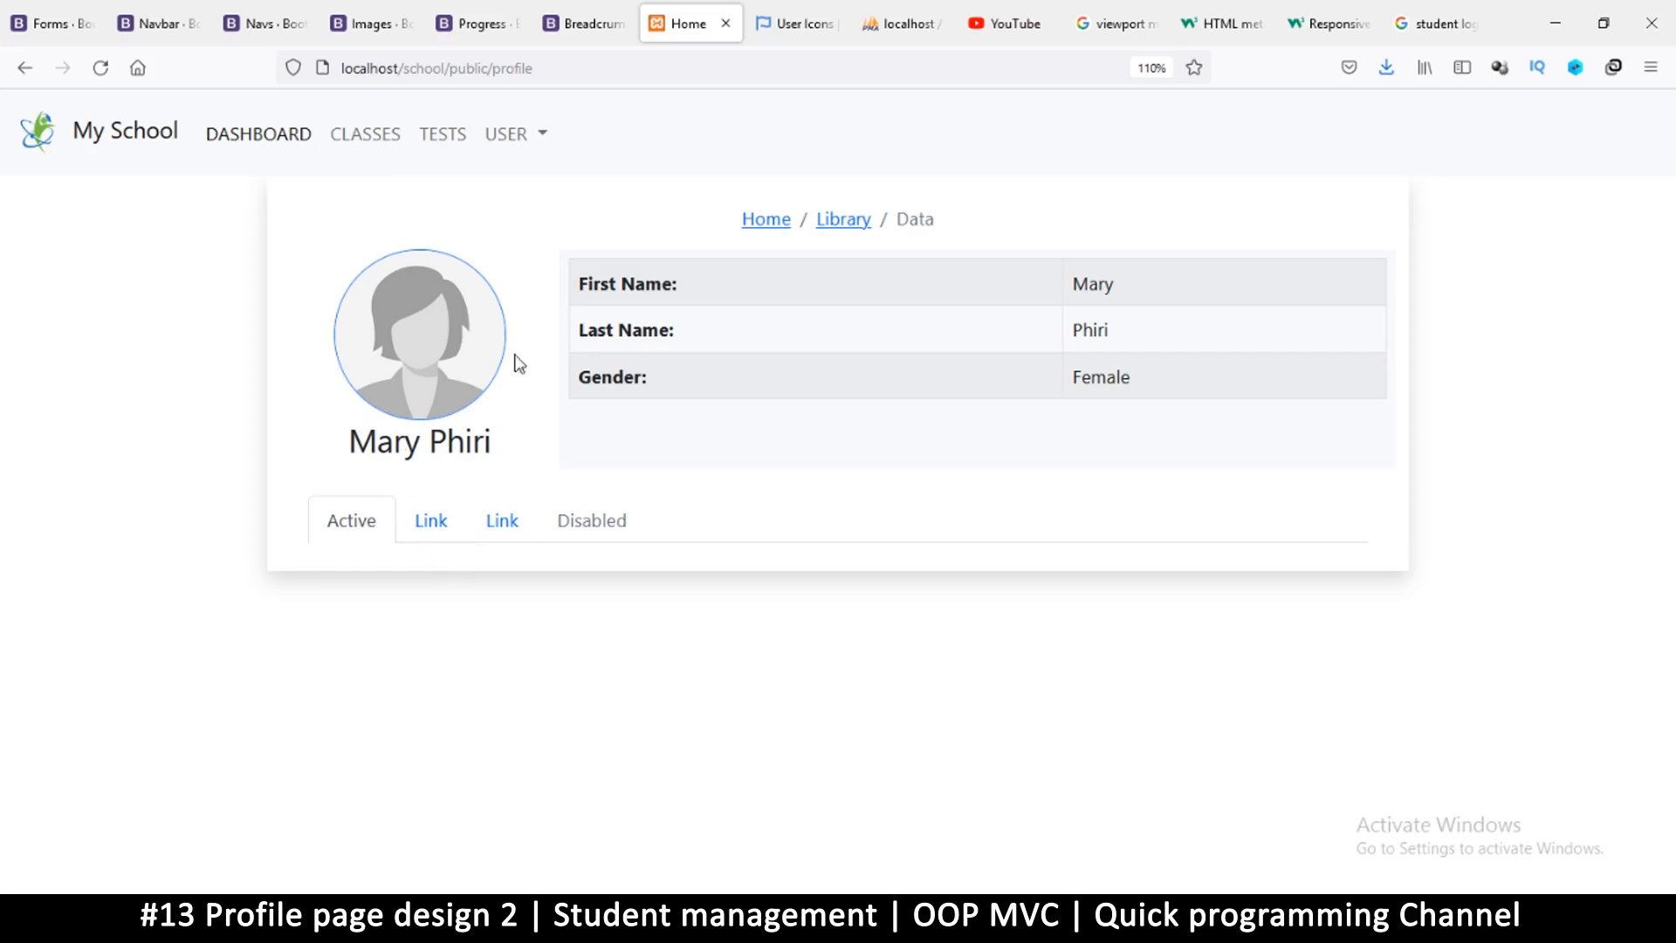
pyautogui.moveTo(452, 516)
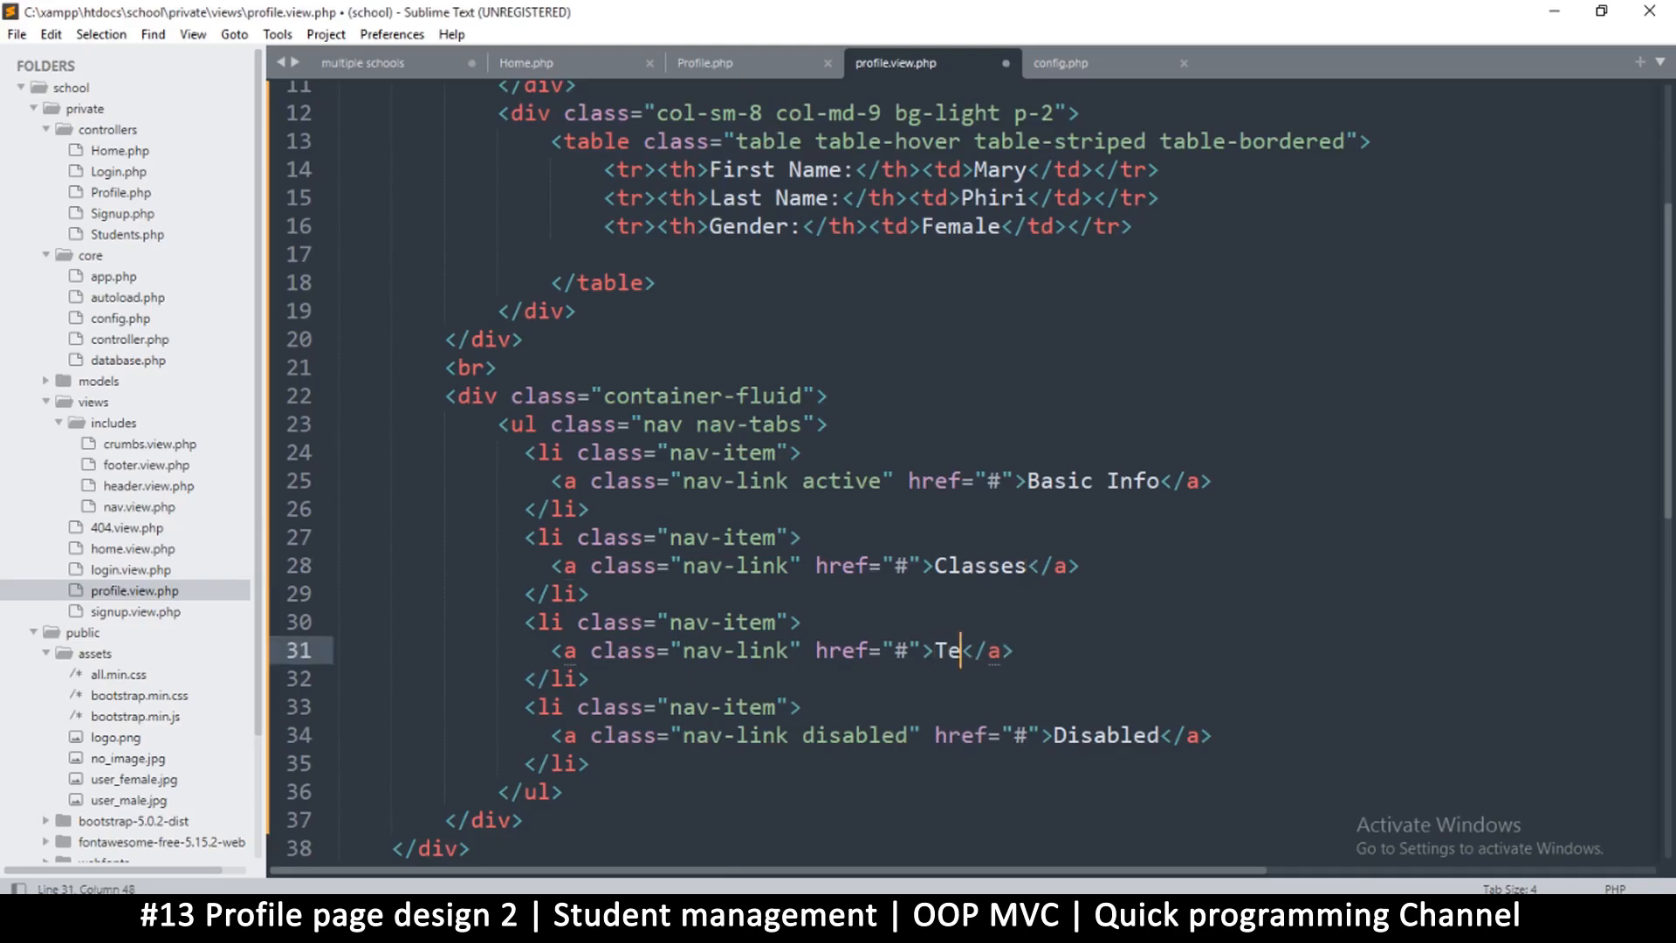
# - Rename the third tab to Tests and delete the Disabled tab item
pyautogui.write('st')
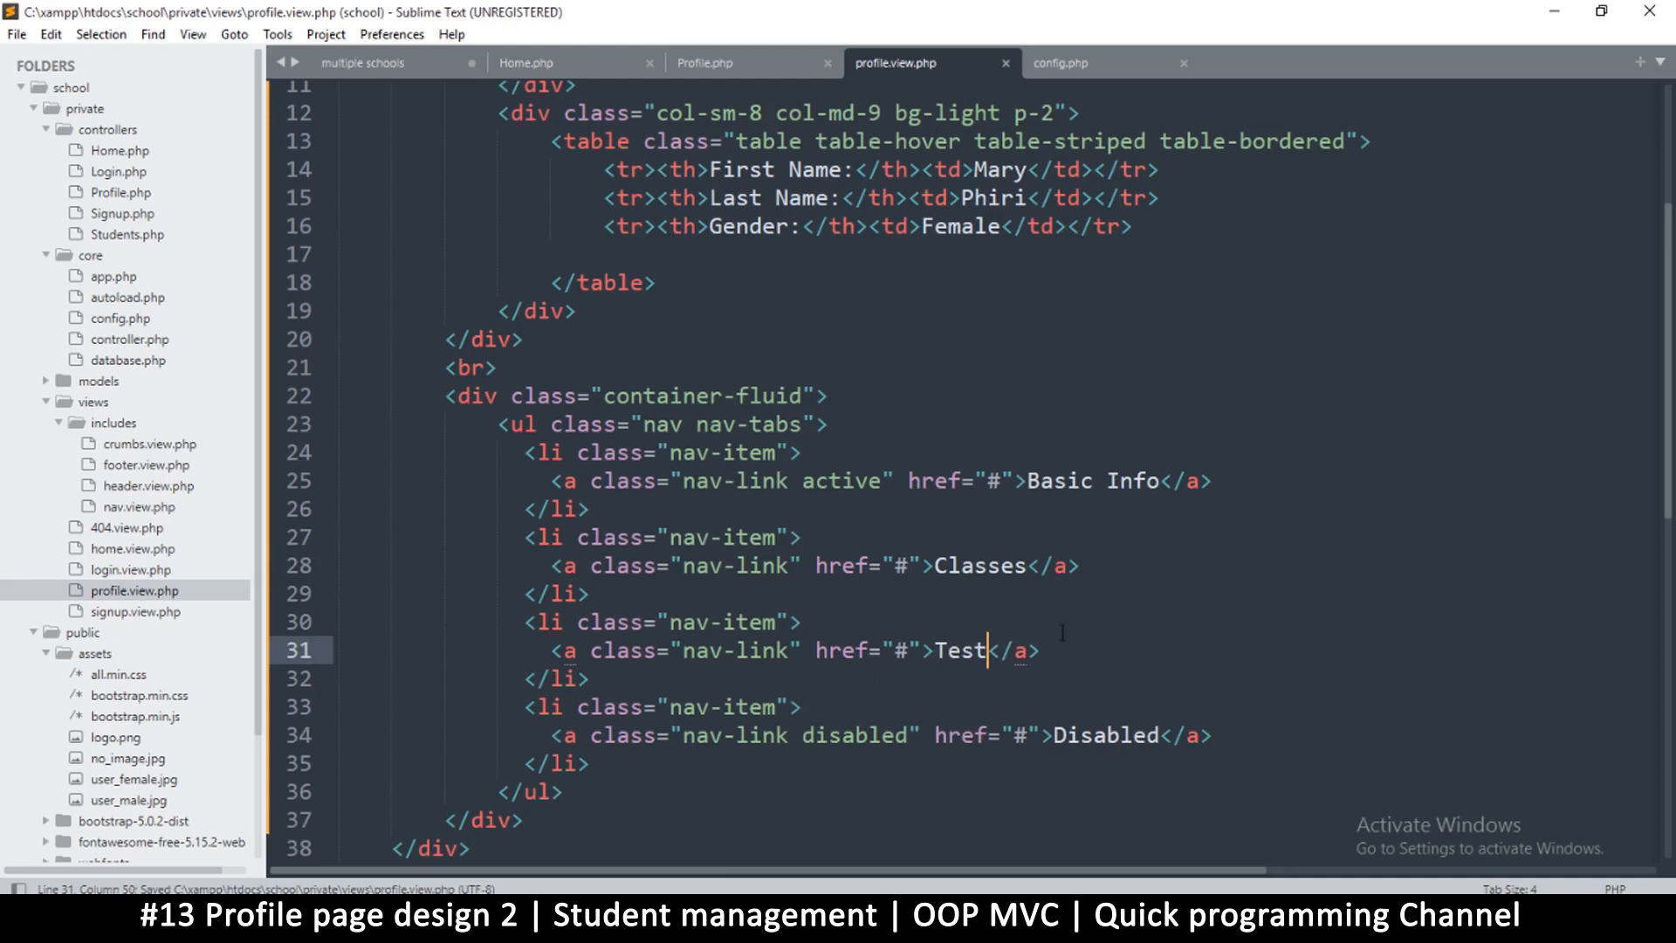
pyautogui.moveTo(544, 735); pyautogui.dragTo(589, 763)
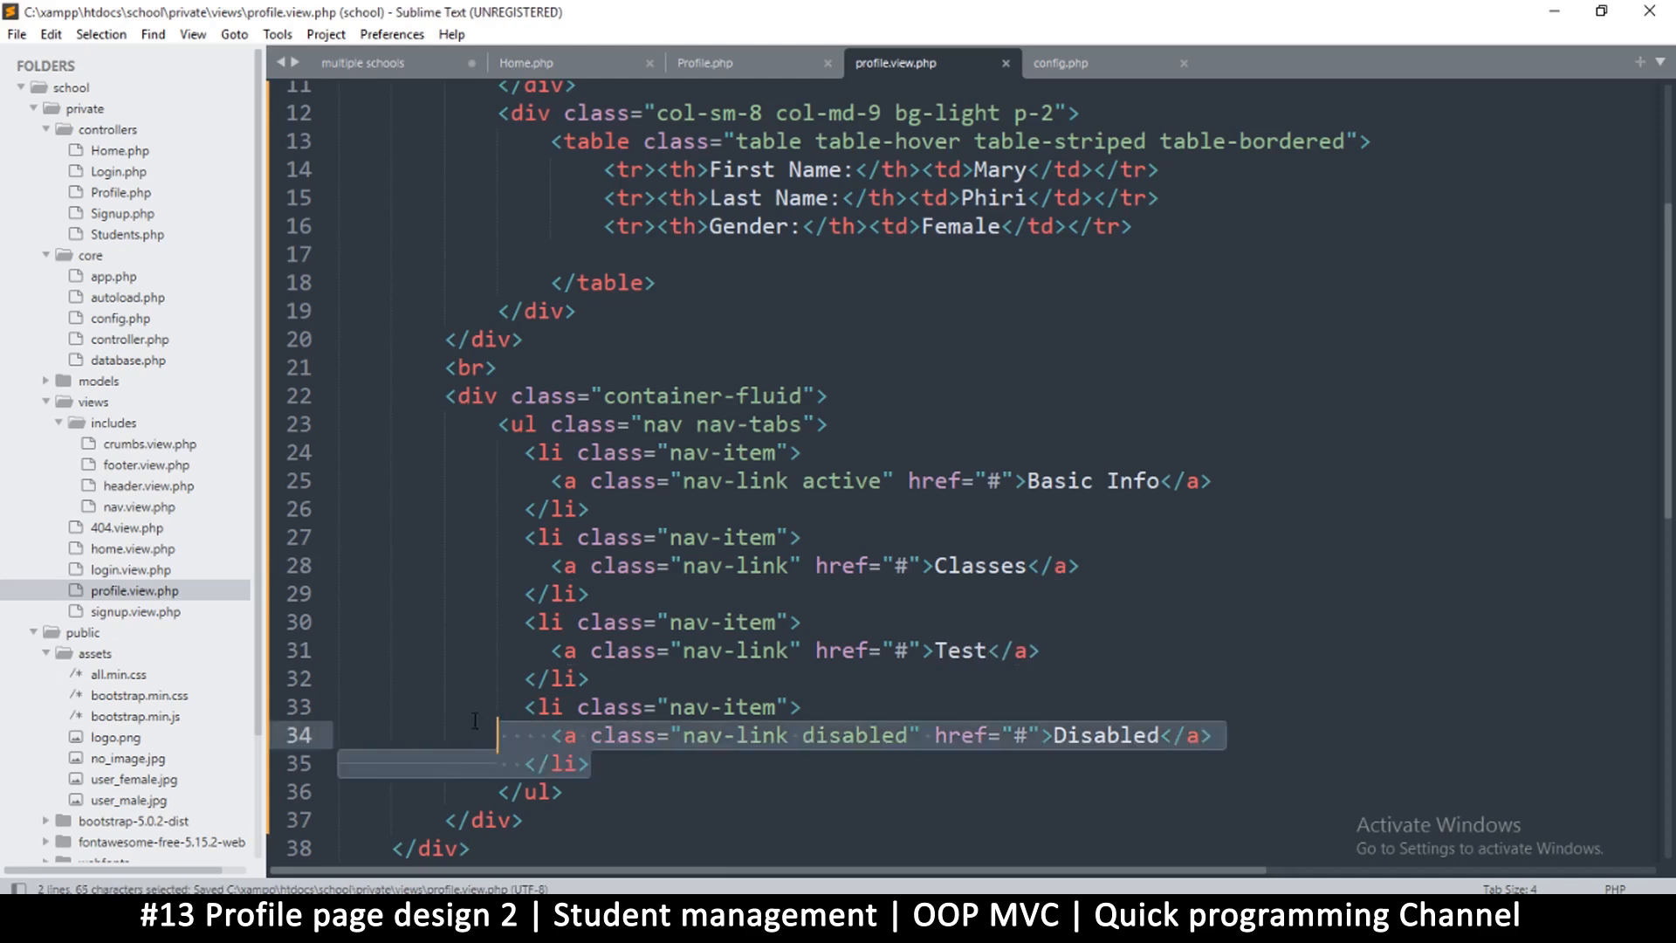
pyautogui.press('Delete')
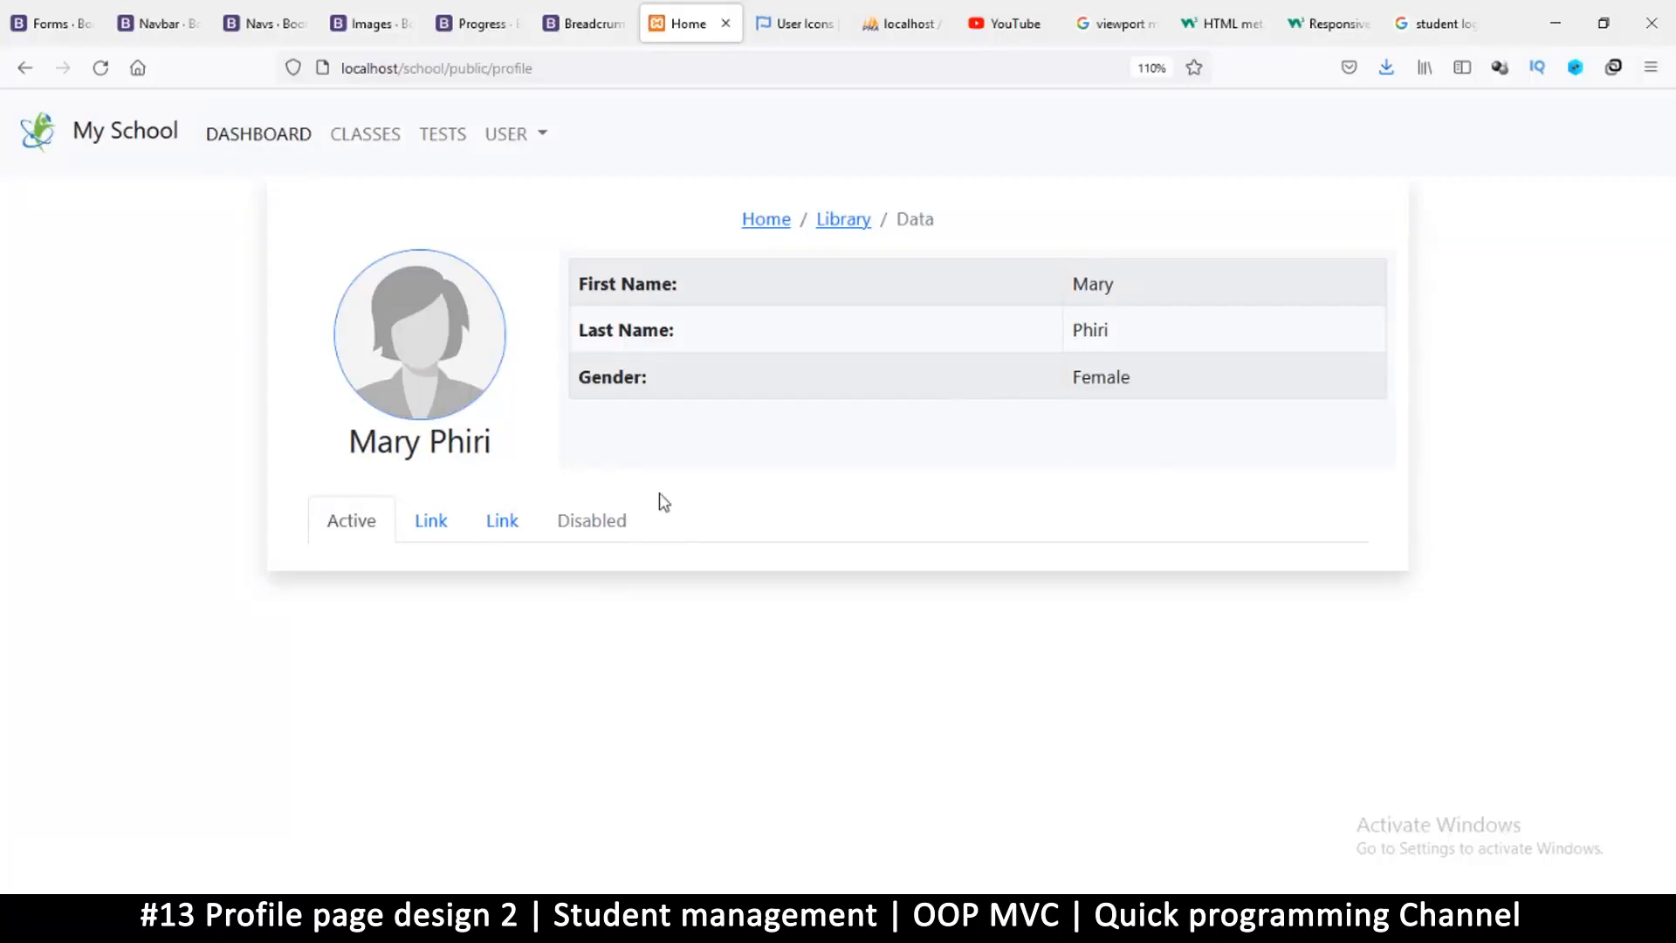
pyautogui.click(99, 68)
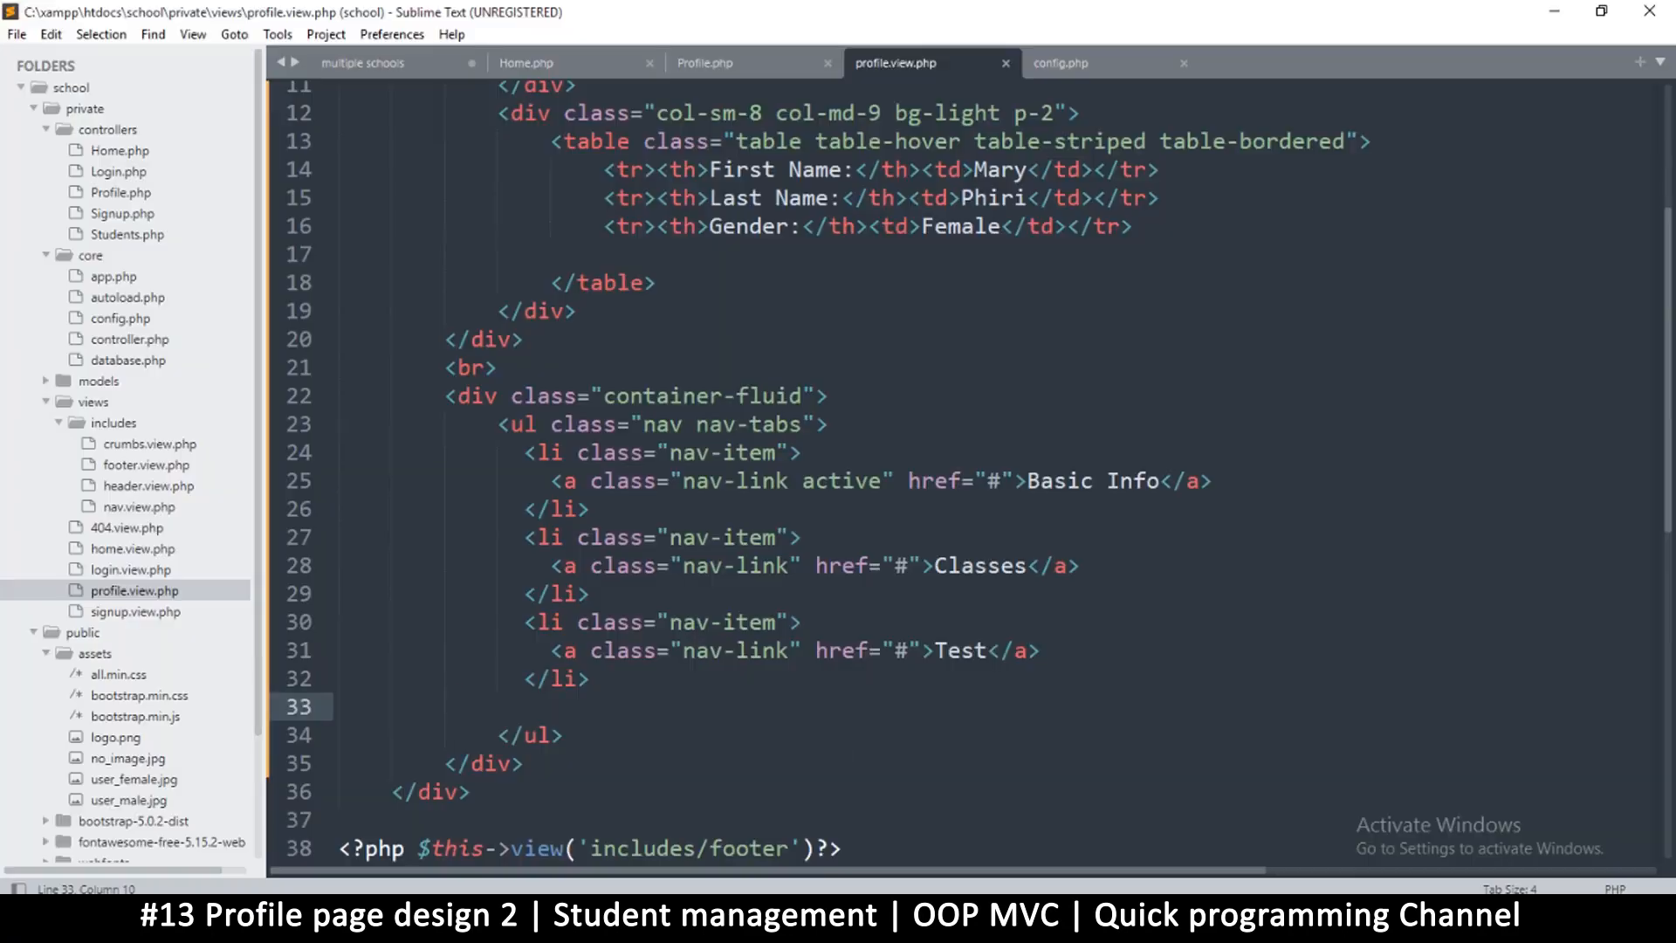
pyautogui.write('s')
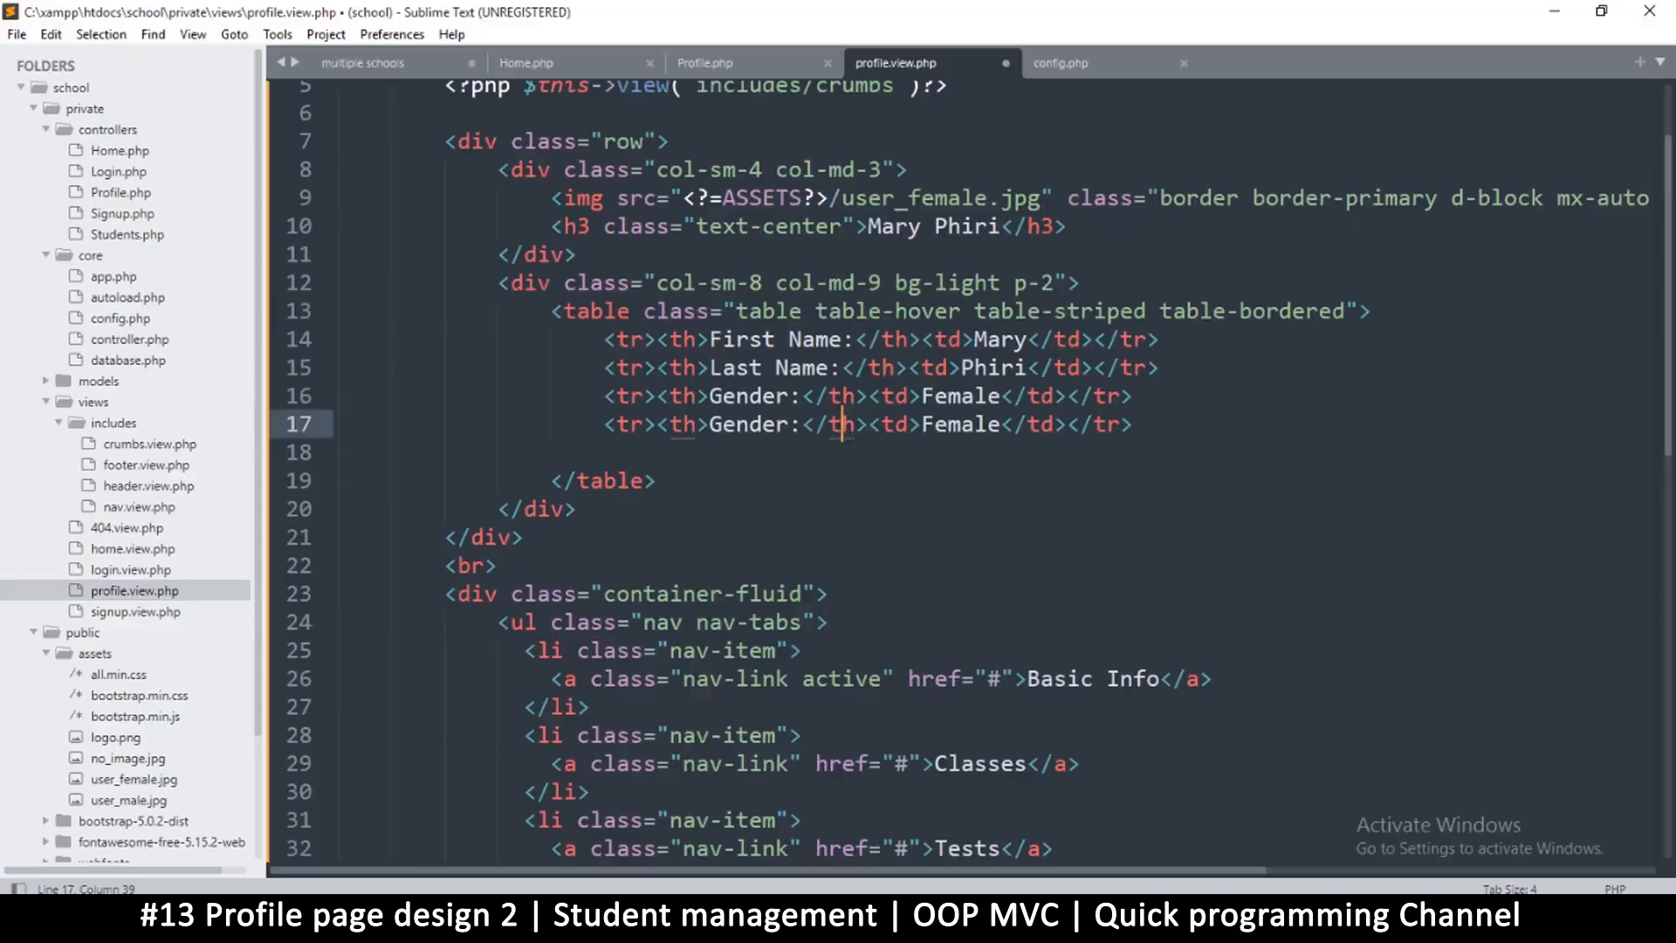
# - Relabel the duplicated Gender row's label as Date Created
pyautogui.doubleClick(735, 425)
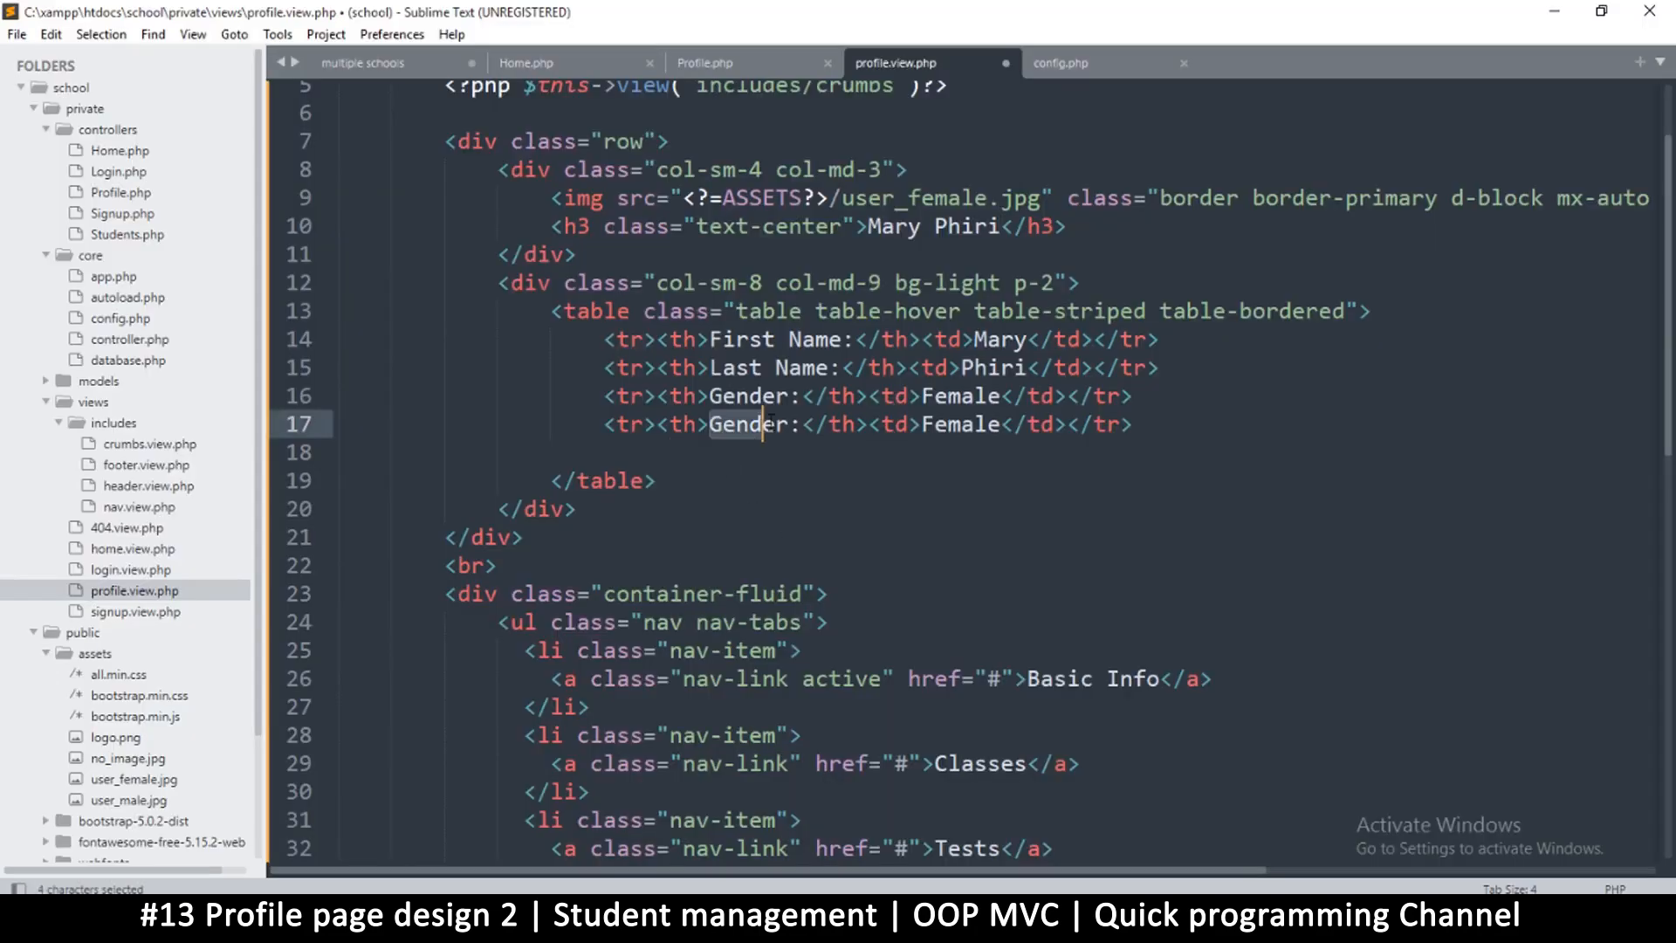
pyautogui.write('Date Create')
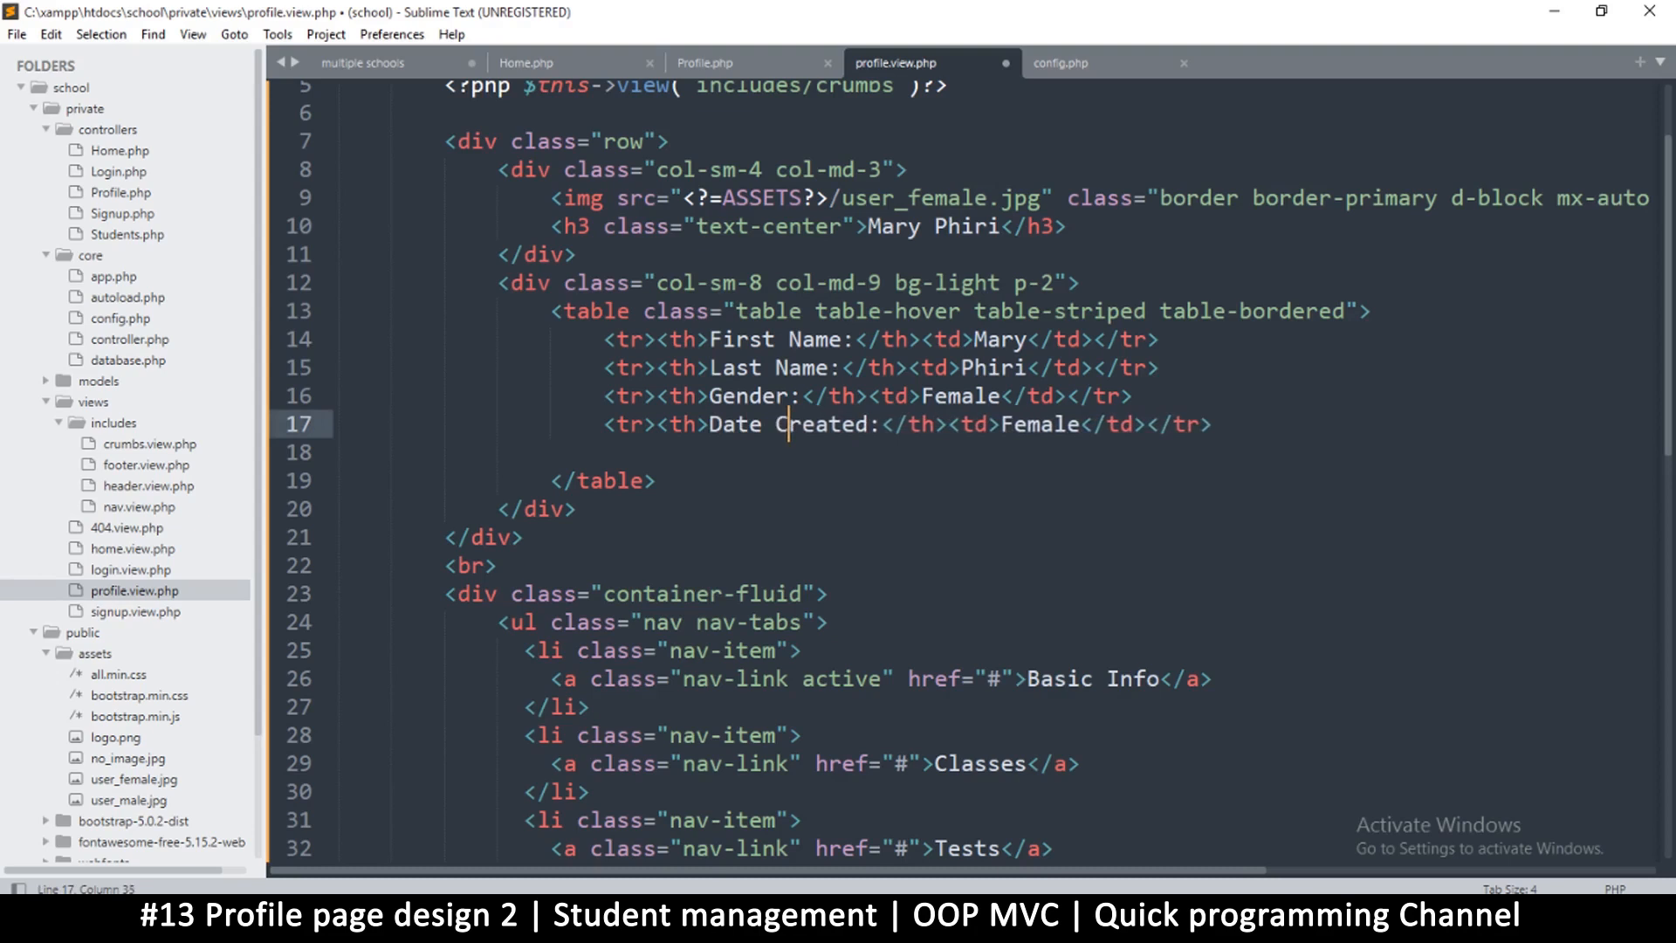
pyautogui.doubleClick(735, 424)
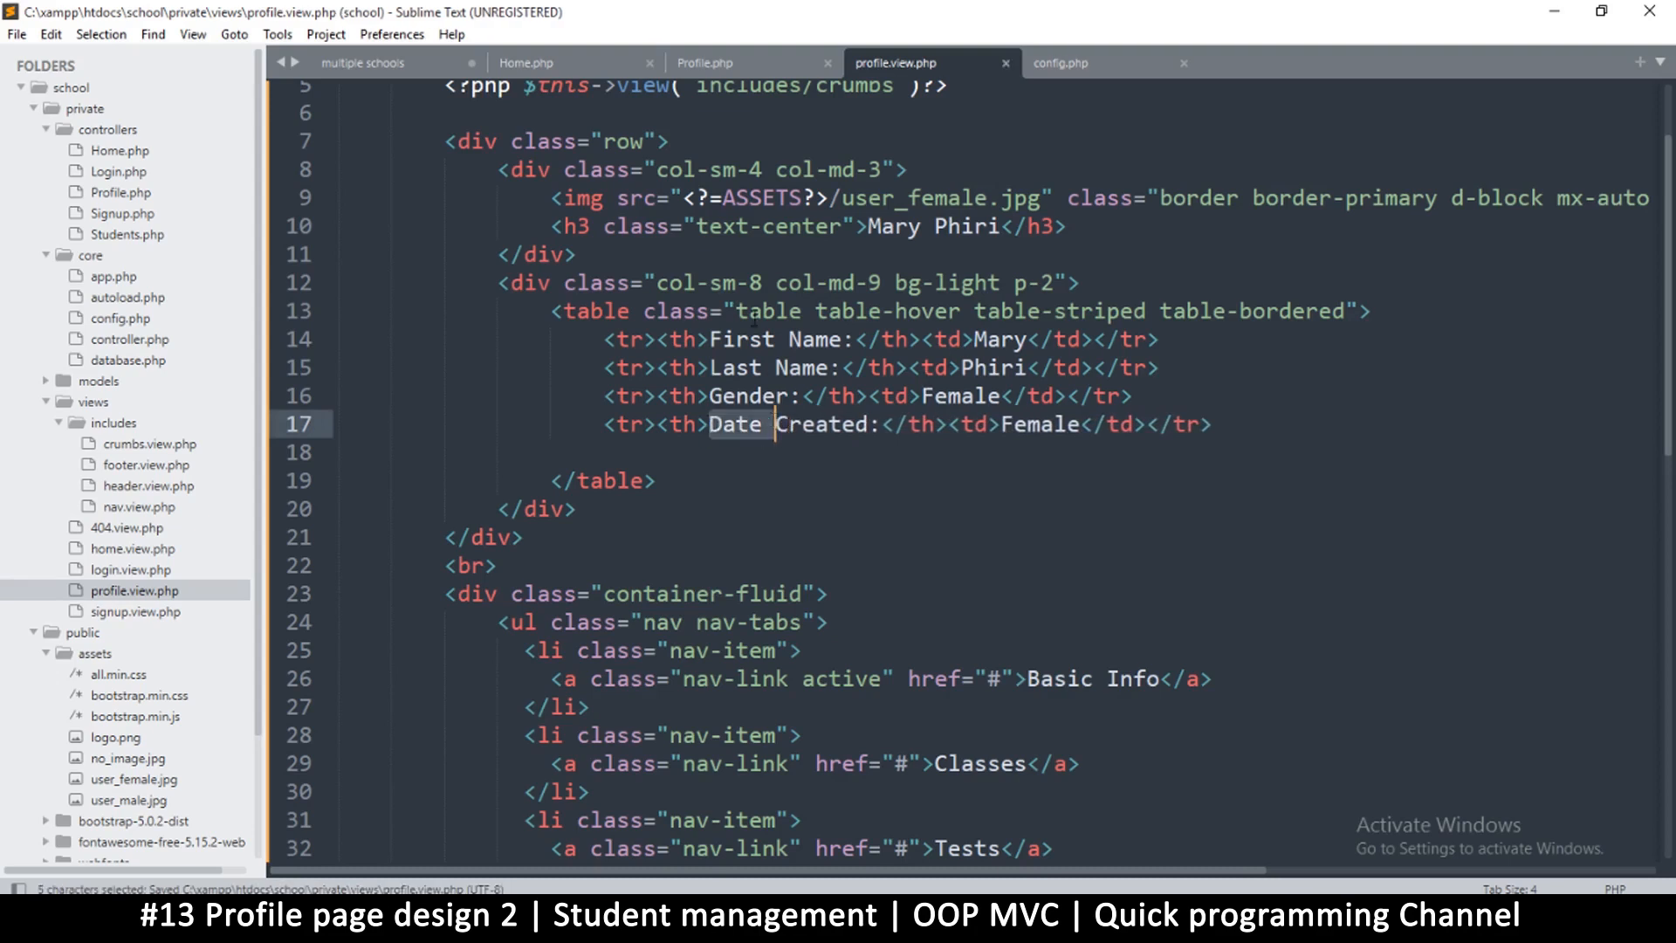
pyautogui.click(765, 340)
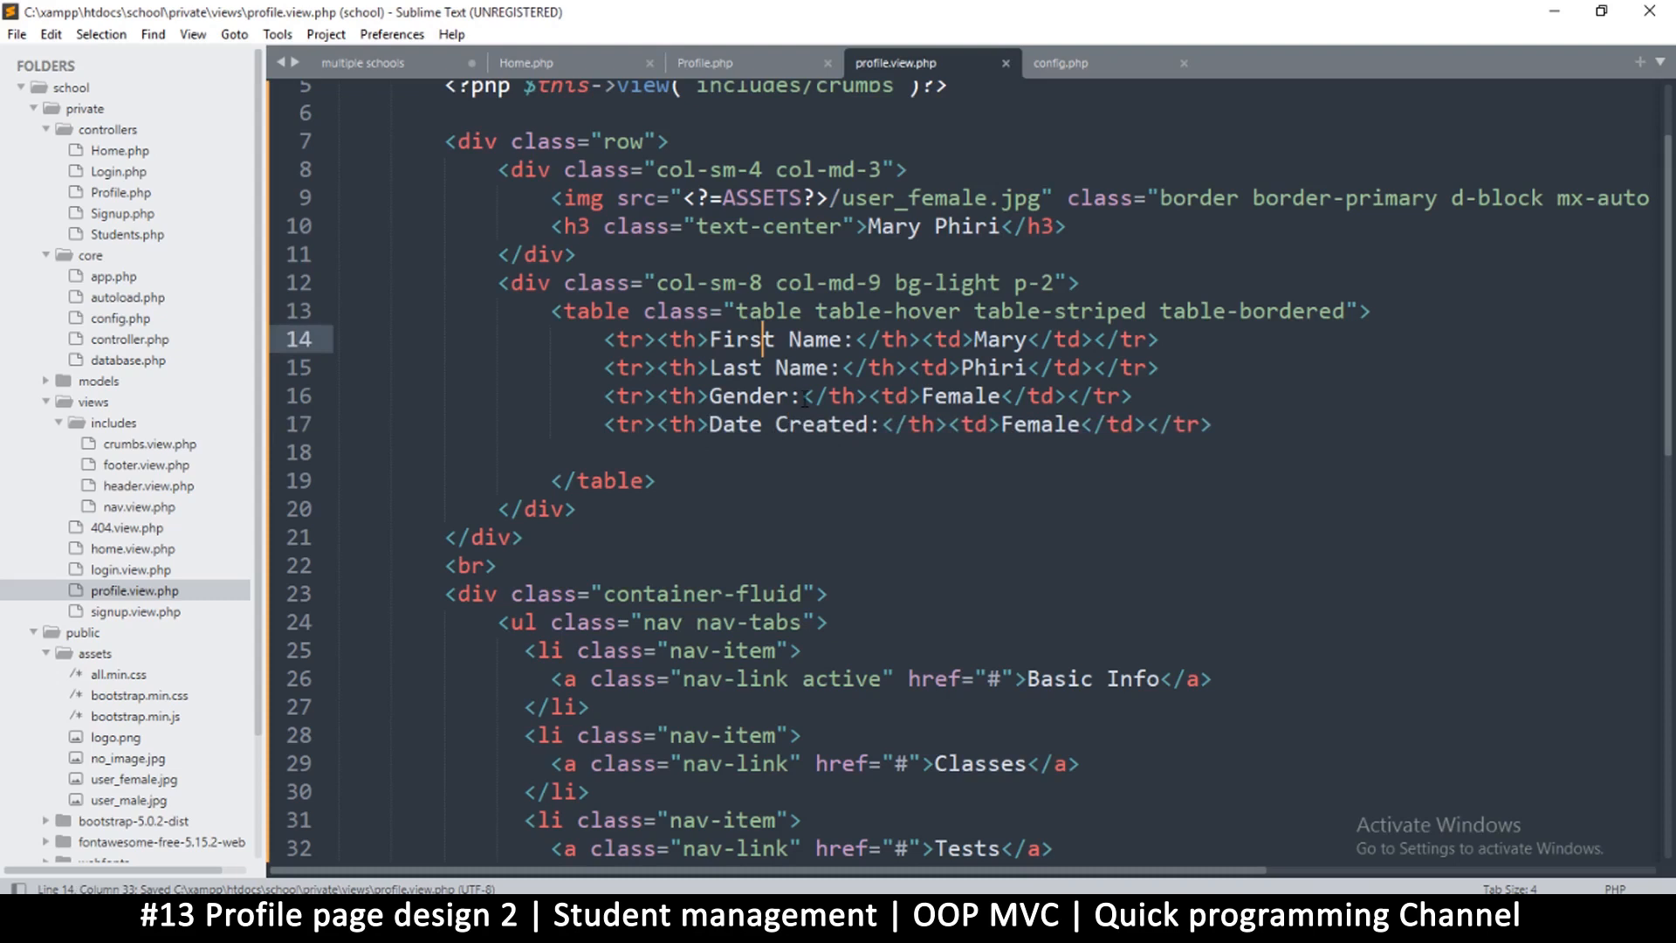
pyautogui.click(801, 396)
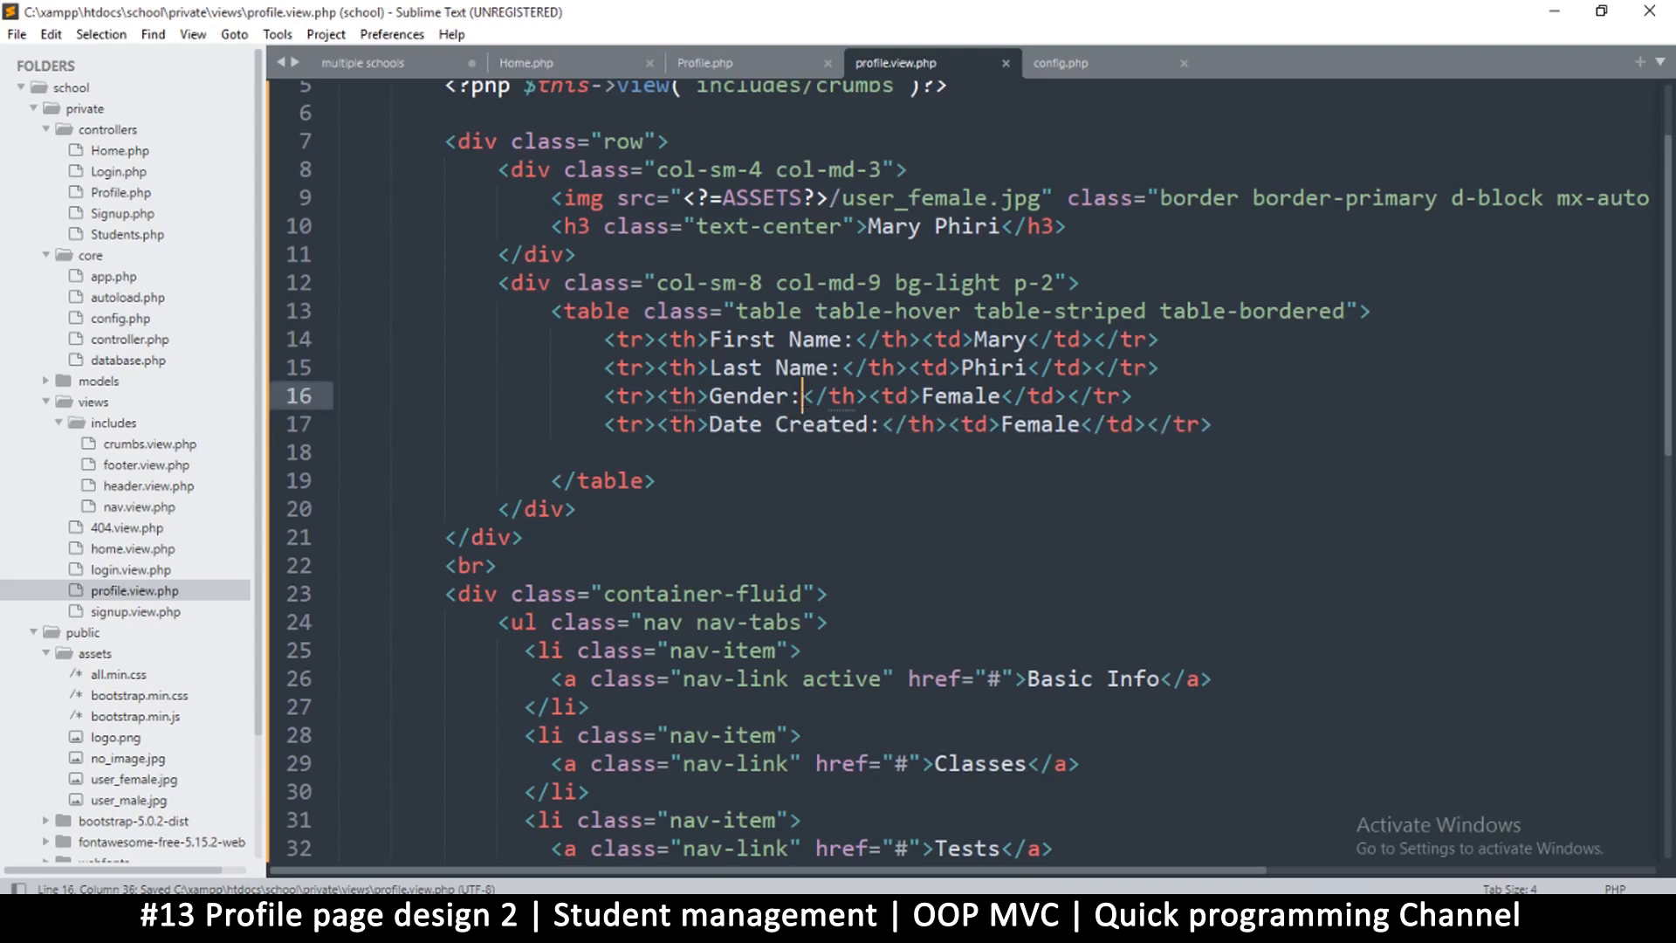
pyautogui.click(813, 424)
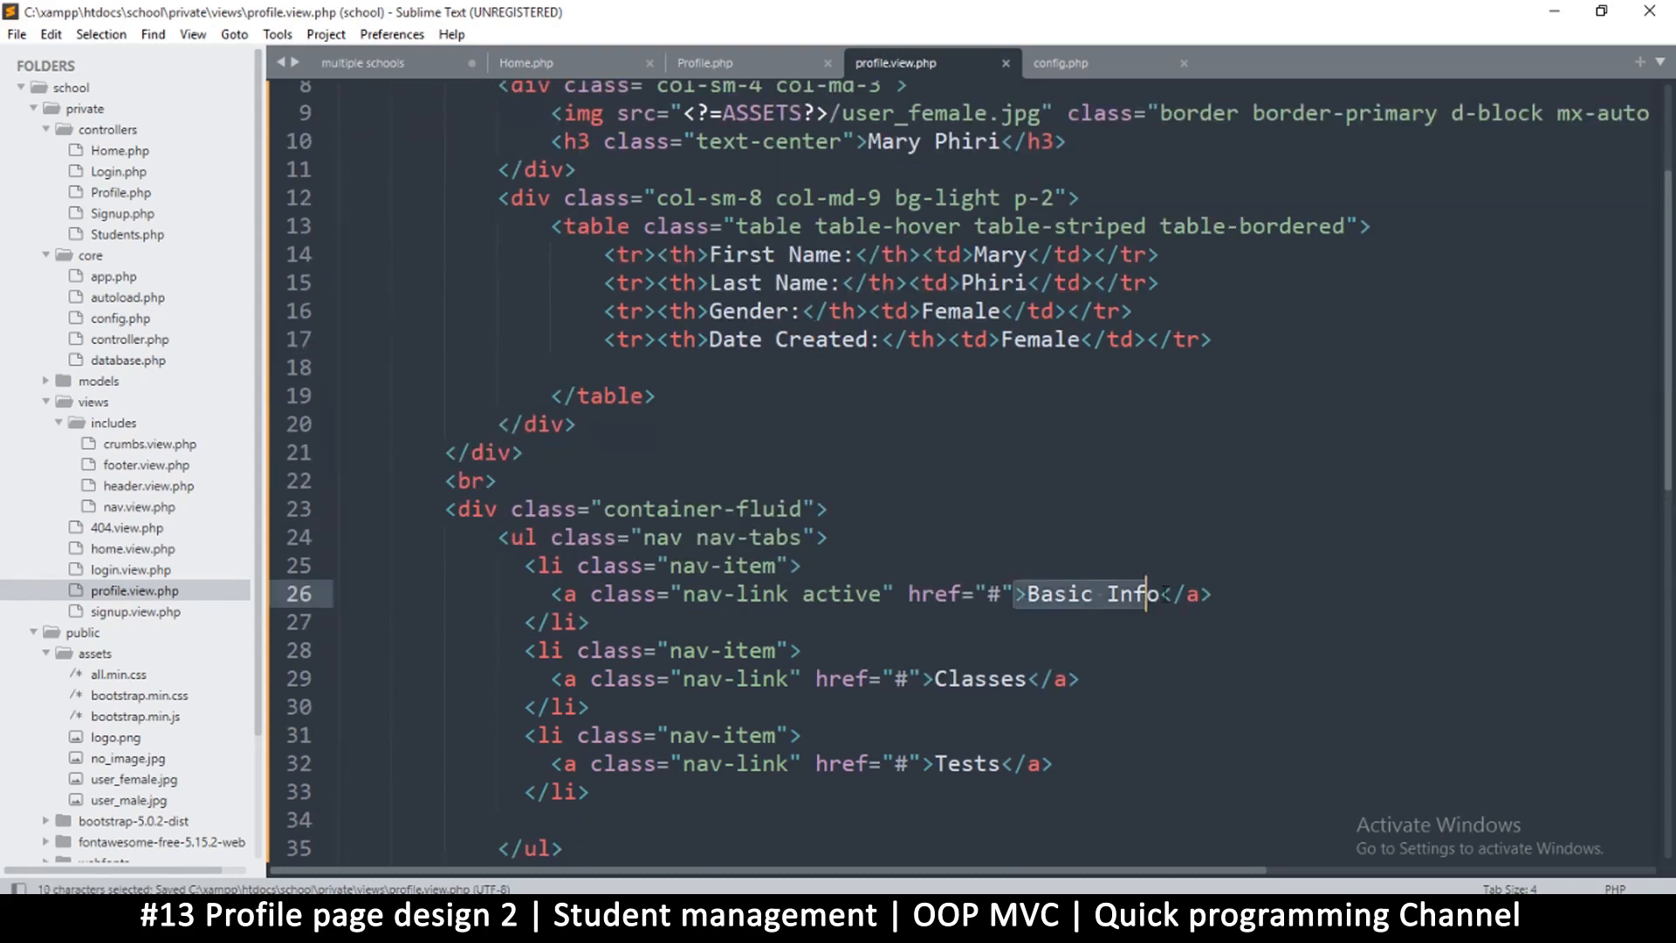
pyautogui.click(1171, 593)
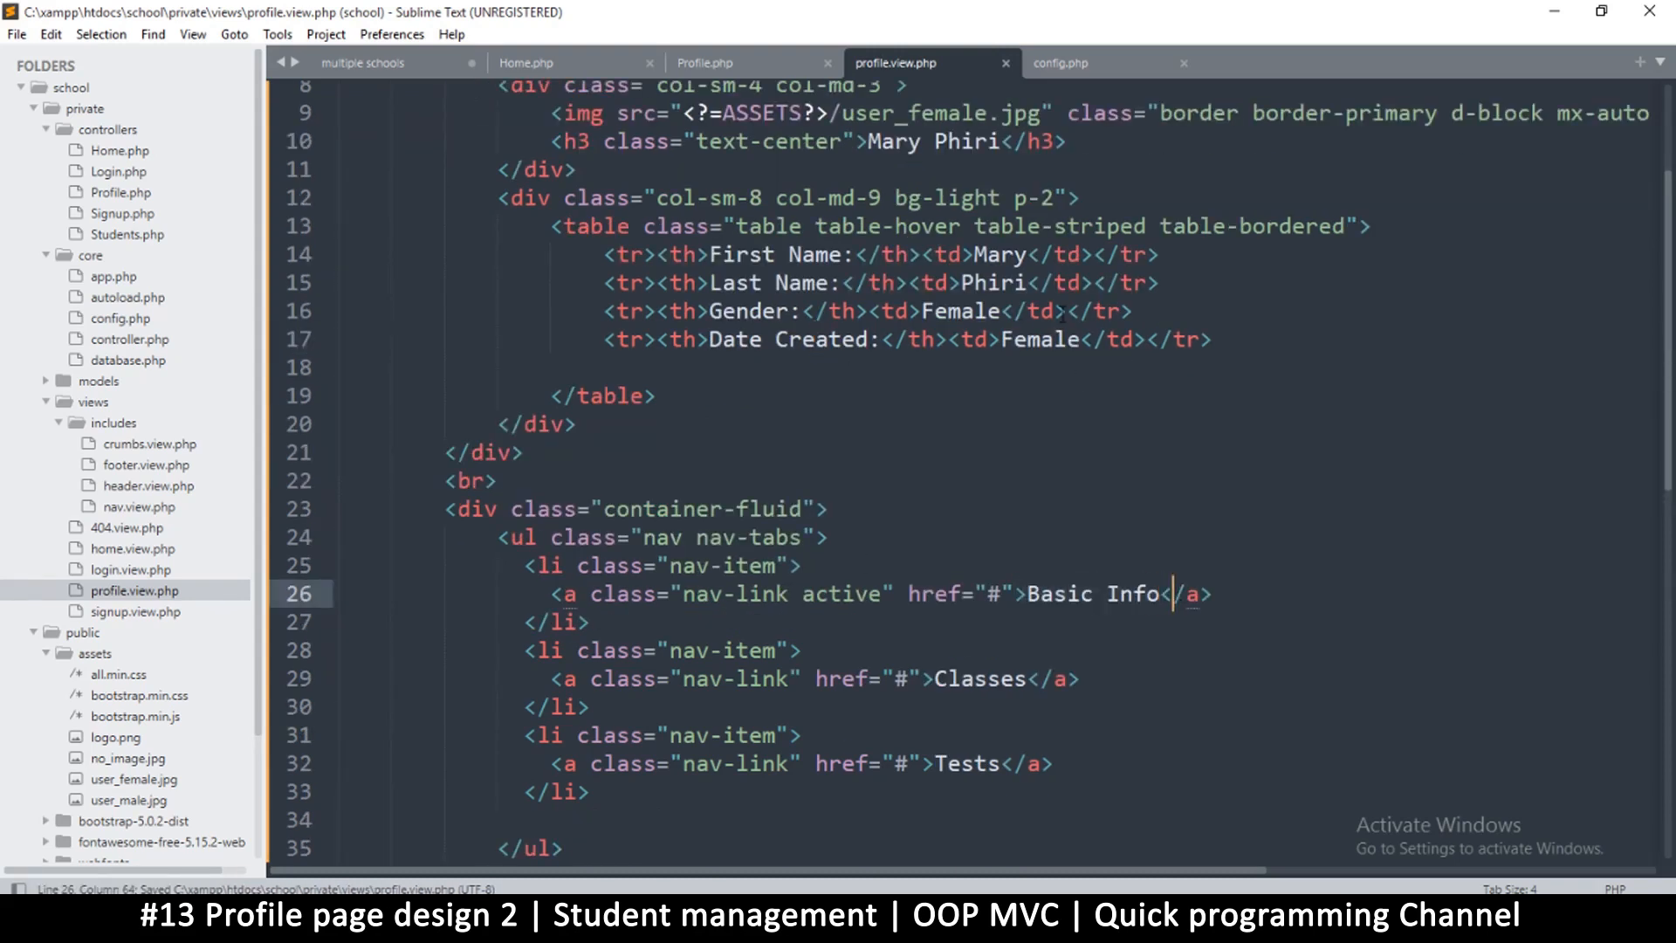
# - Replace the Female value in the Date Created row with 2021-08-02
pyautogui.doubleClick(1039, 340)
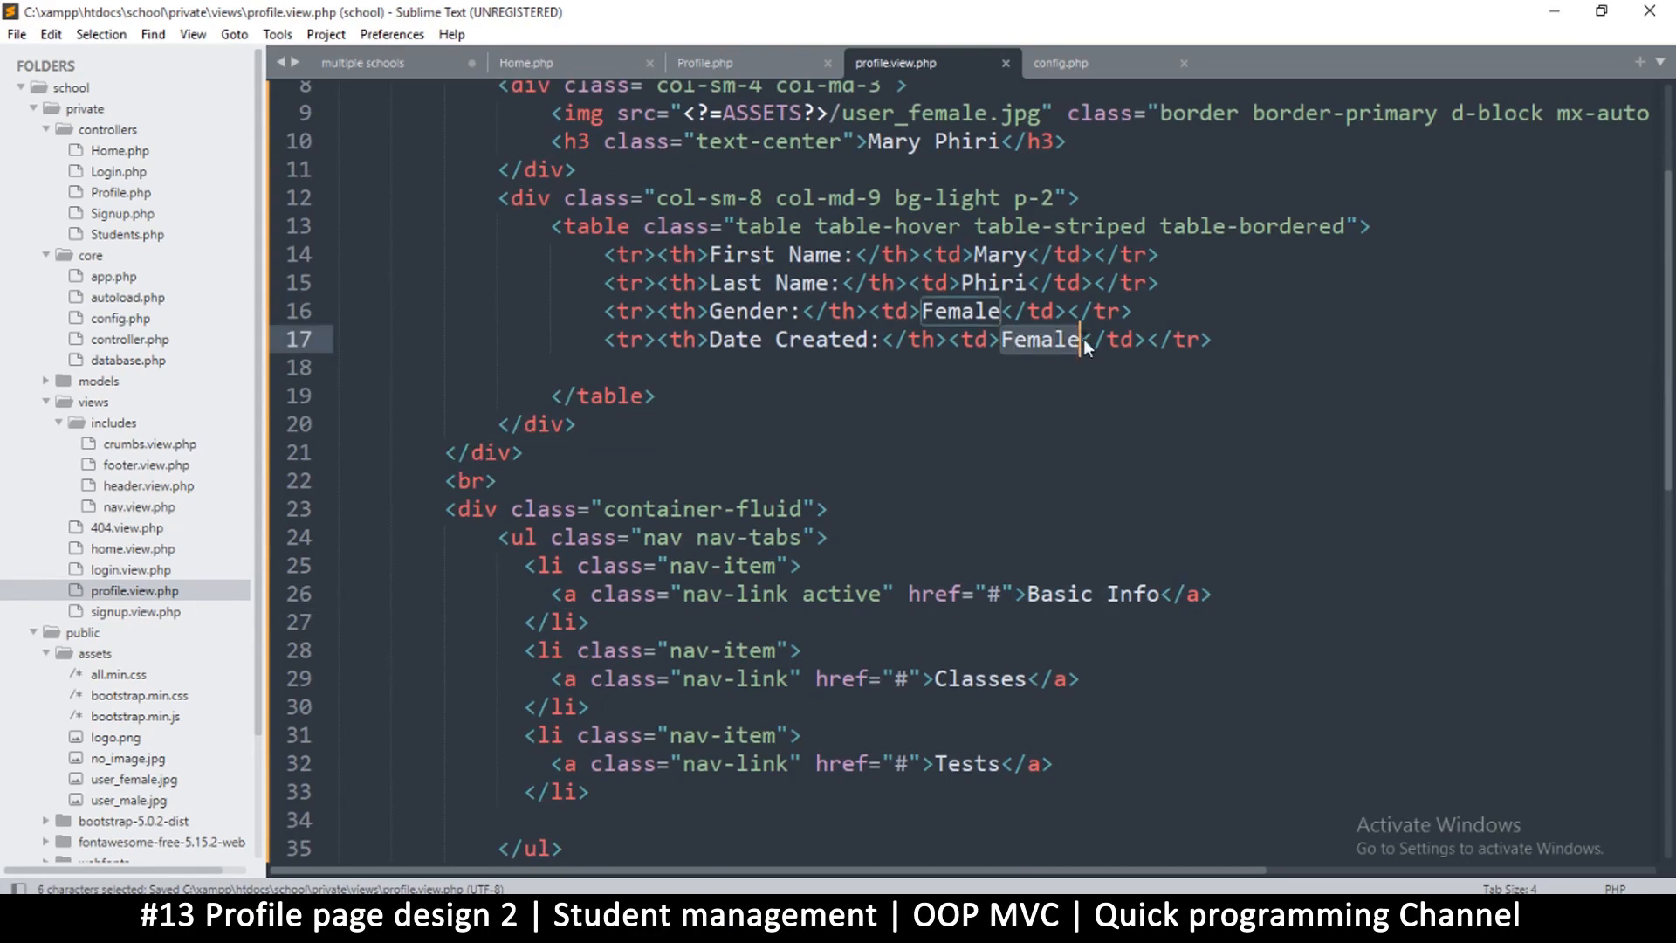
pyautogui.write('2')
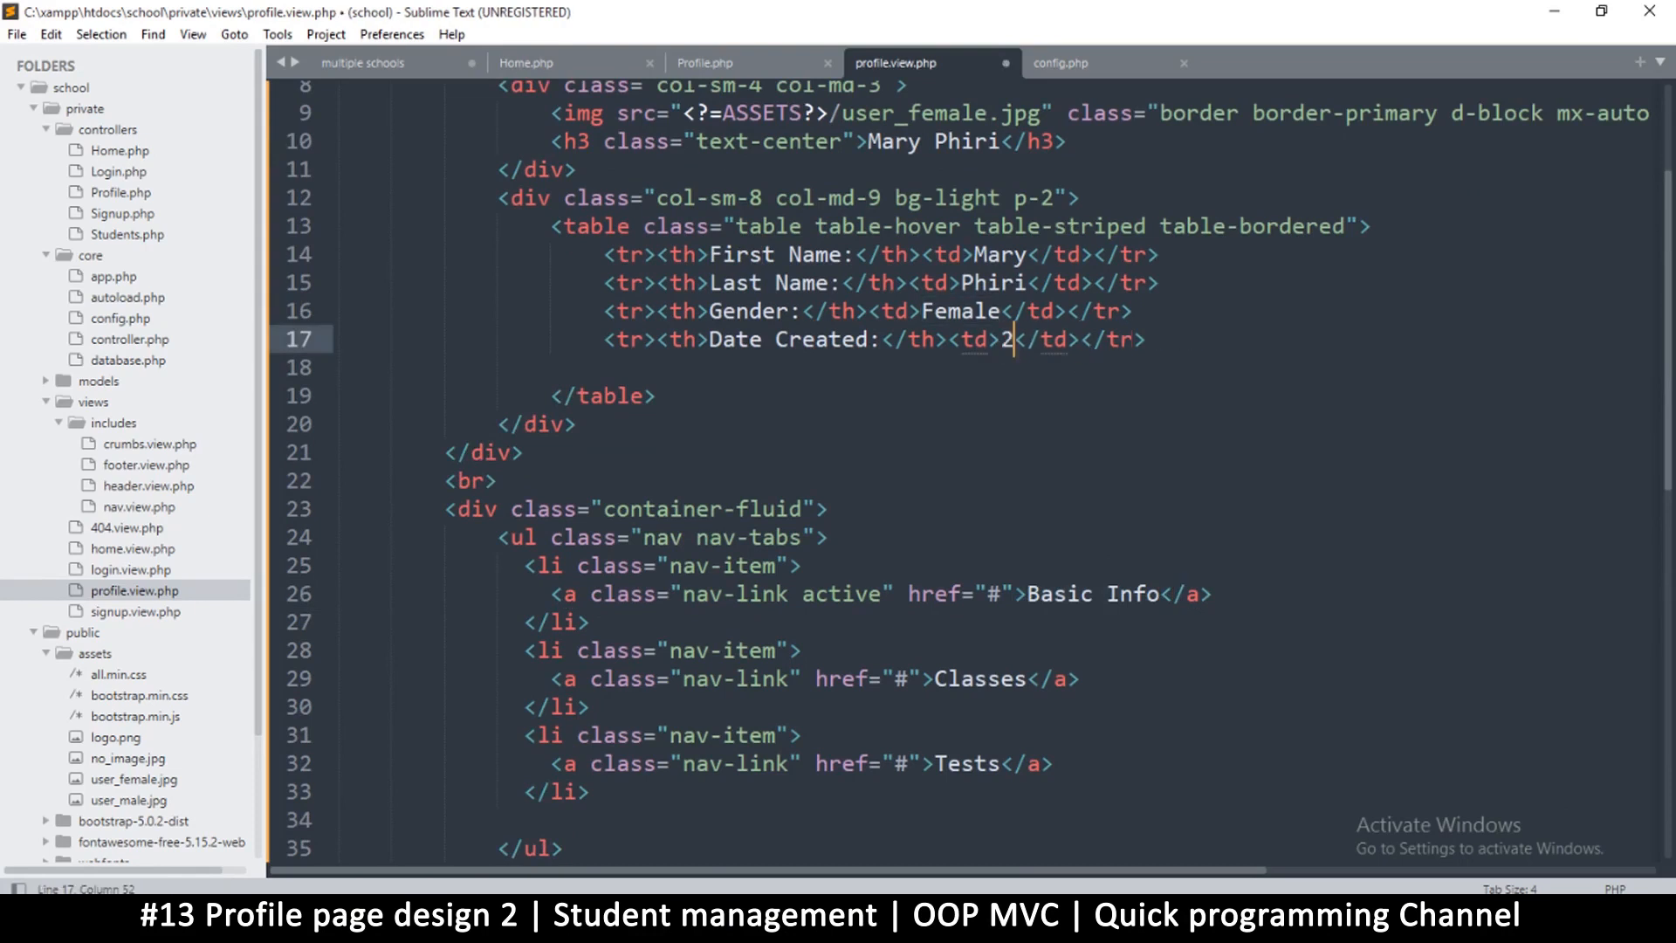
pyautogui.write('021-')
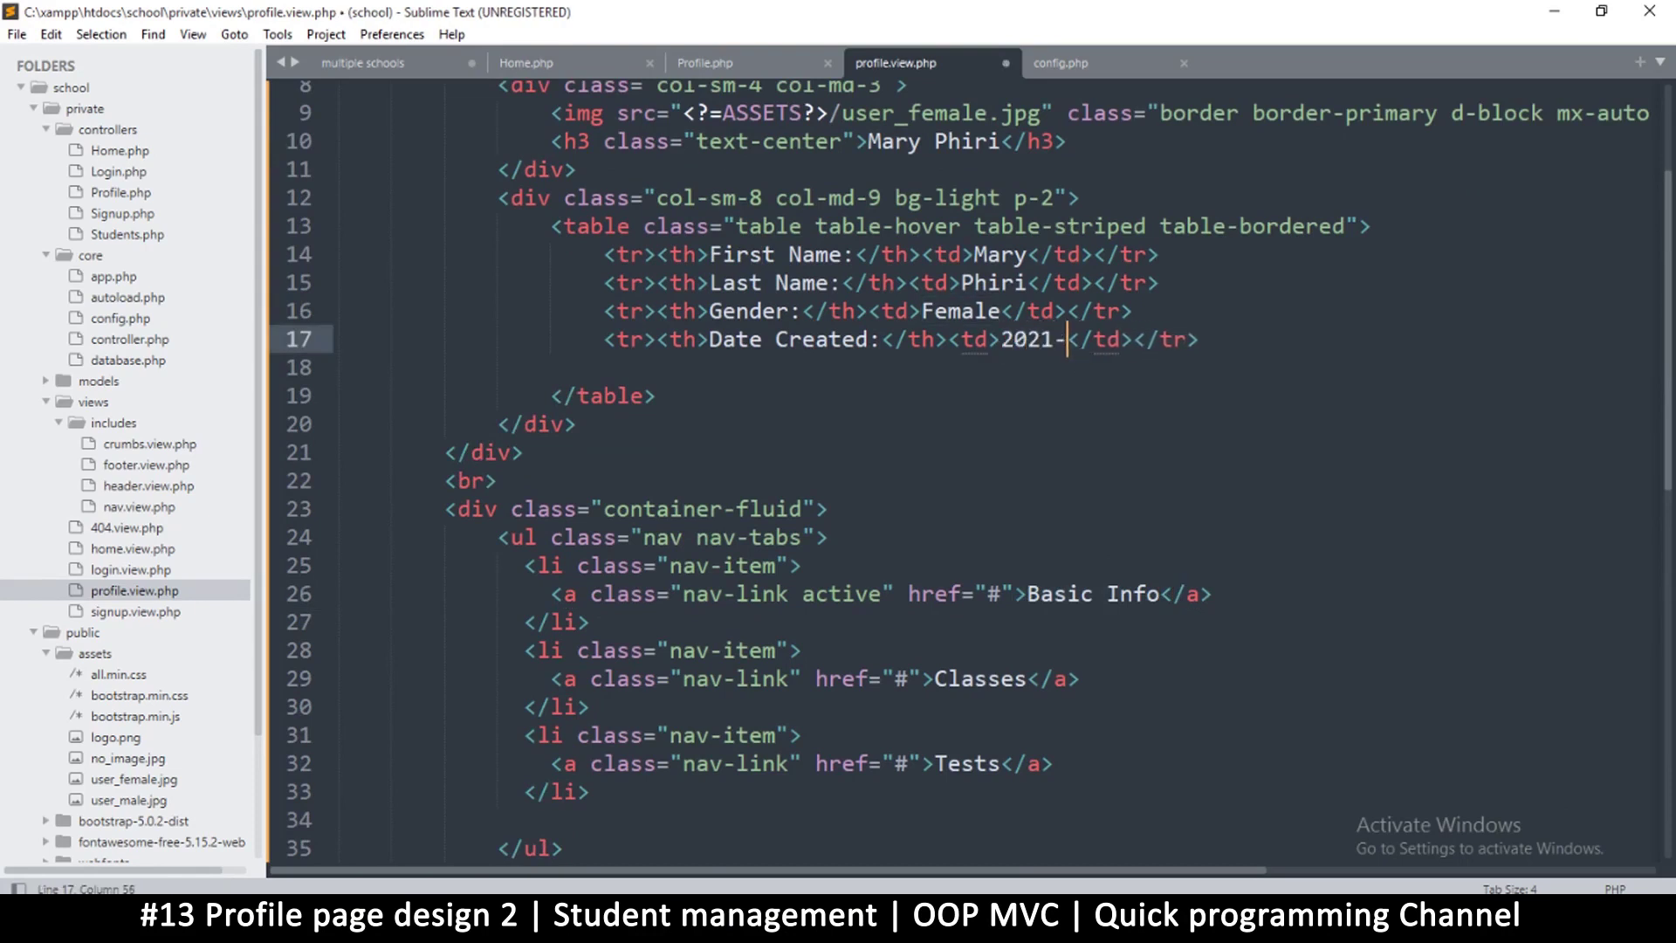
pyautogui.write('08-')
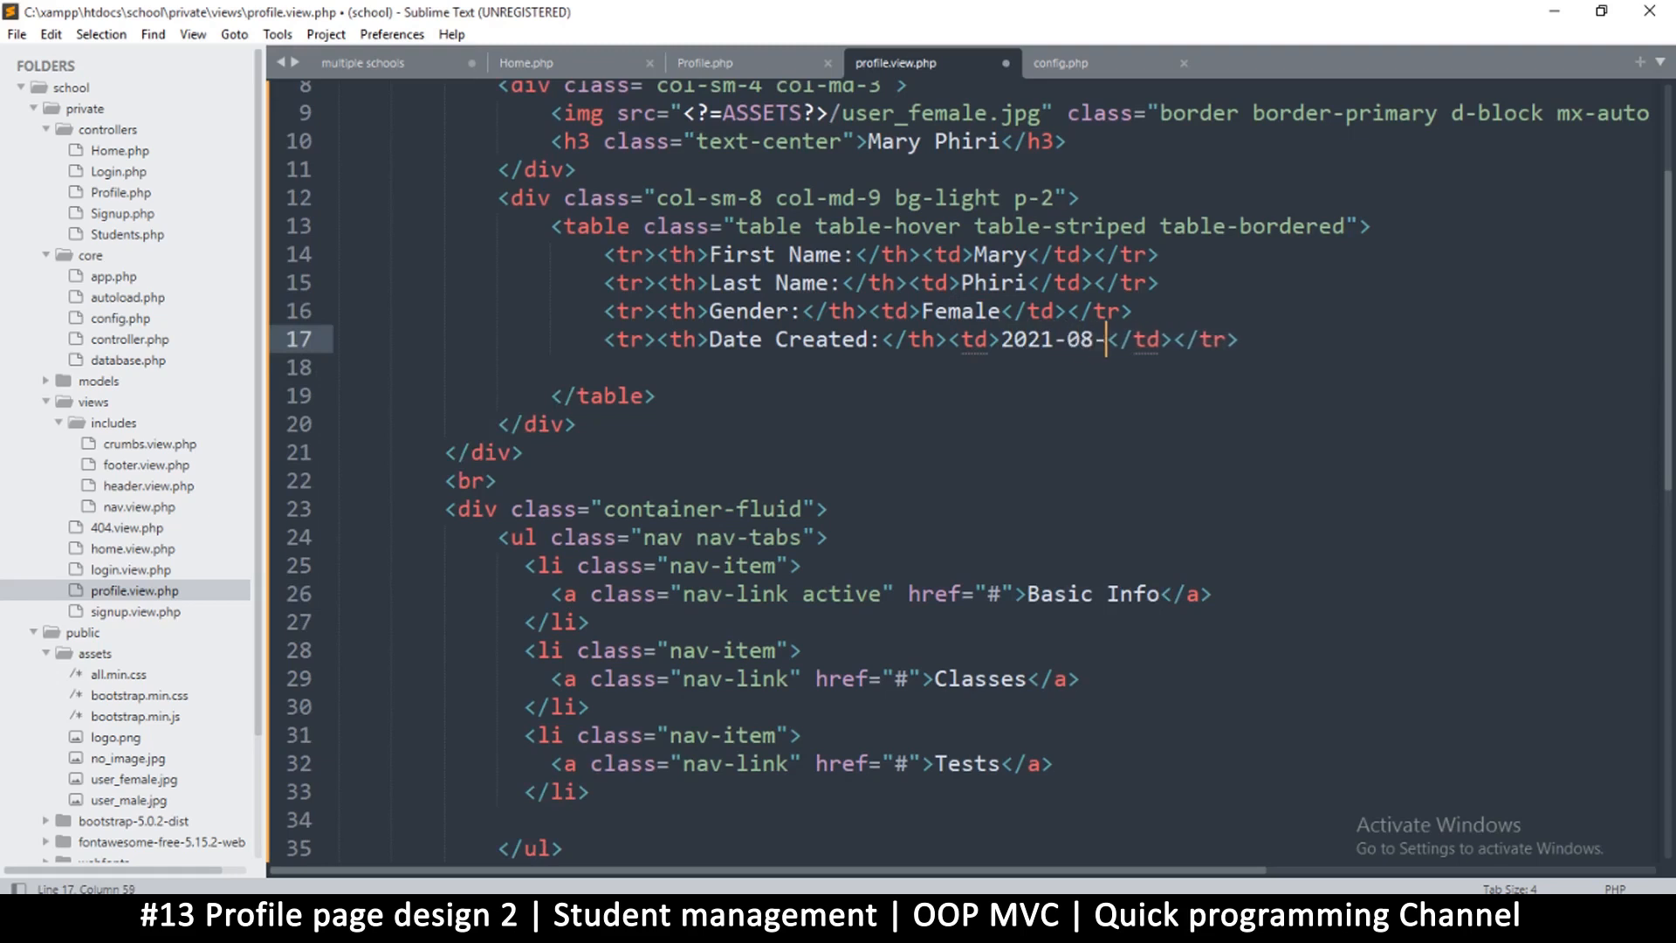
pyautogui.write('0')
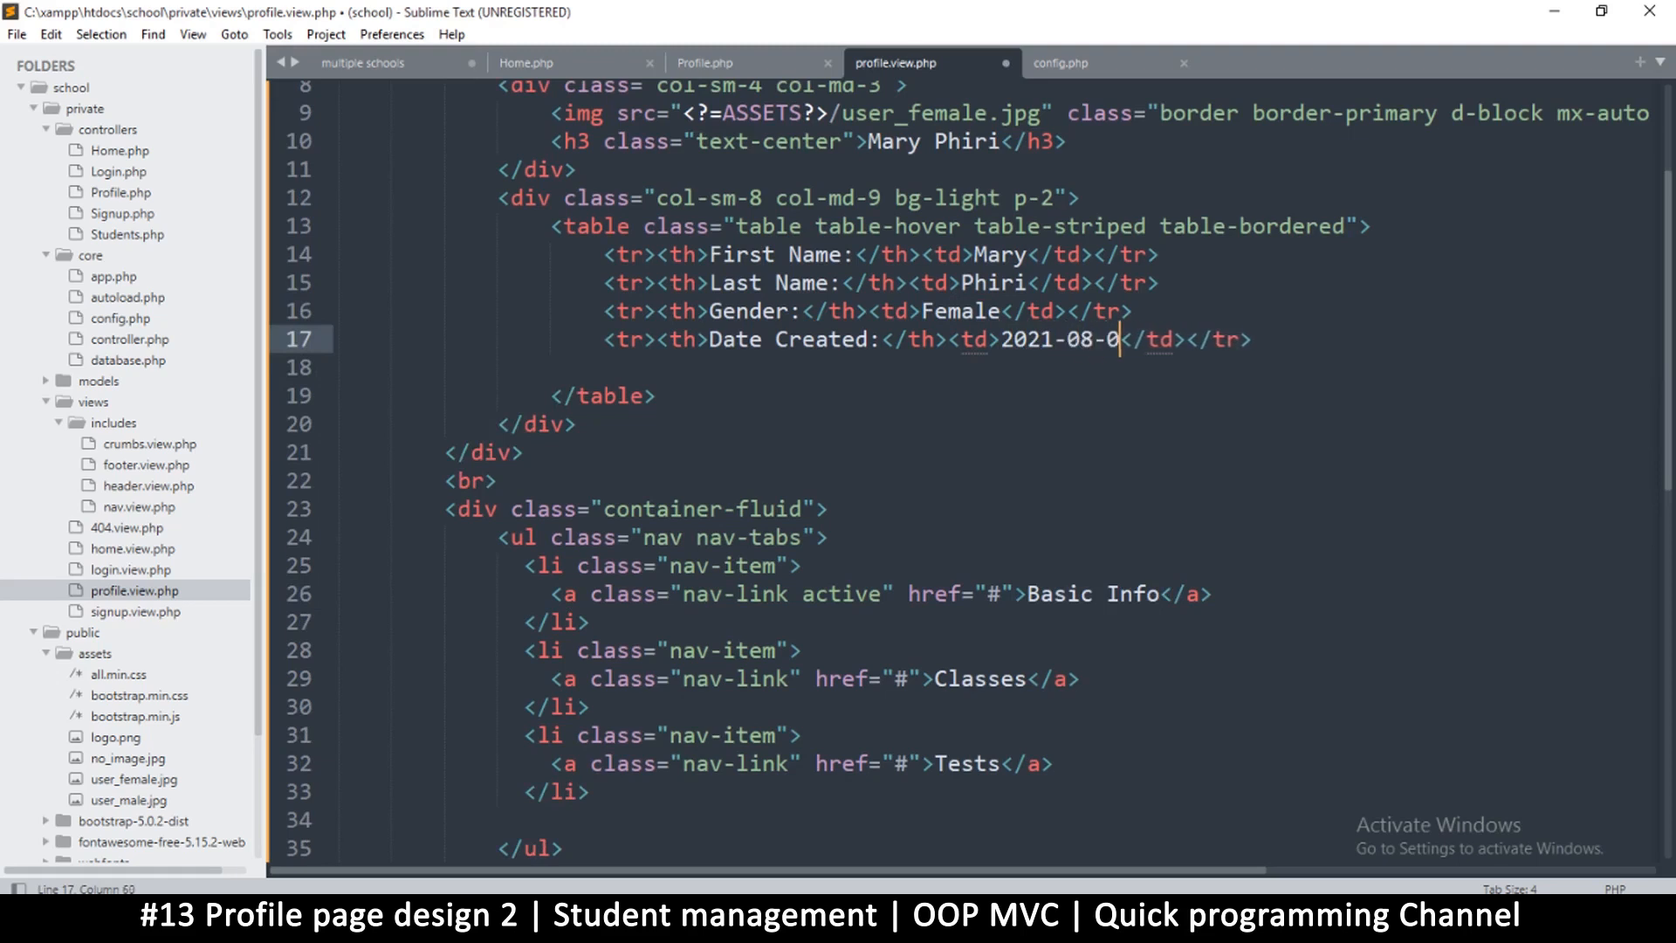
pyautogui.write('2')
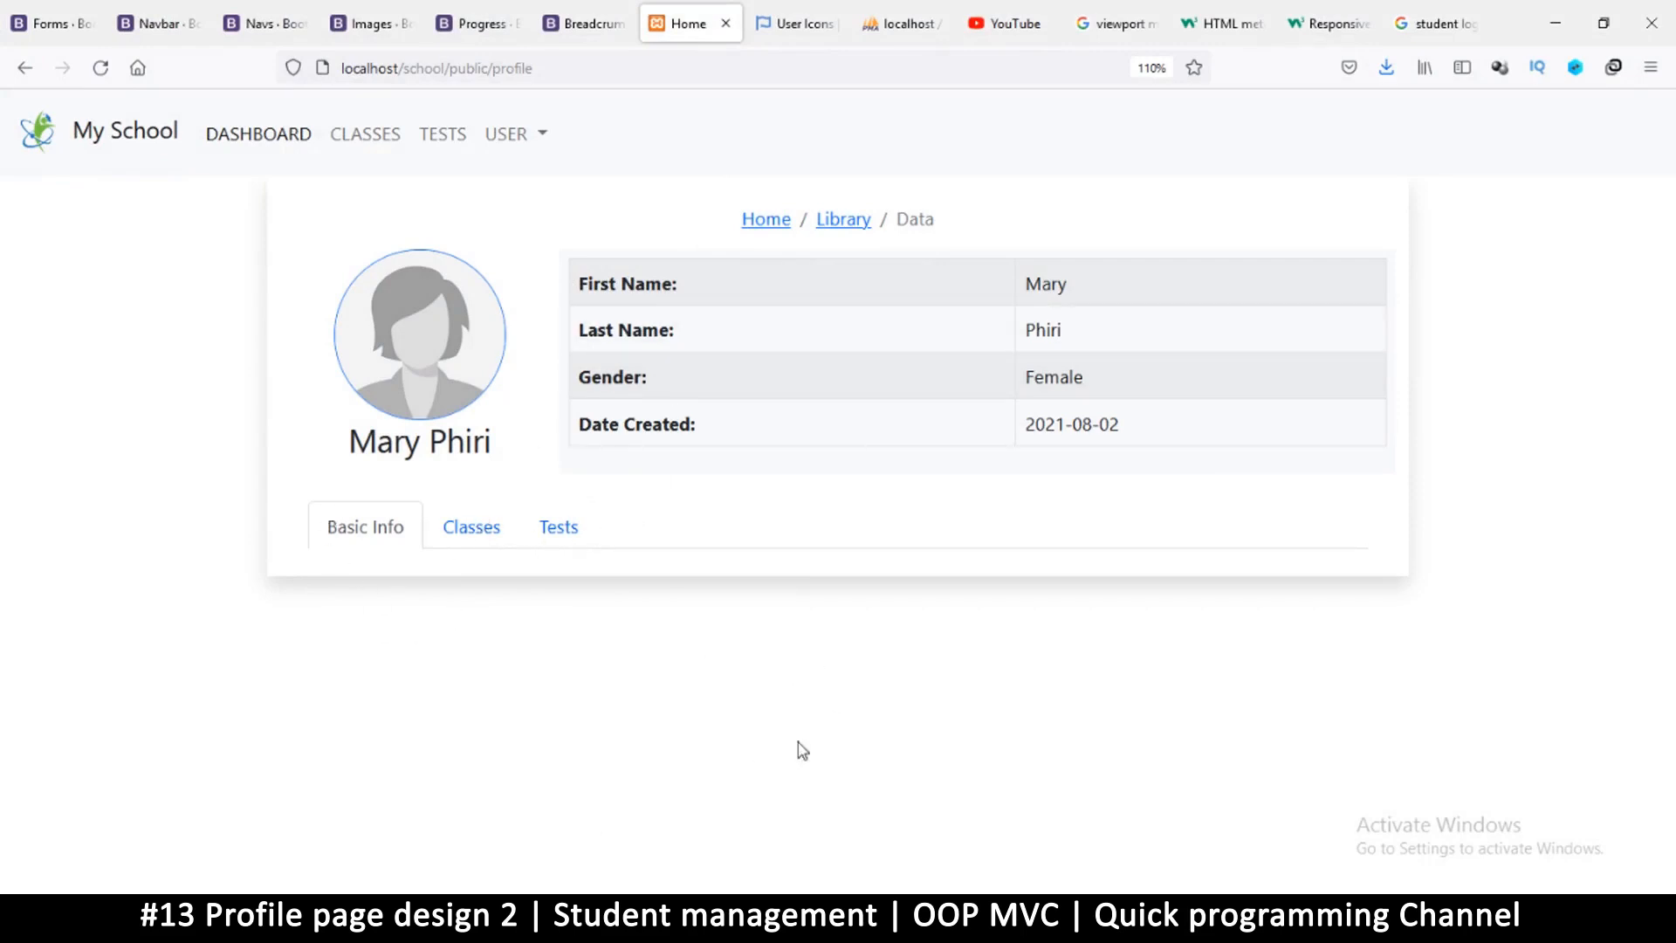
pyautogui.moveTo(912, 208)
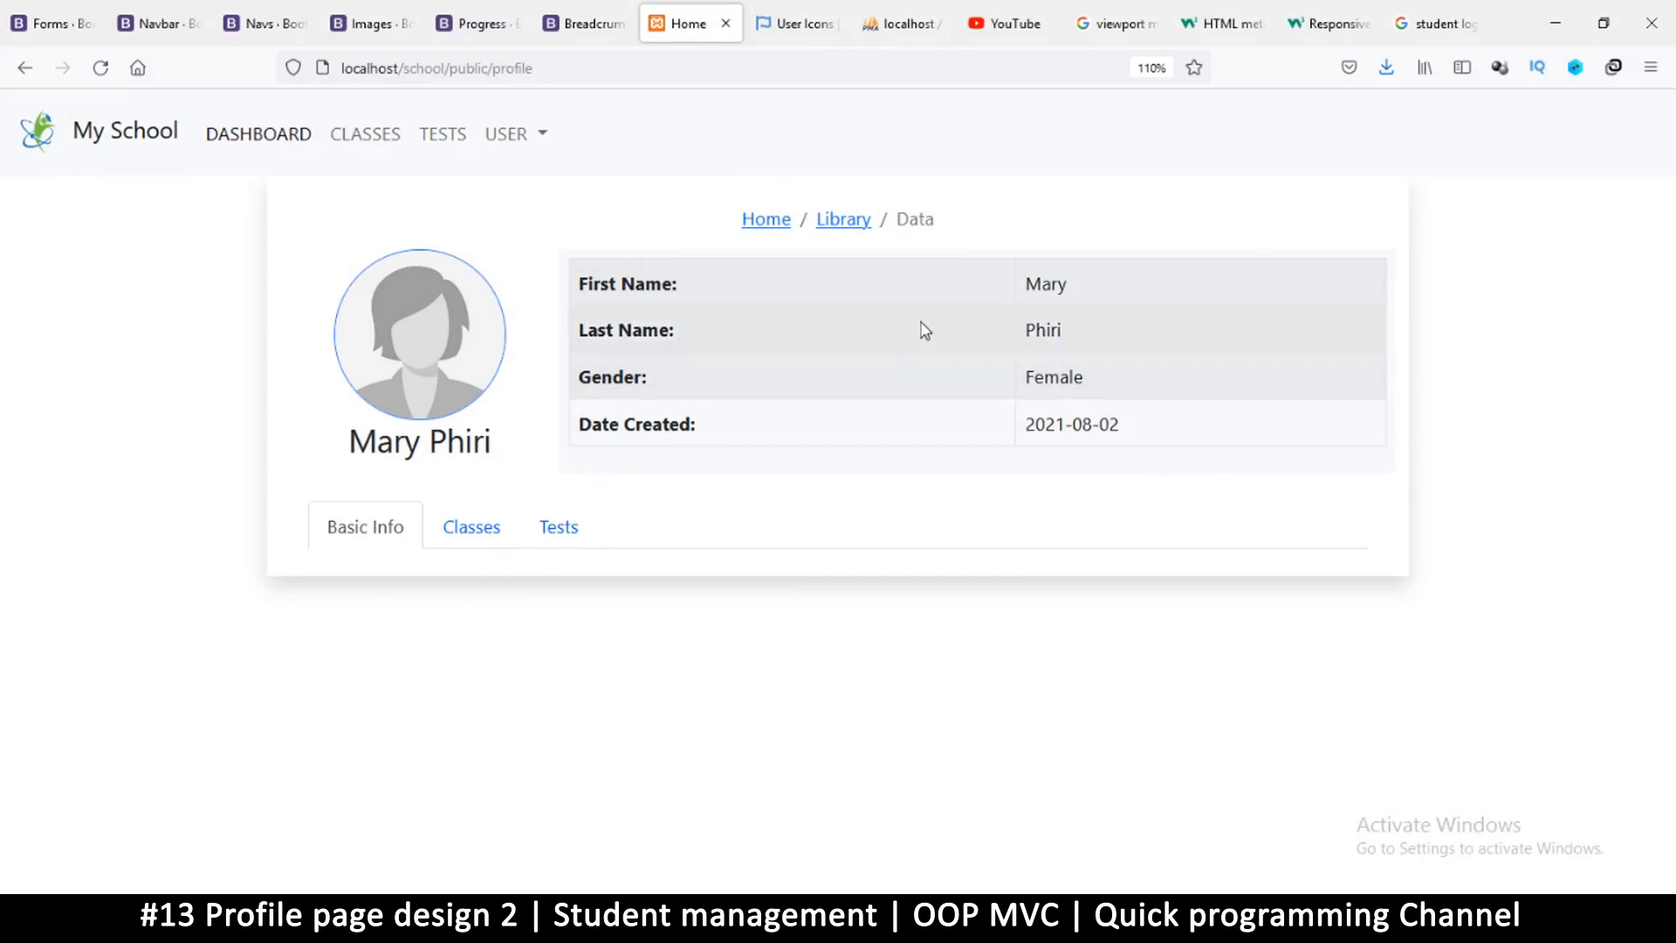
pyautogui.moveTo(917, 537)
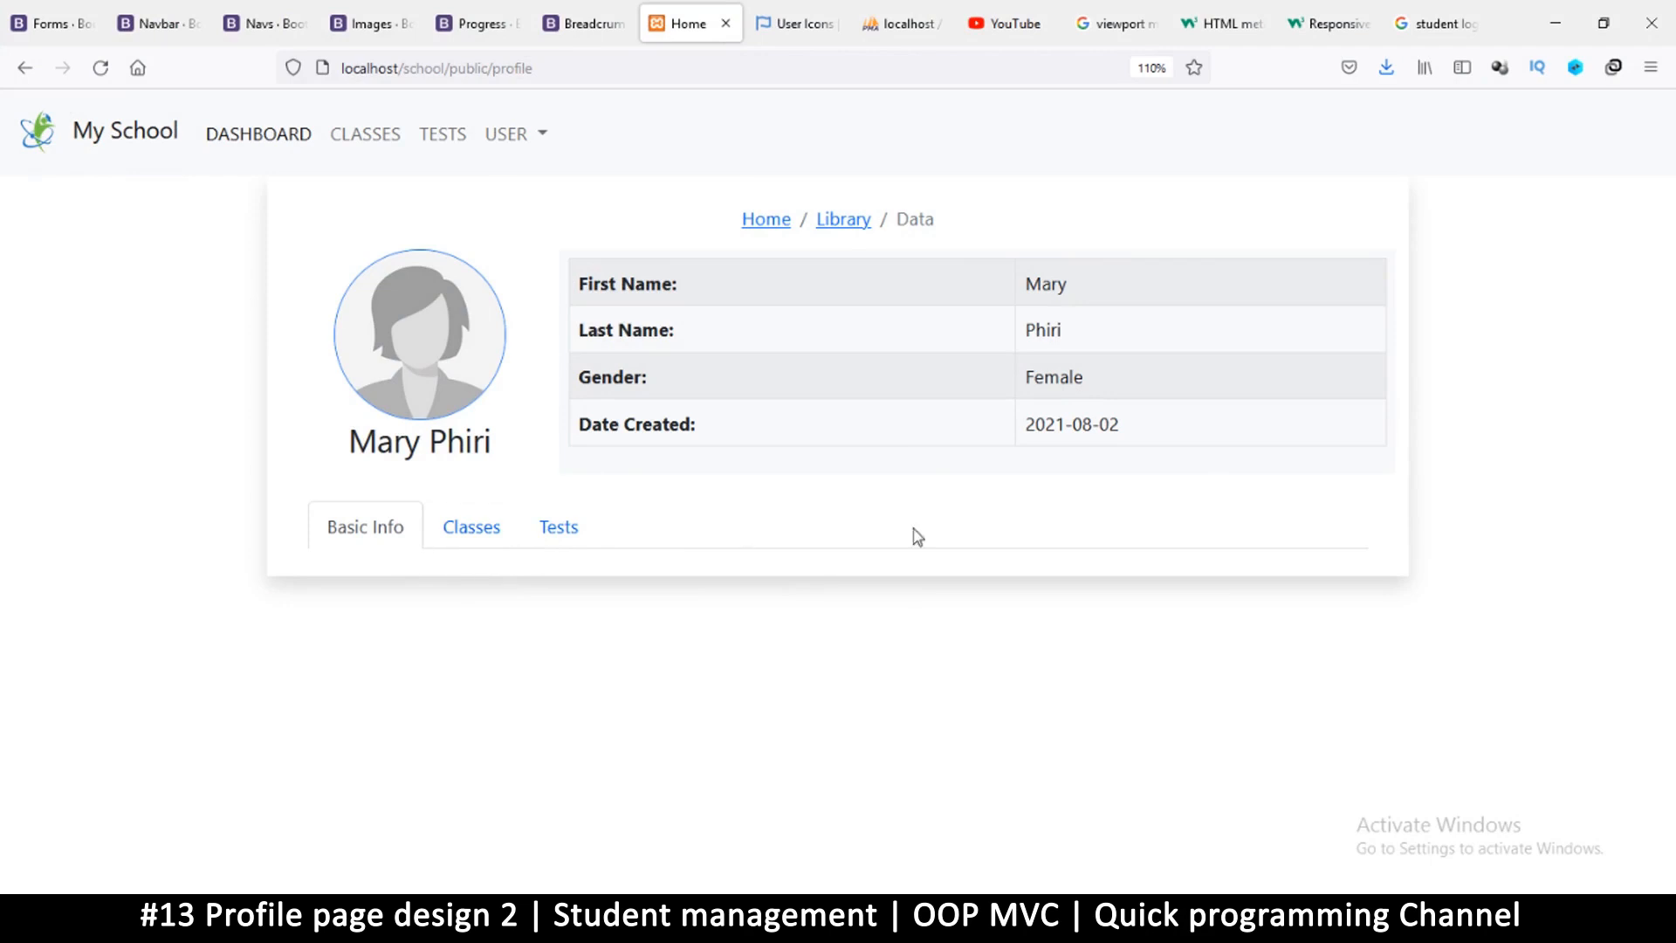
pyautogui.moveTo(1215, 362)
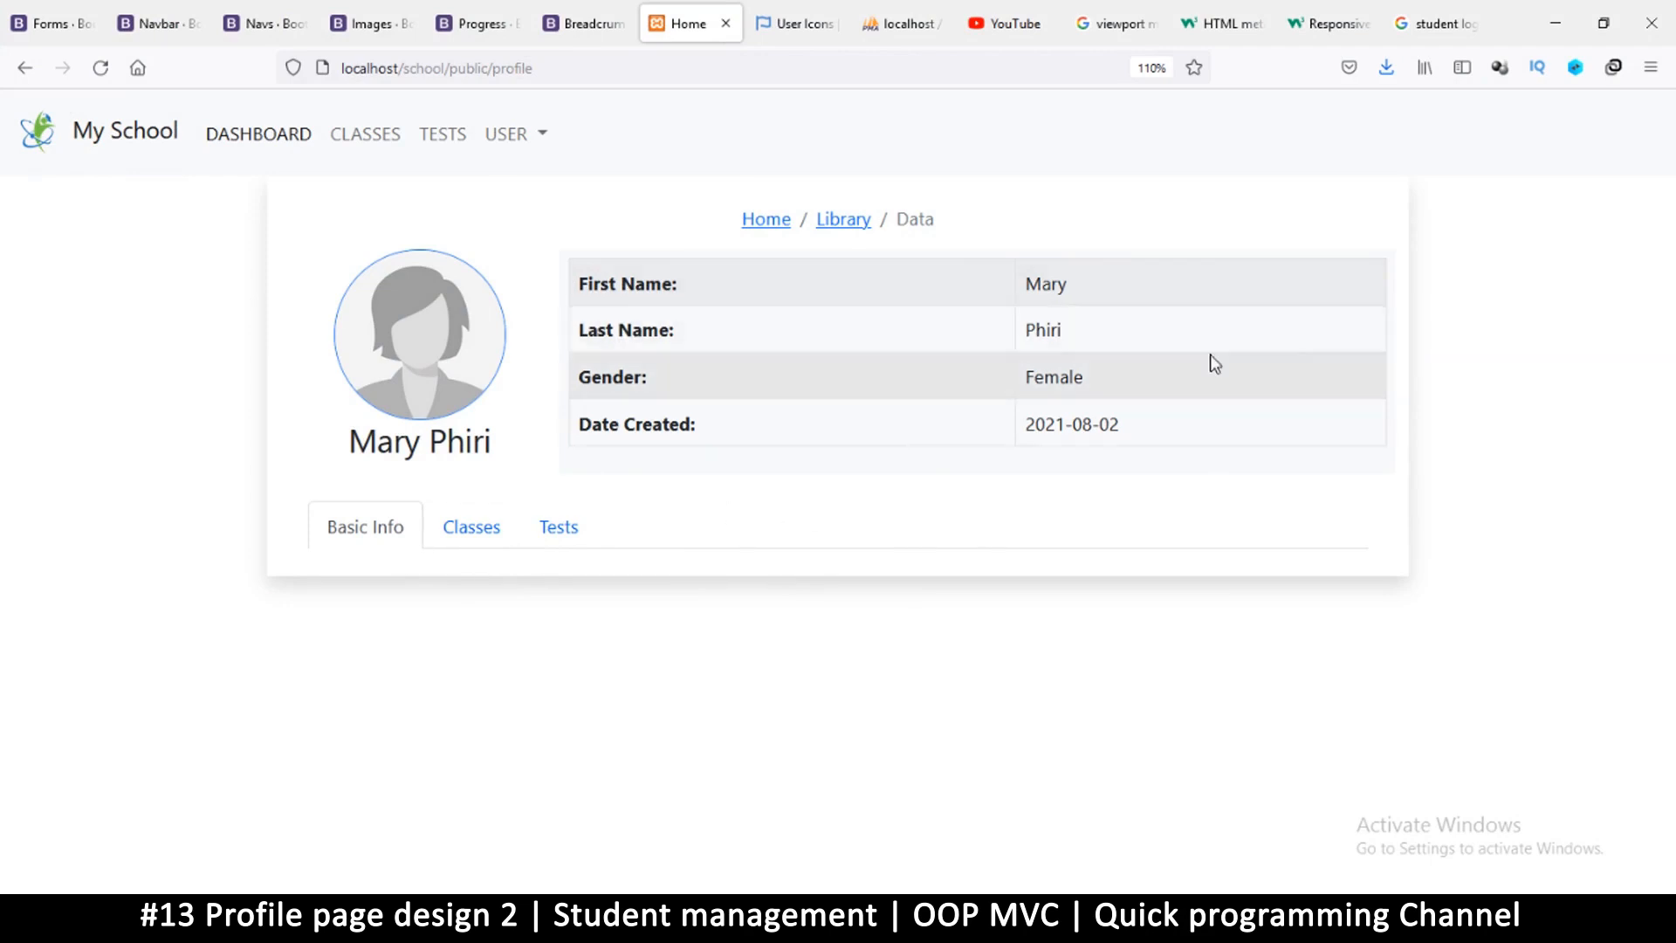
pyautogui.moveTo(994, 518)
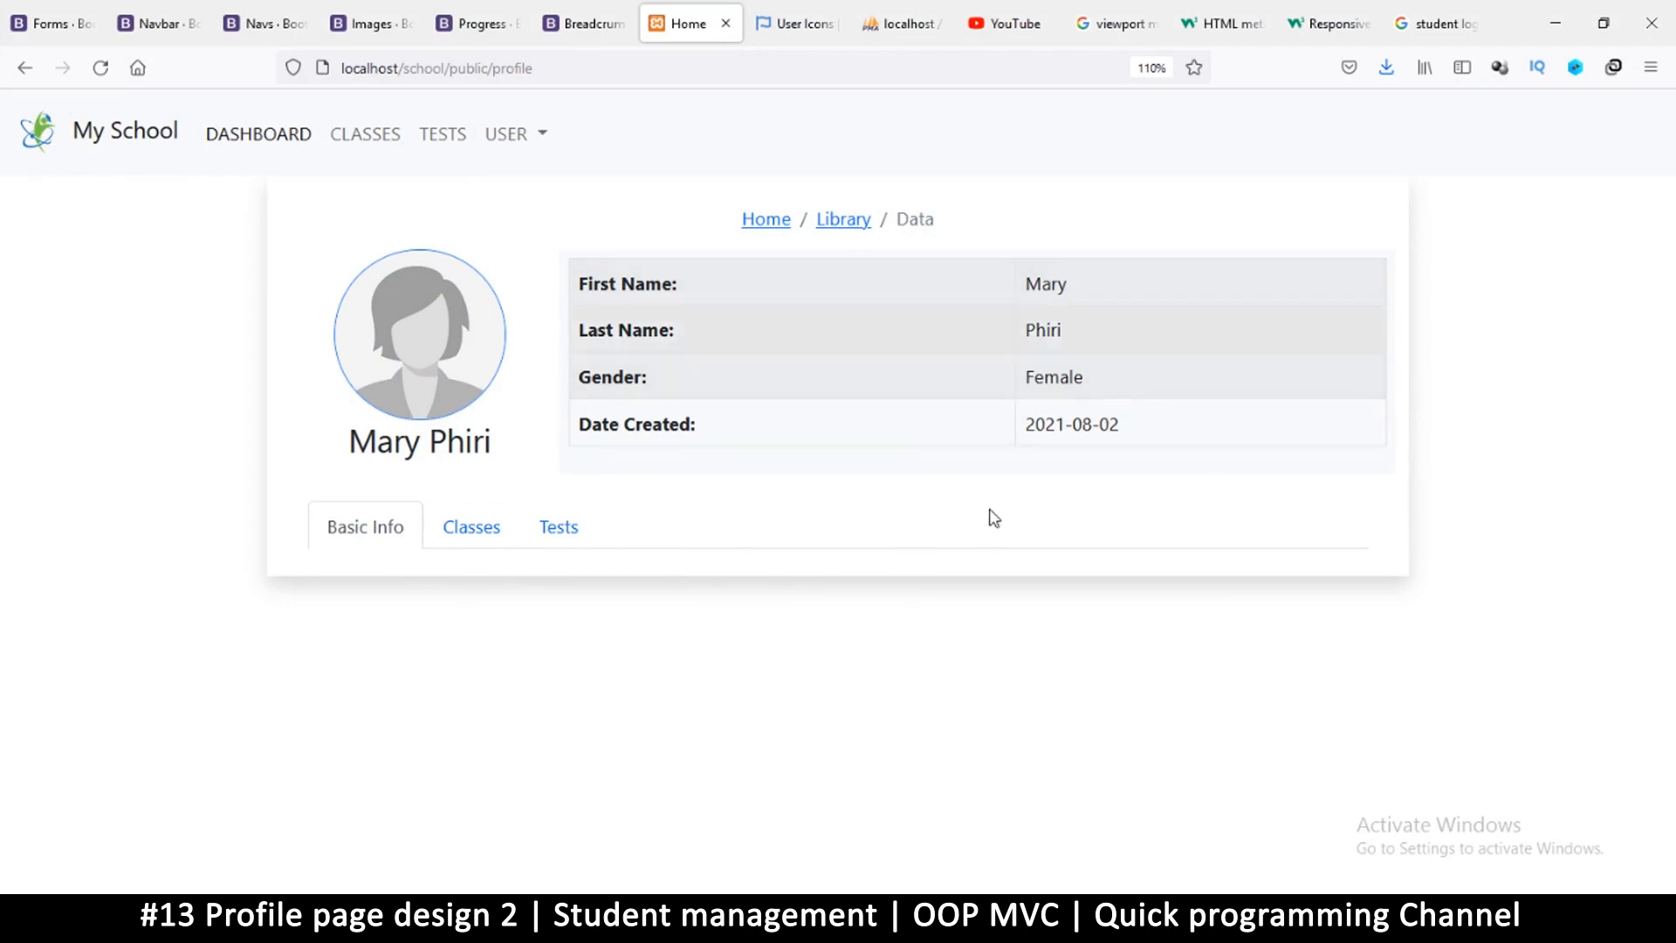
pyautogui.moveTo(770, 468)
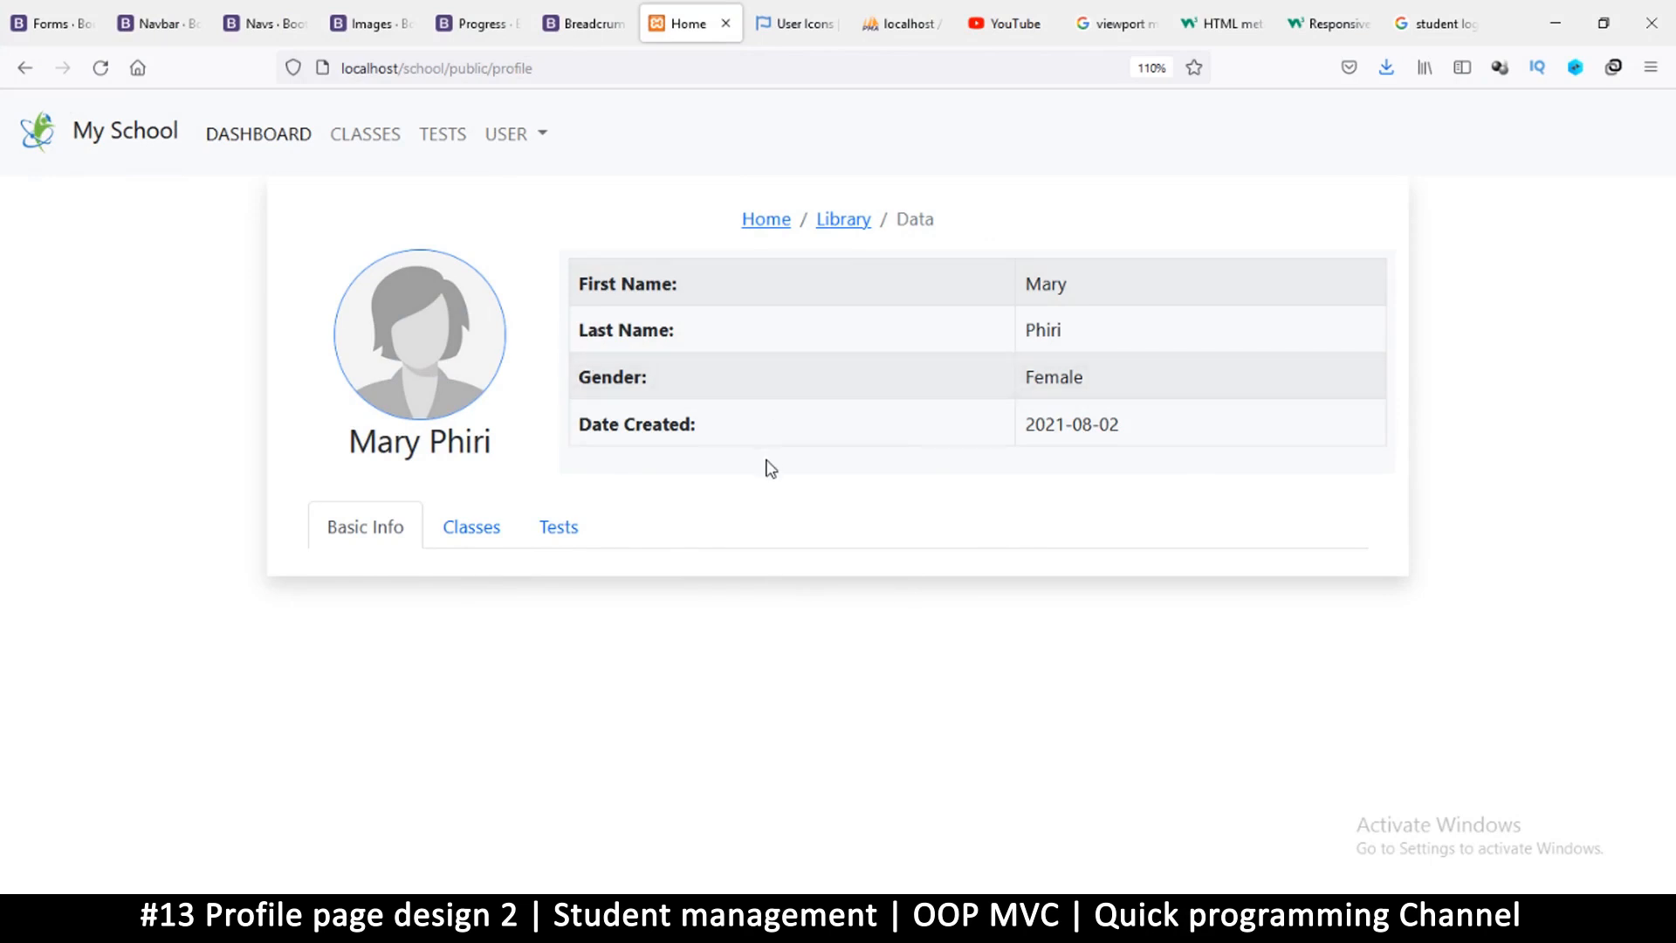
pyautogui.moveTo(968, 632)
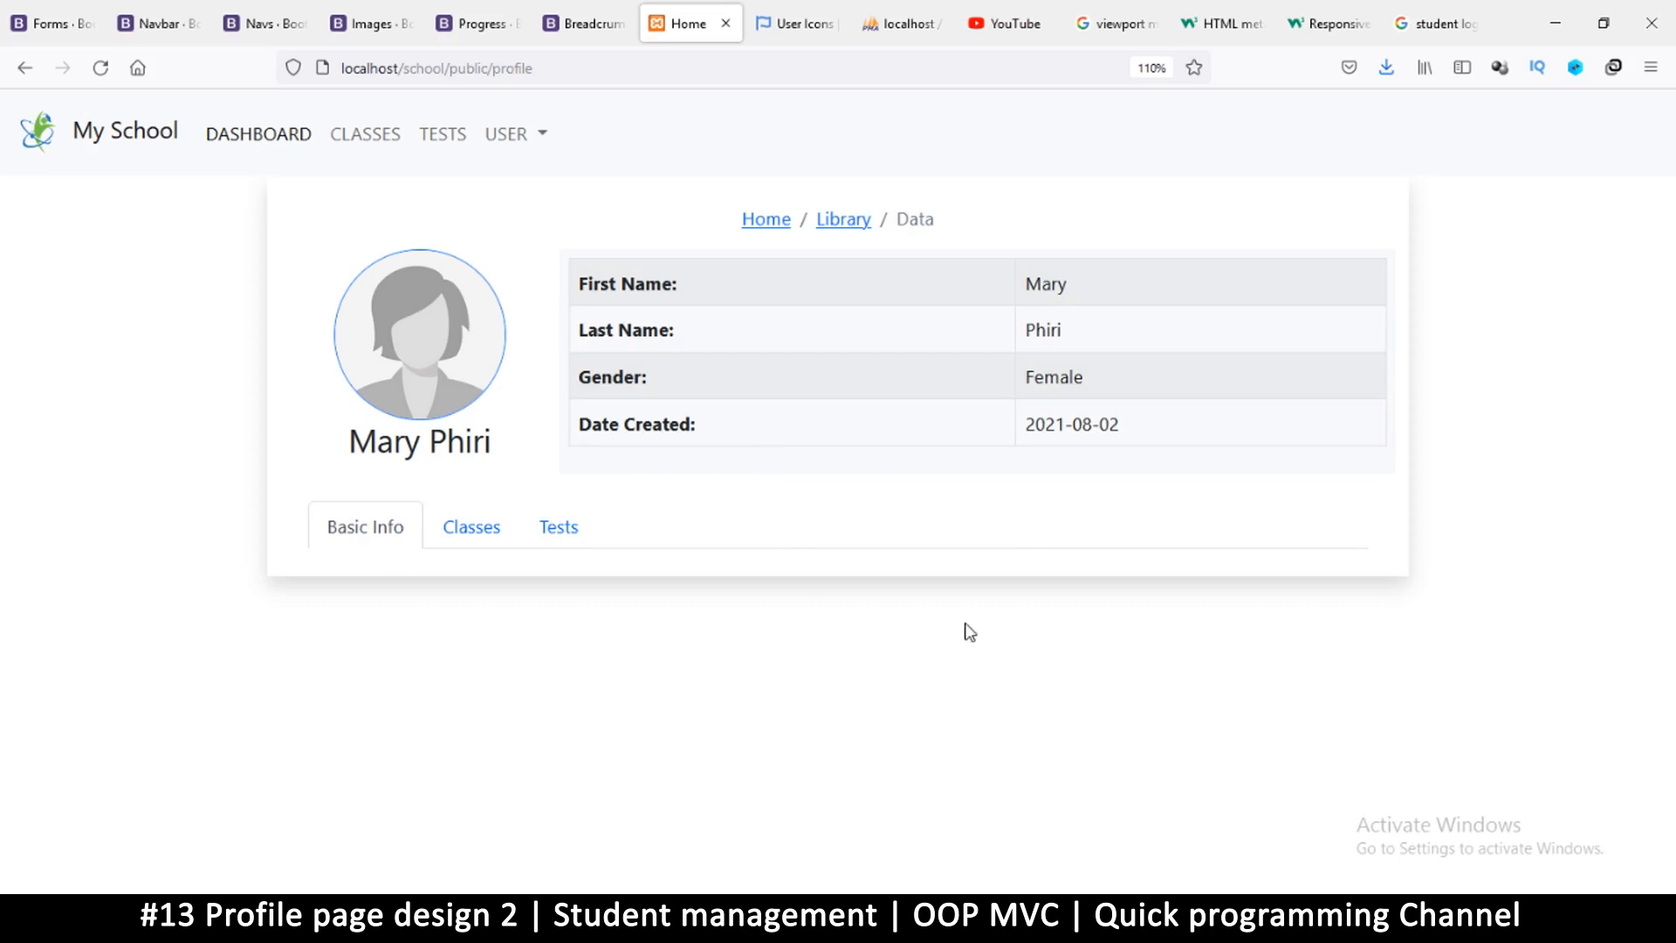
pyautogui.moveTo(738, 574)
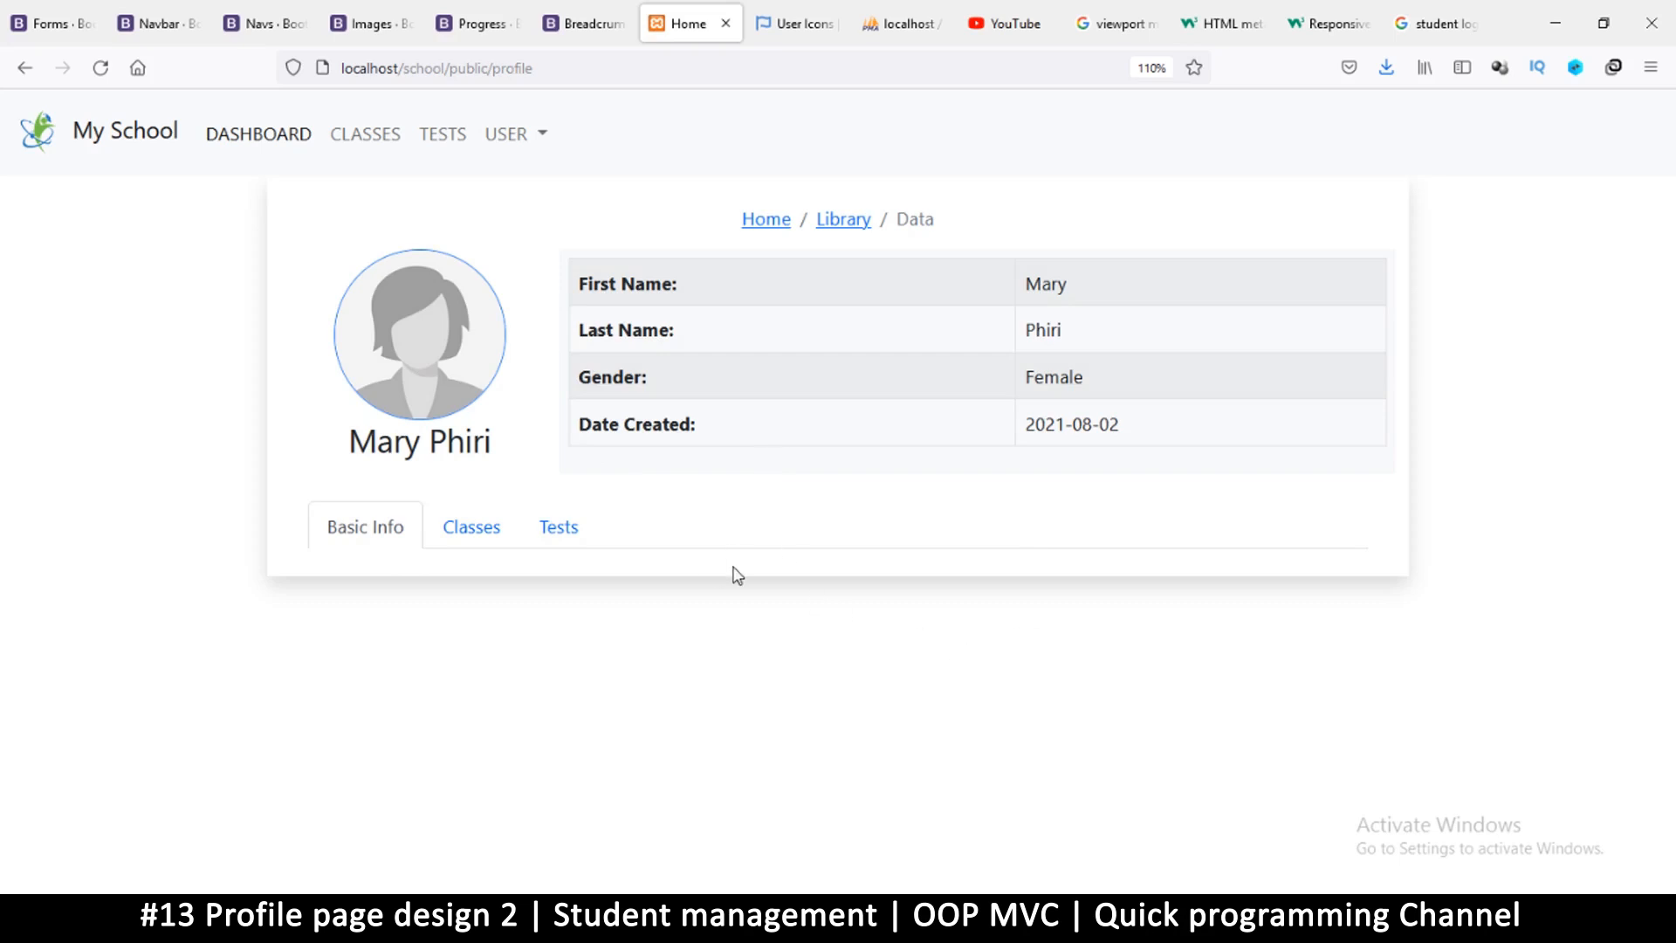
pyautogui.moveTo(1212, 837)
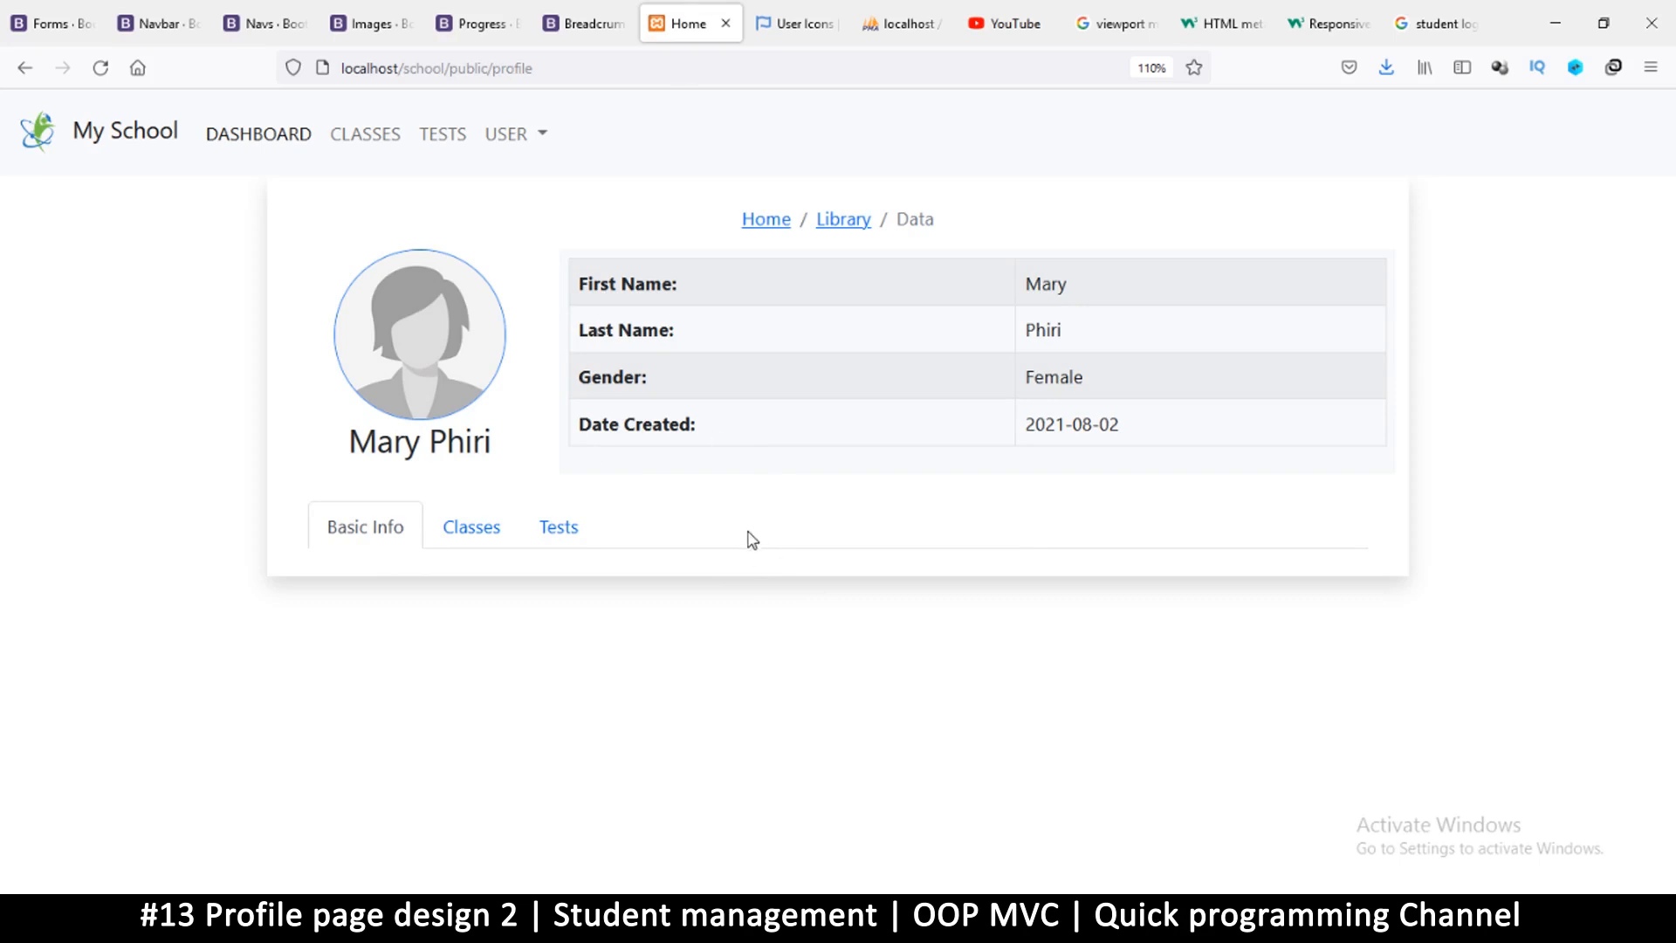
pyautogui.moveTo(220, 59)
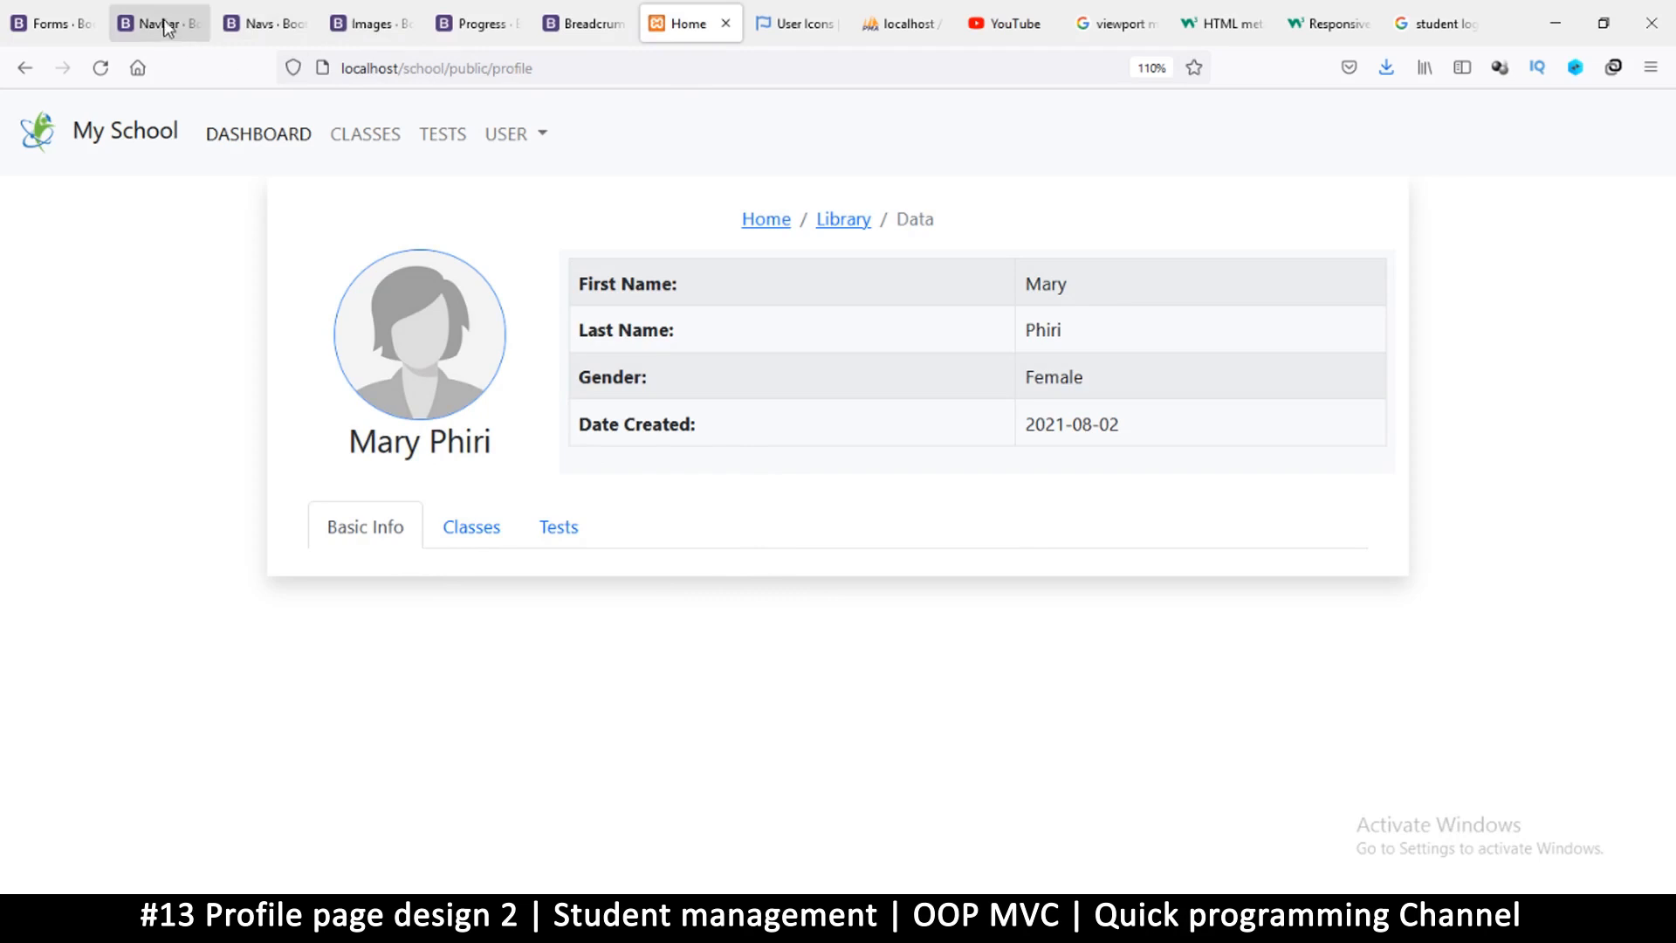
pyautogui.moveTo(168, 29)
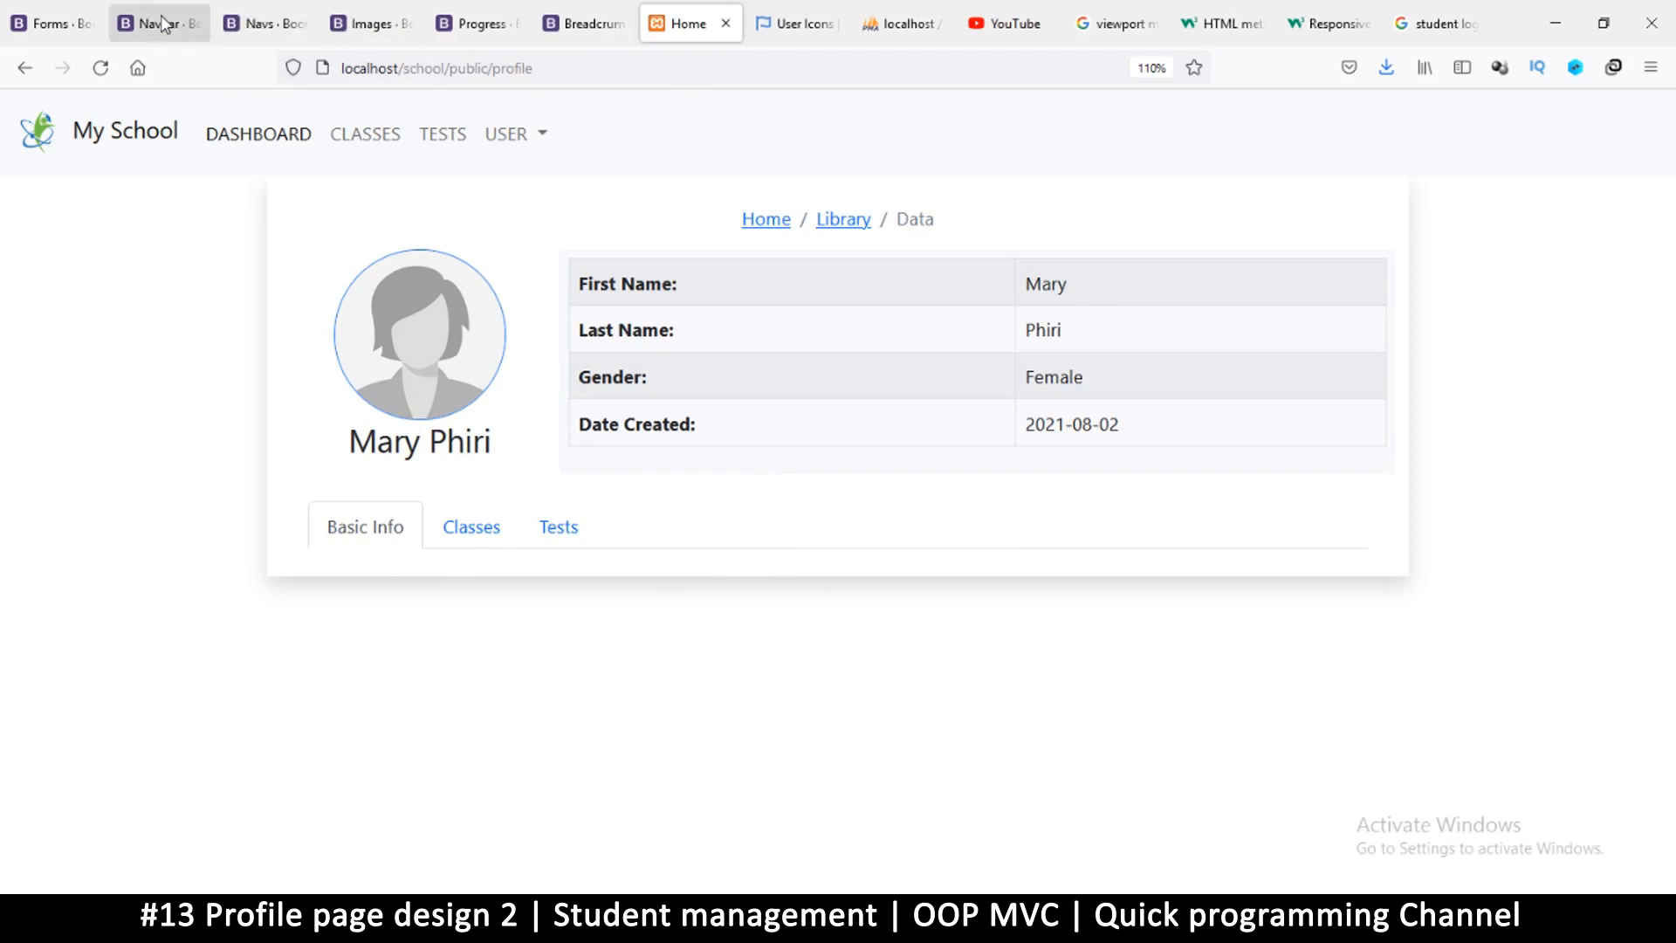
# - Copy the 'Input groups work, too' example code from Bootstrap's Navbar docs
pyautogui.click(157, 24)
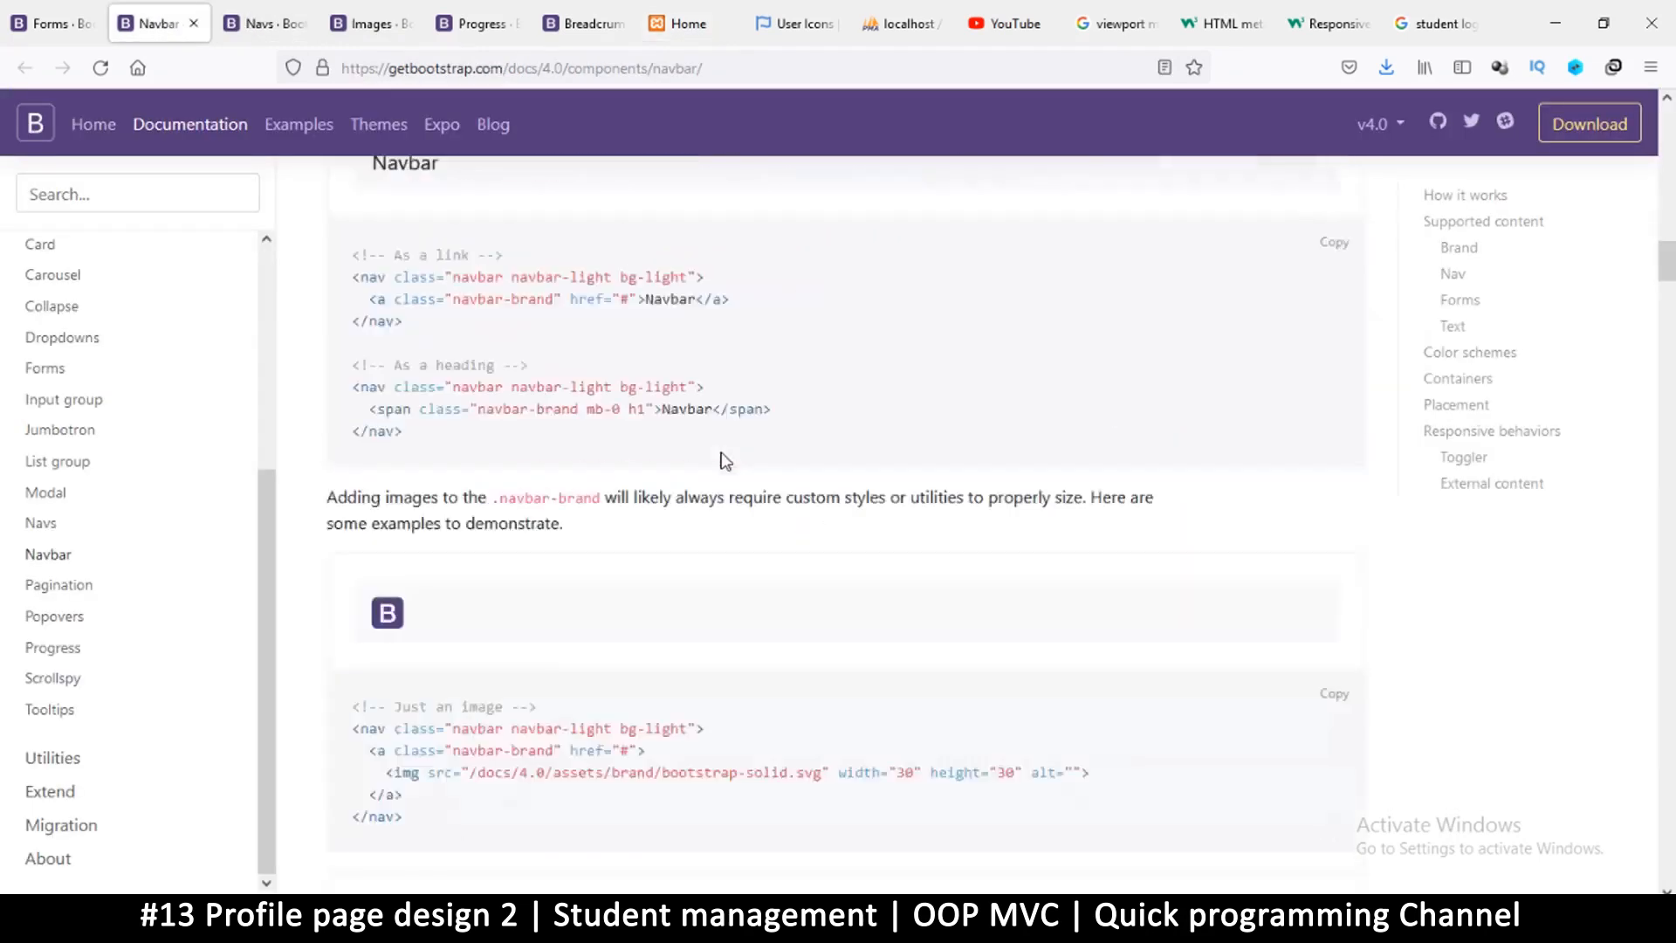
pyautogui.scroll(-3)
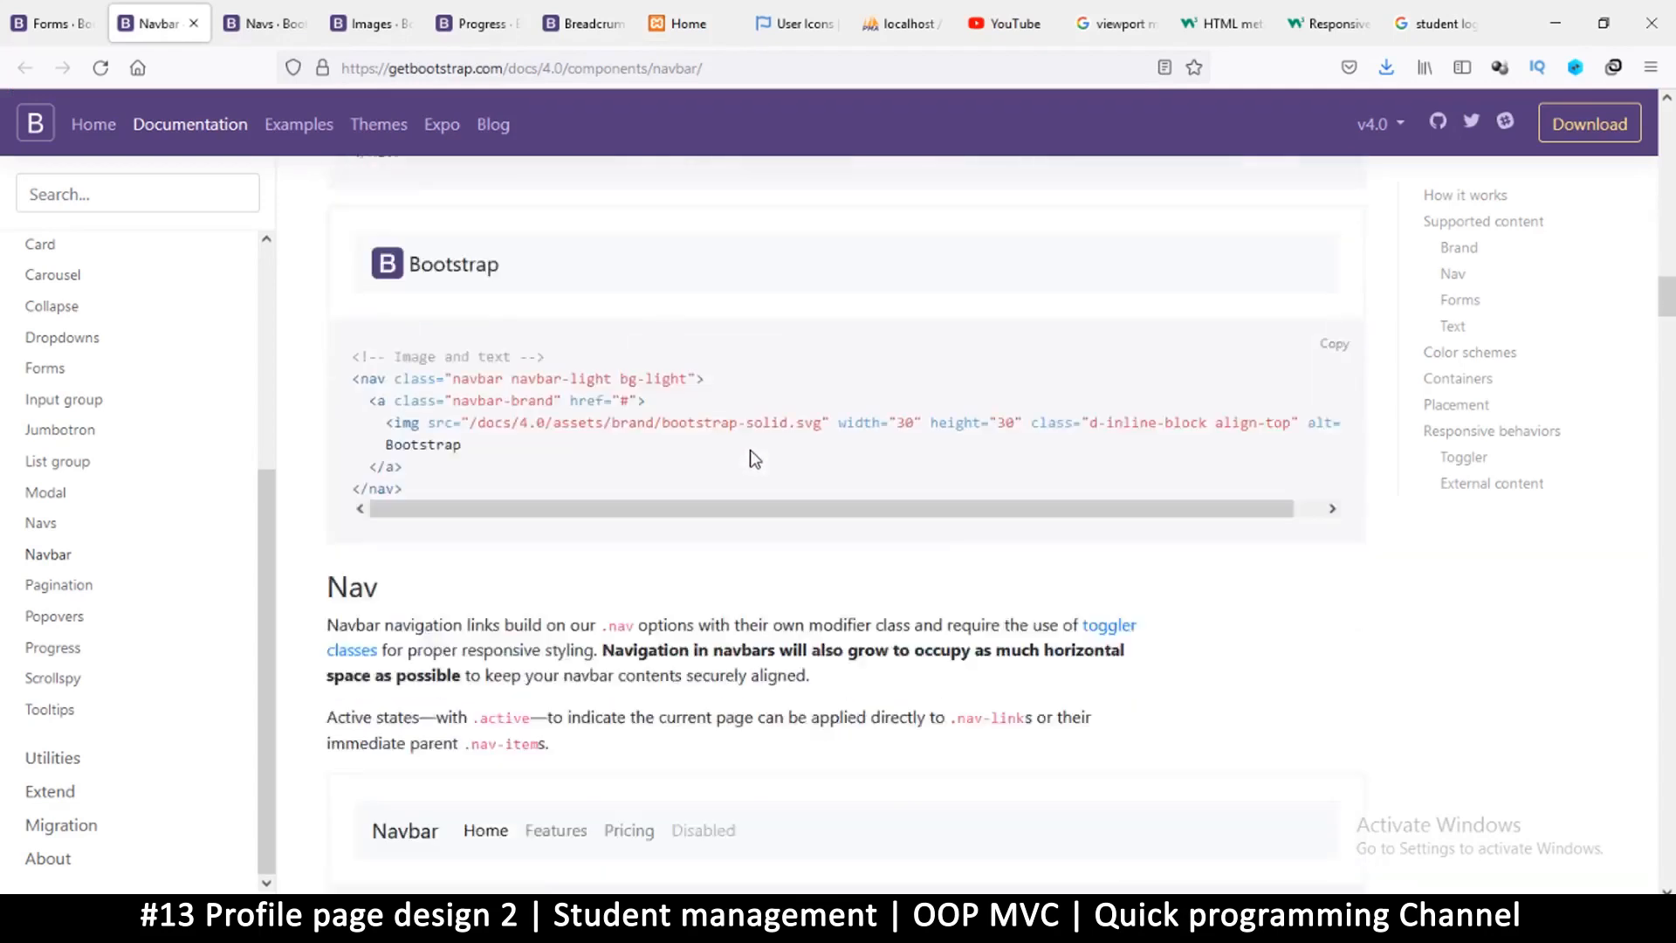
pyautogui.scroll(-3)
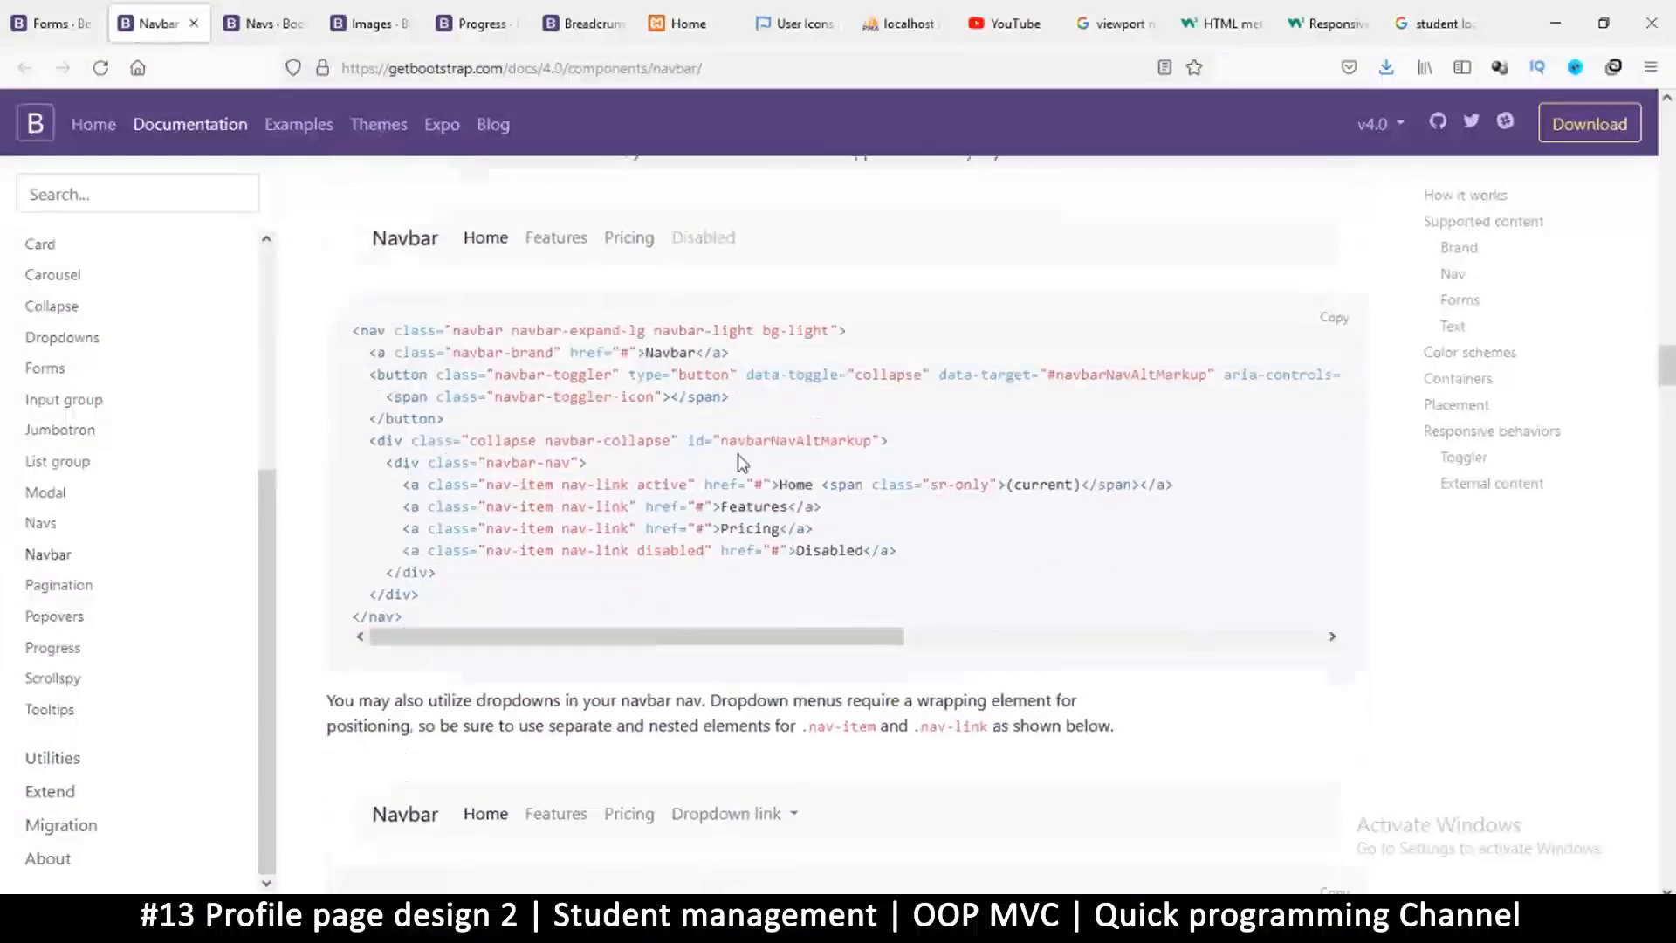
pyautogui.scroll(-3)
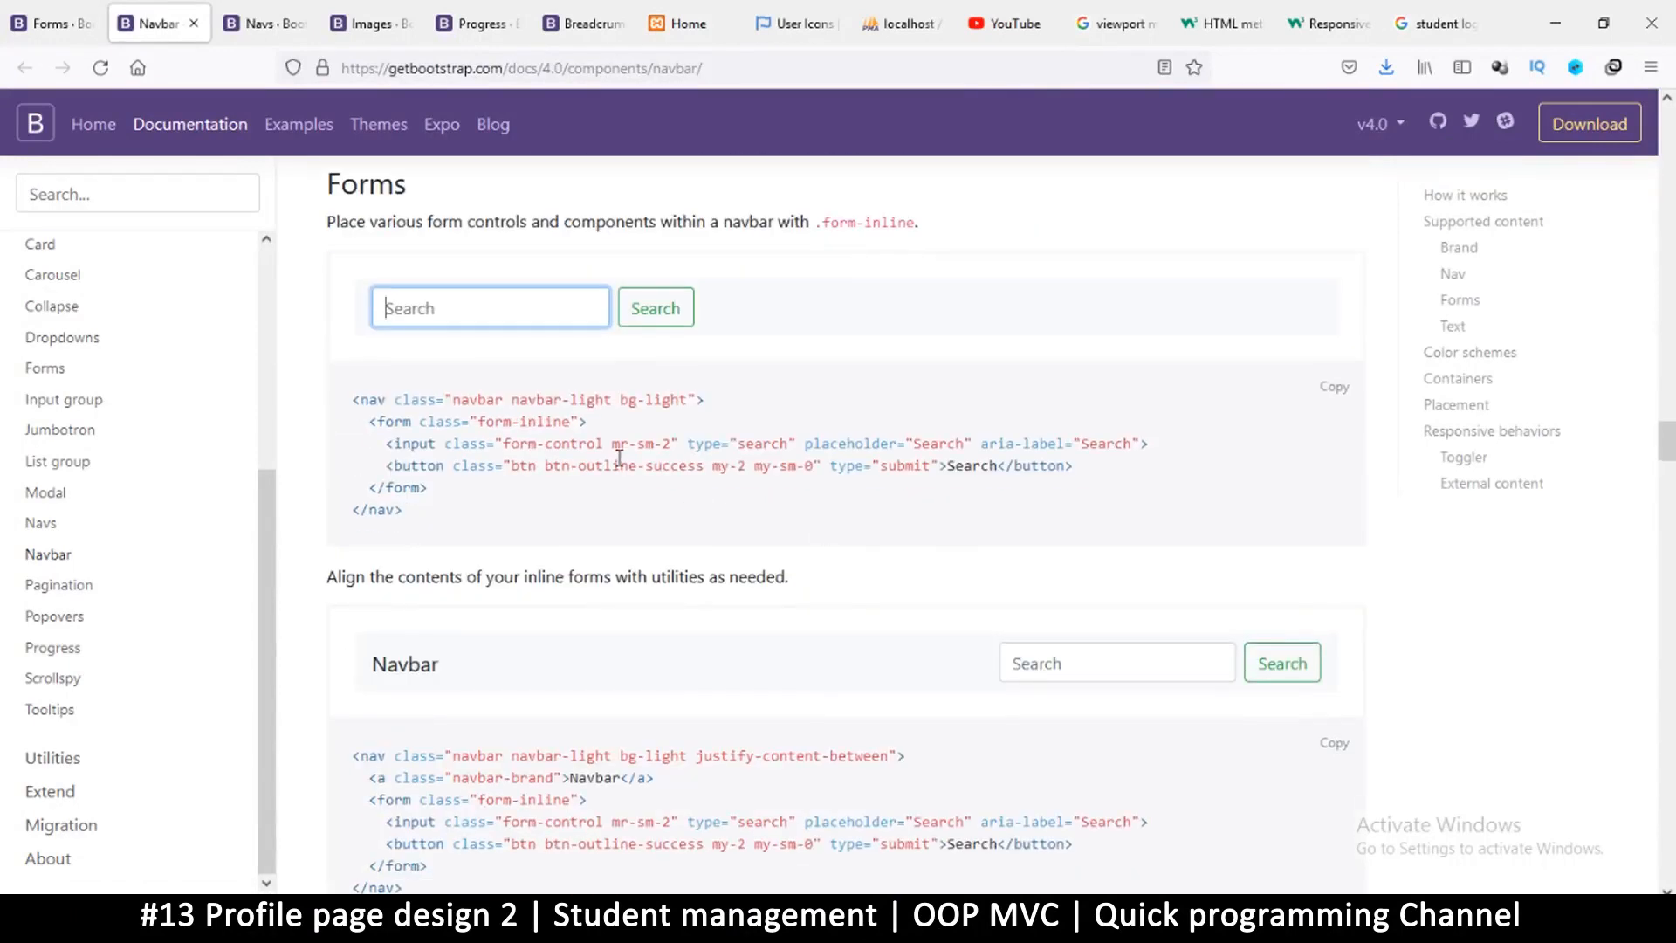
pyautogui.scroll(-3)
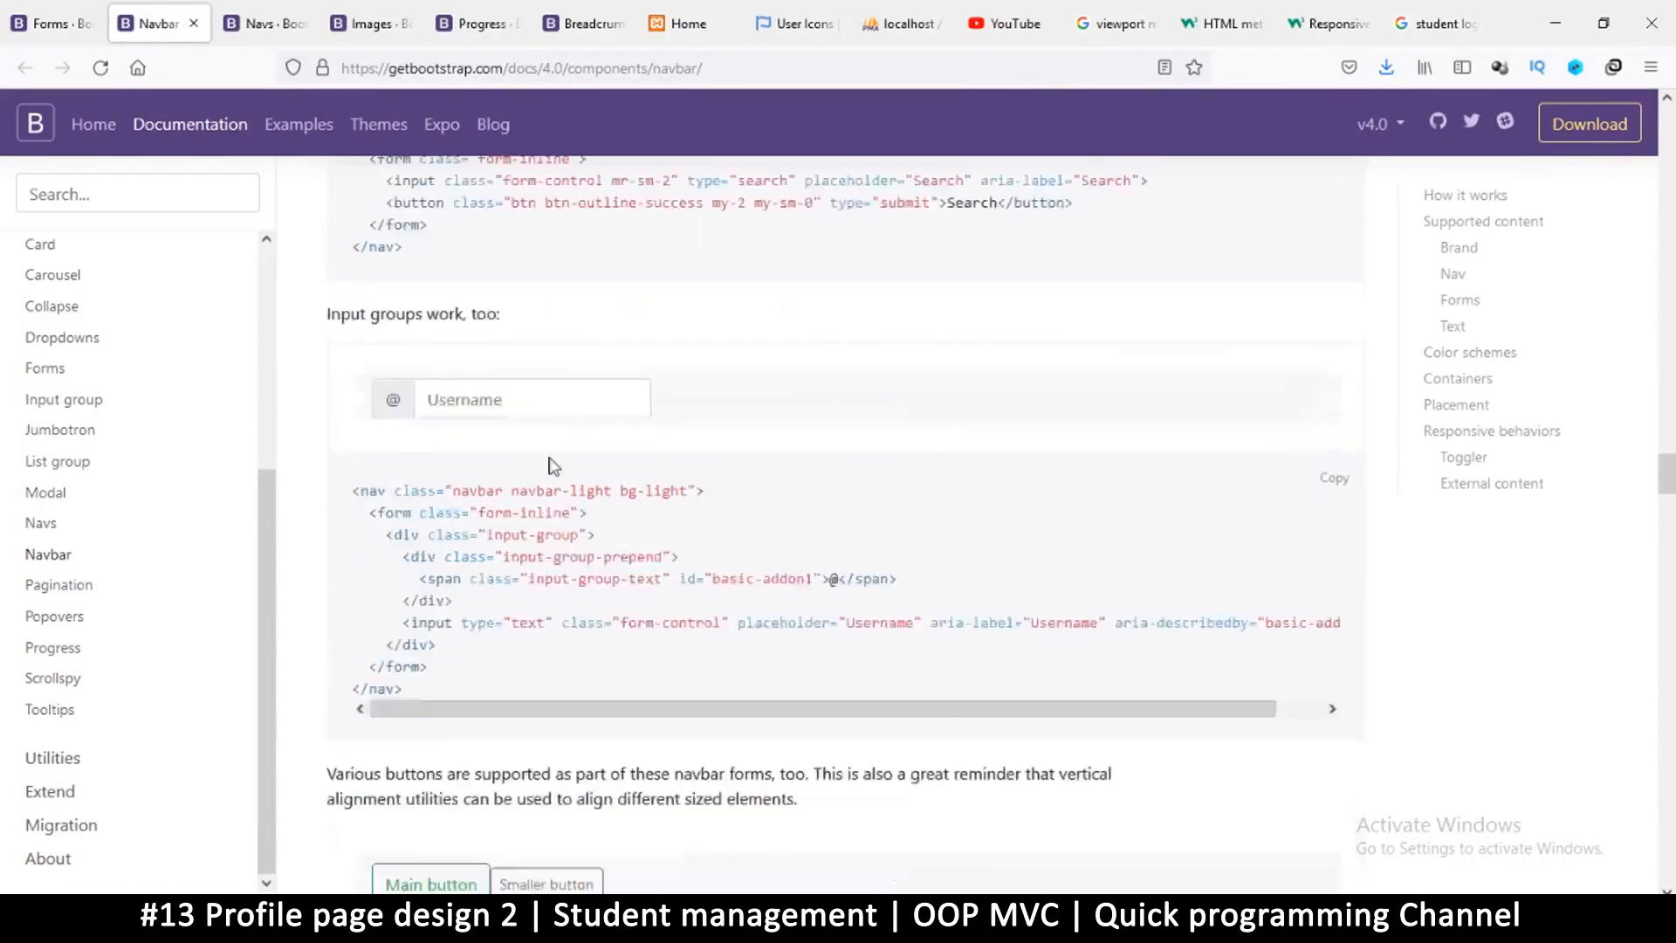
pyautogui.click(533, 399)
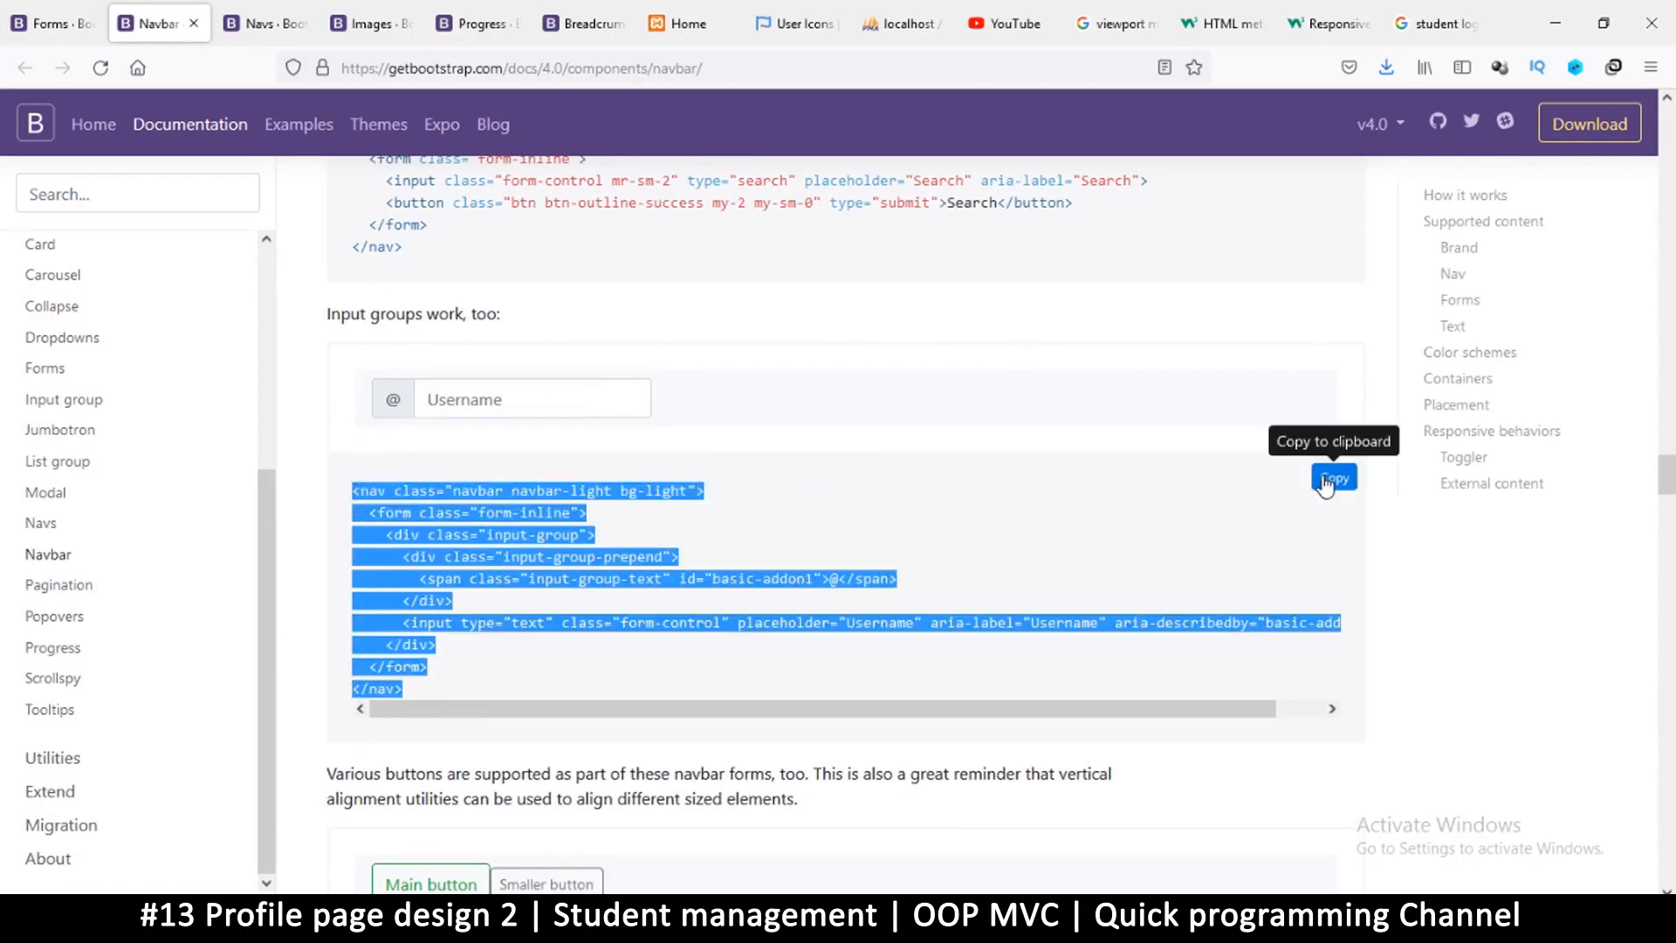
pyautogui.click(1334, 477)
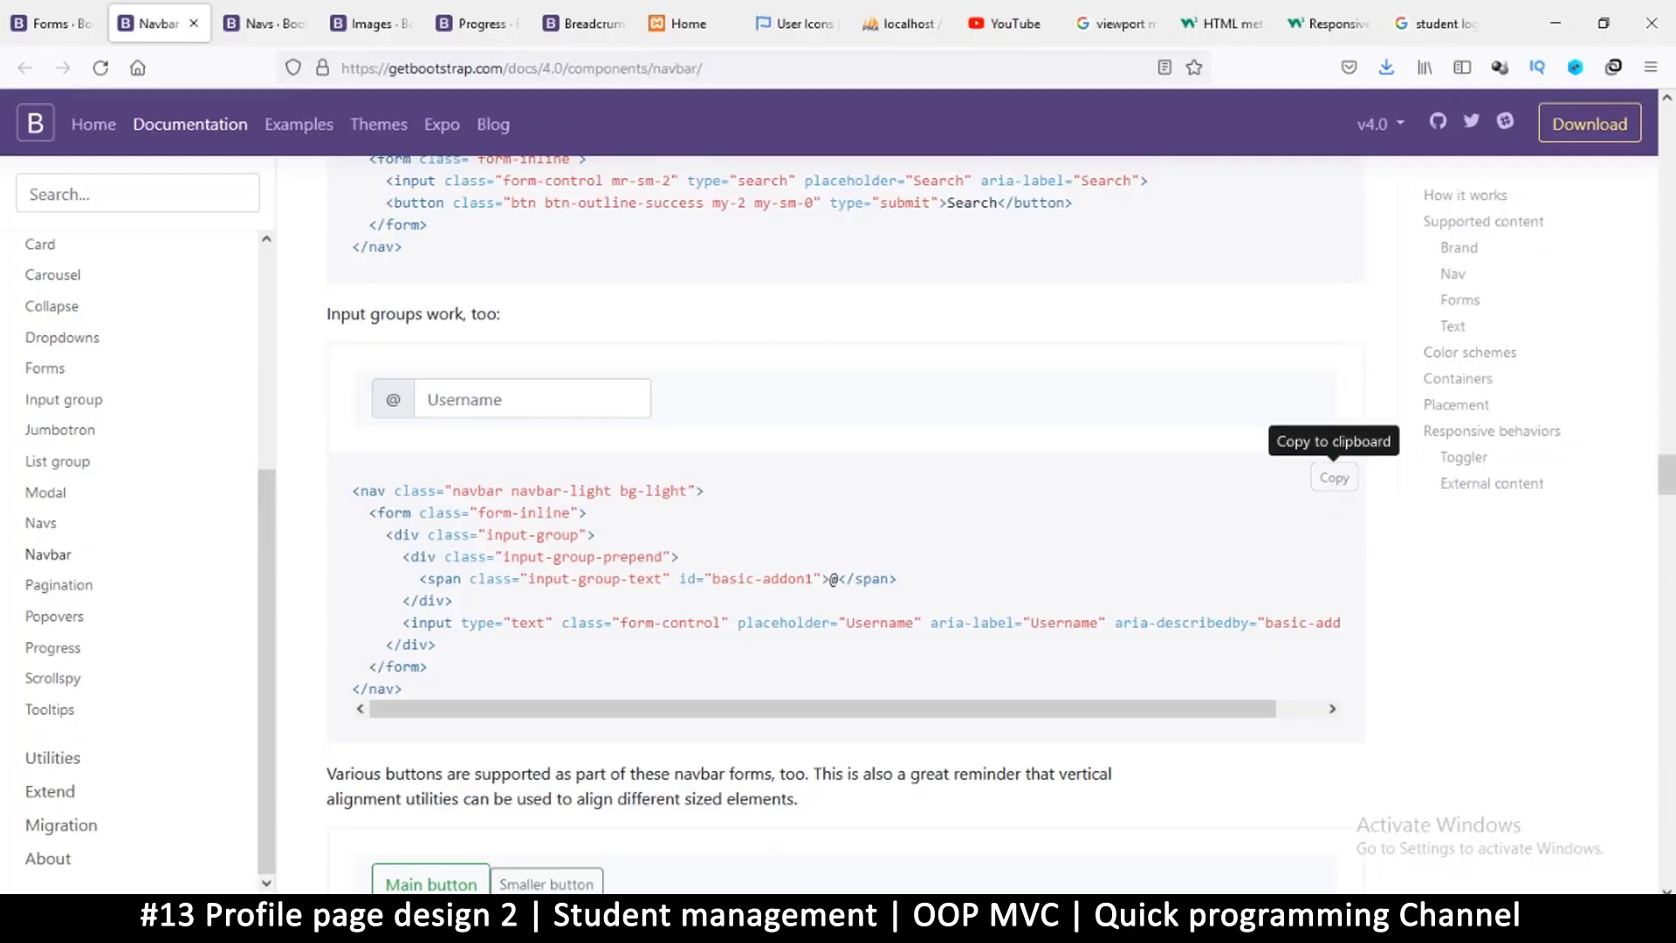
pyautogui.click(684, 23)
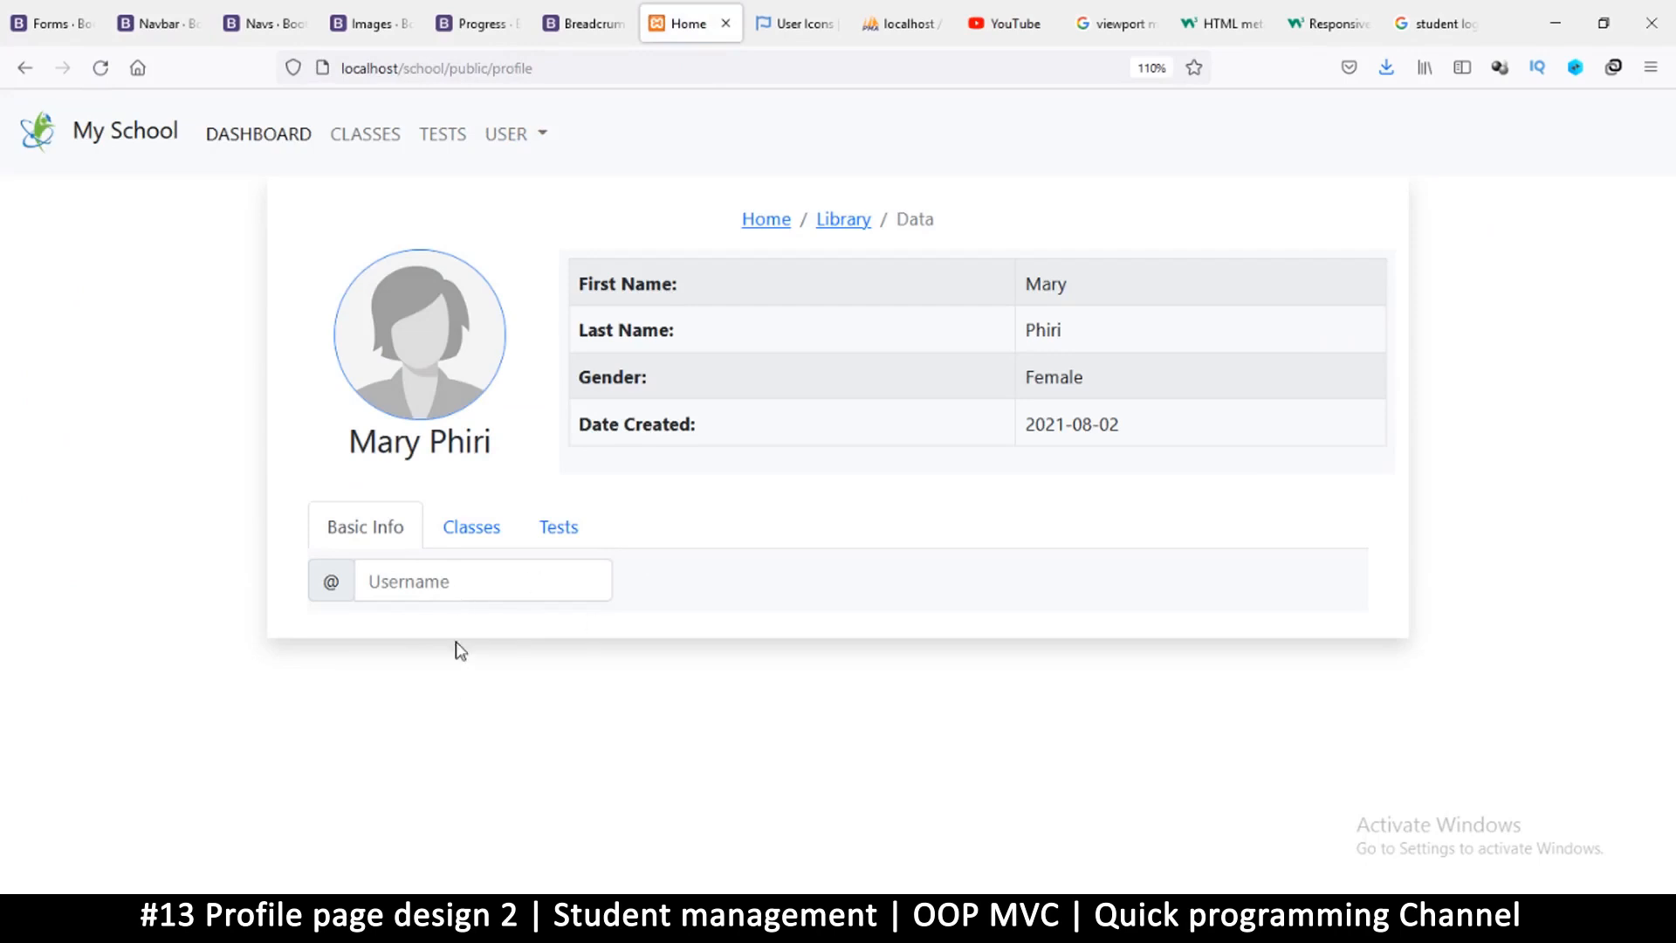
pyautogui.moveTo(373, 666)
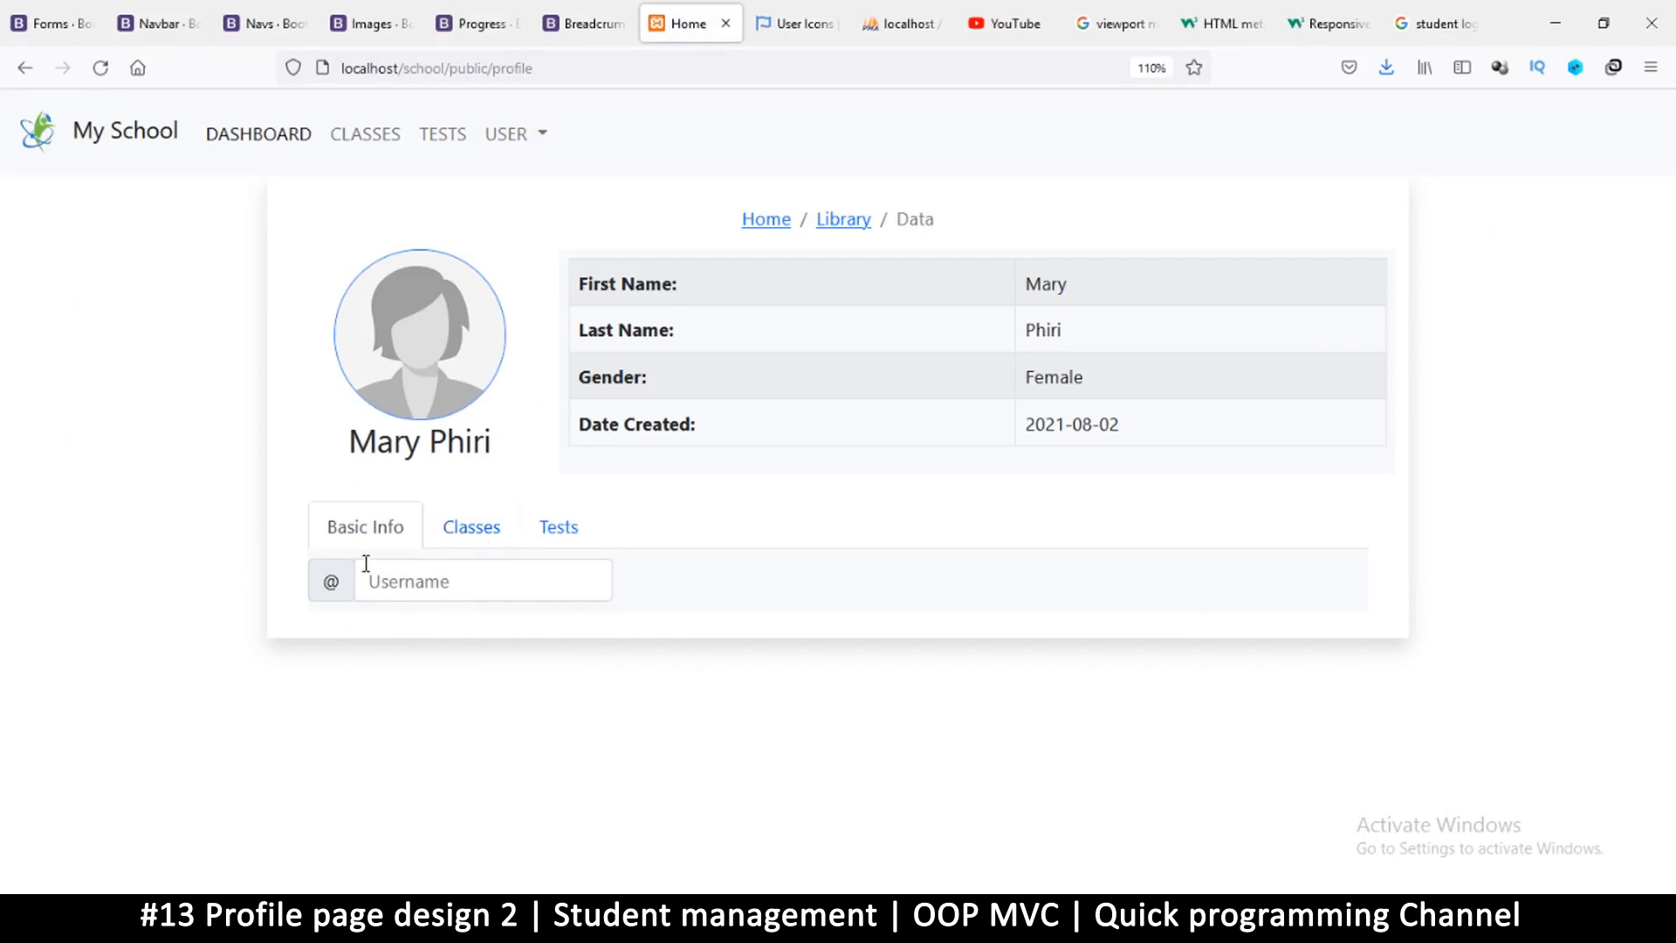
pyautogui.moveTo(466, 701)
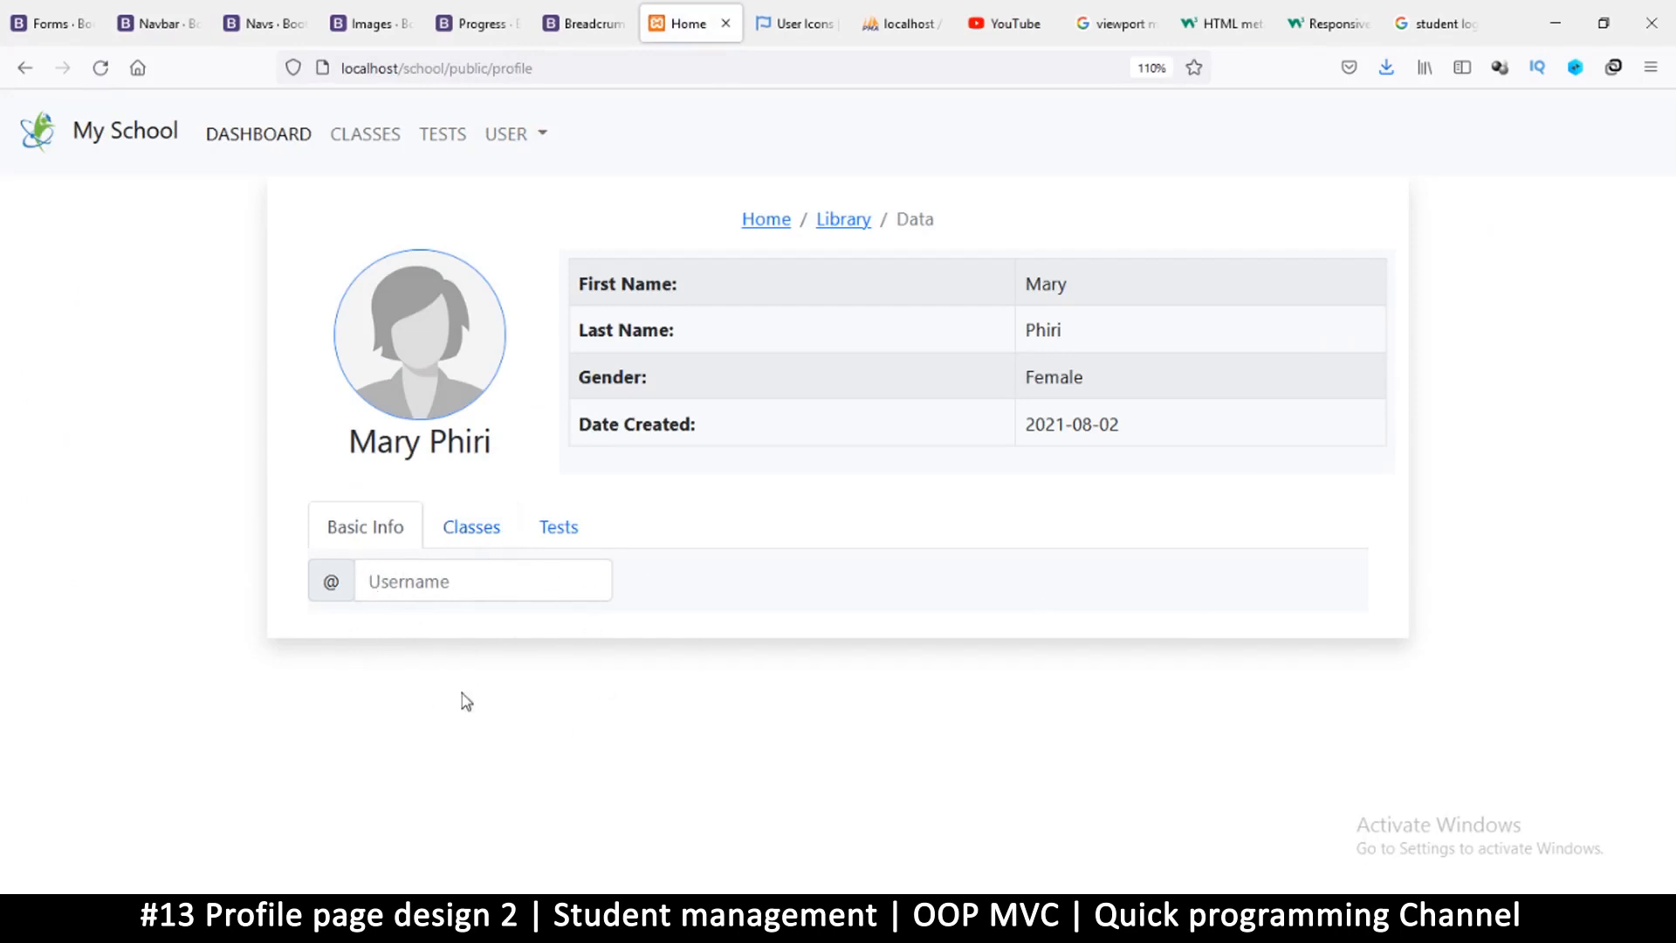
pyautogui.moveTo(565, 532)
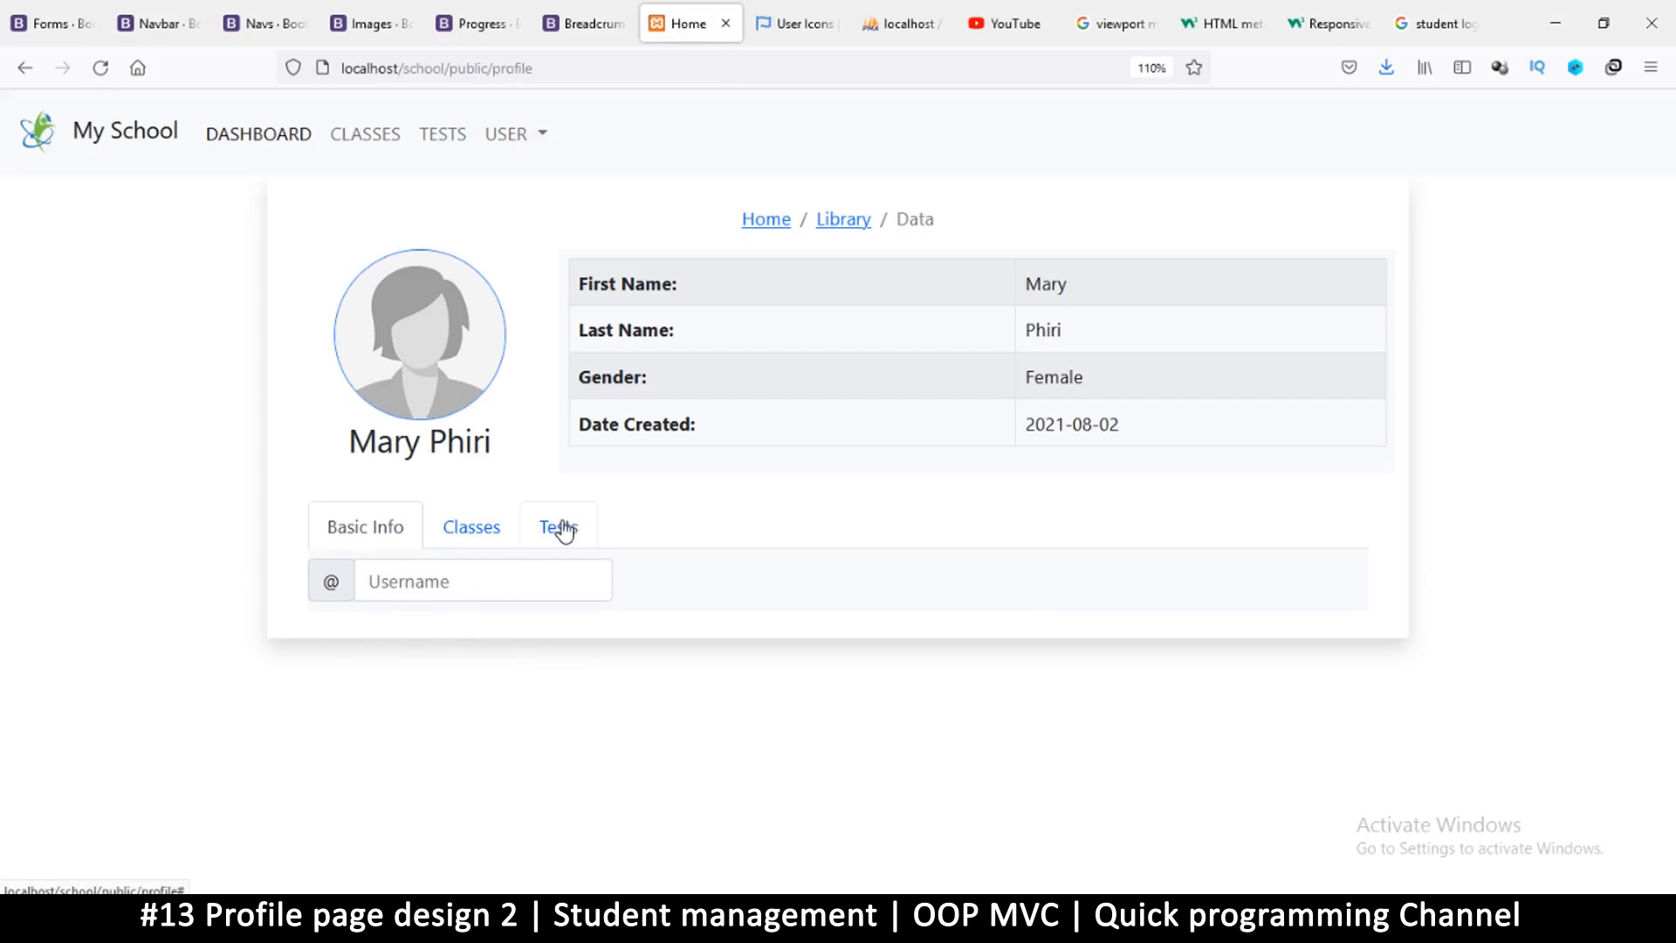
pyautogui.moveTo(420, 613)
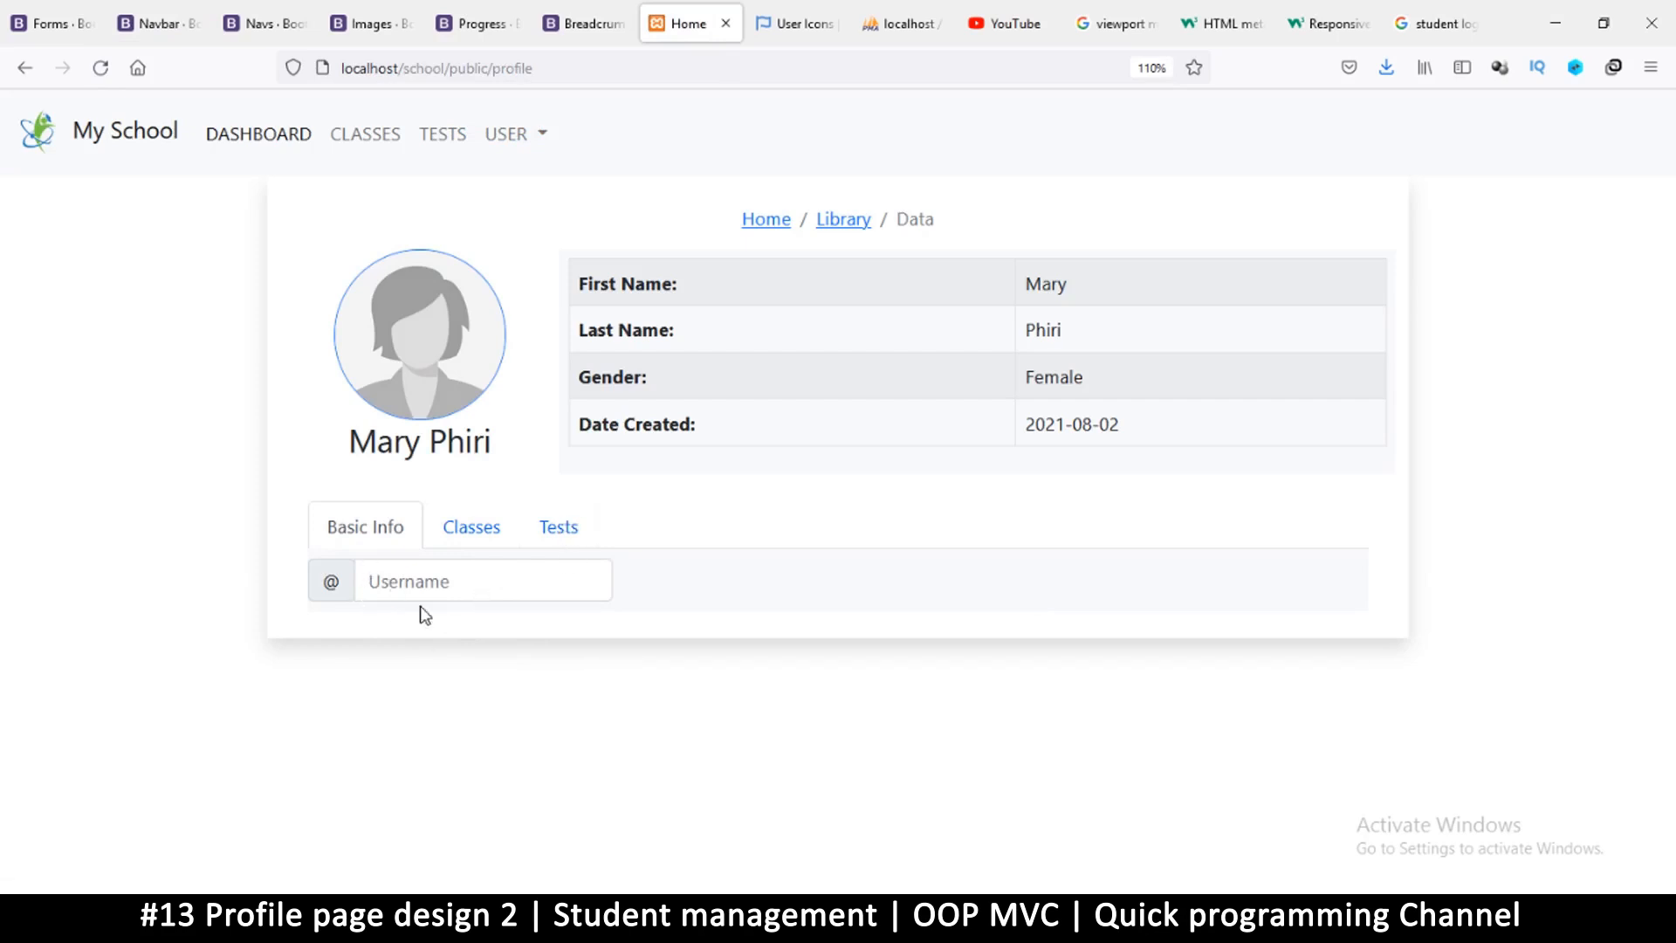
pyautogui.moveTo(369, 541)
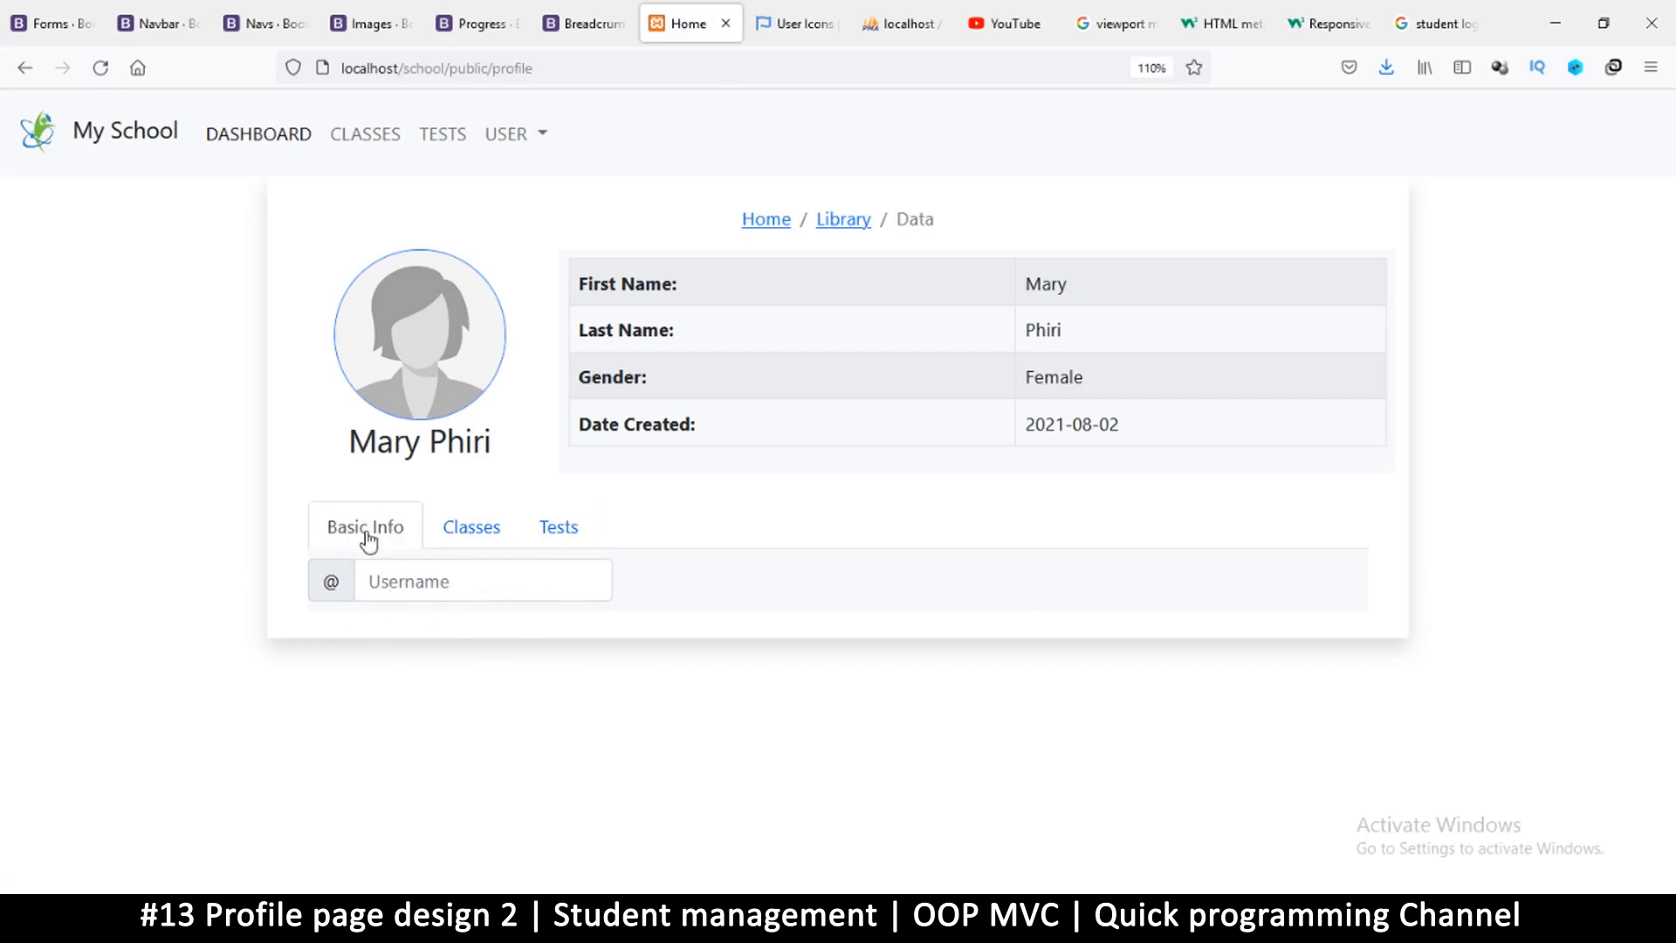
pyautogui.moveTo(1201, 599)
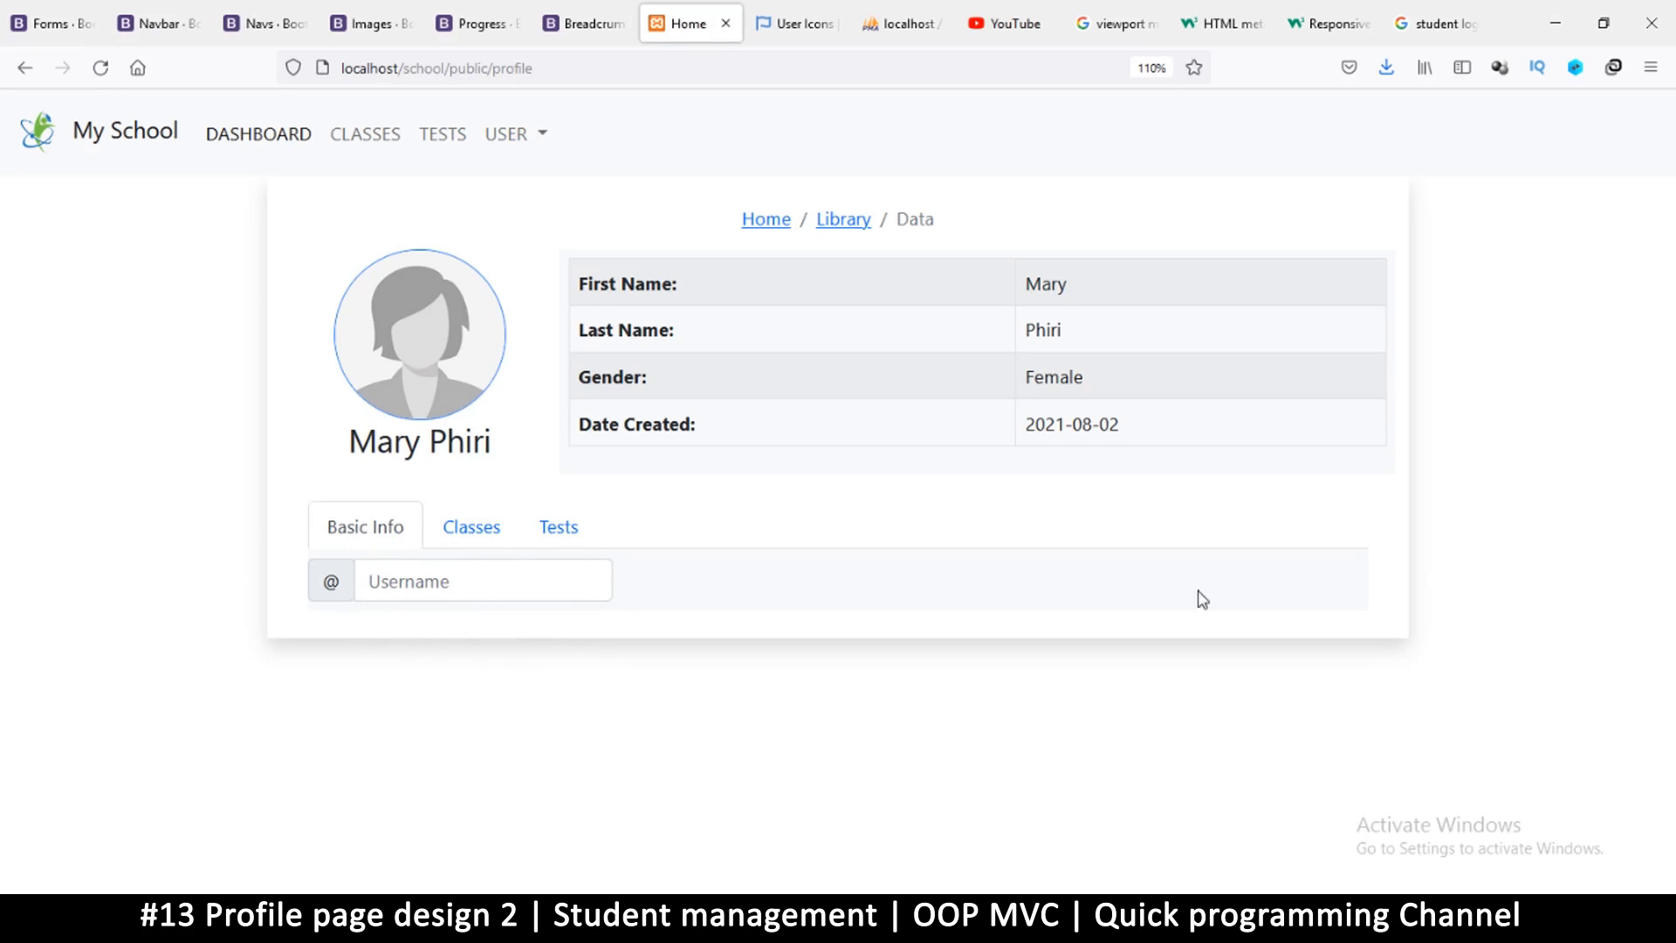
pyautogui.moveTo(334, 648)
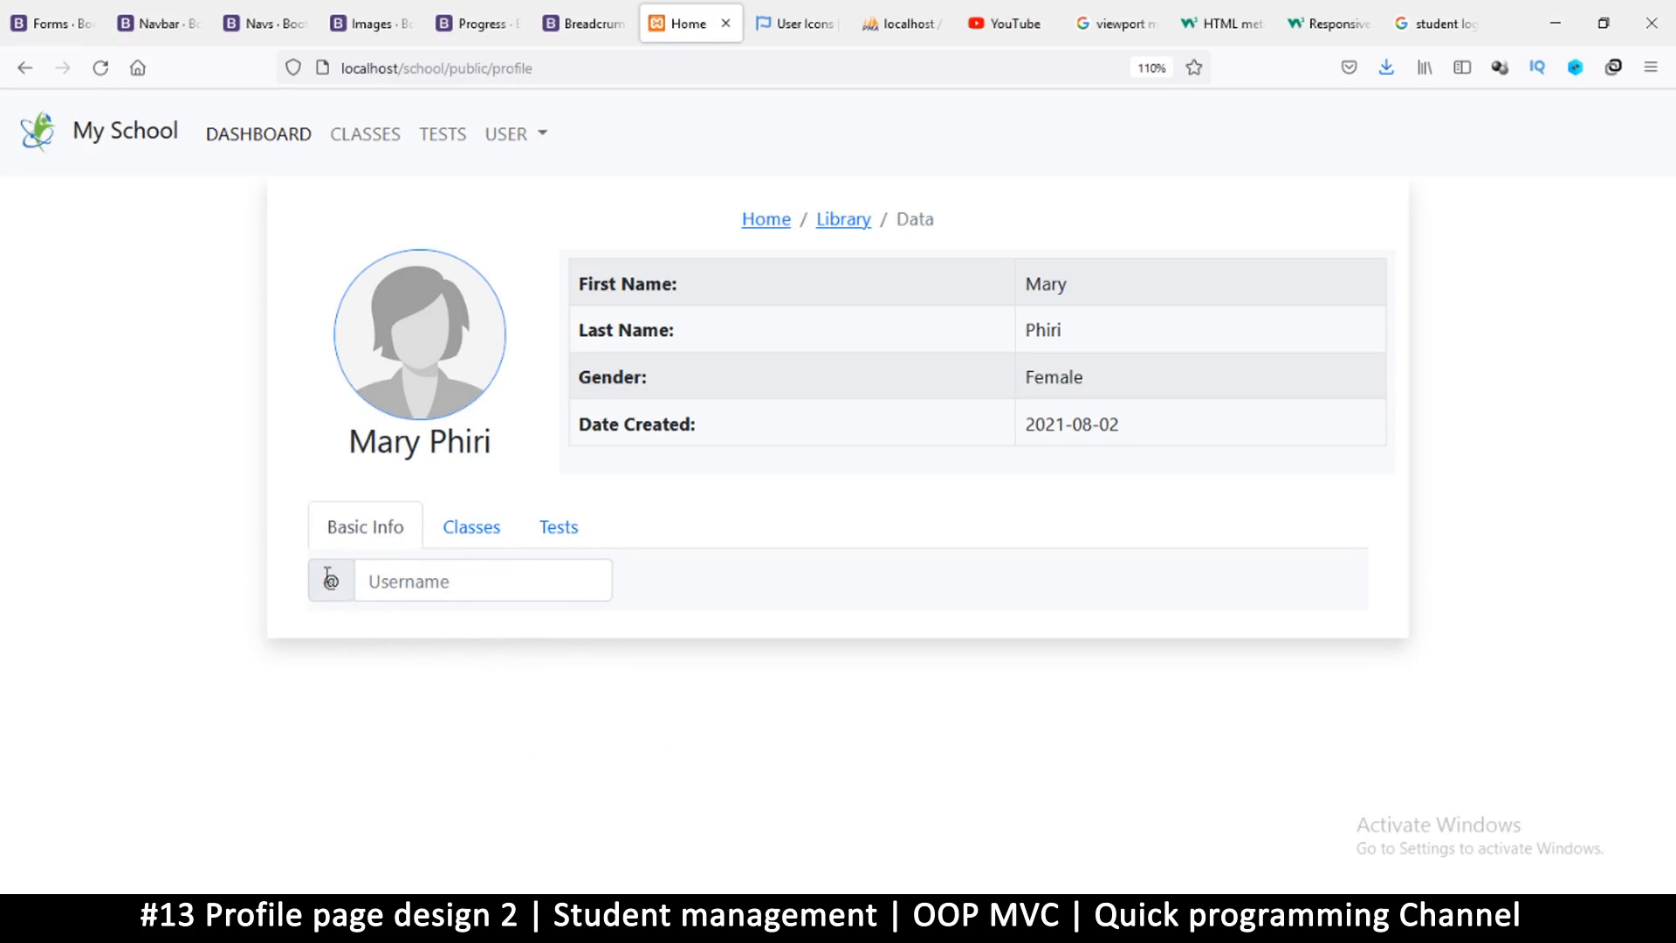
pyautogui.moveTo(342, 567)
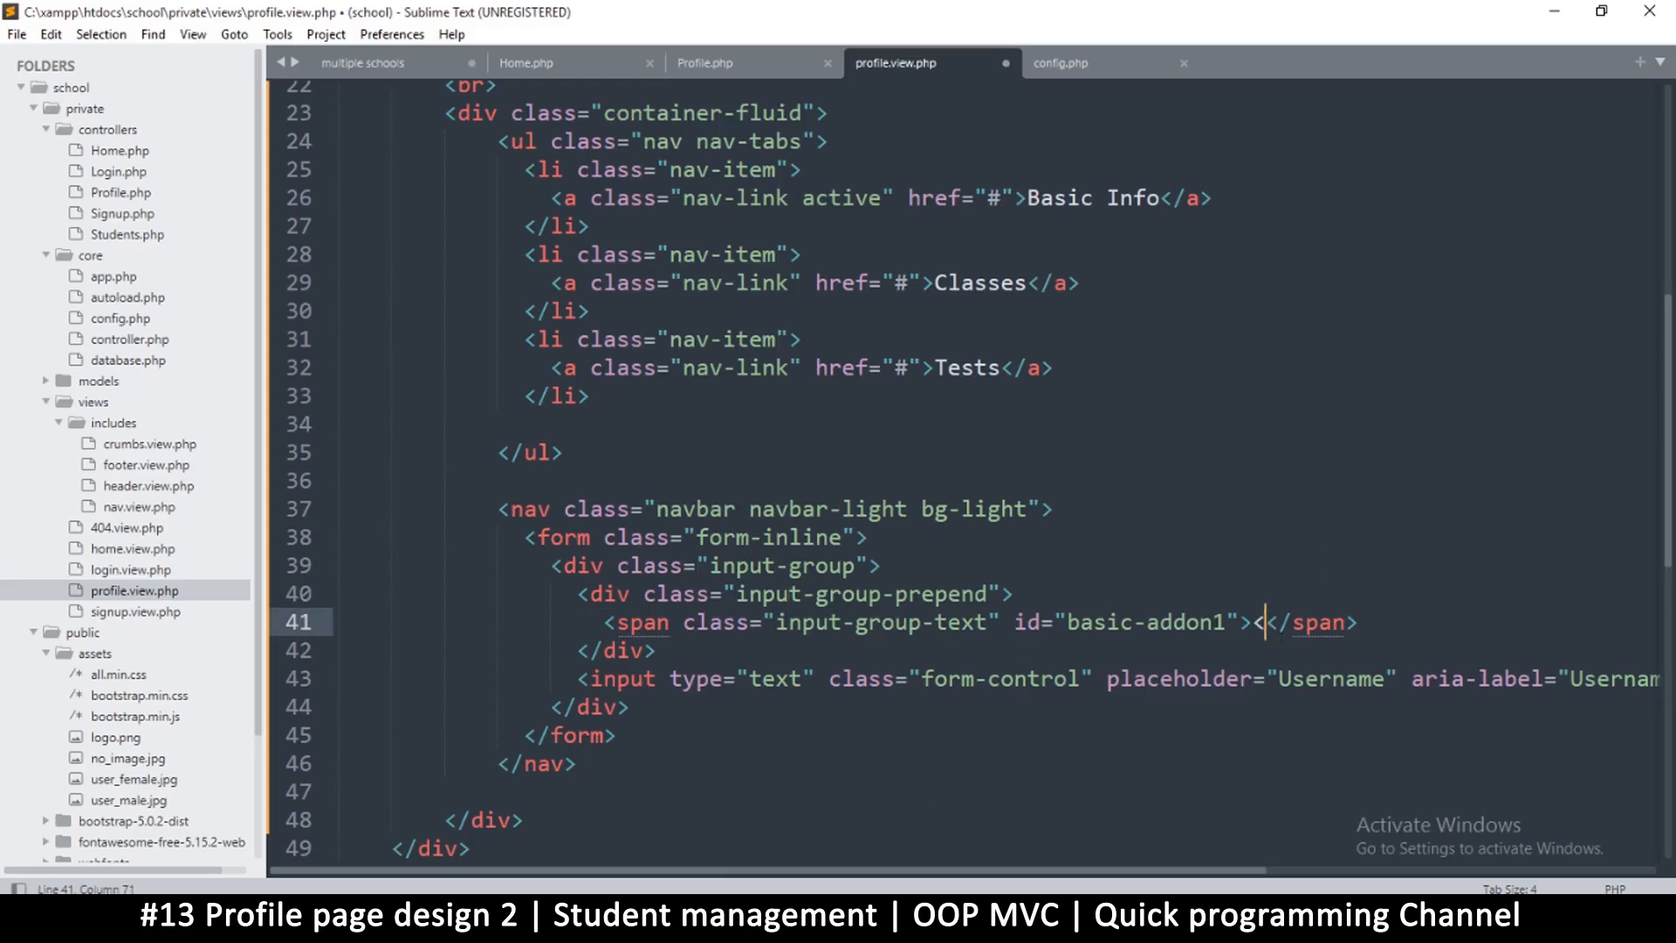
# - Start replacing the @ addon with an <i class=""> icon element
pyautogui.write('i></i>')
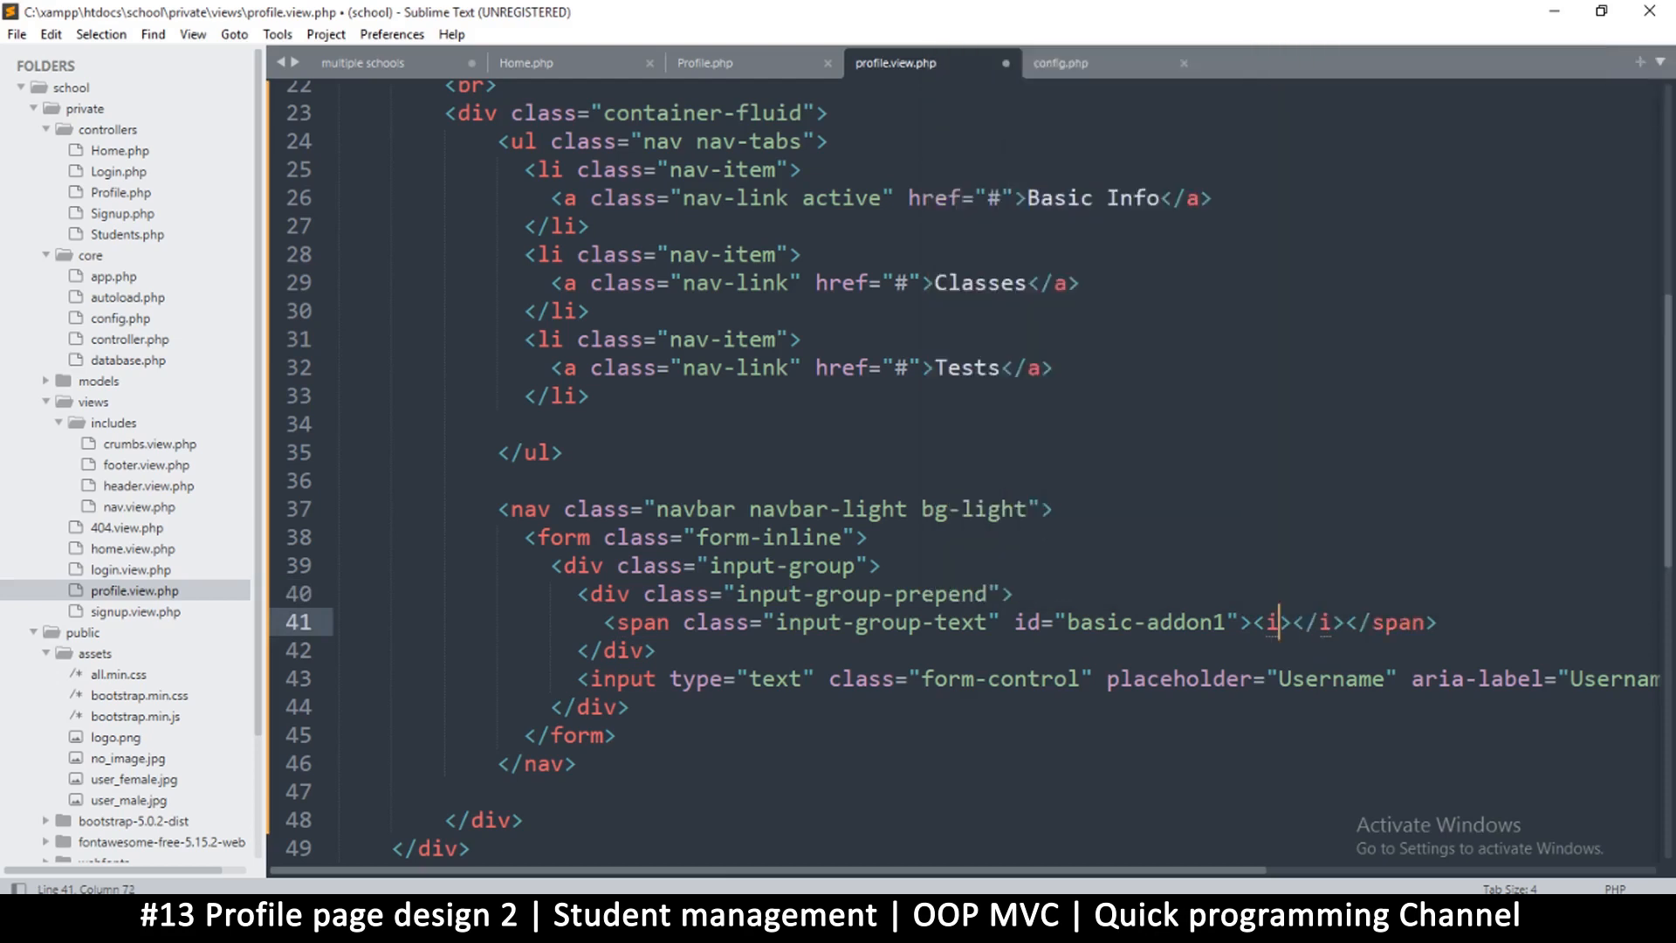
pyautogui.write('class=""')
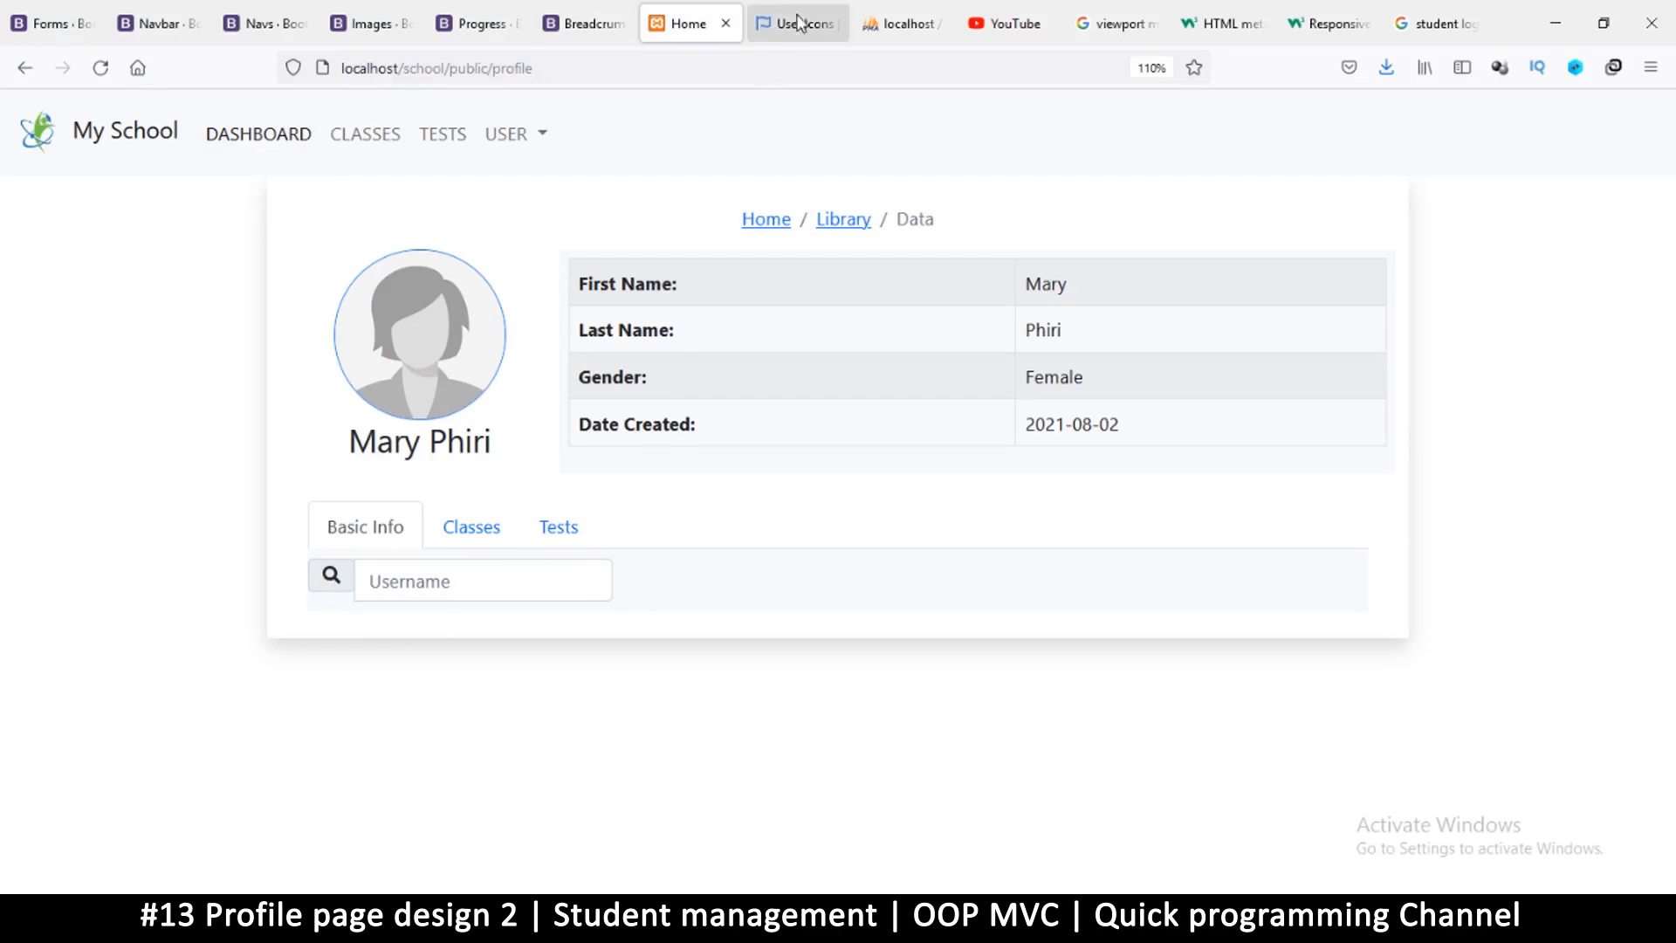
# - Browse Font Awesome's icon gallery for the search icon, then return to the profile page
pyautogui.click(798, 23)
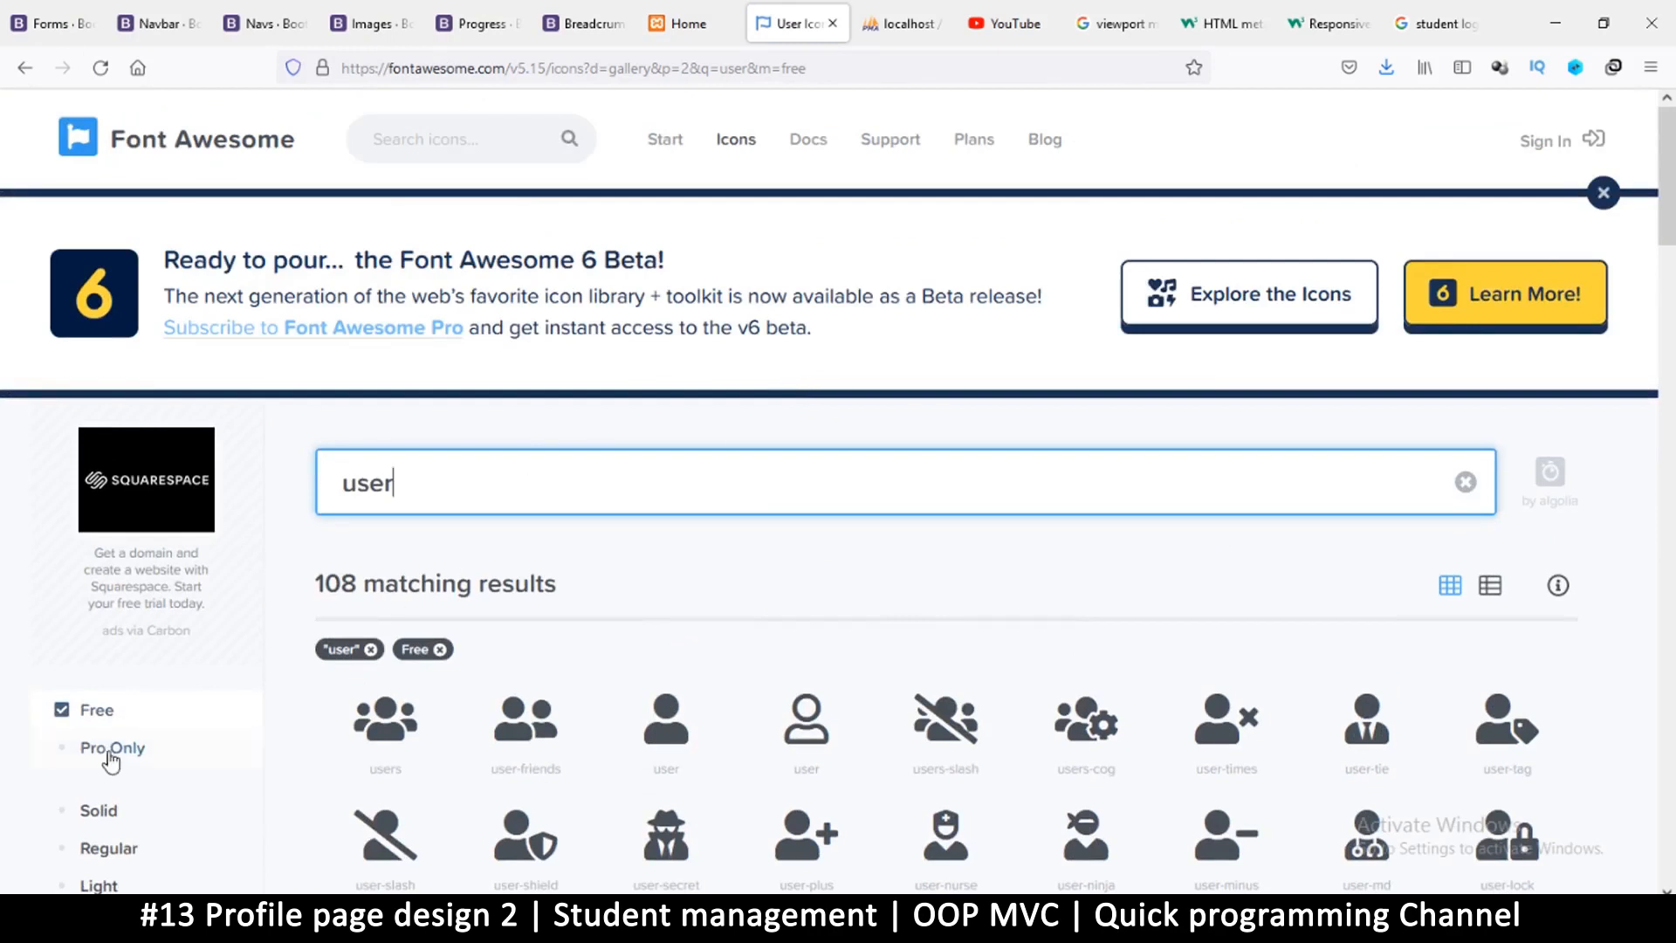
pyautogui.moveTo(432, 484)
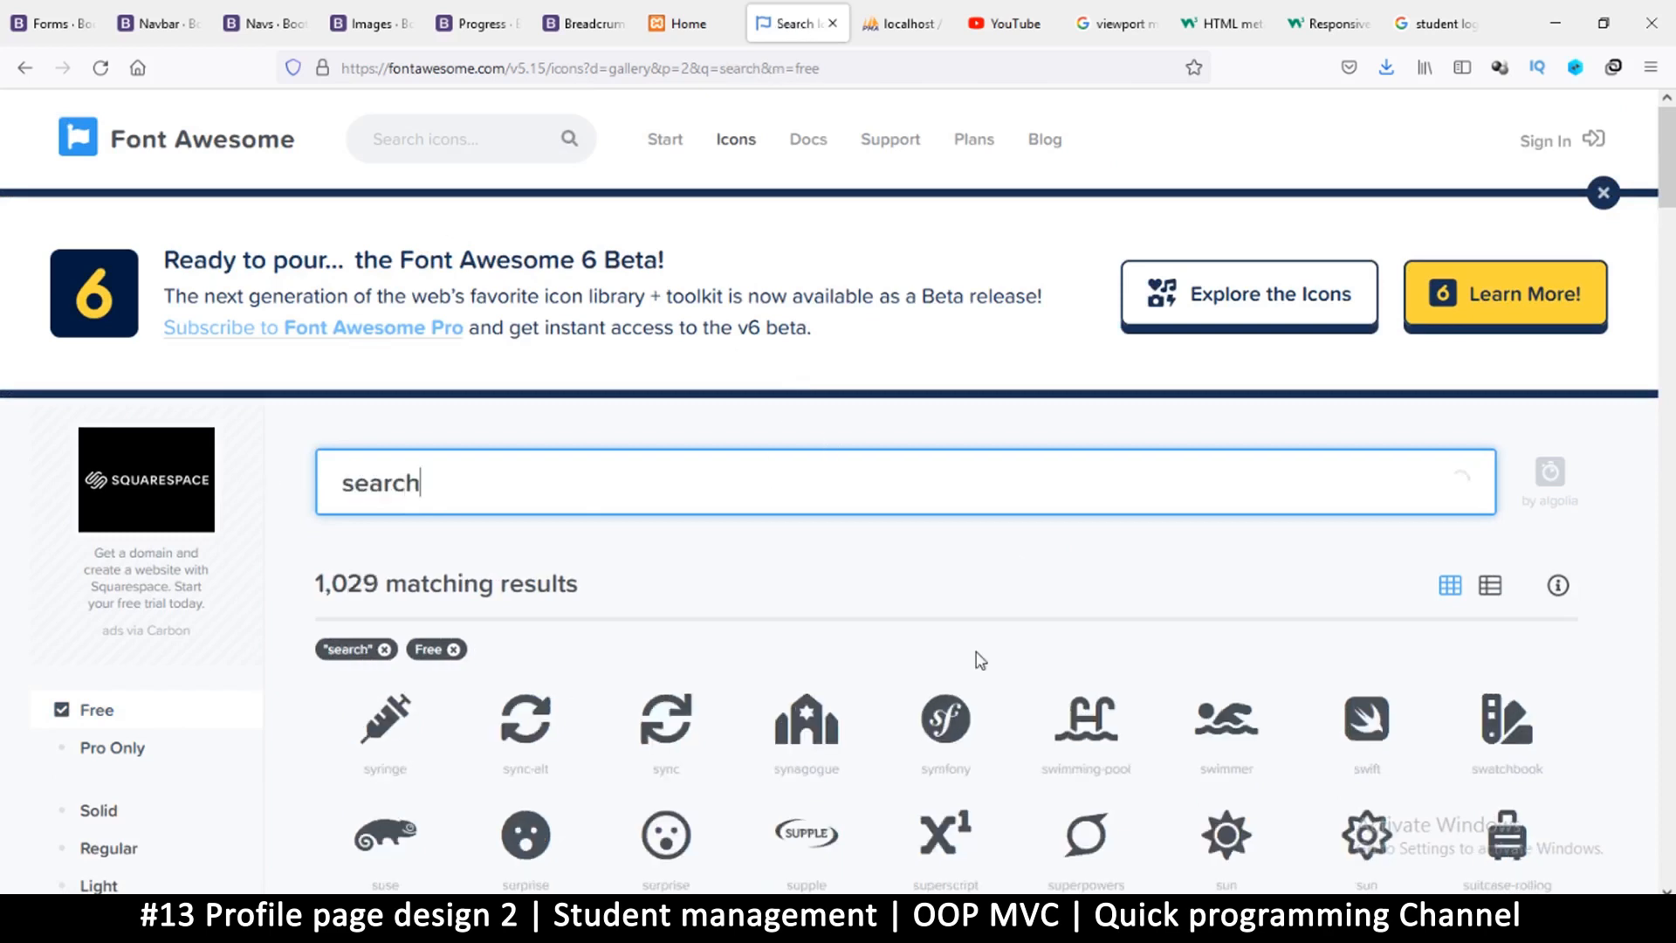
pyautogui.scroll(-3)
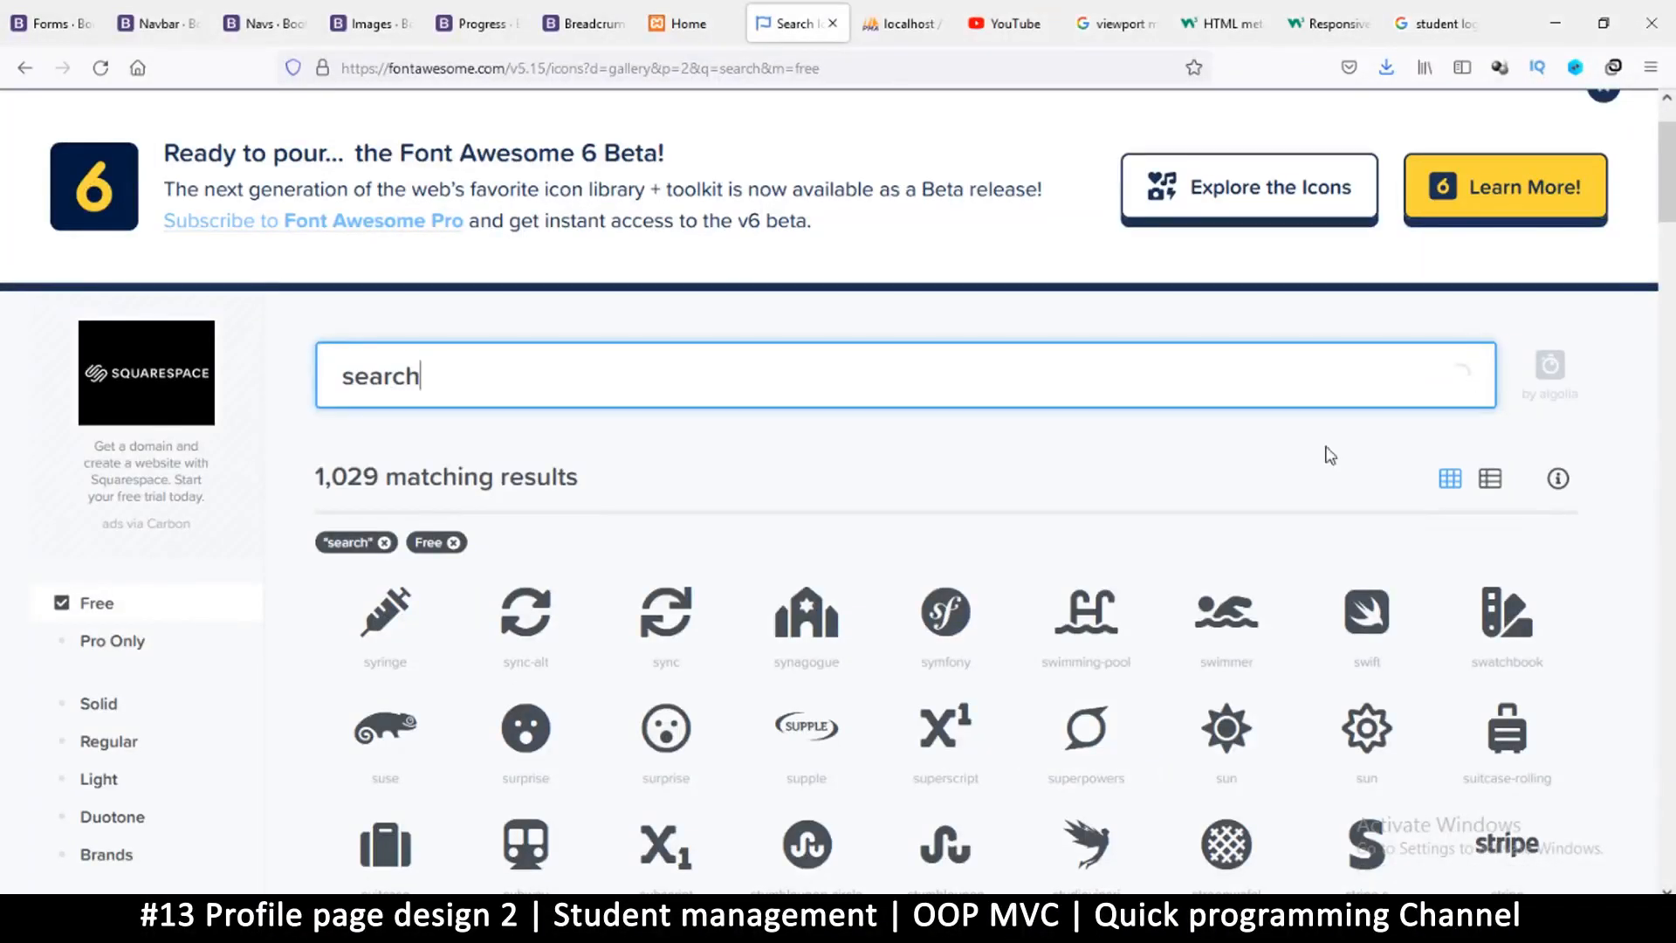
pyautogui.moveTo(806, 616)
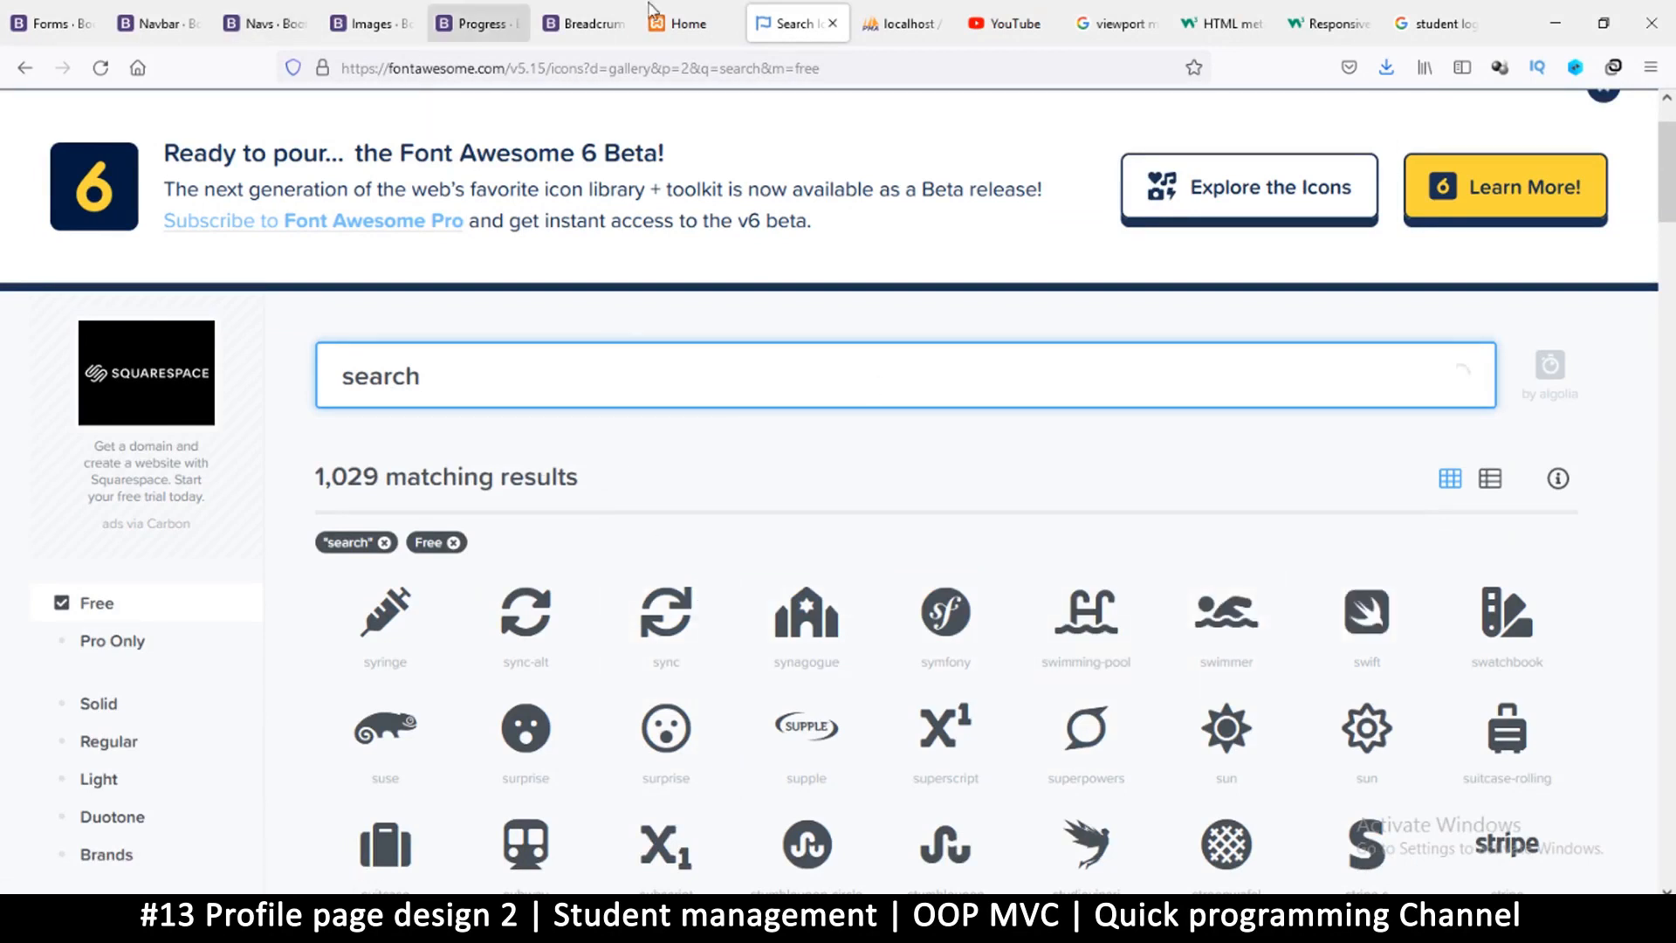
pyautogui.click(690, 24)
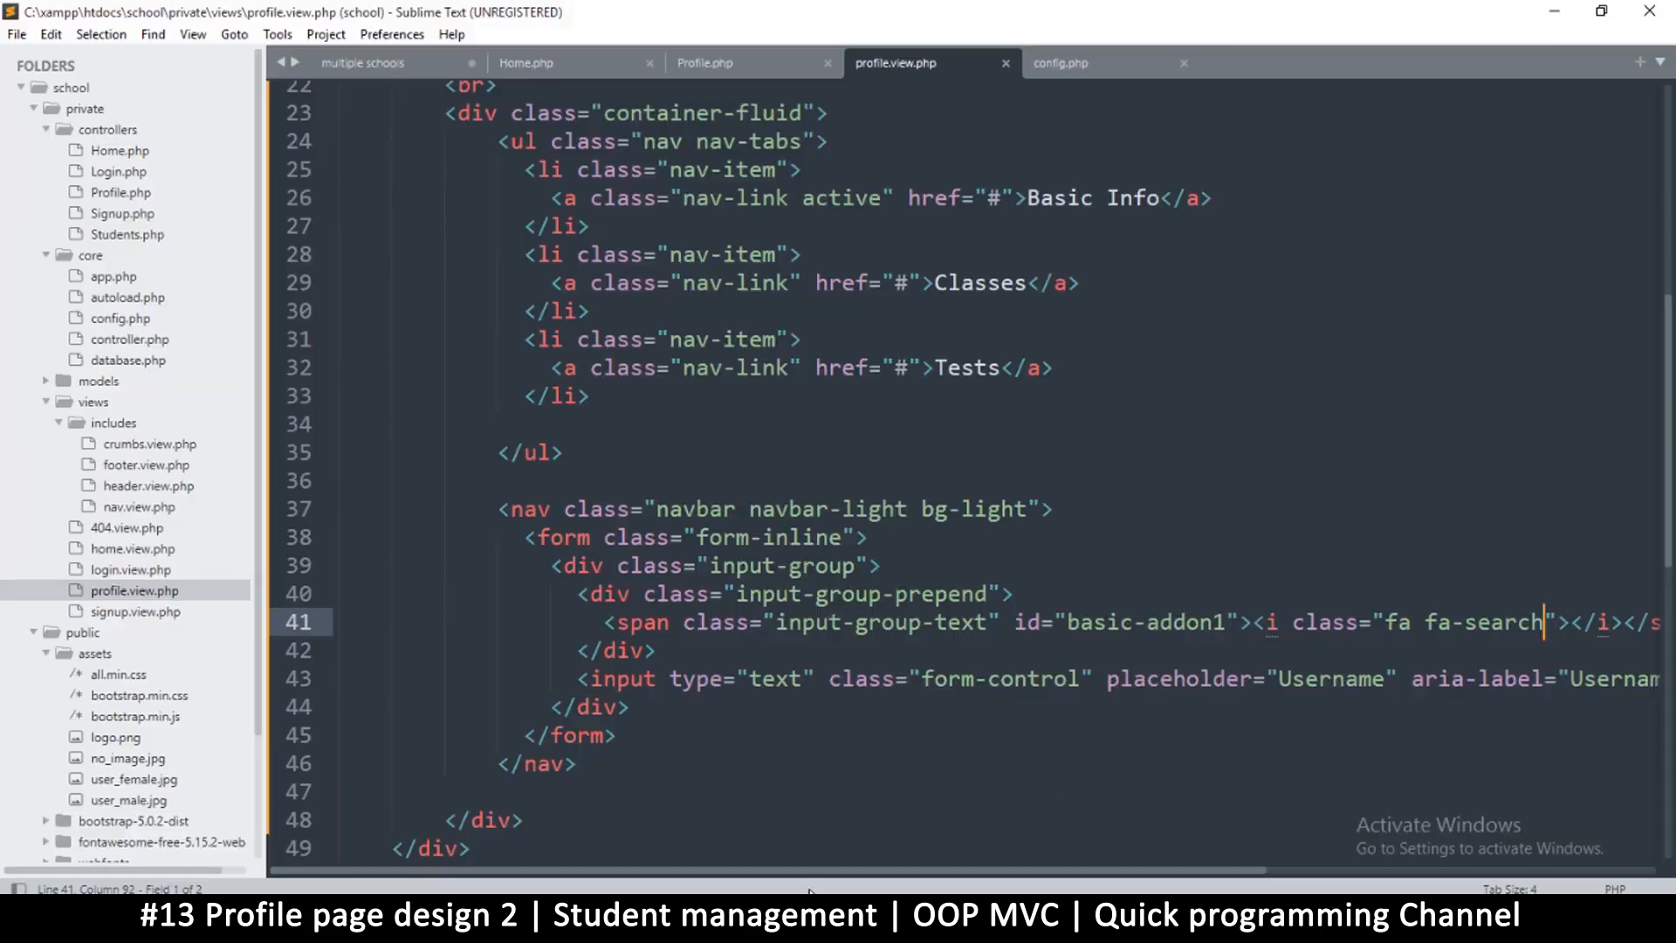
# - Add &nbsp after the search icon and rename the Username placeholder and label to Search
pyautogui.hscroll(3)
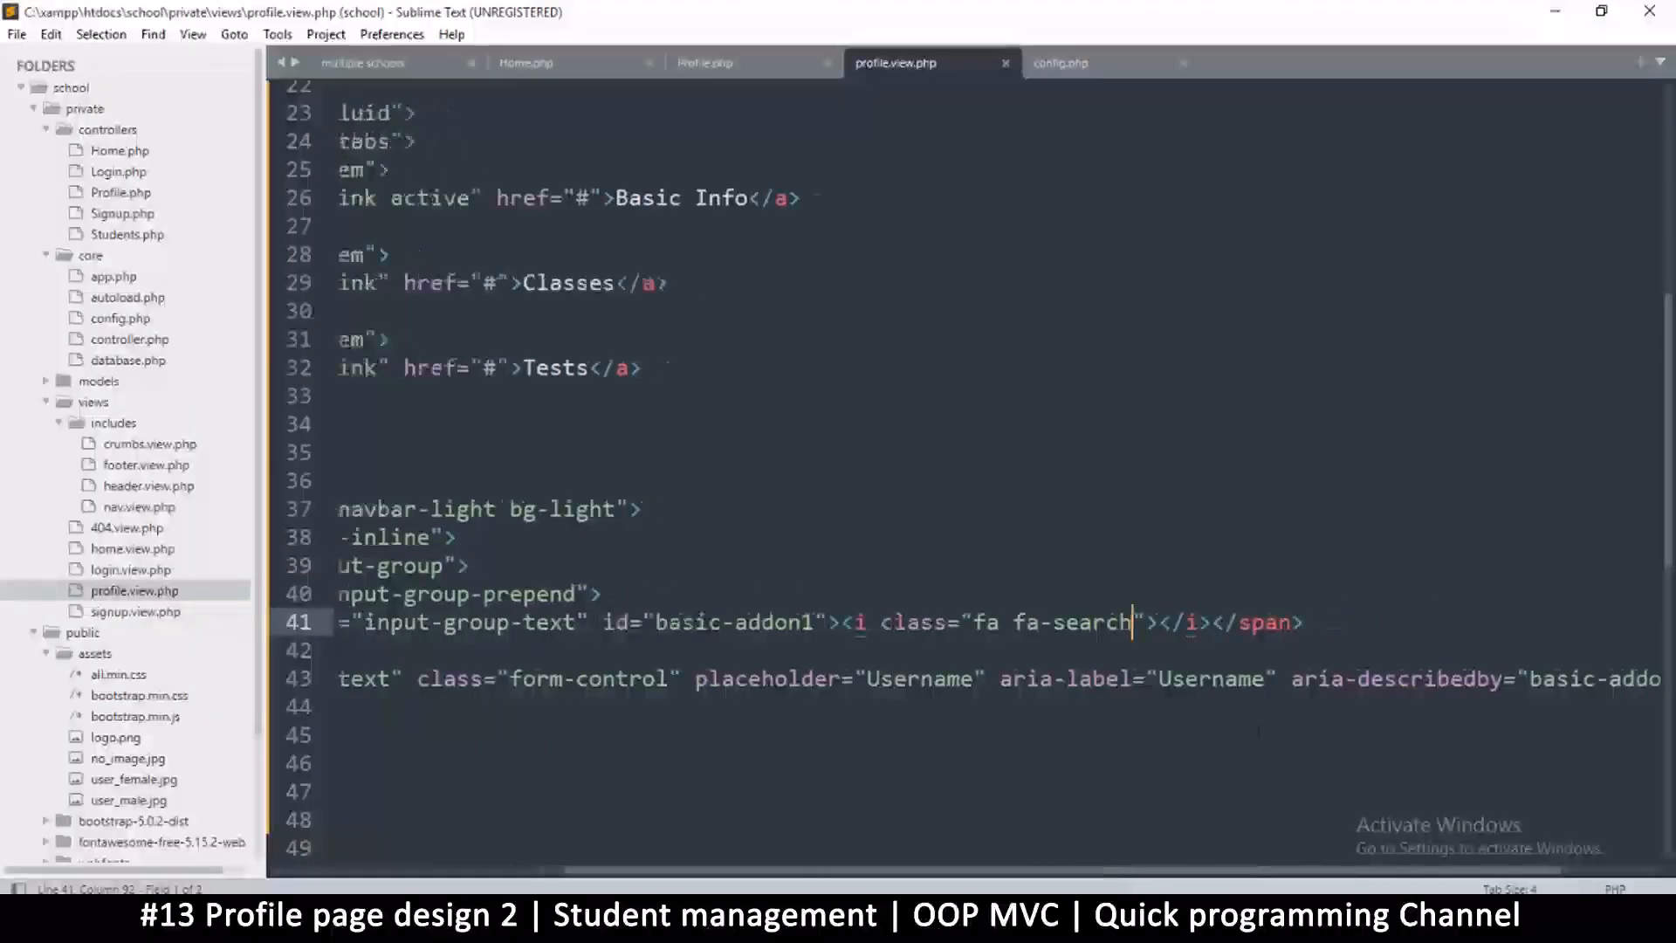
pyautogui.write('d')
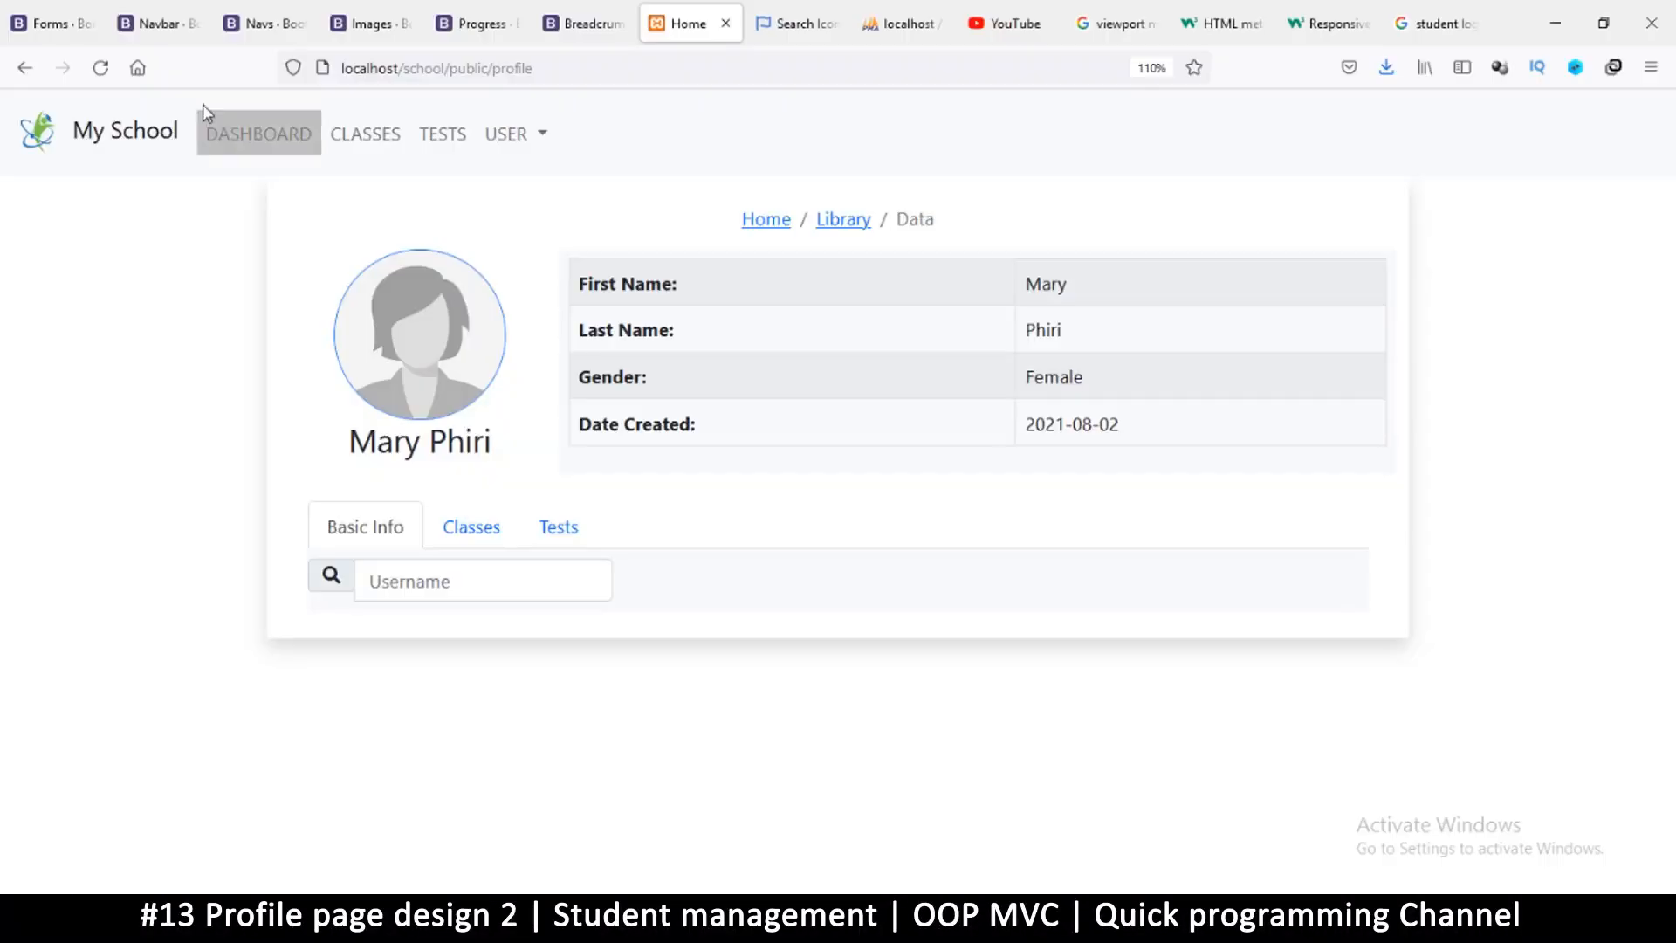
pyautogui.write('df</span>')
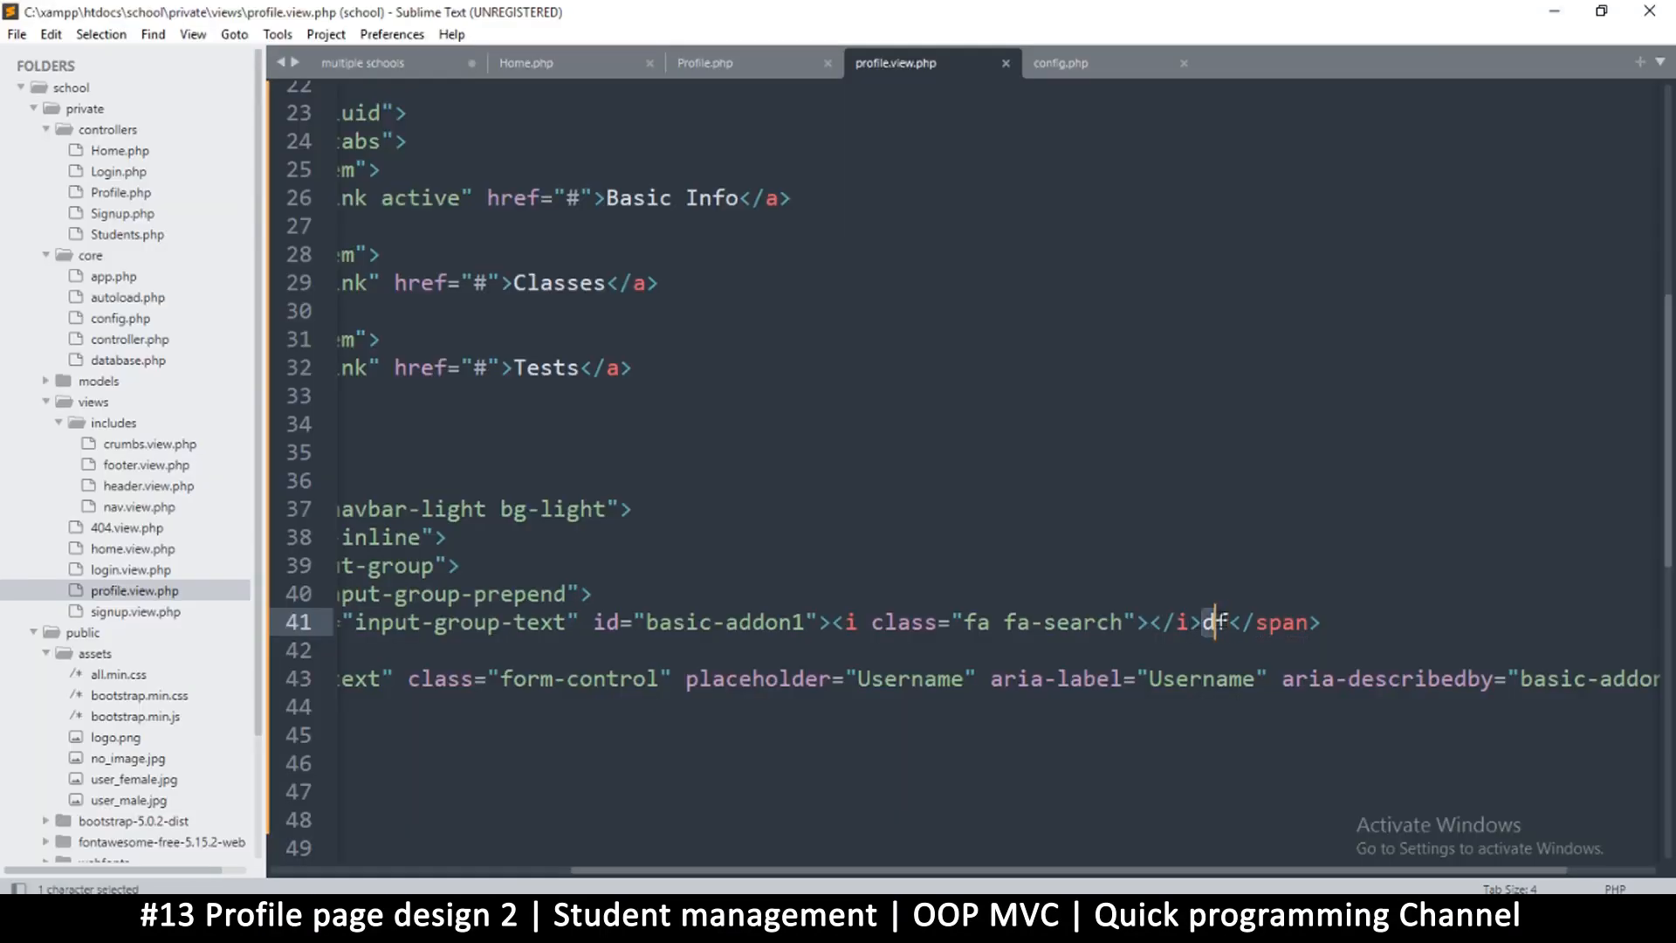
pyautogui.write('&')
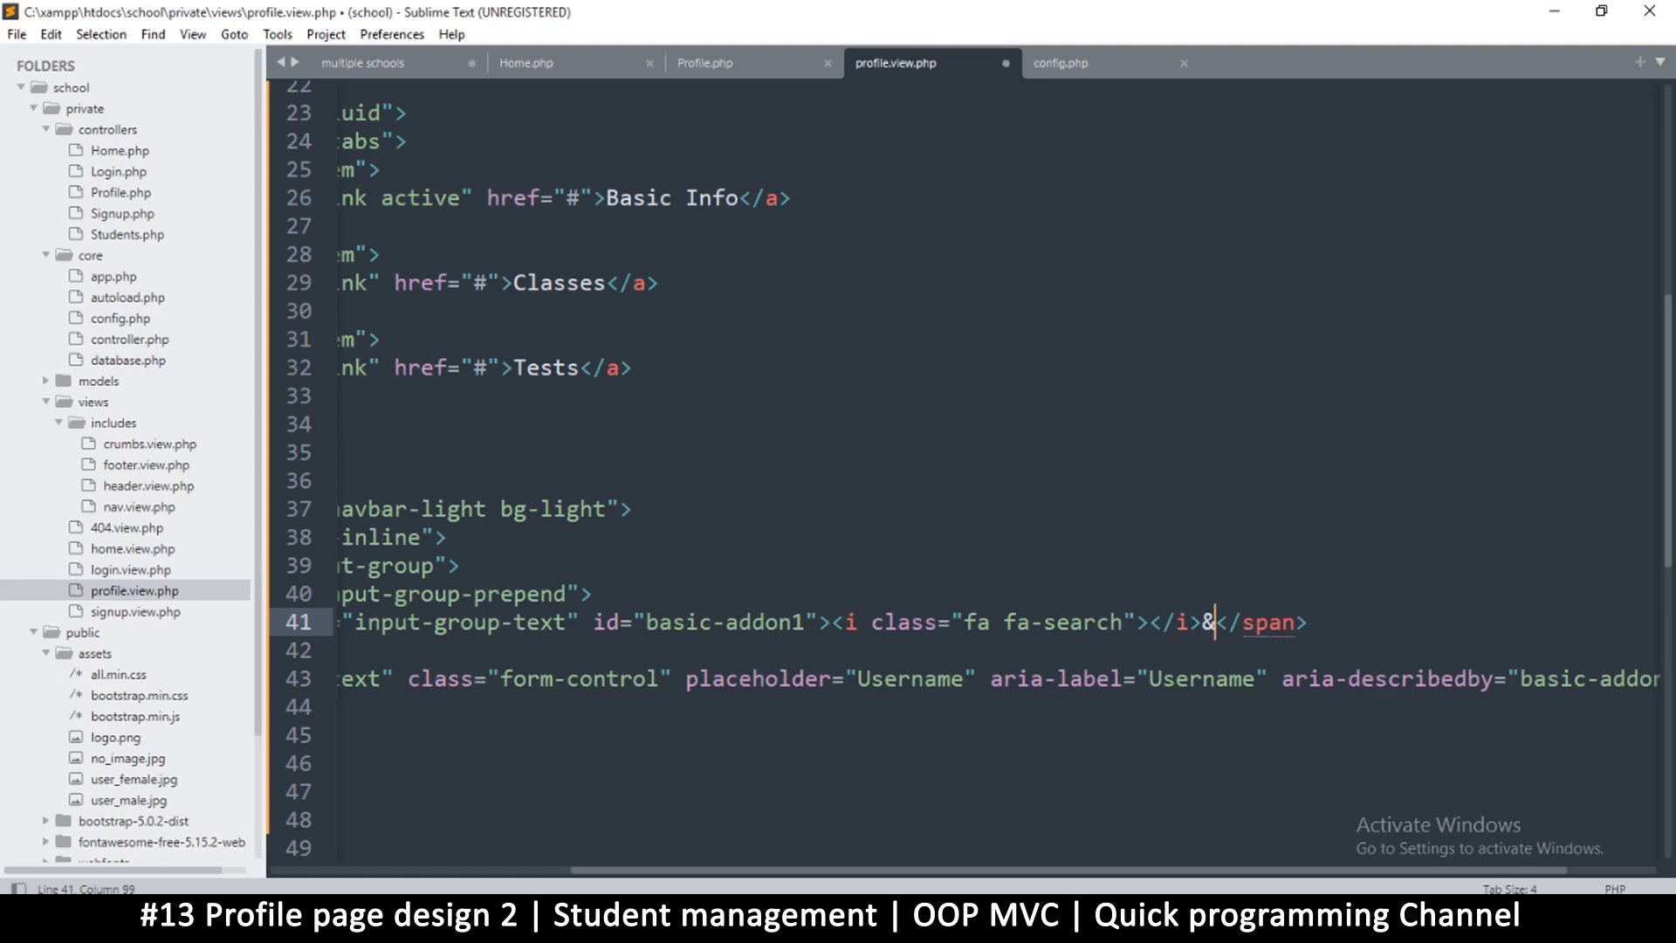
pyautogui.write('nbsp')
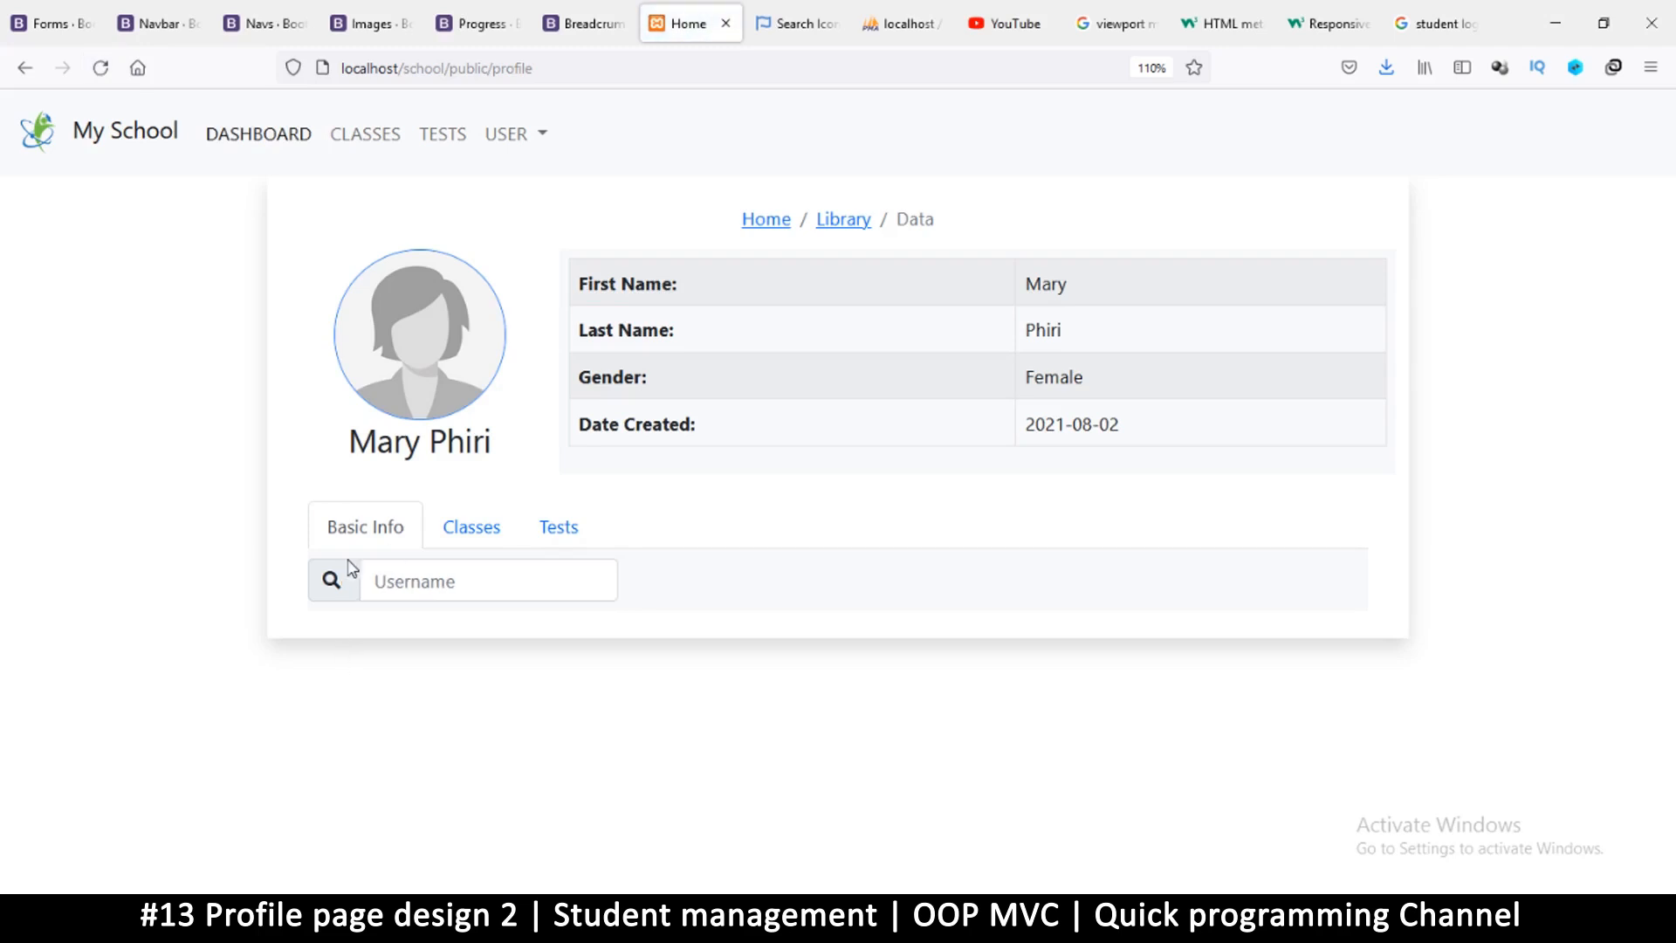
pyautogui.moveTo(837, 840)
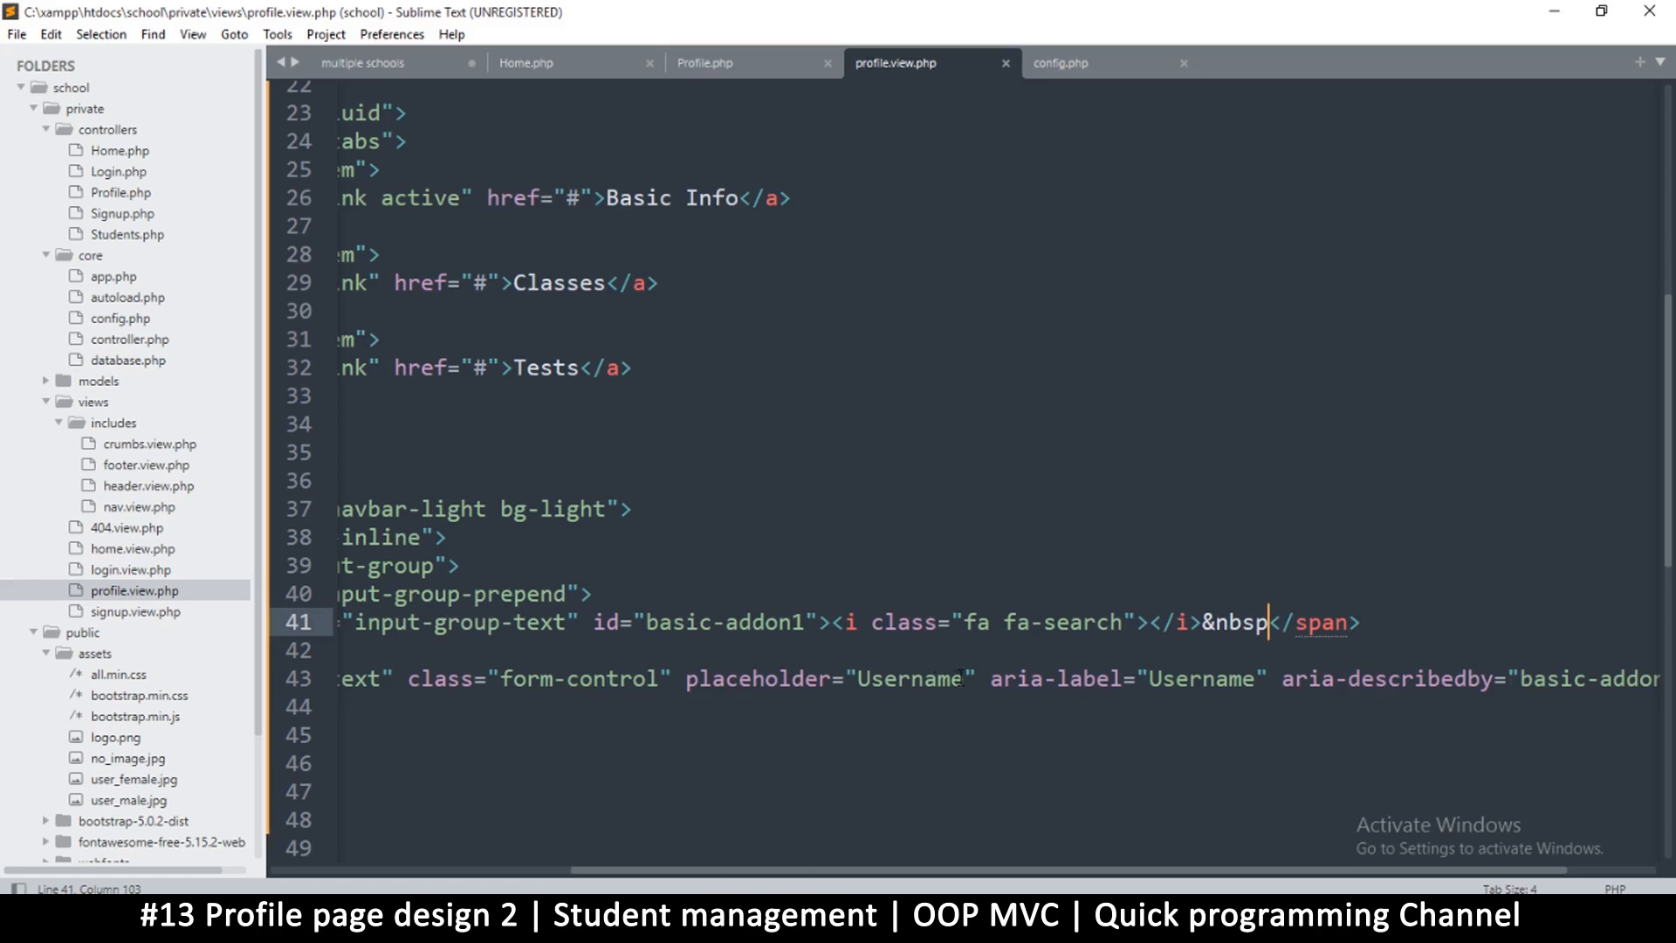
pyautogui.doubleClick(911, 678)
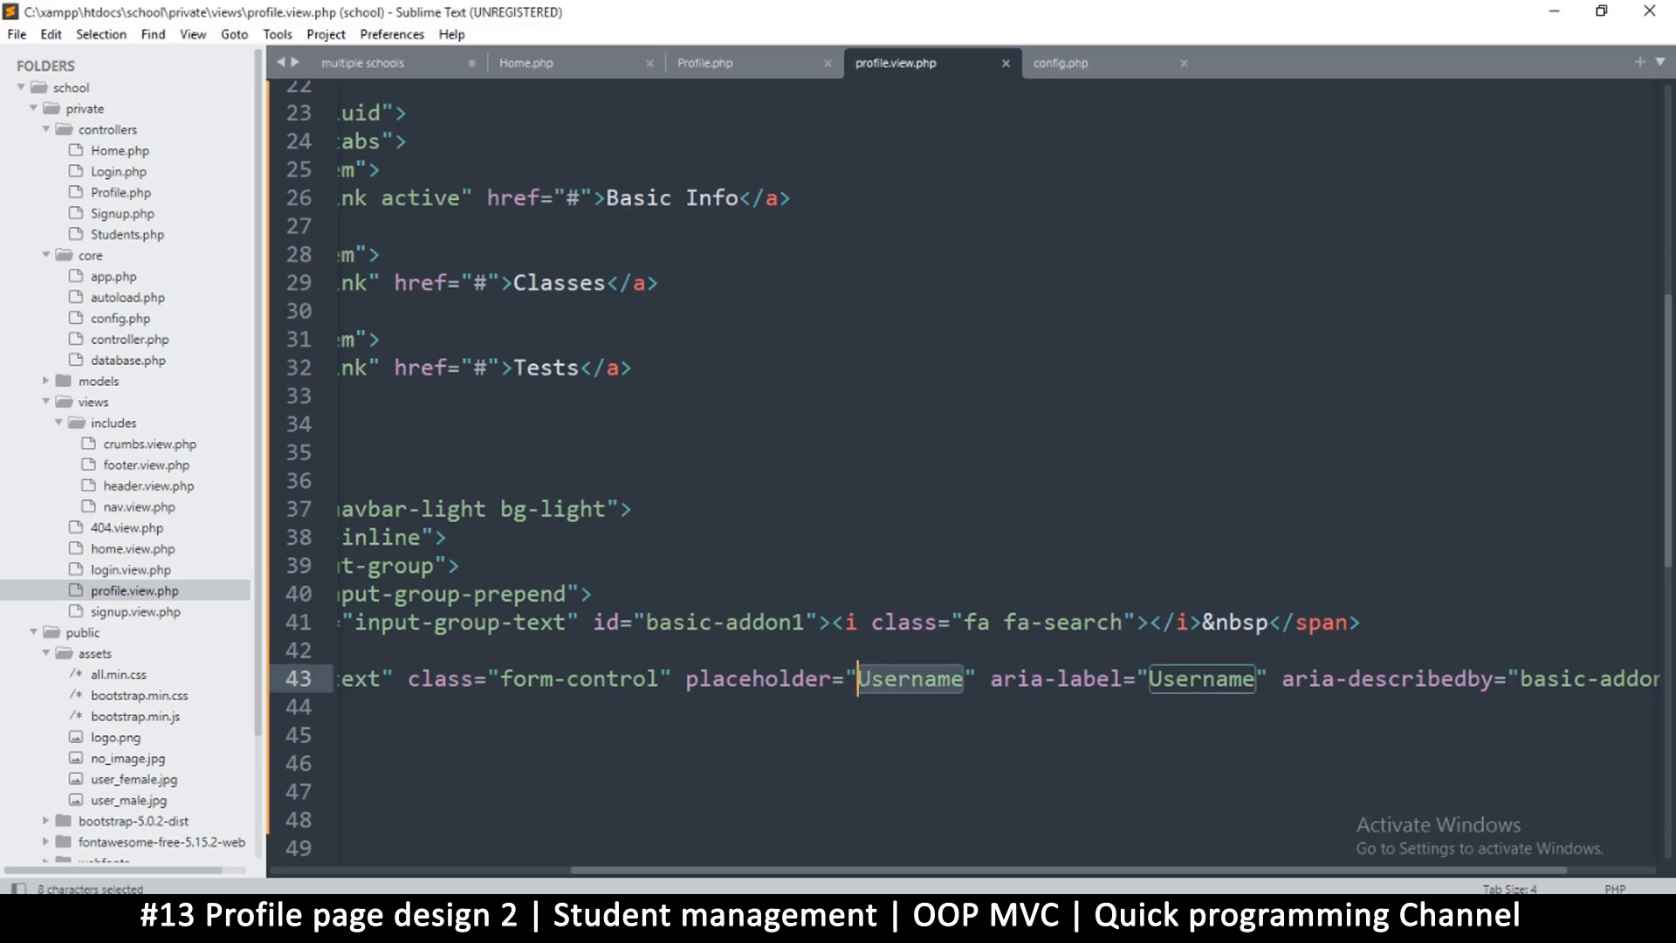
pyautogui.write('Search')
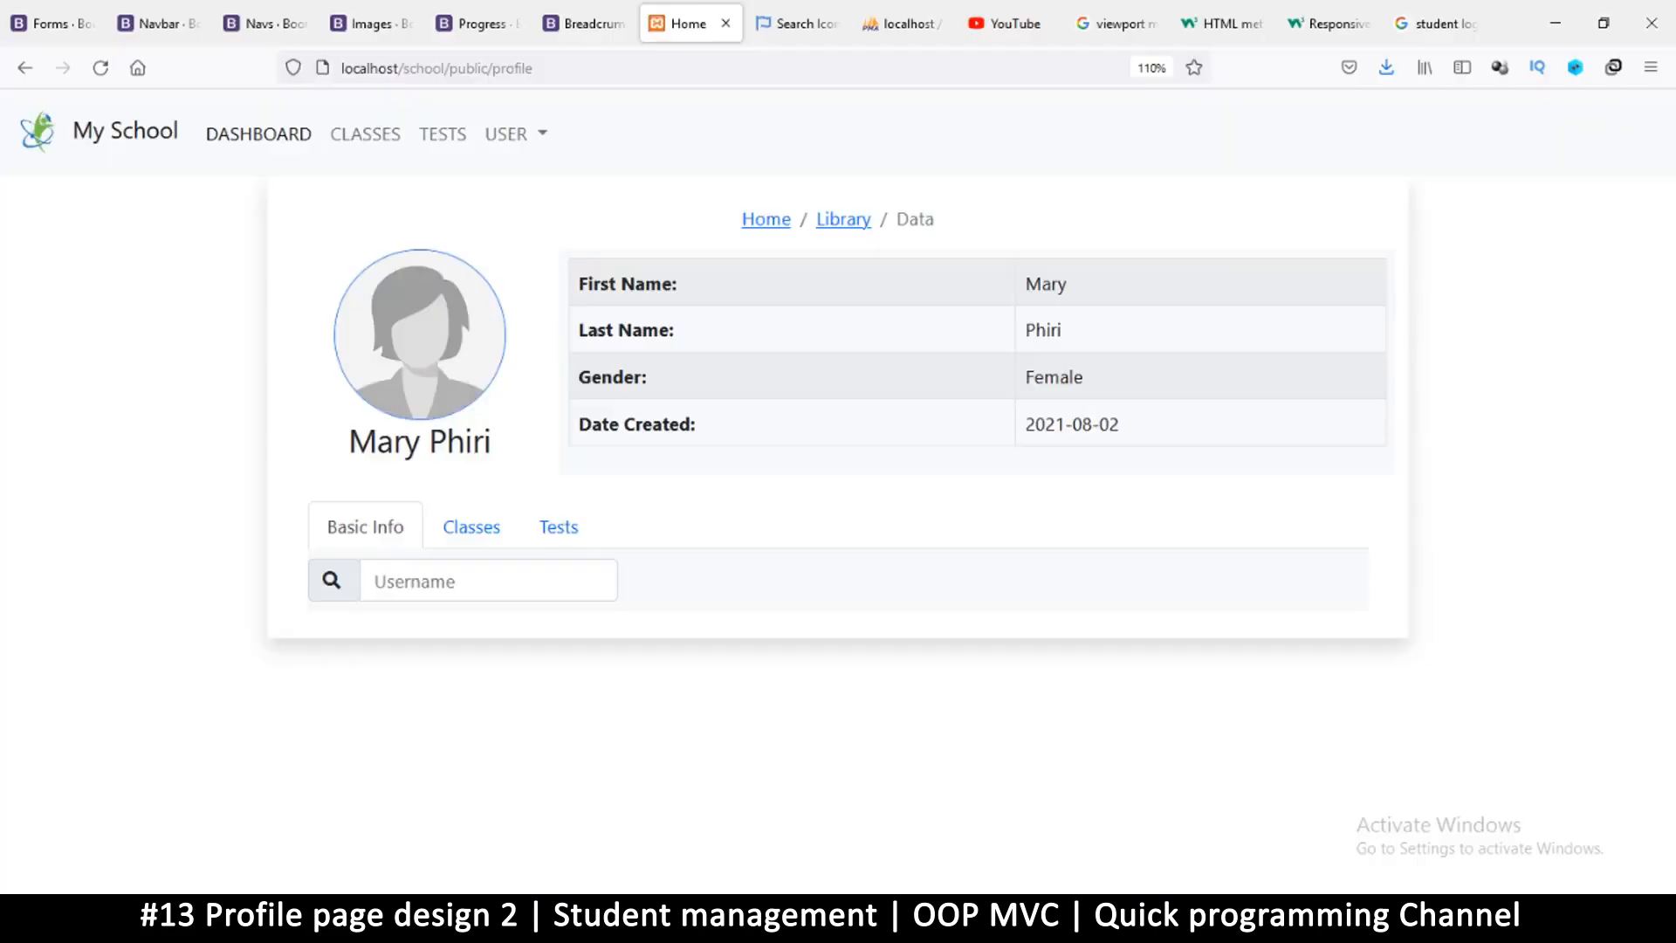
# - Reload the localhost profile page and open the USER dropdown to inspect its items
pyautogui.click(487, 581)
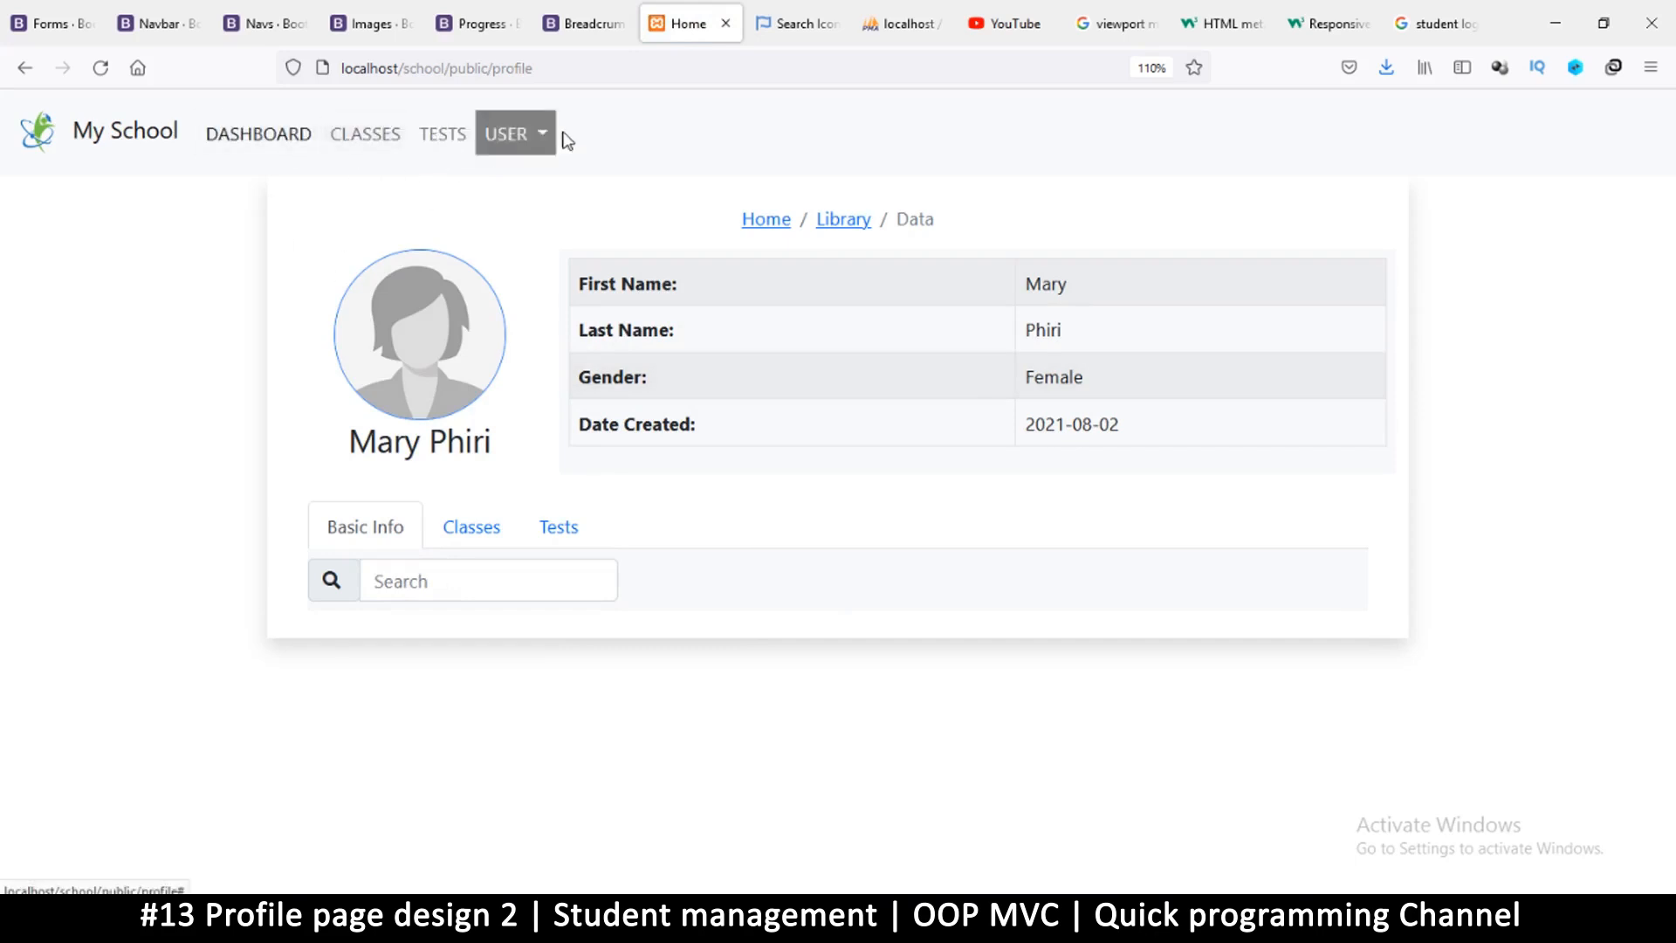
pyautogui.click(515, 133)
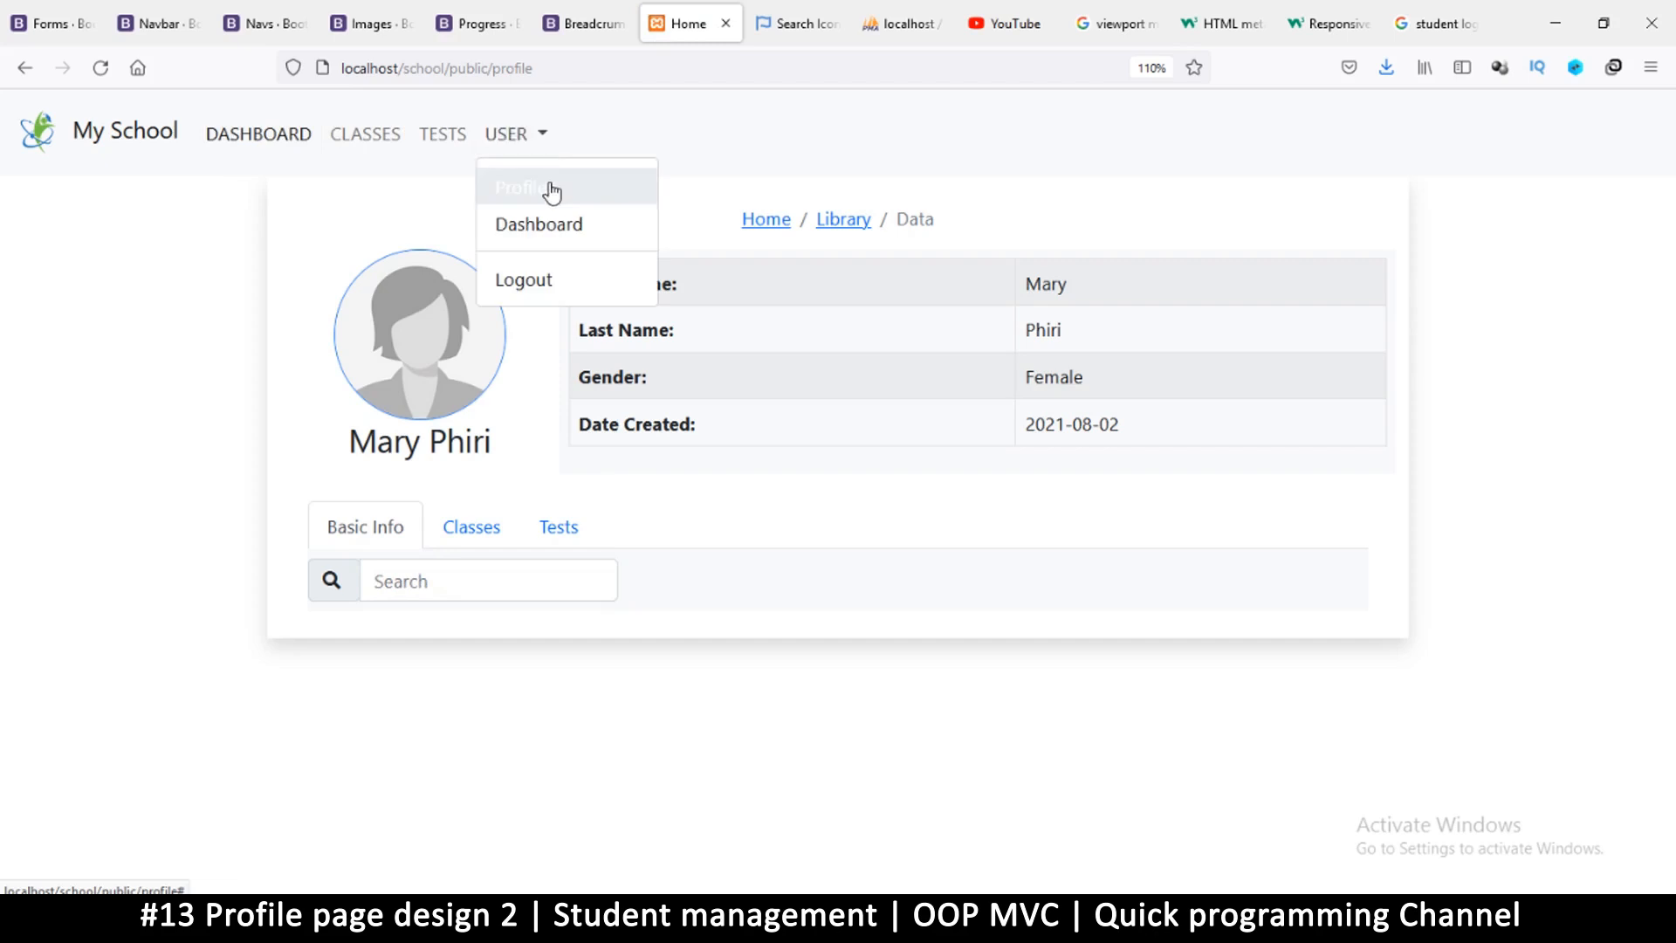
pyautogui.moveTo(530, 166)
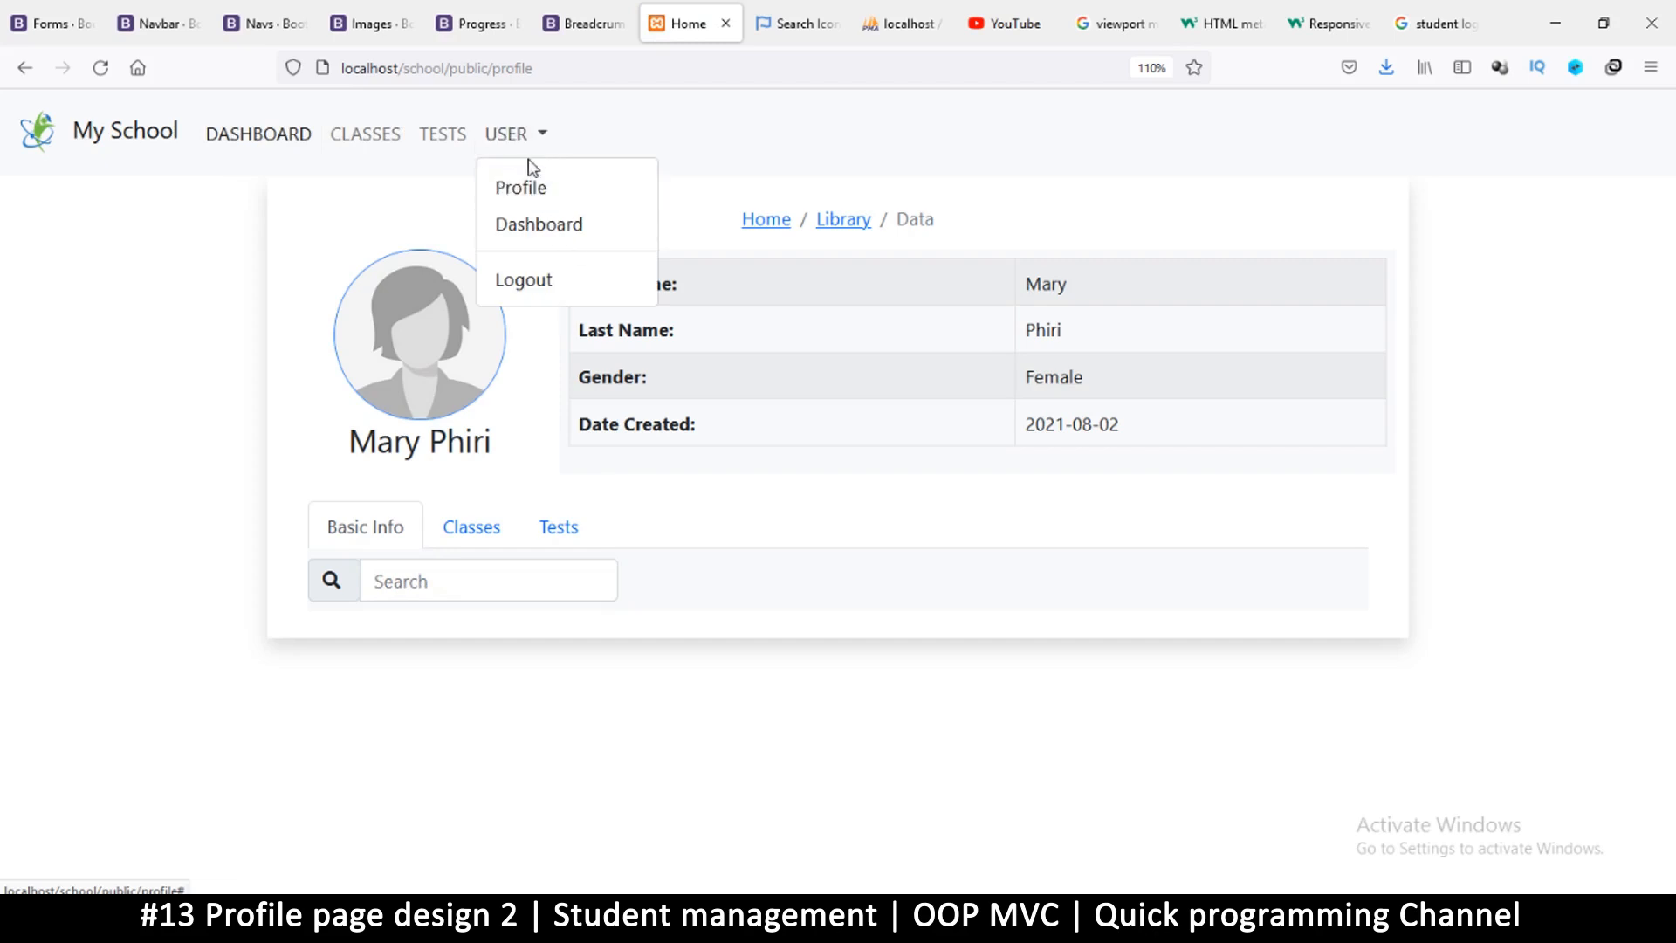
pyautogui.moveTo(493, 187)
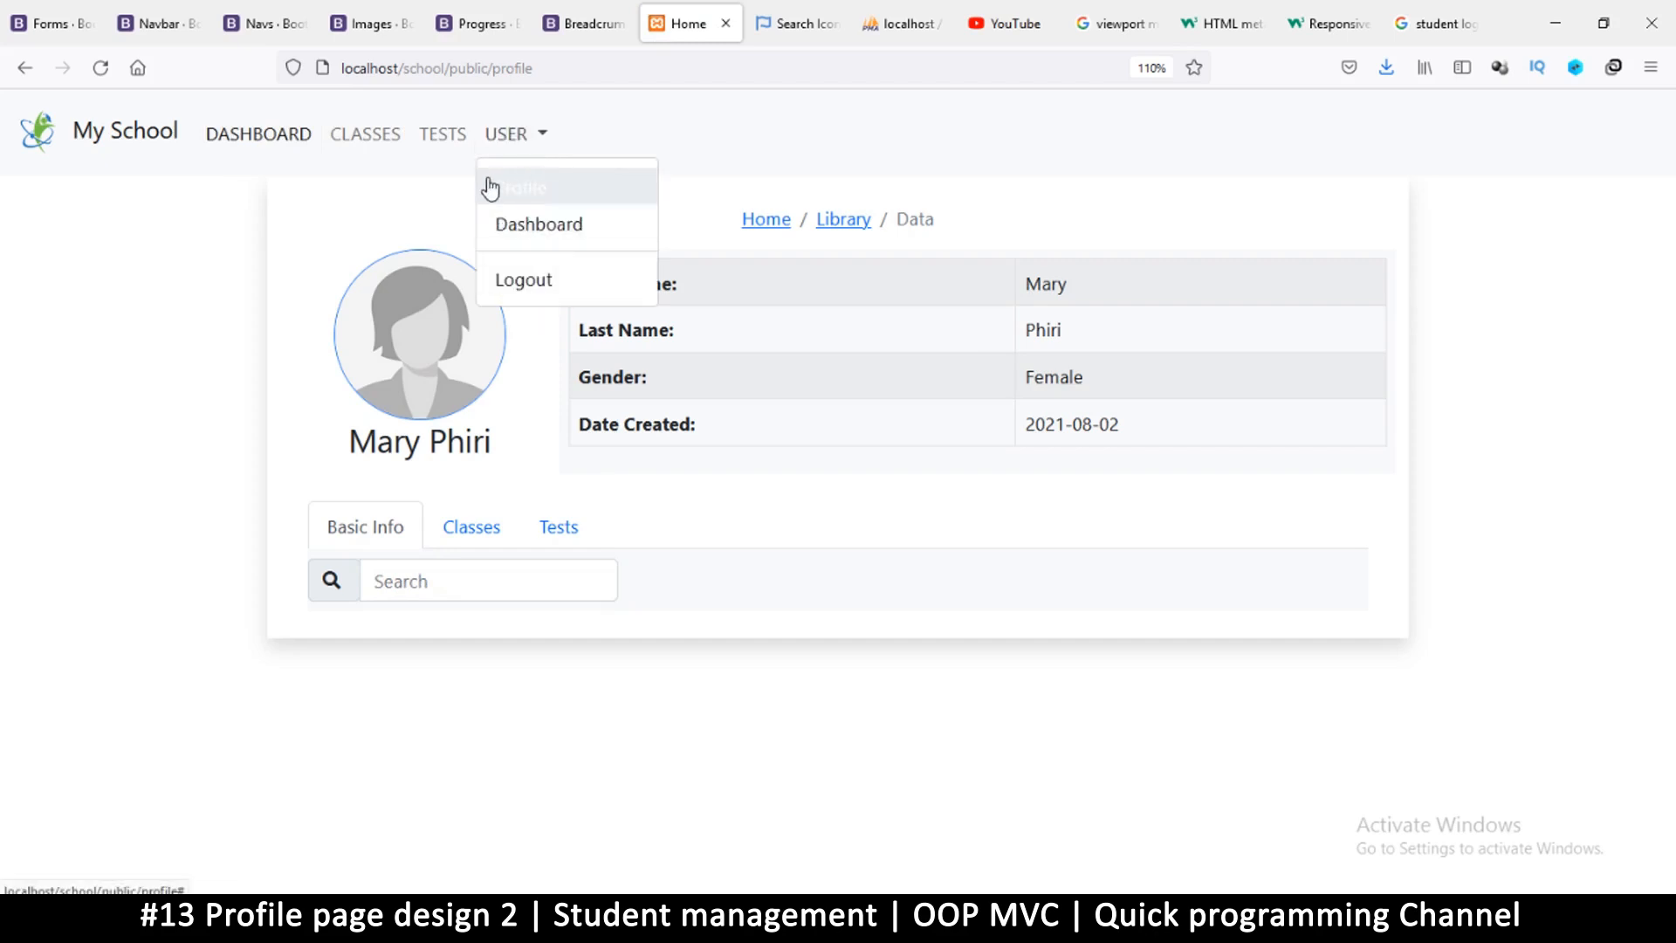
pyautogui.moveTo(554, 285)
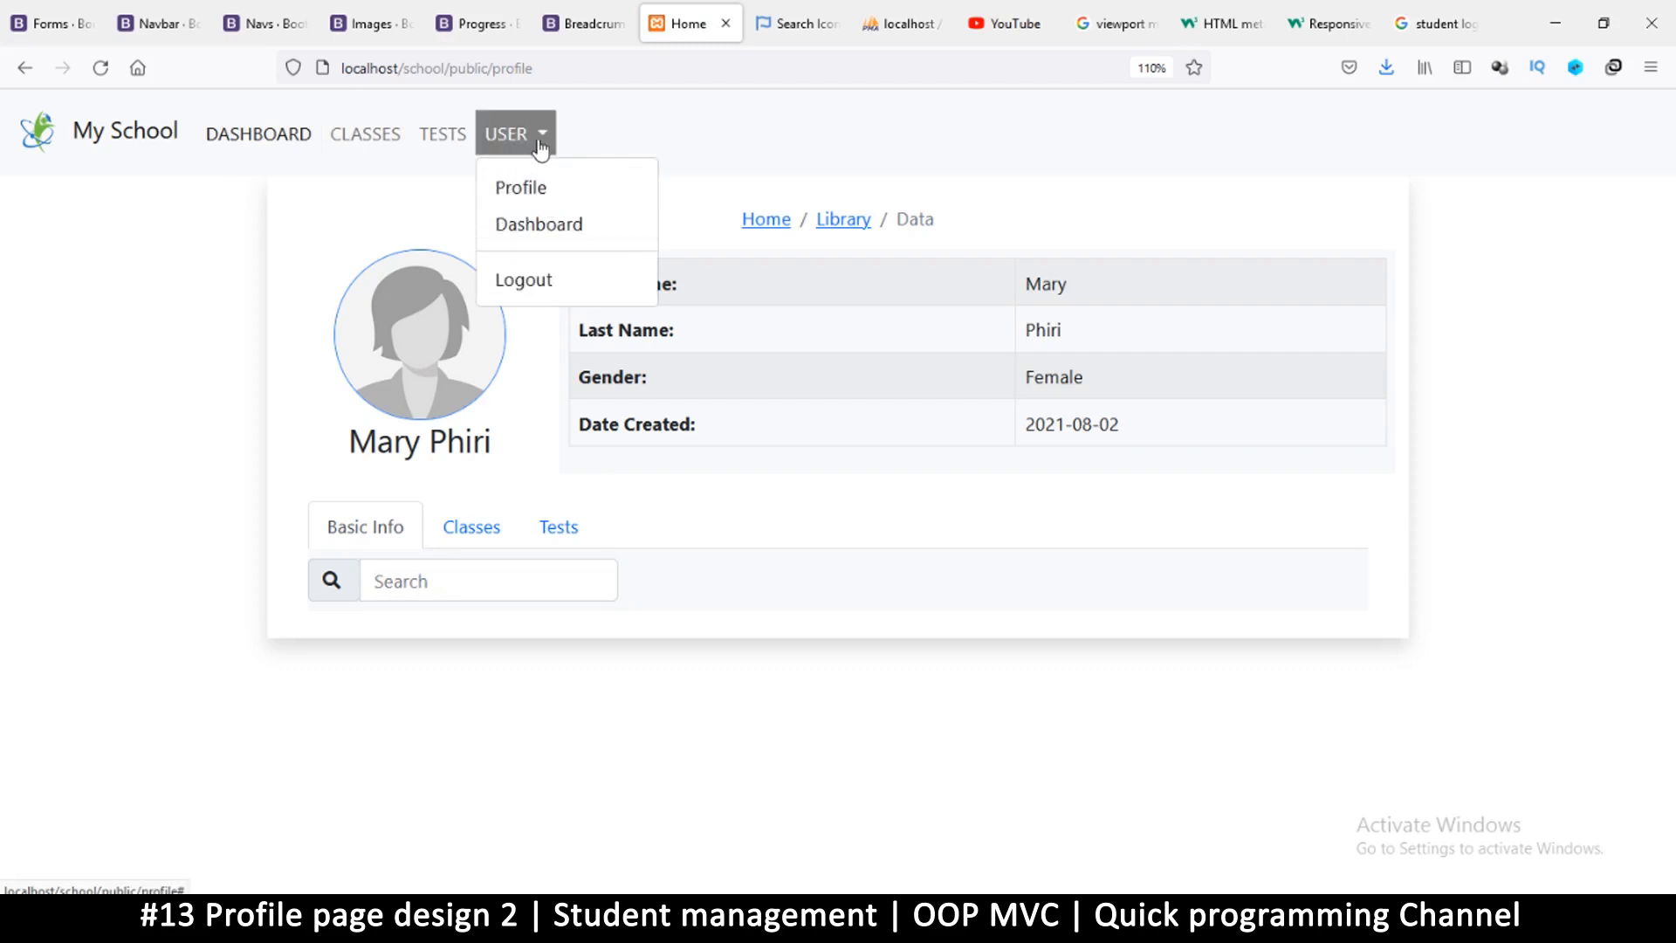
pyautogui.moveTo(218, 153)
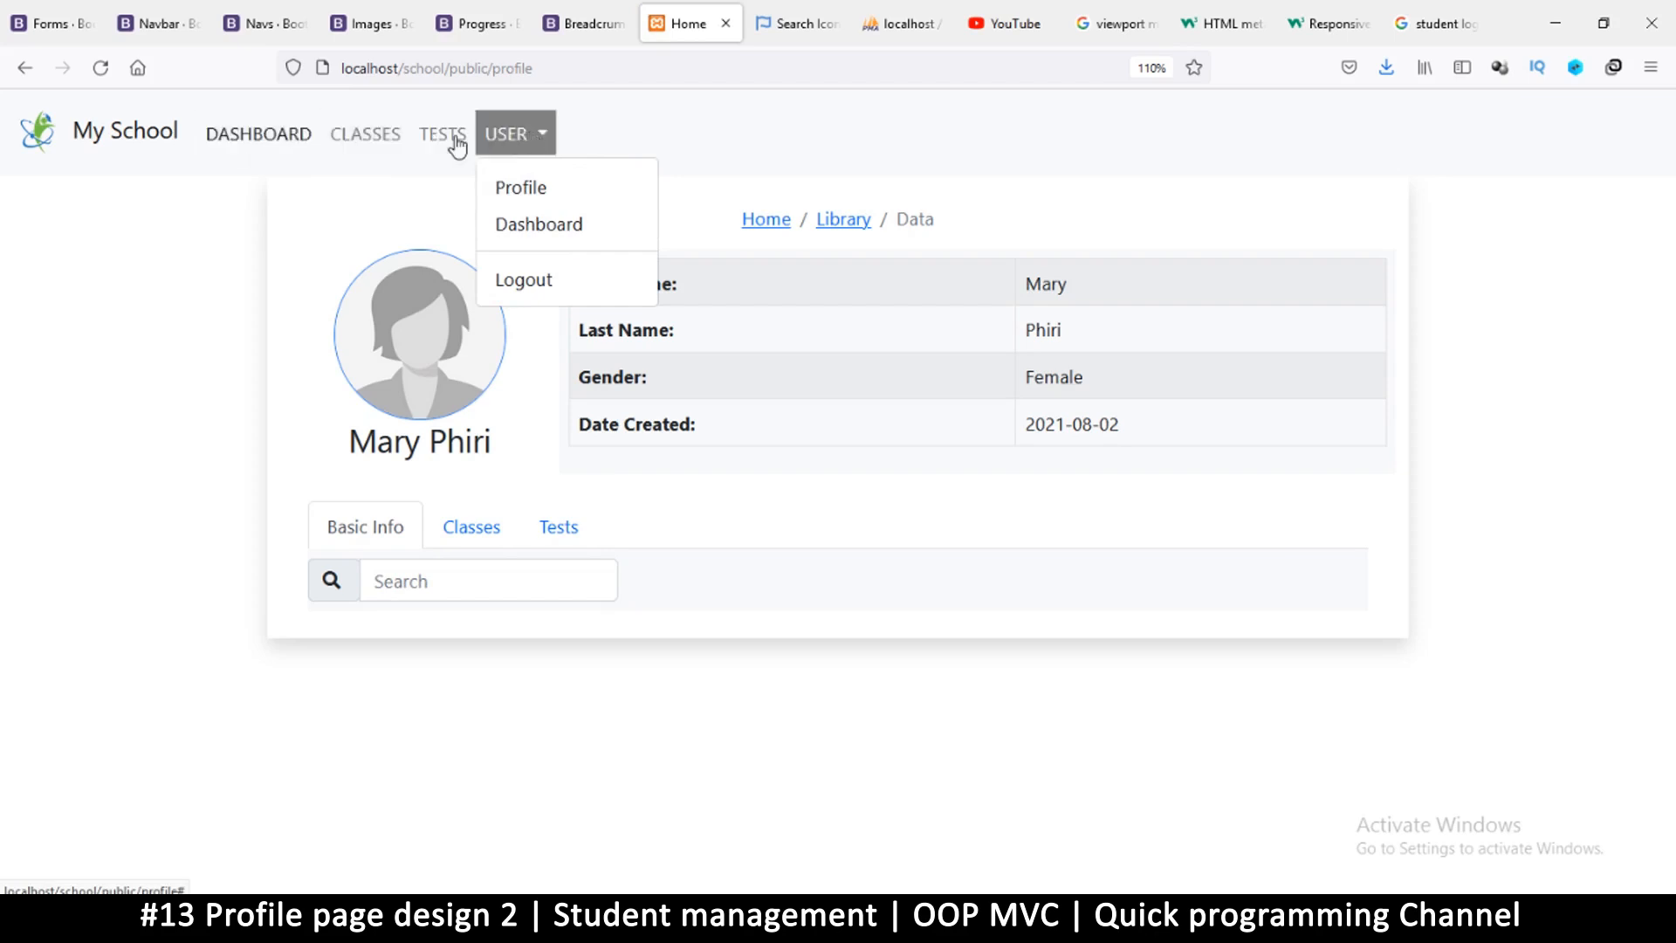
pyautogui.moveTo(545, 150)
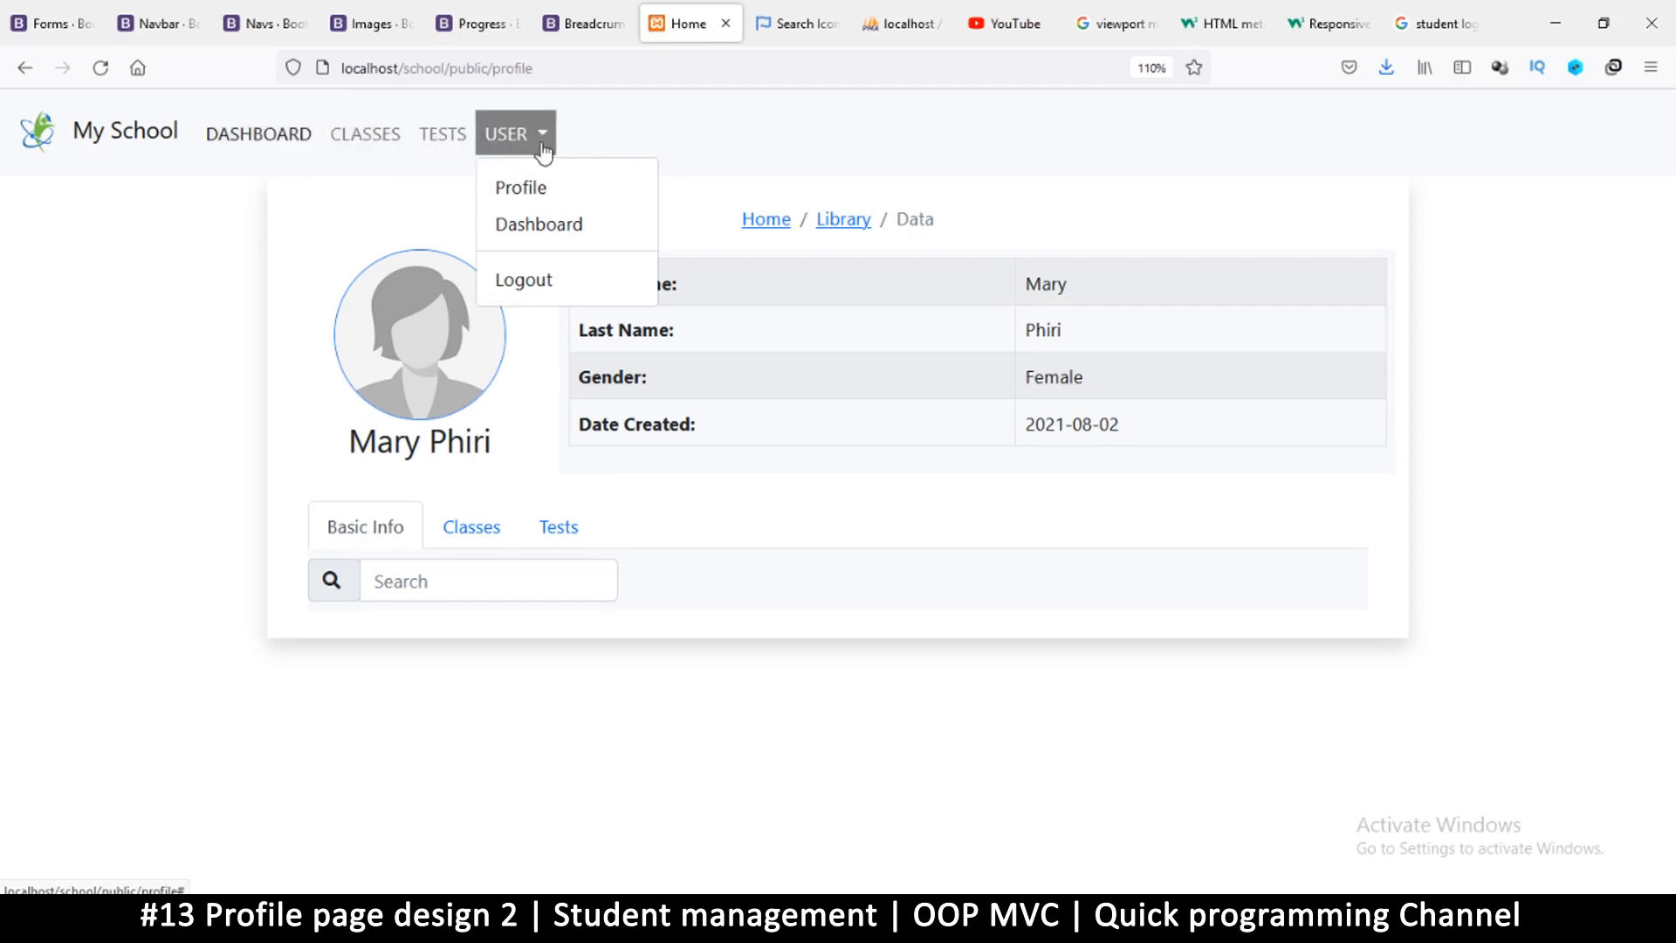
pyautogui.moveTo(702, 883)
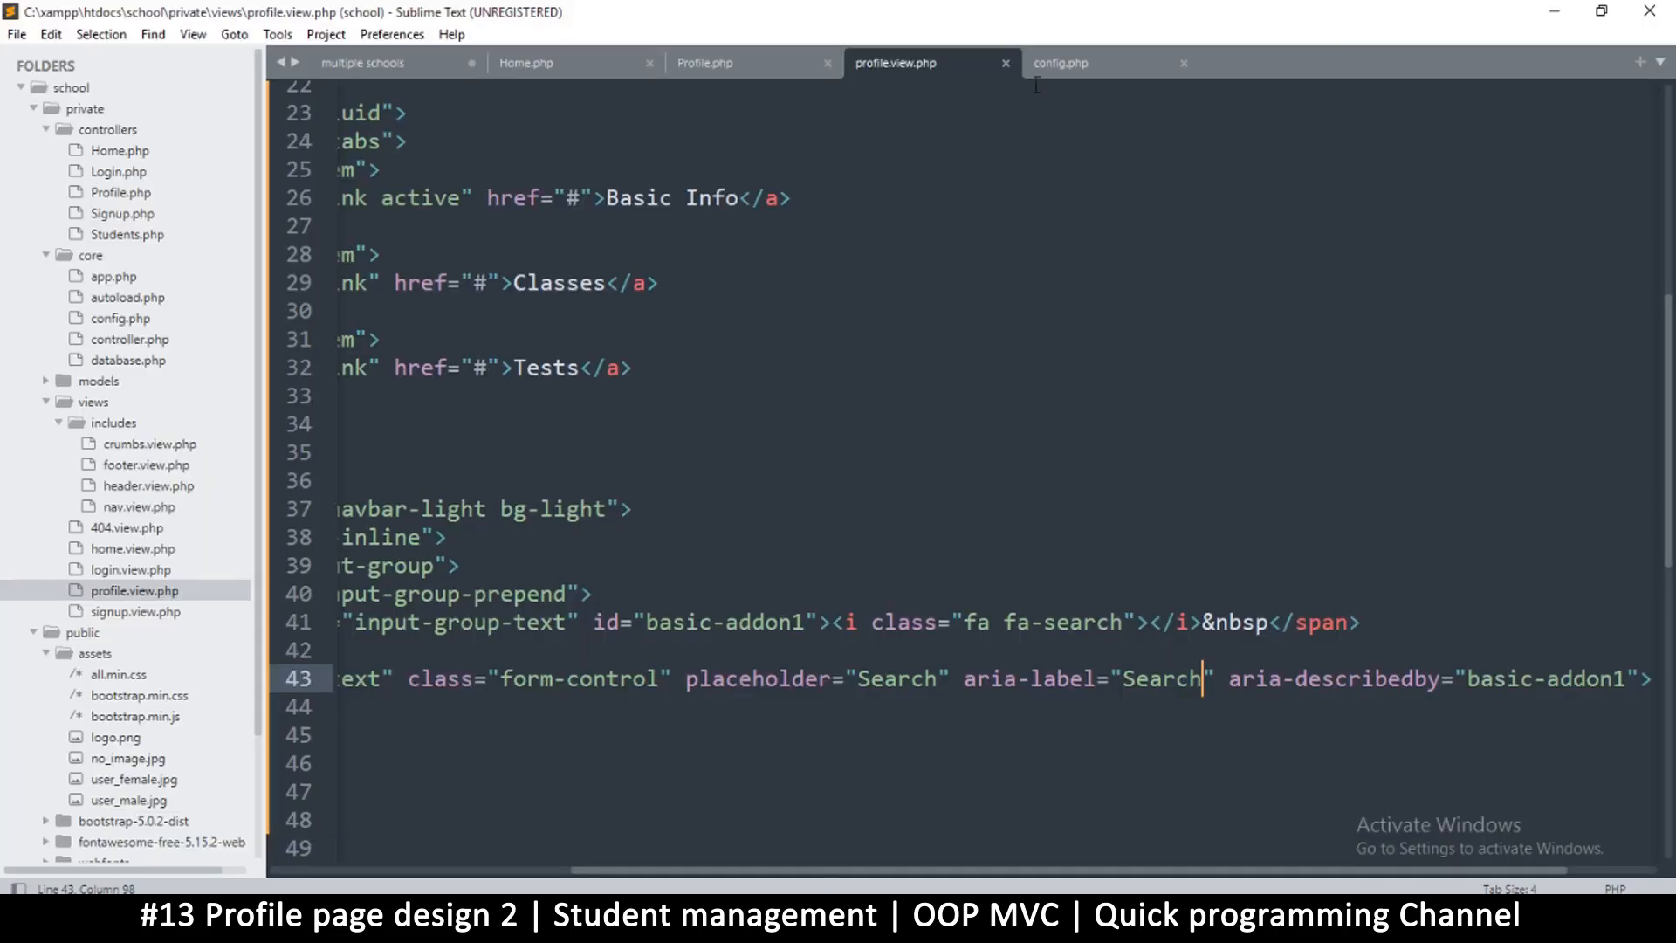
pyautogui.moveTo(144, 508)
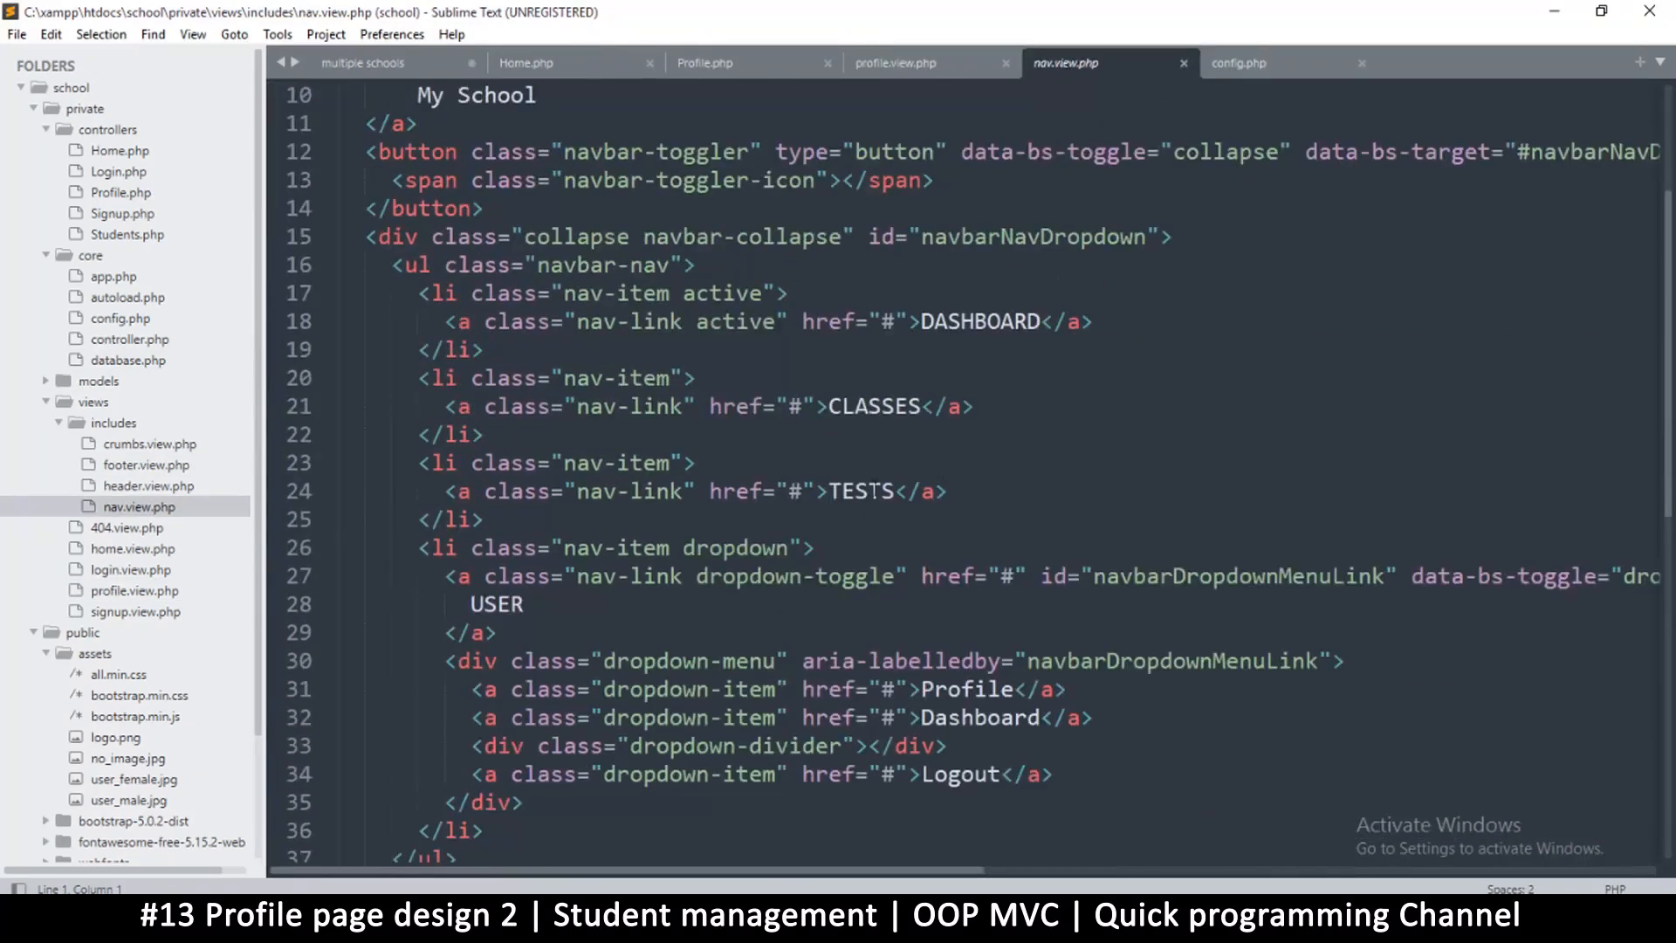
# - Duplicate the TESTS nav item after DASHBOARD and relabel the copy USERS
pyautogui.click(485, 519)
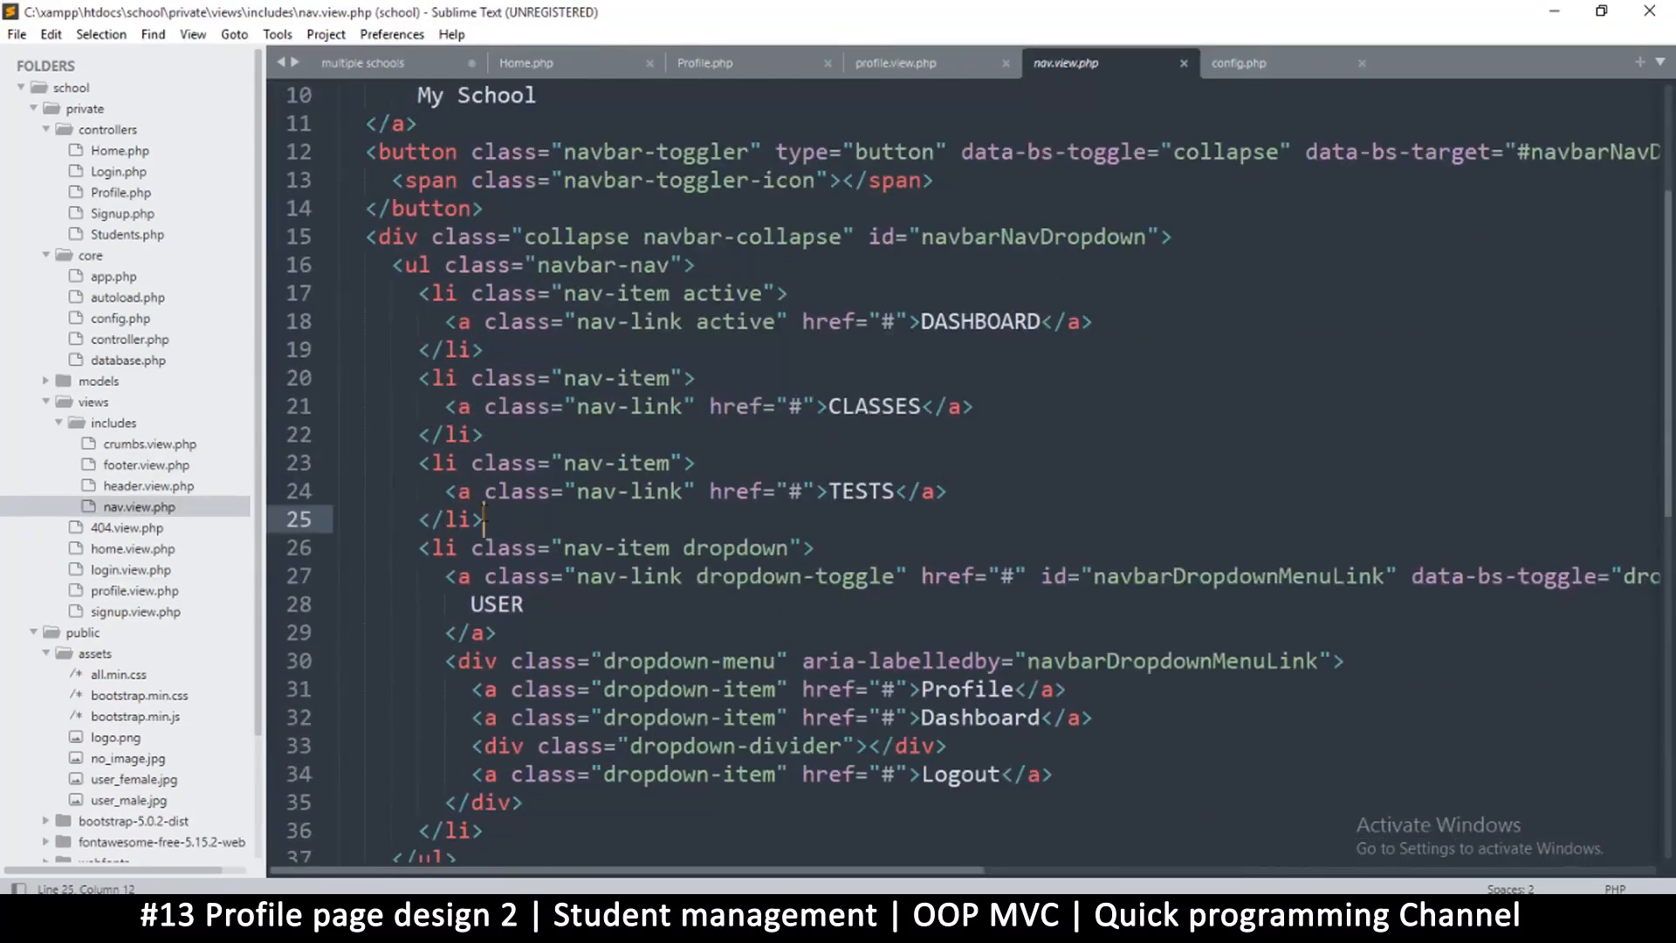
pyautogui.press('Enter')
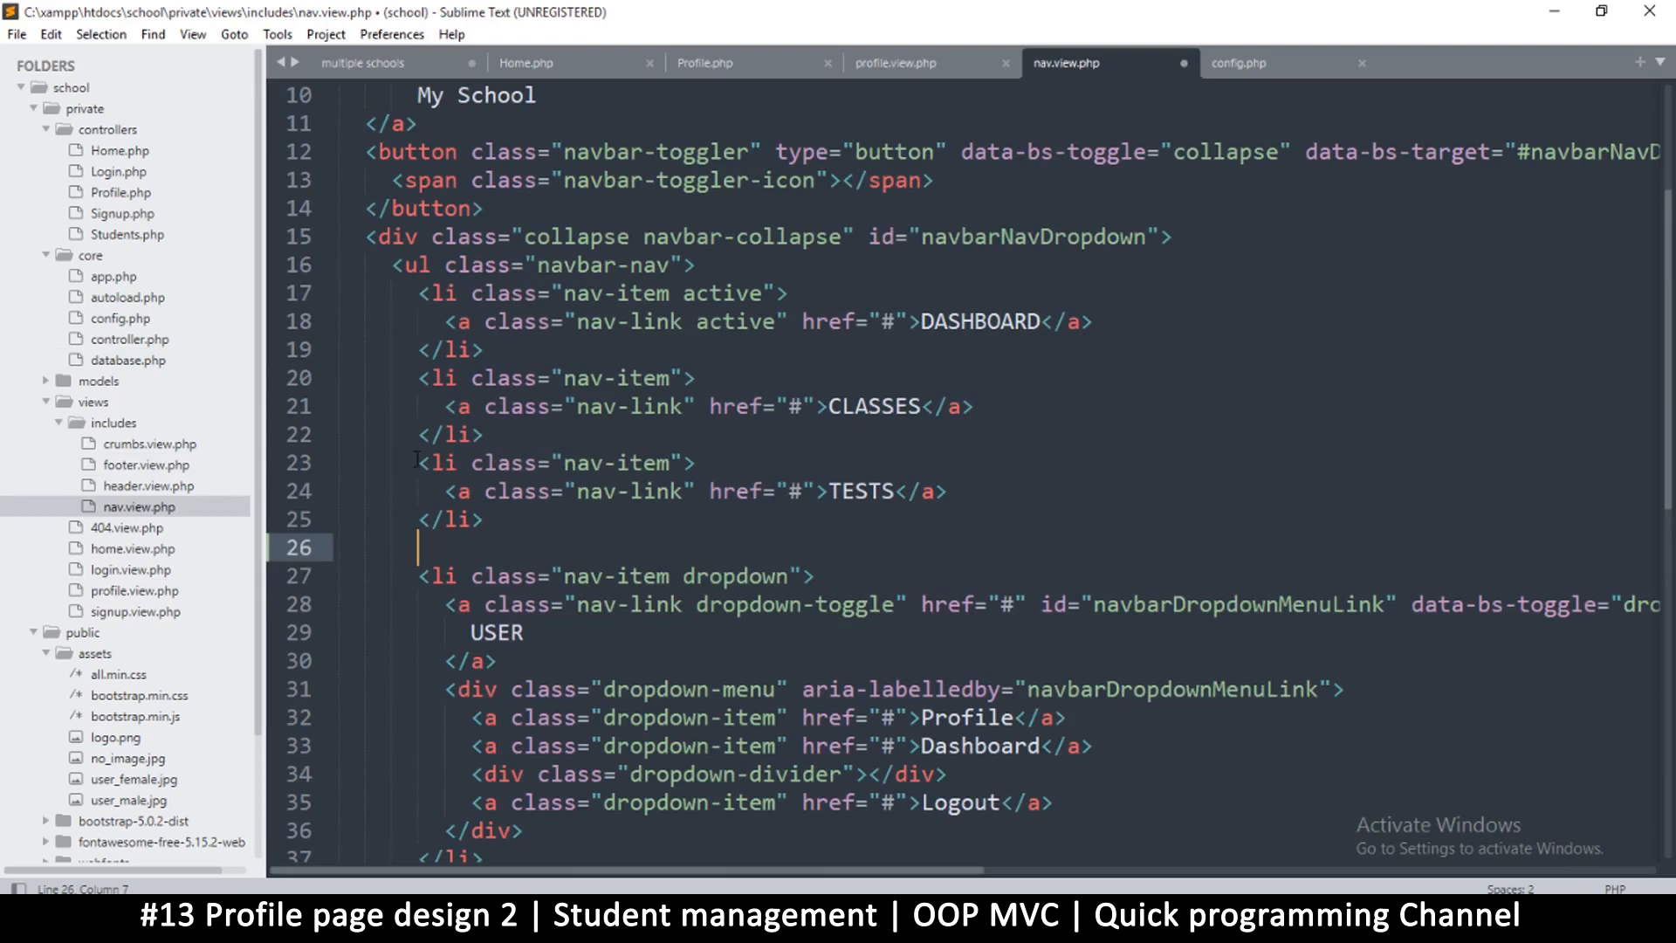
pyautogui.moveTo(409, 462); pyautogui.dragTo(466, 548)
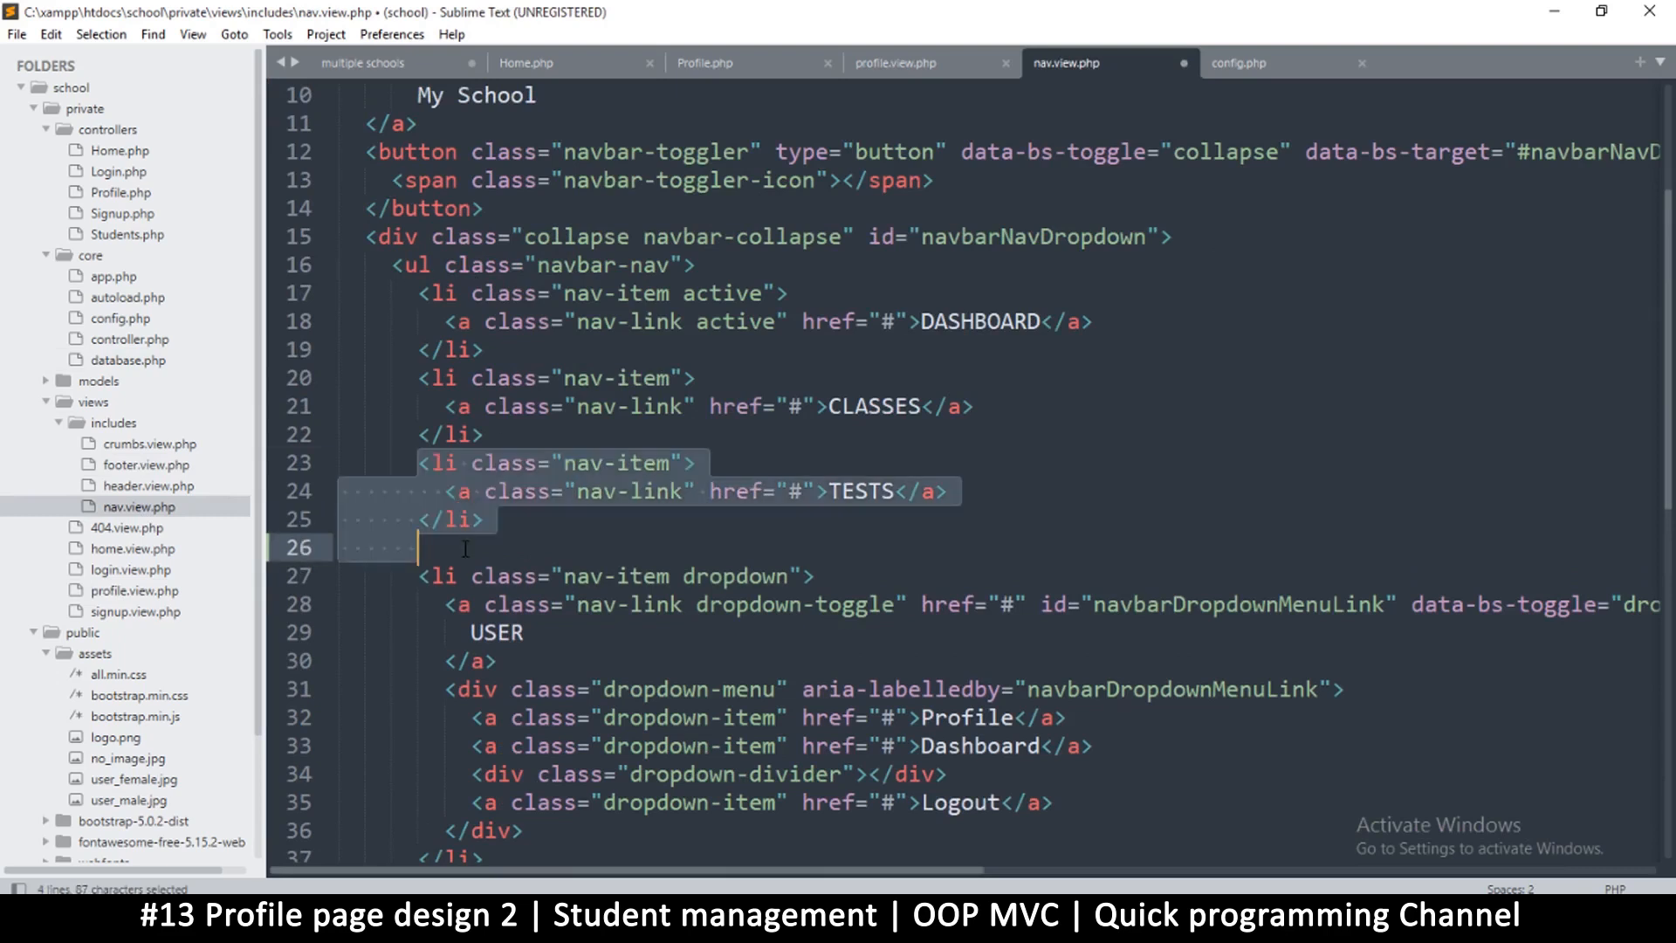
pyautogui.moveTo(475, 557)
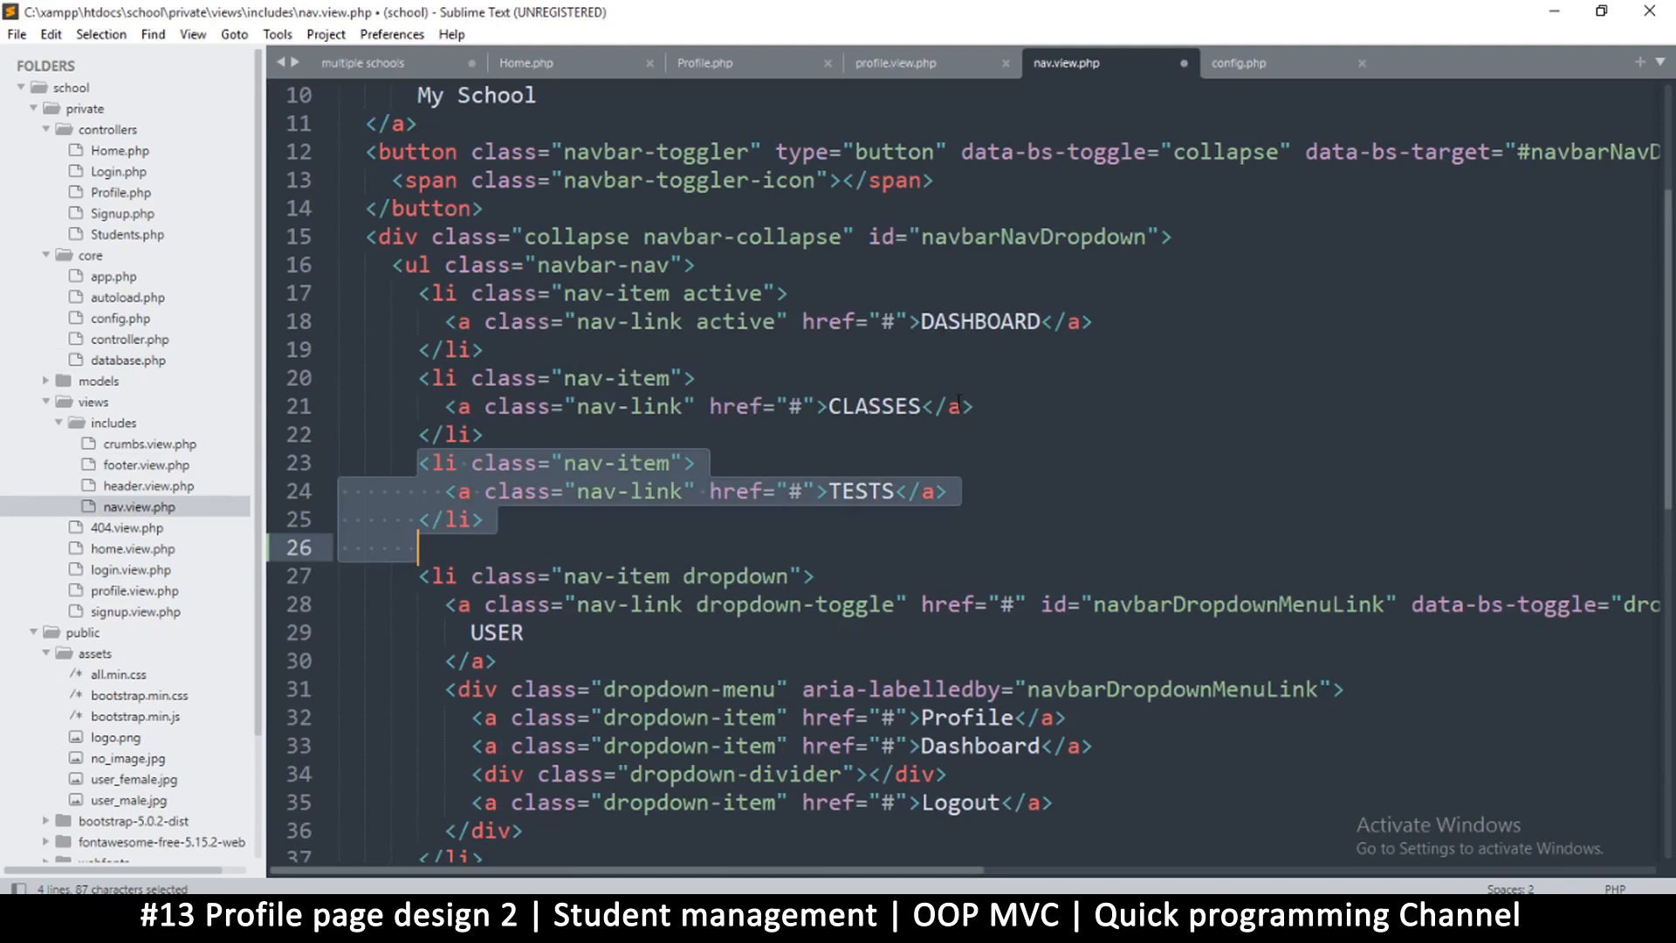
pyautogui.click(421, 378)
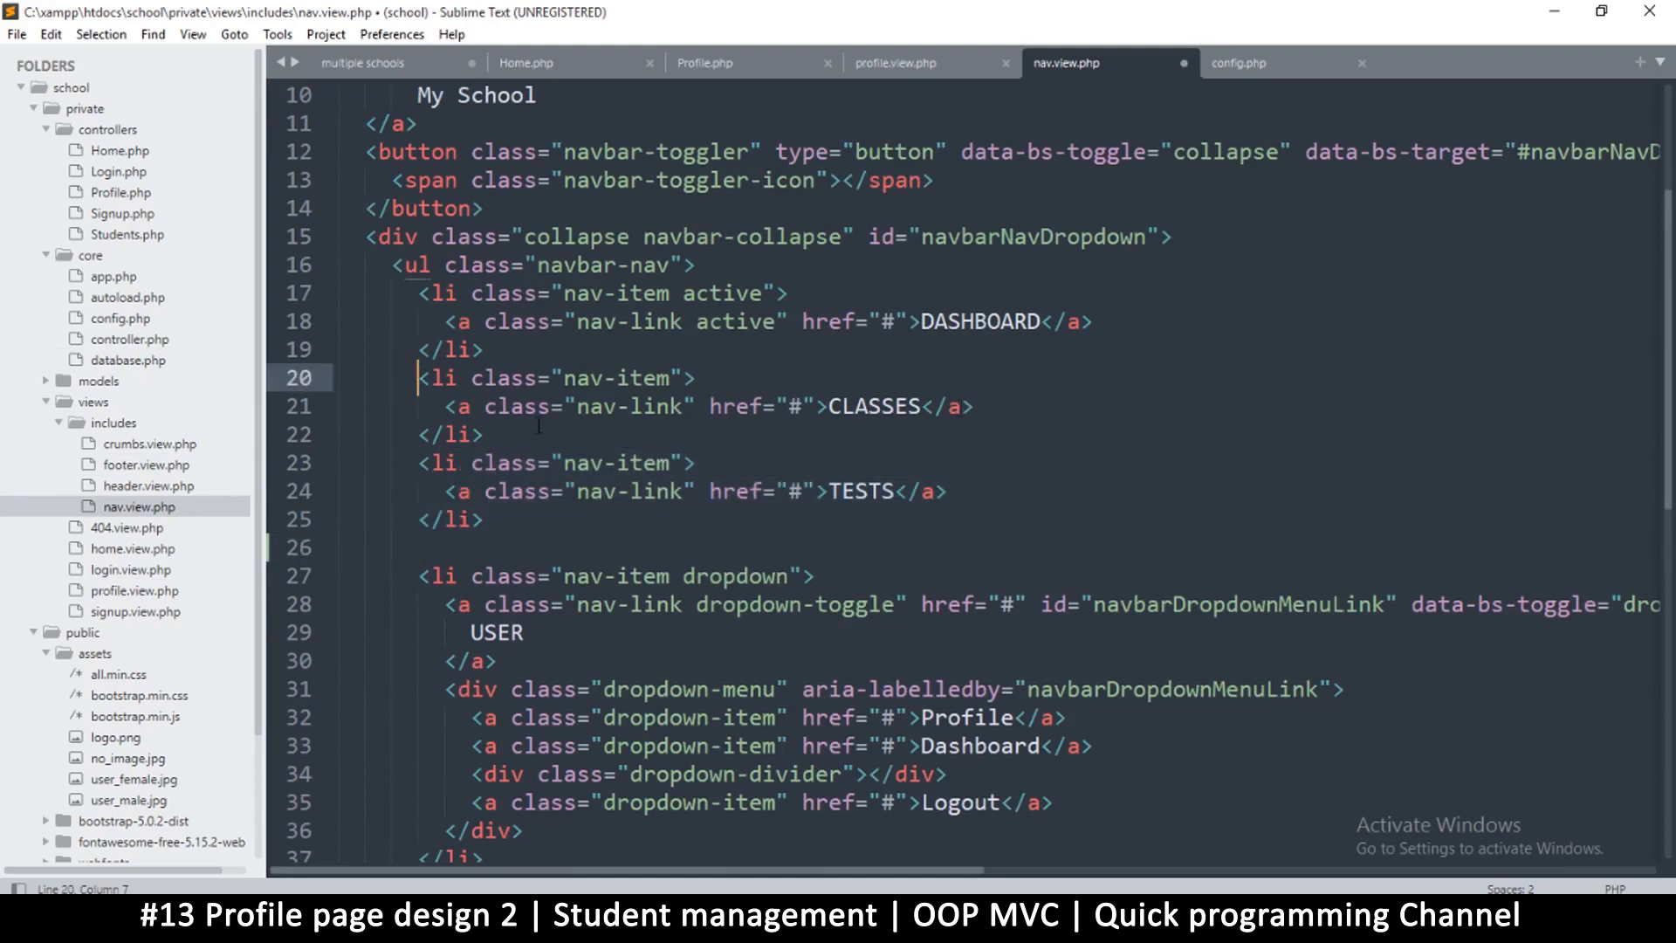
pyautogui.moveTo(418, 376); pyautogui.dragTo(477, 434)
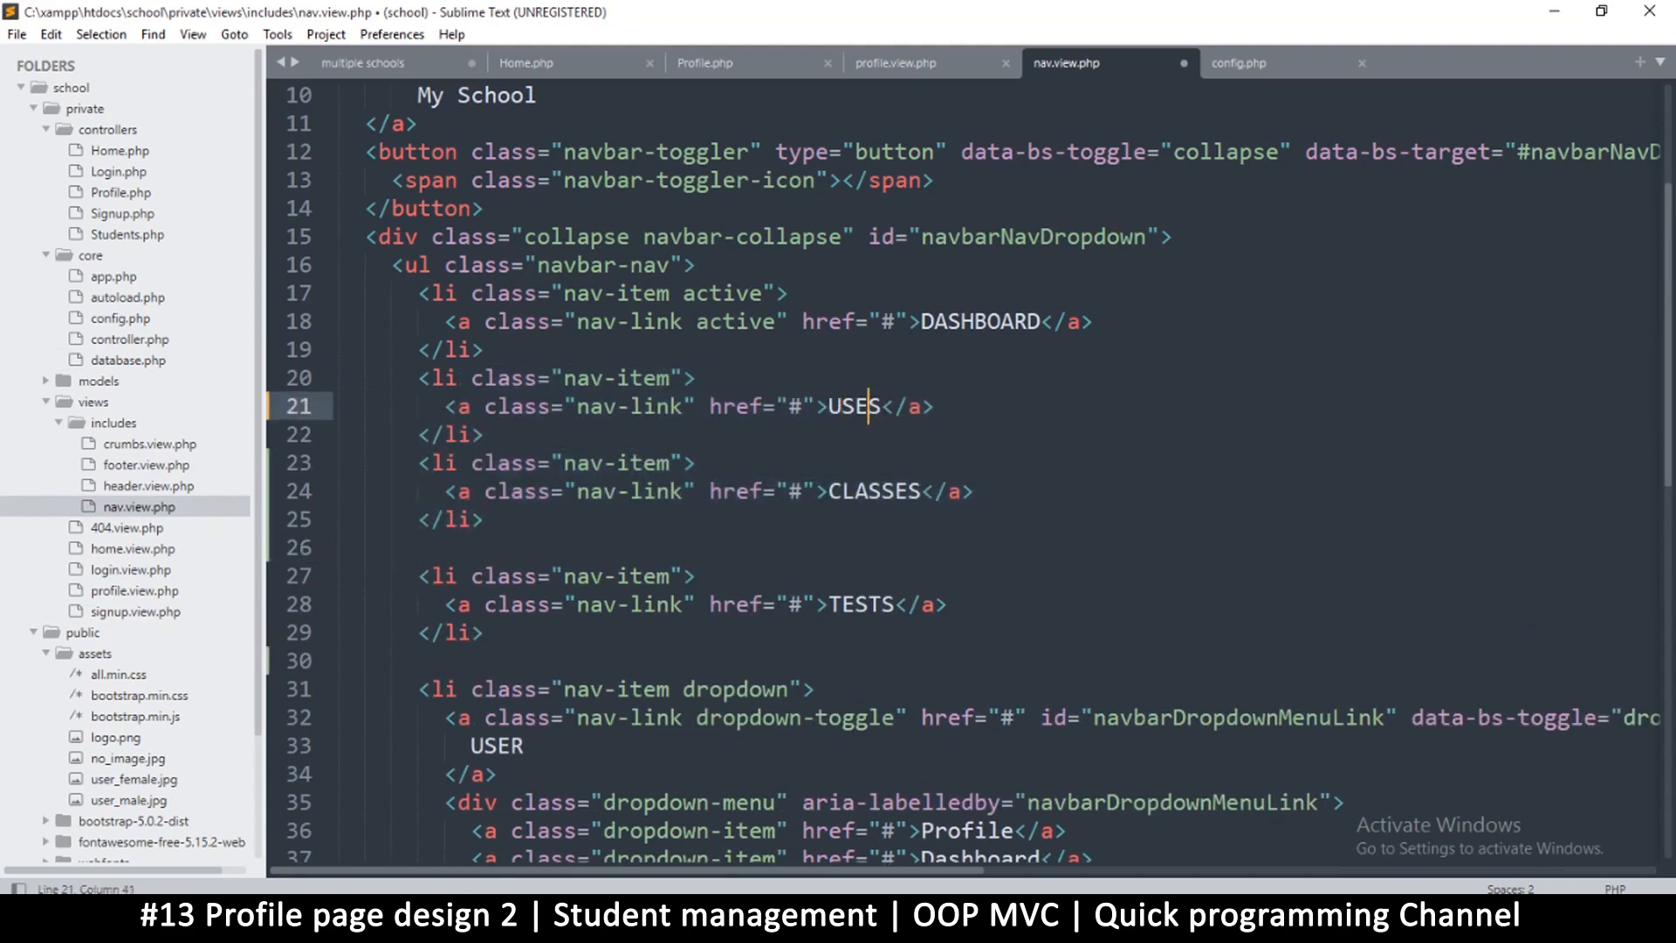
# - Set the DASHBOARD link's href to <?=ROOT?>
pyautogui.write('R')
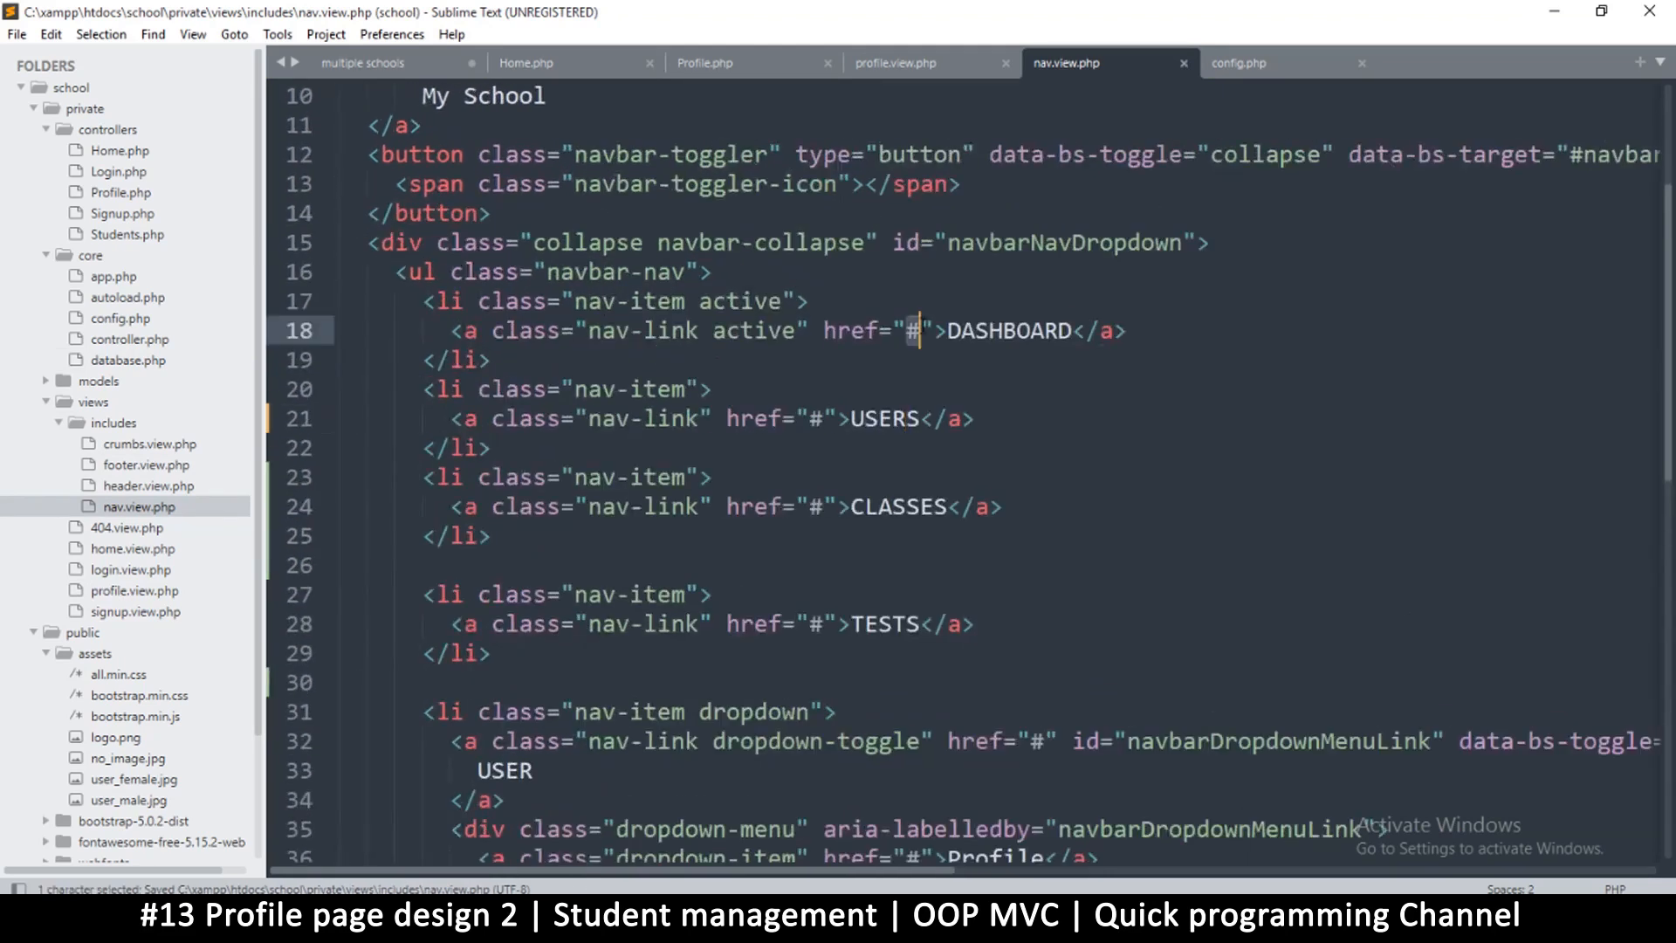
pyautogui.write('<')
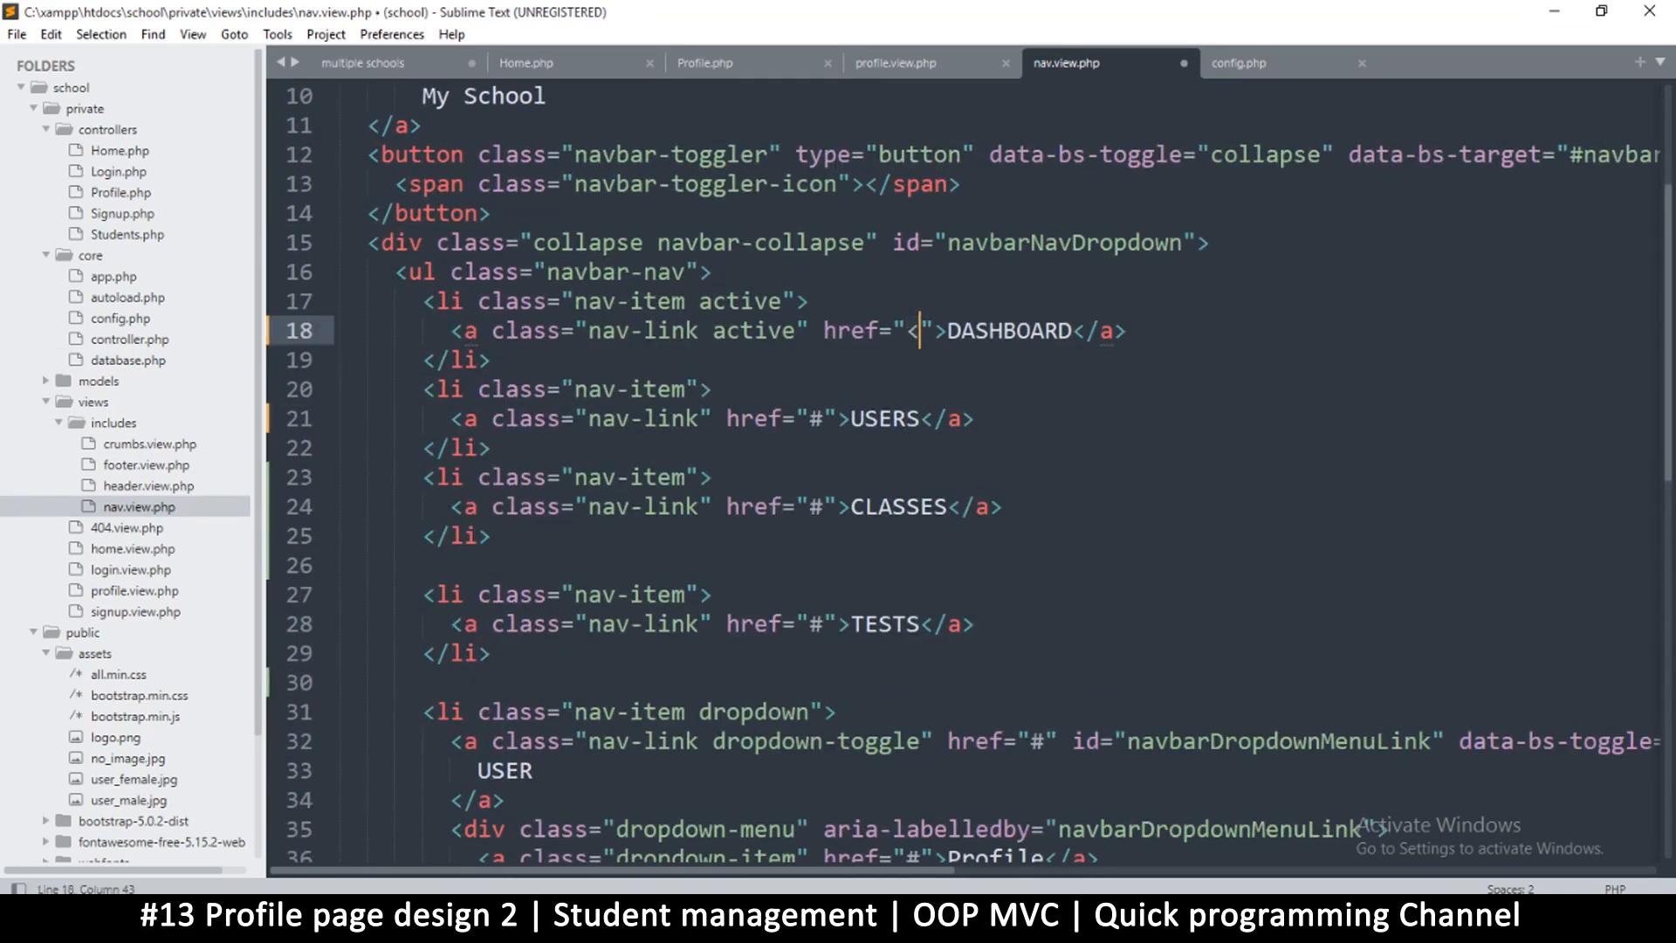
pyautogui.write('?=')
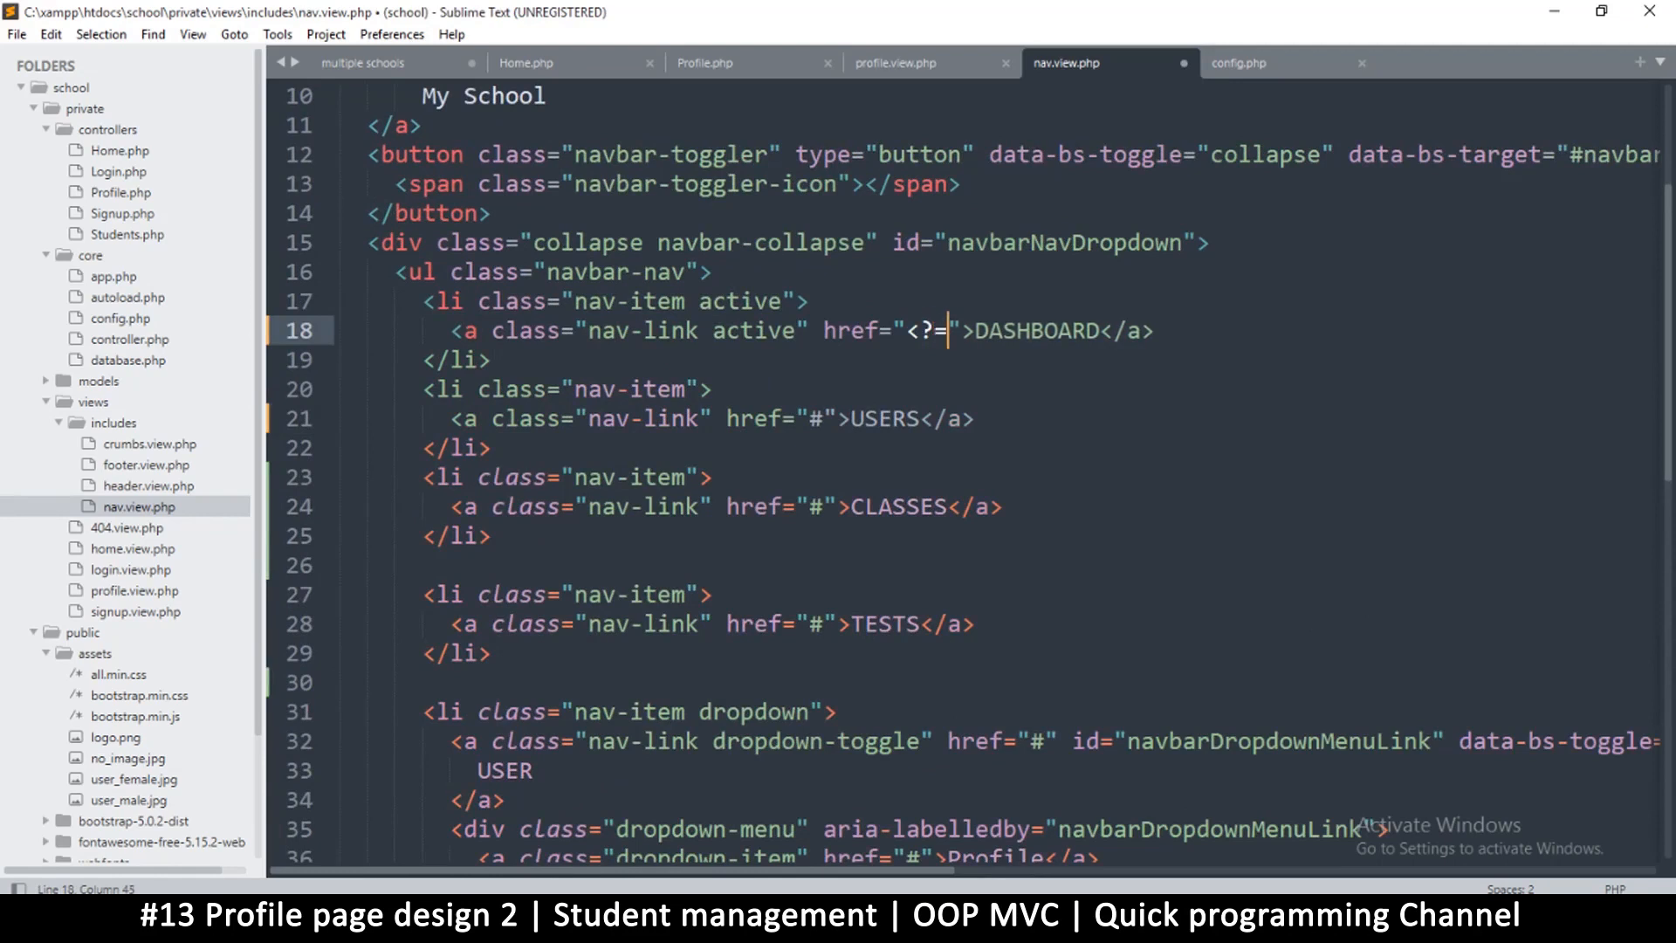
pyautogui.write('ROOT')
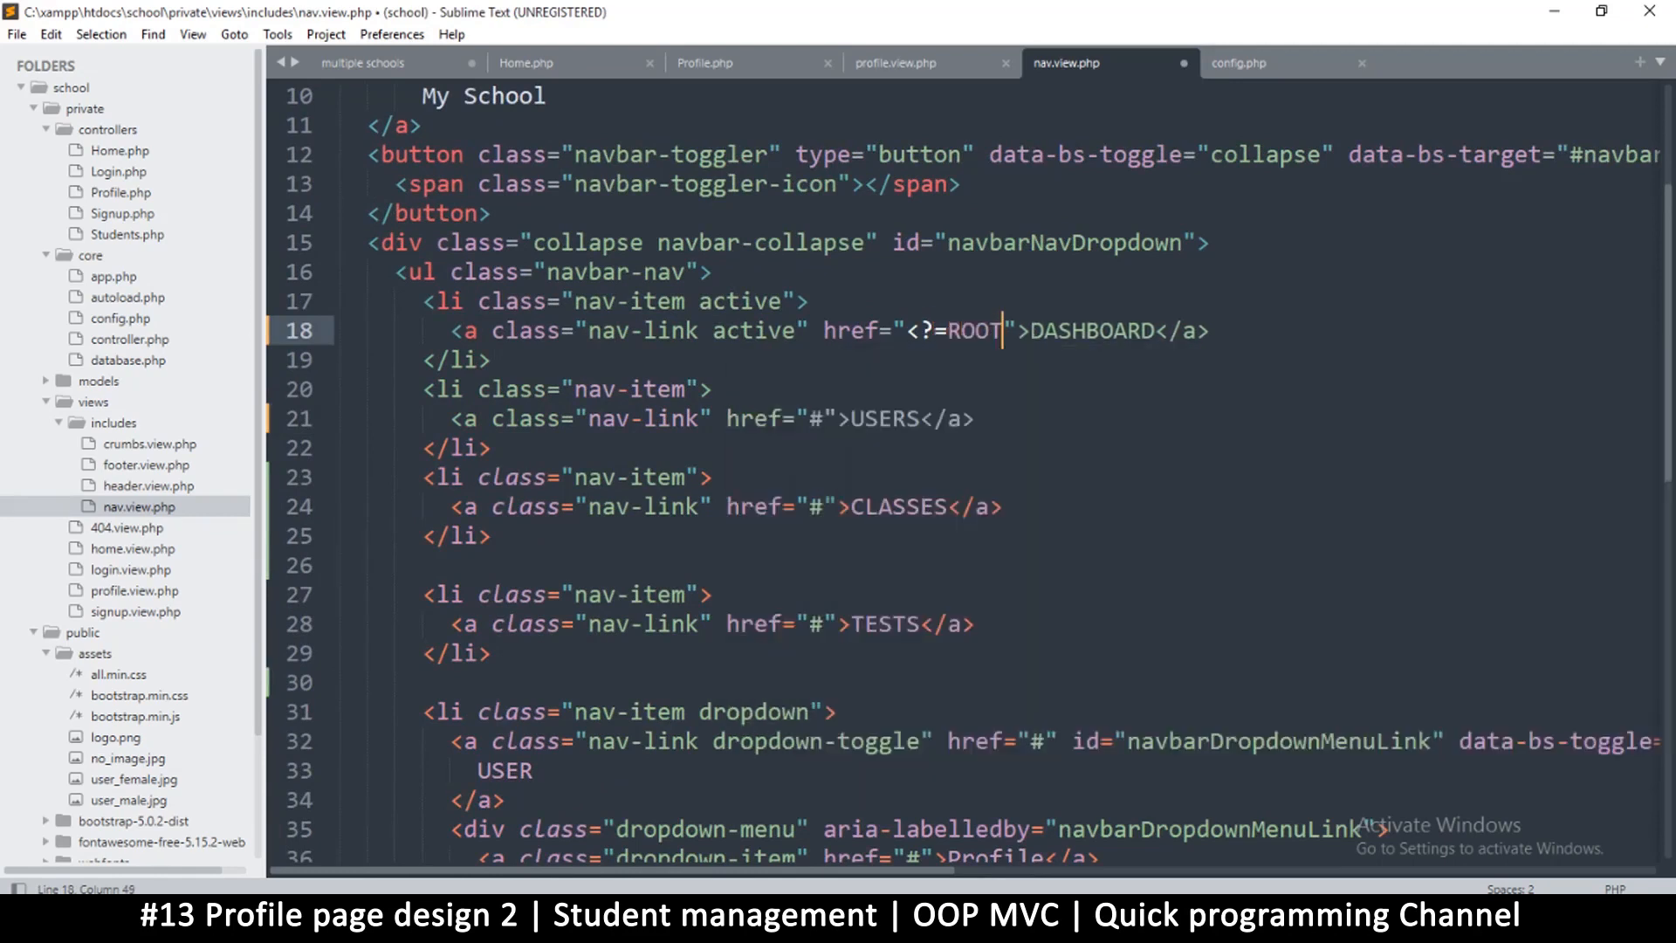
pyautogui.write('?>')
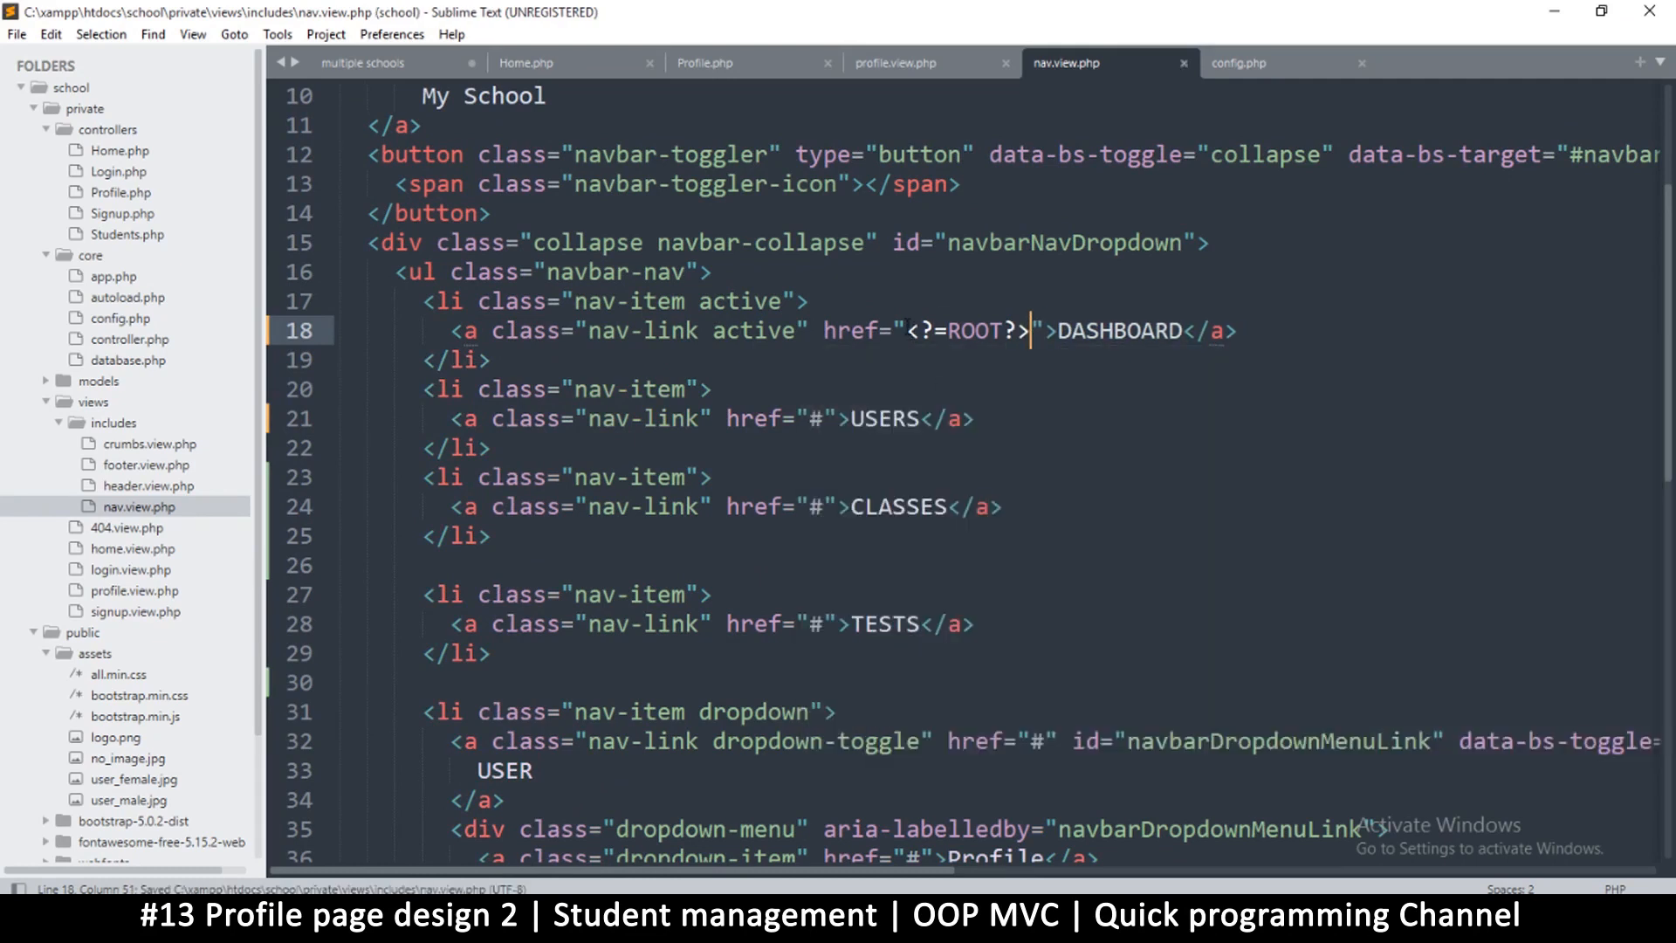
# - Point Profile, Logout and Tests hrefs to <?=ROOT?>/profile, /logout, /tests, and begin a classes link
pyautogui.scroll(-3)
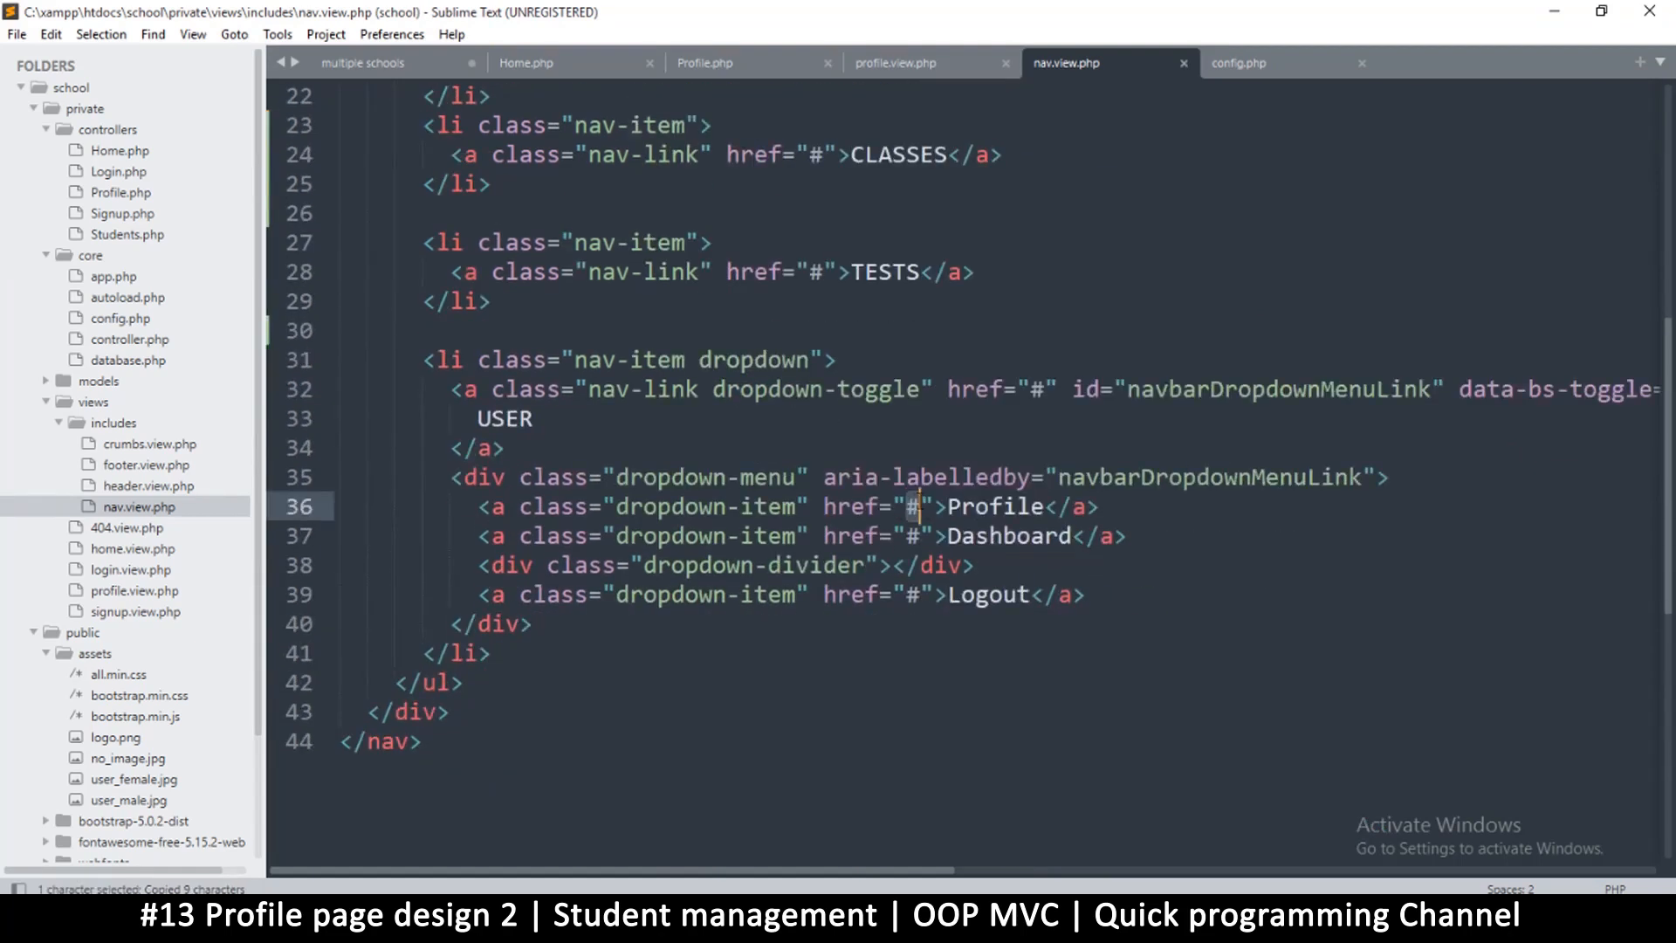
pyautogui.write('<?=ROOT?>/p')
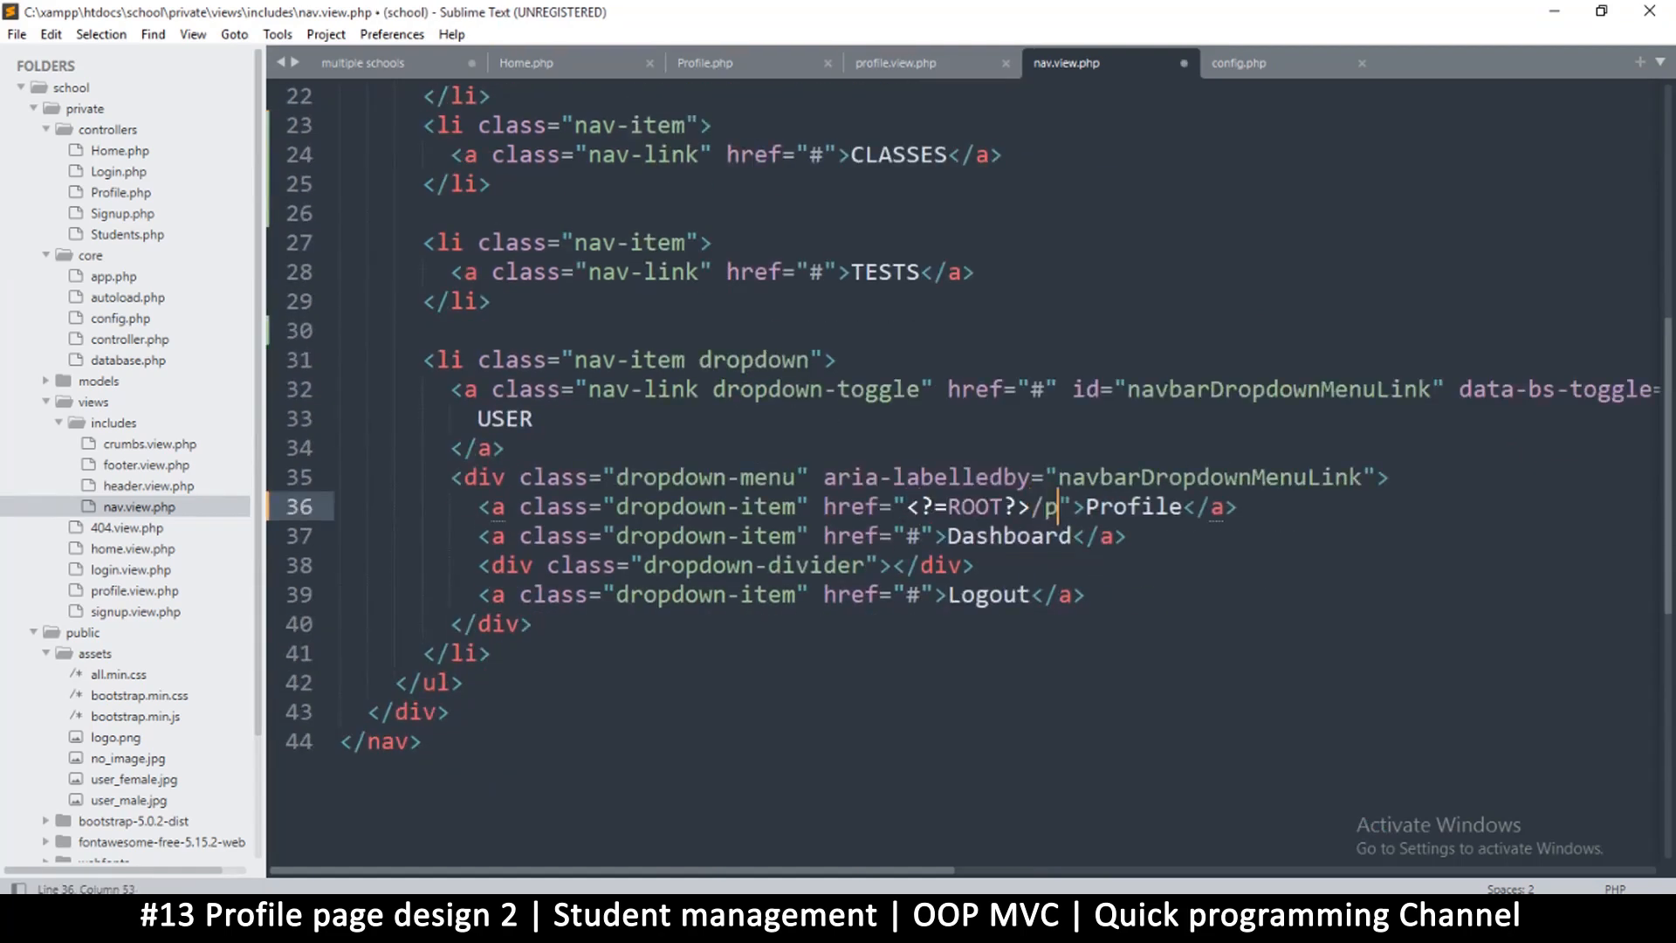
pyautogui.write('rofile')
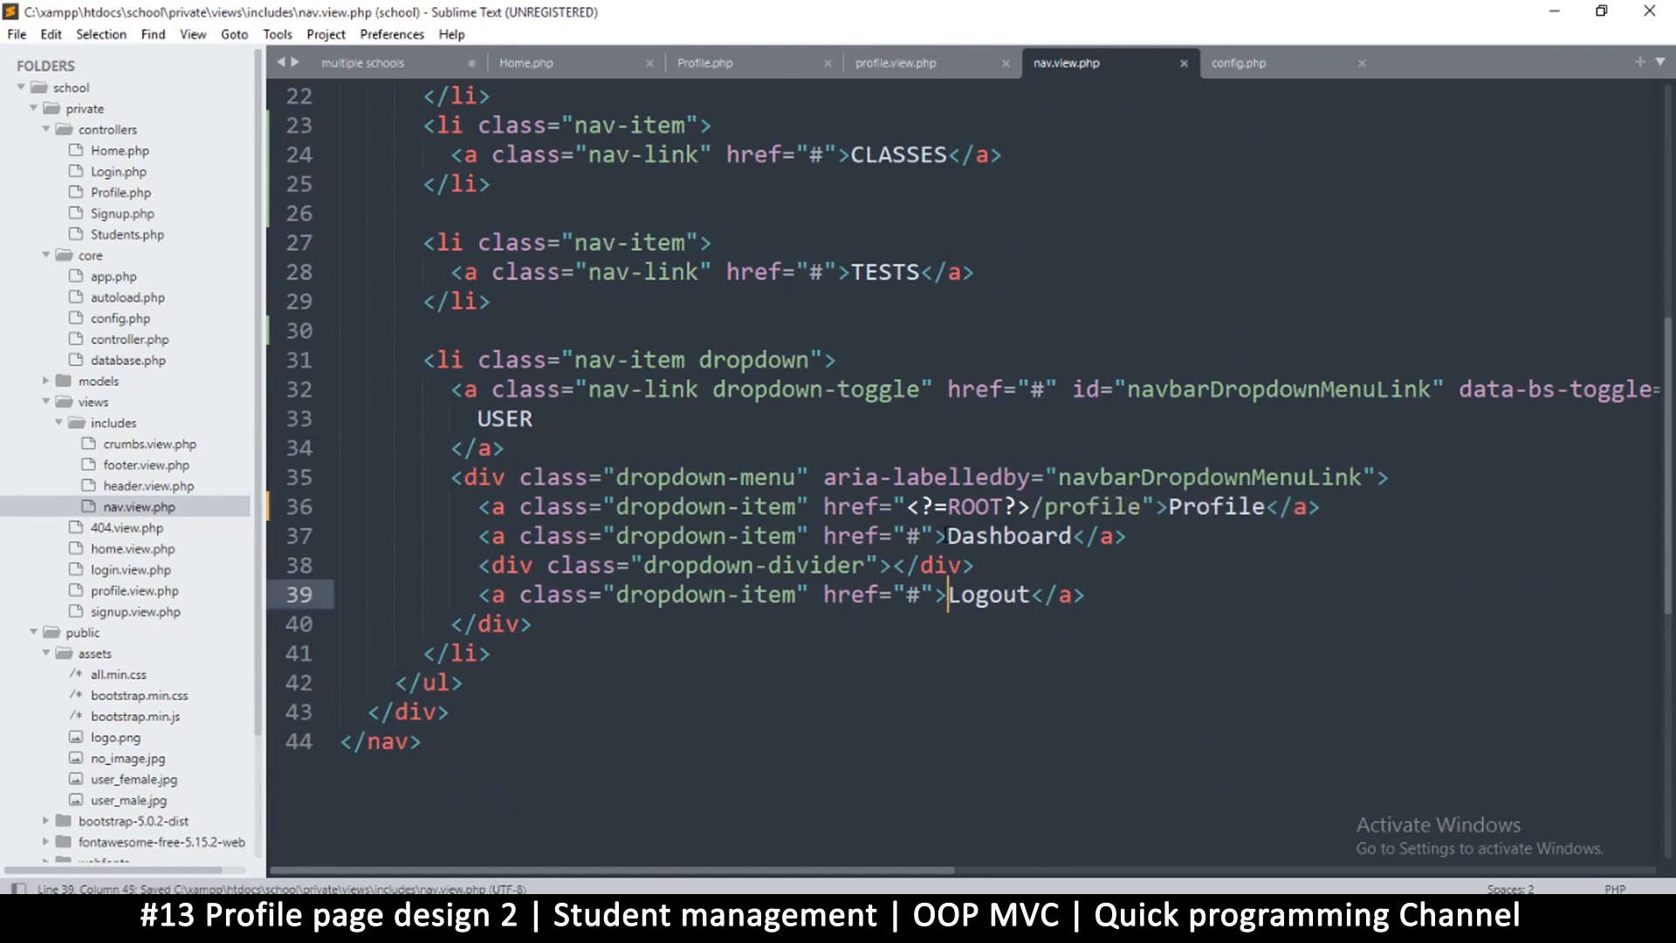
pyautogui.write('<?=ROOT?>')
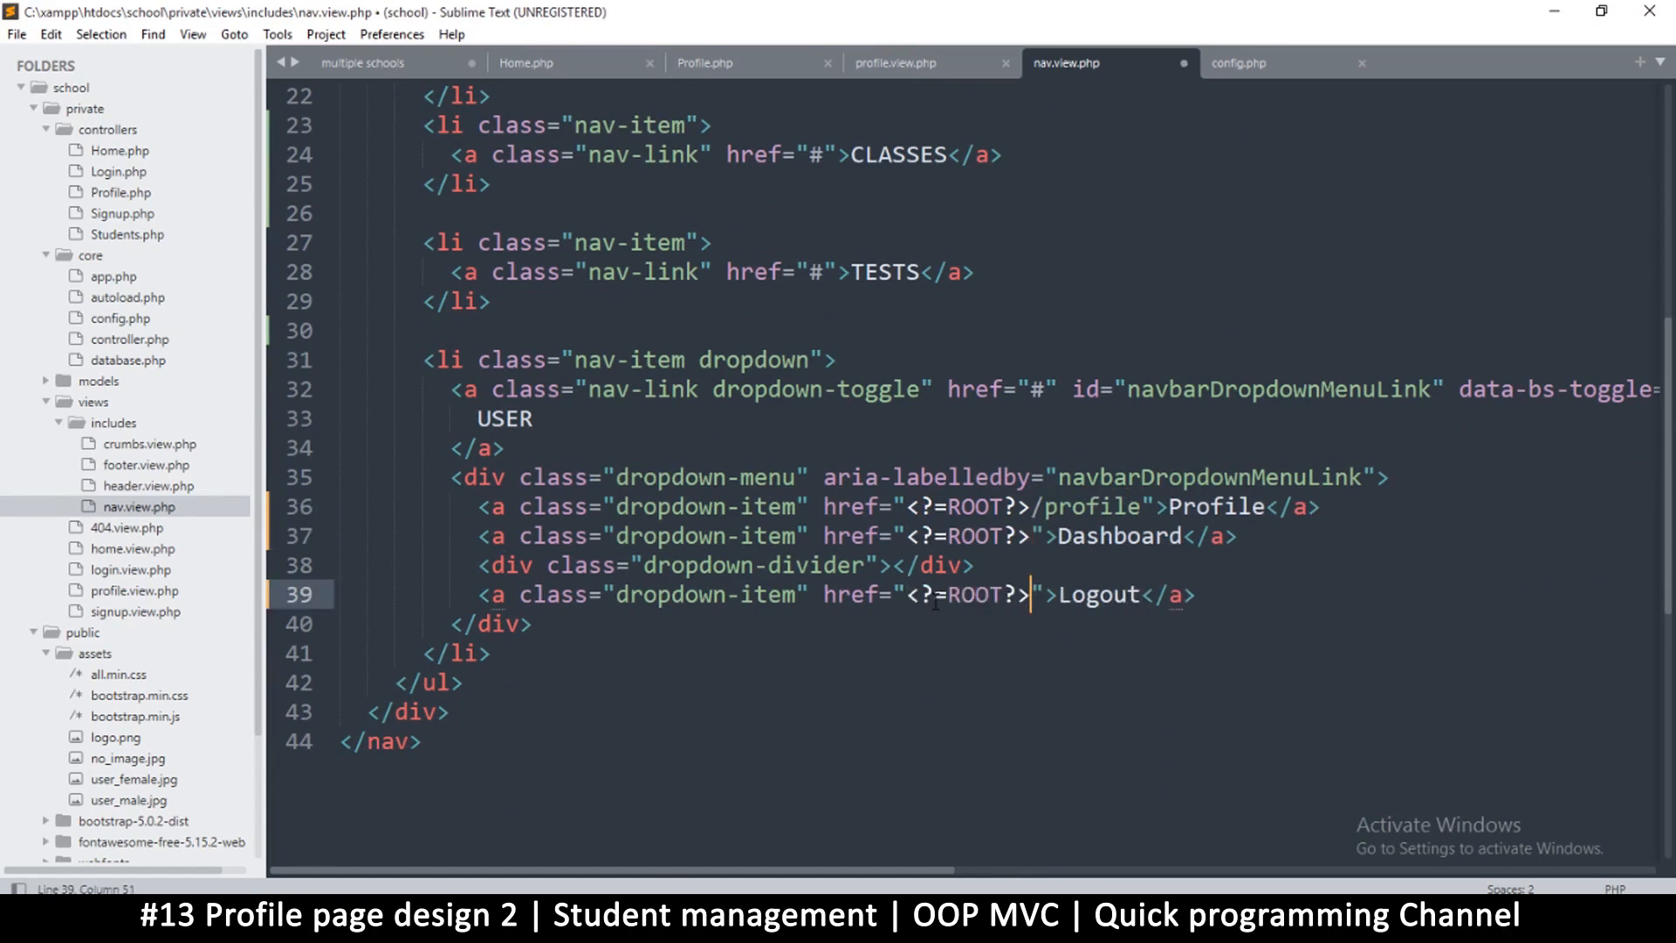
pyautogui.write('/logout')
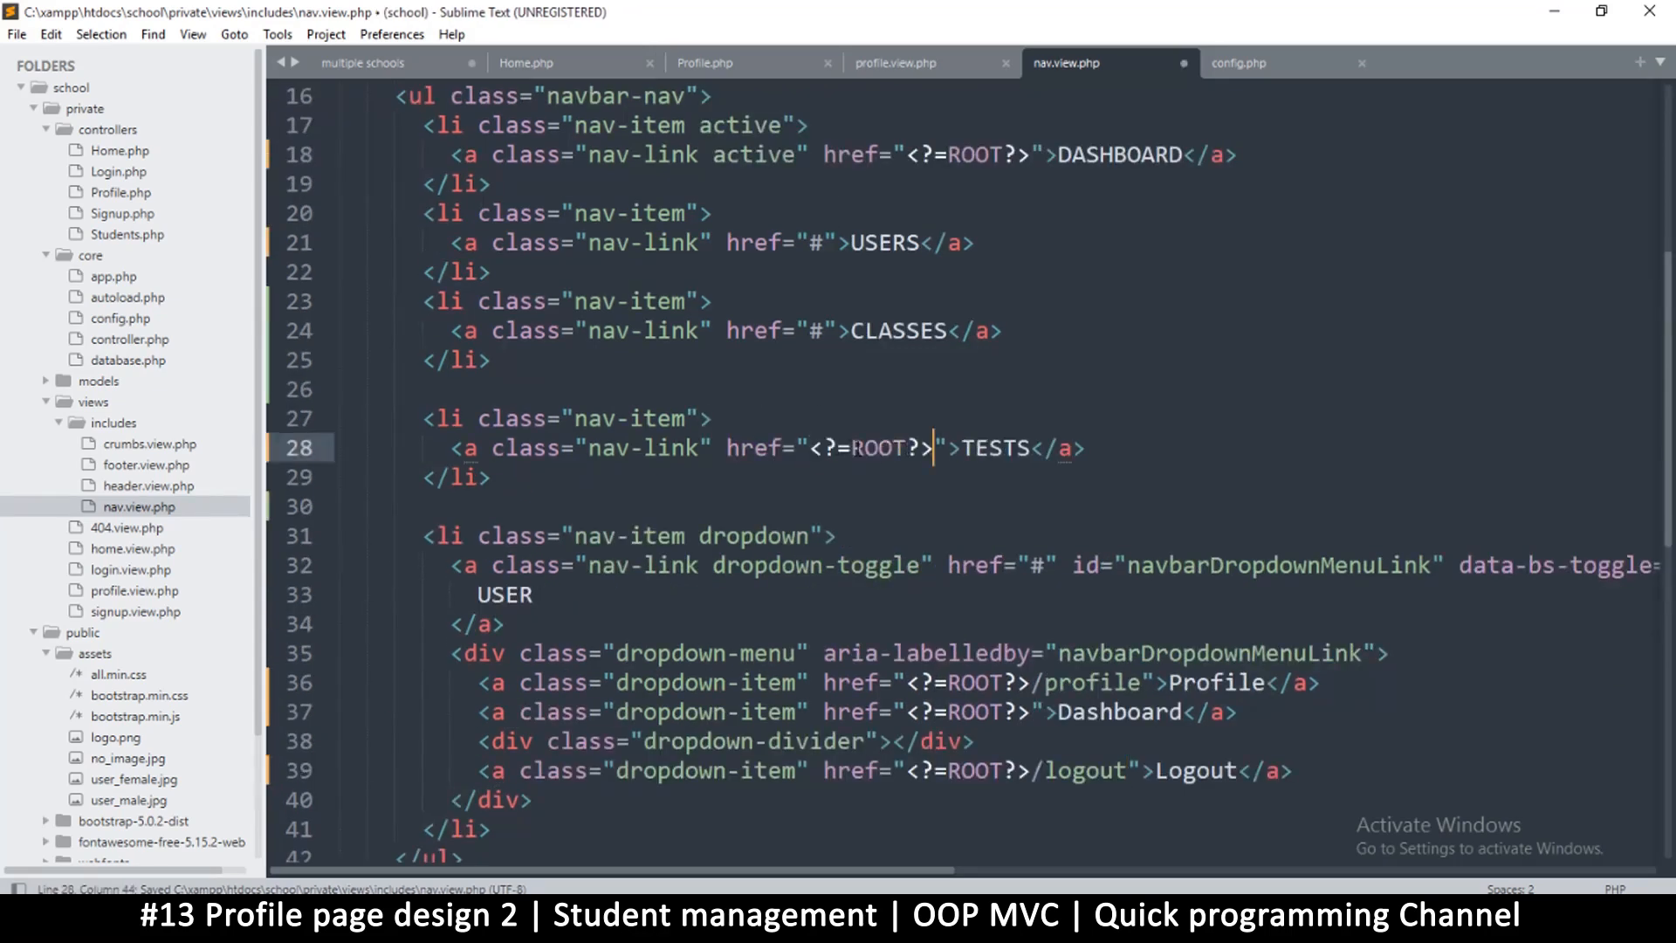
pyautogui.write('/tests')
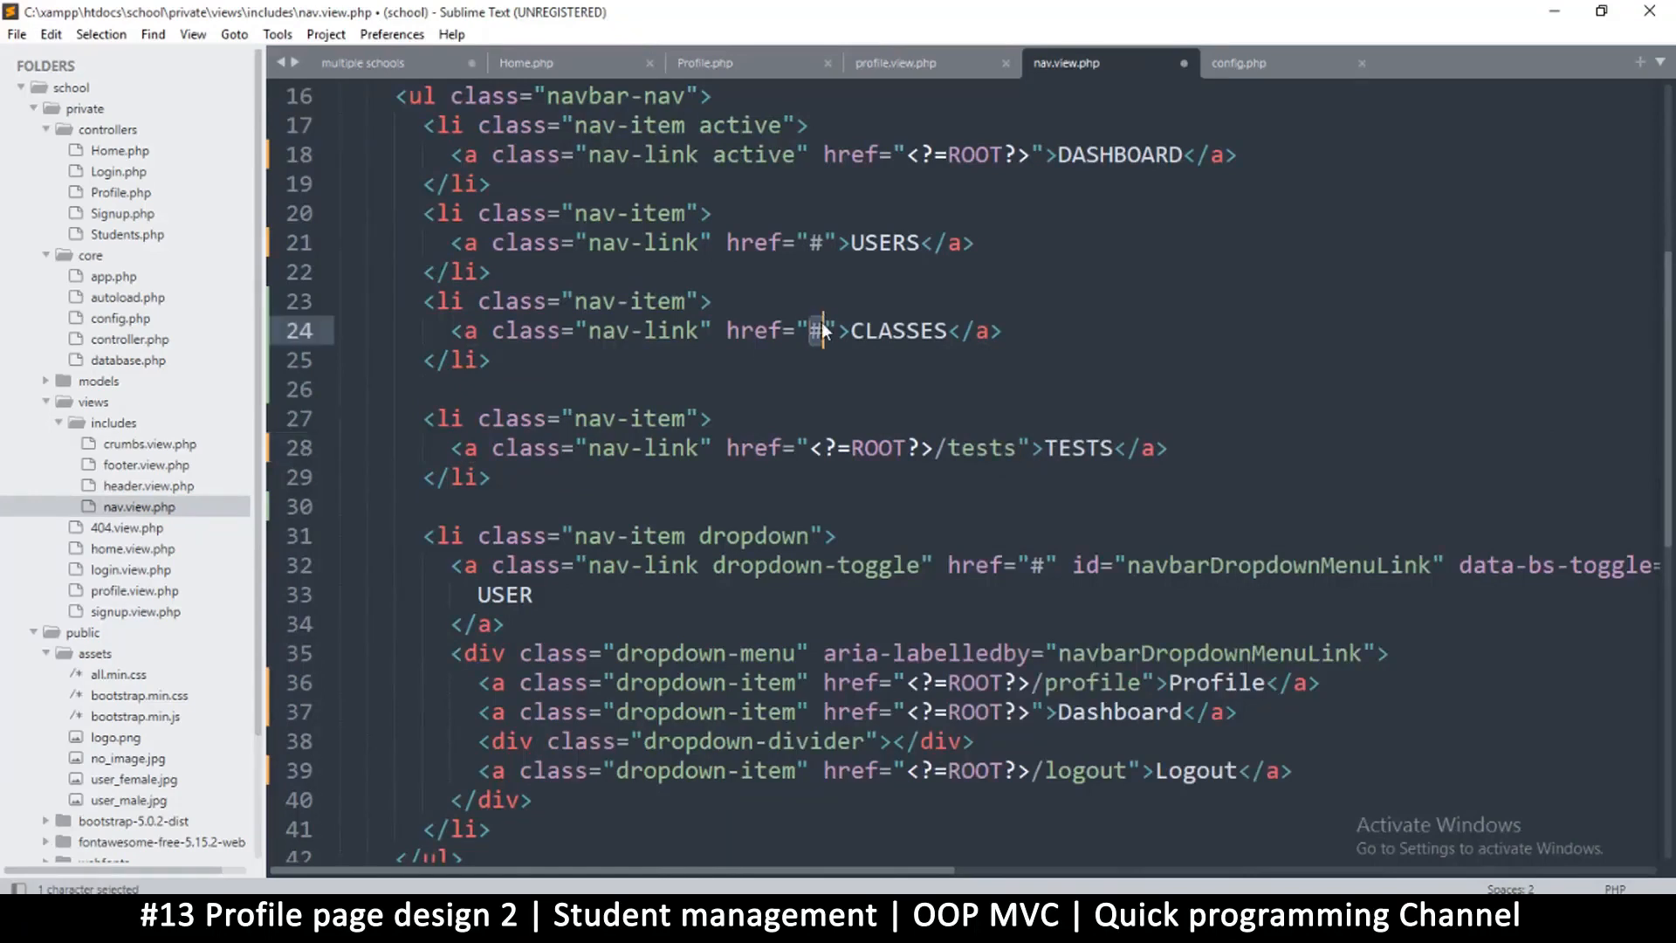
pyautogui.write('<?=ROOT?>/cla')
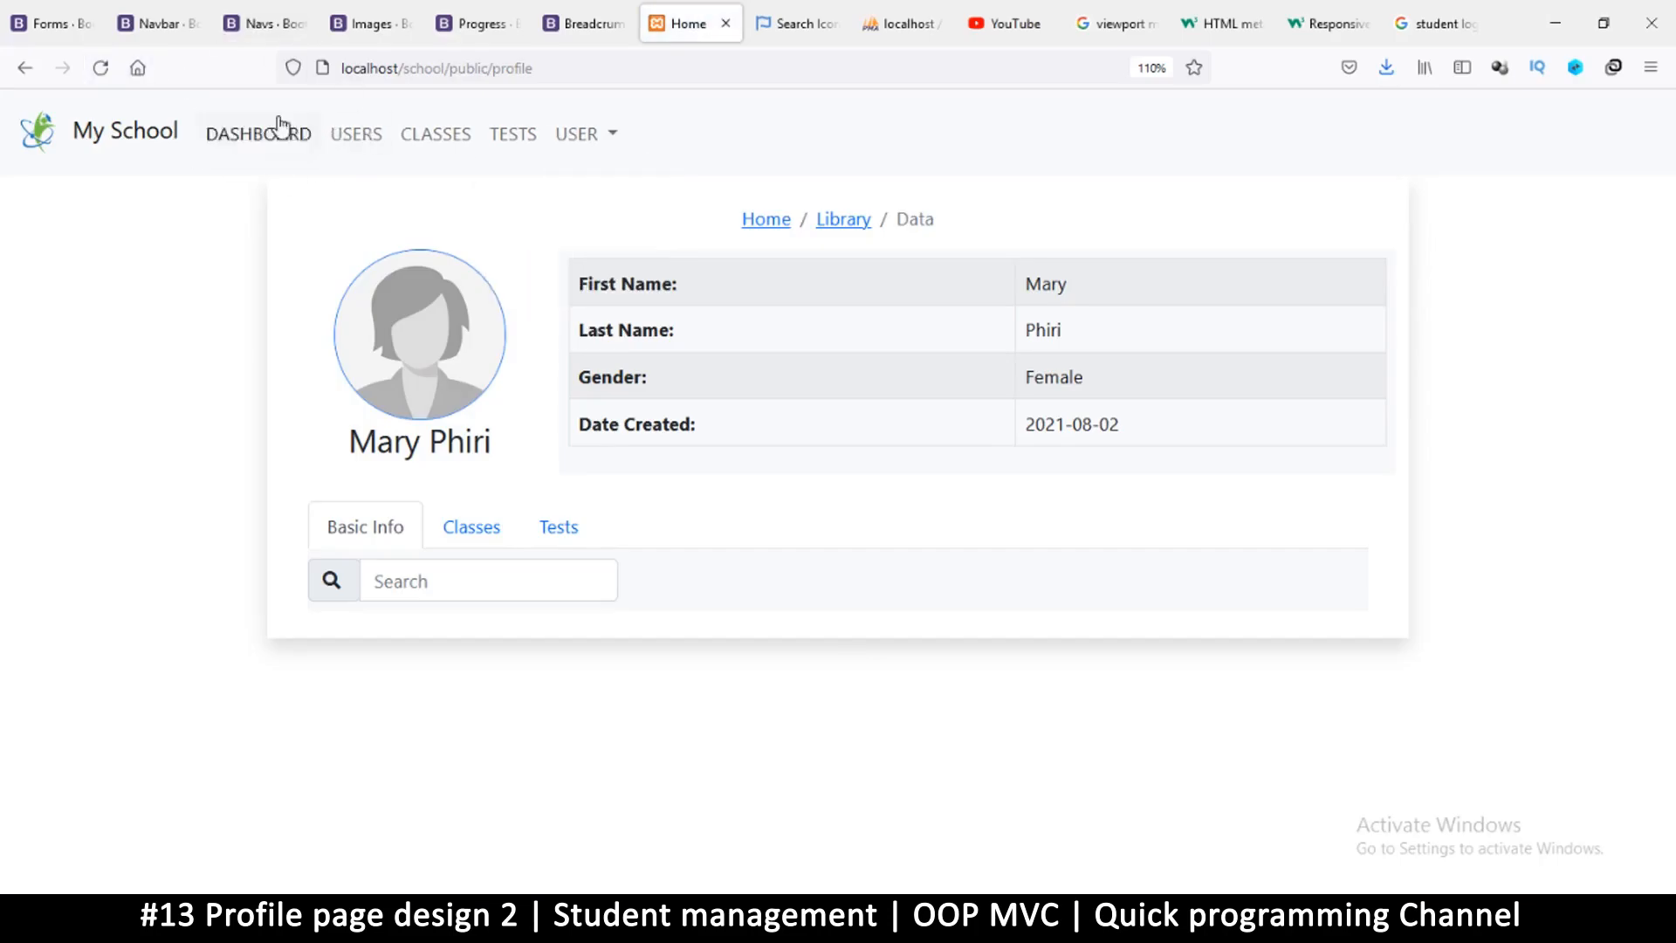
pyautogui.click(259, 134)
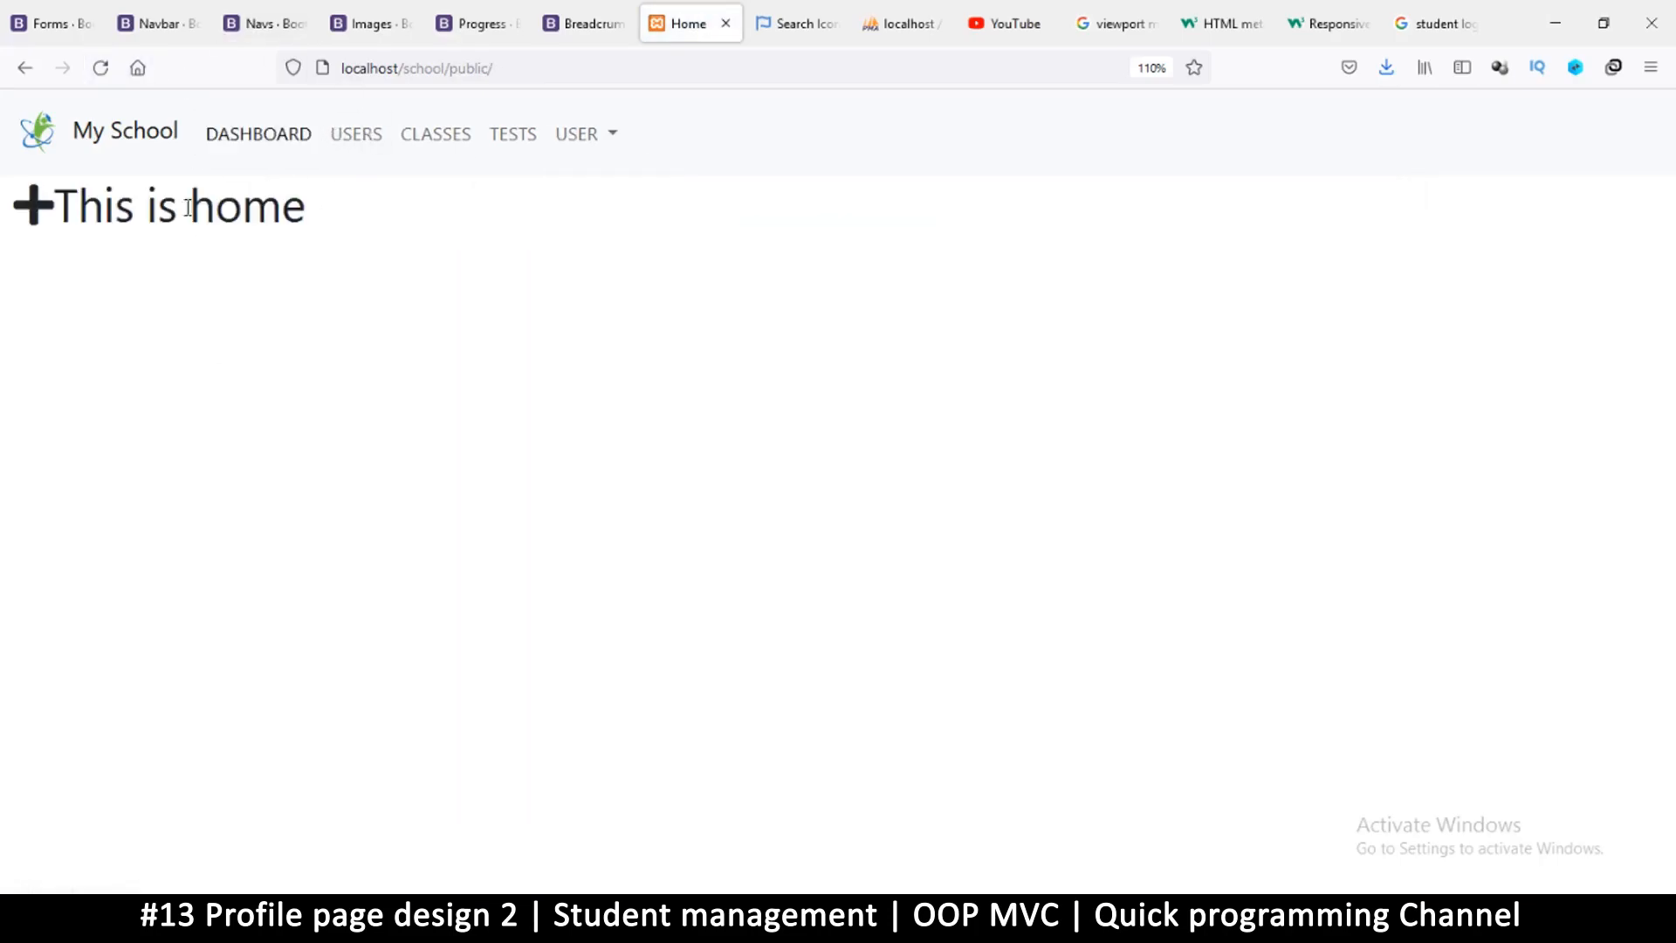
pyautogui.click(576, 133)
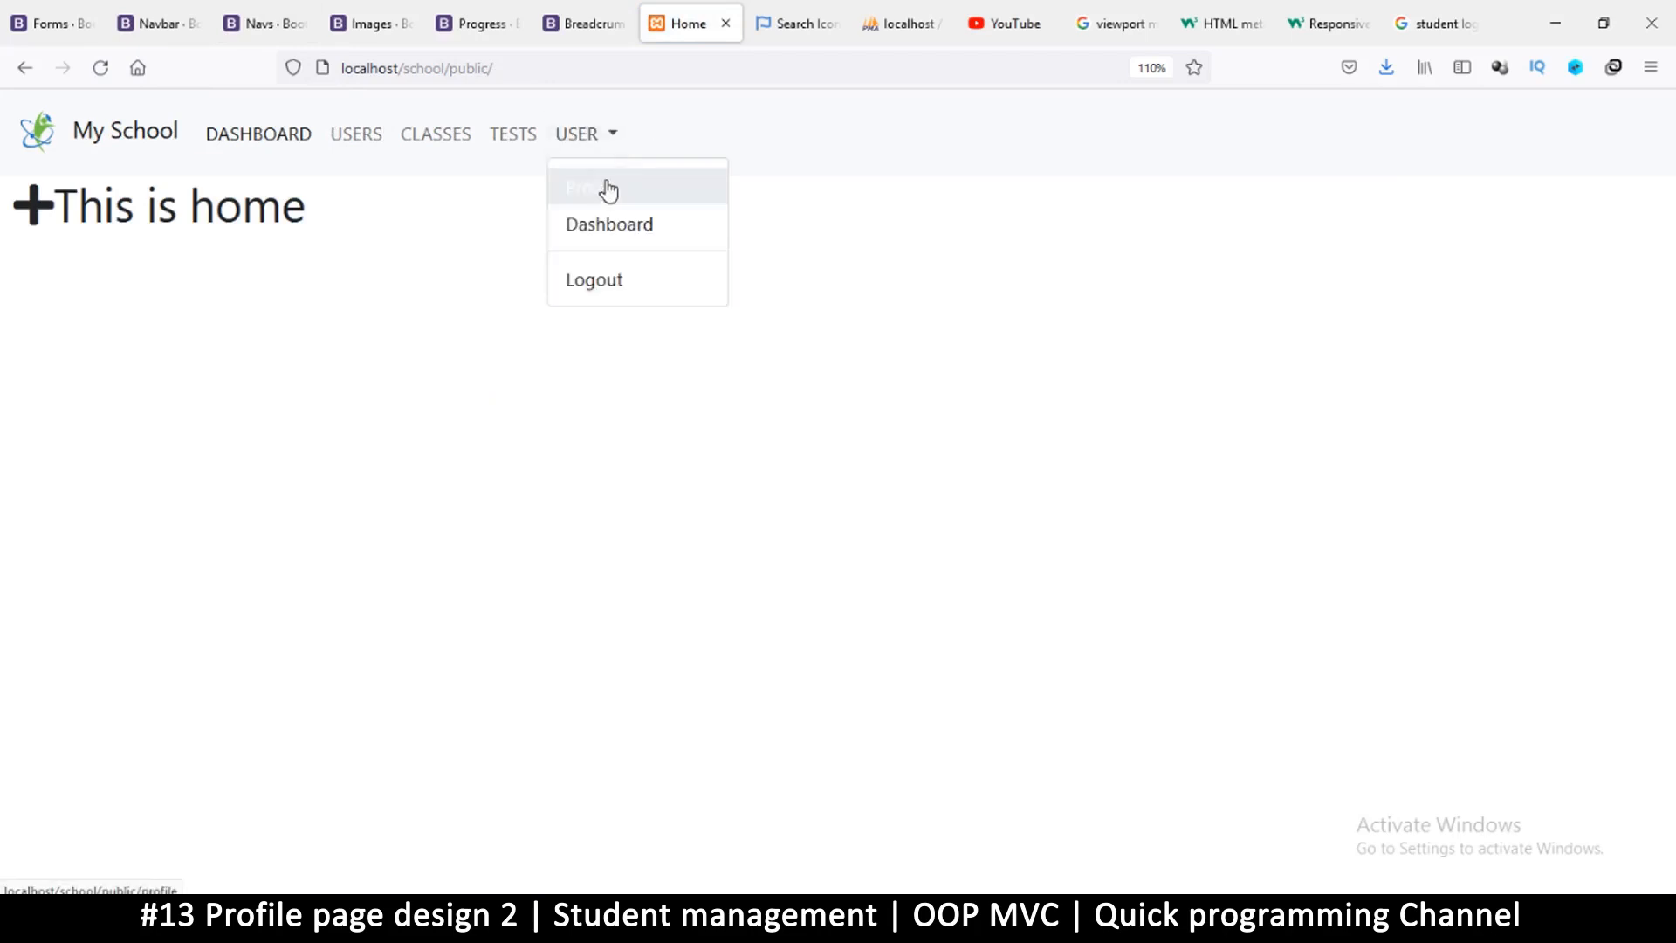
pyautogui.click(609, 185)
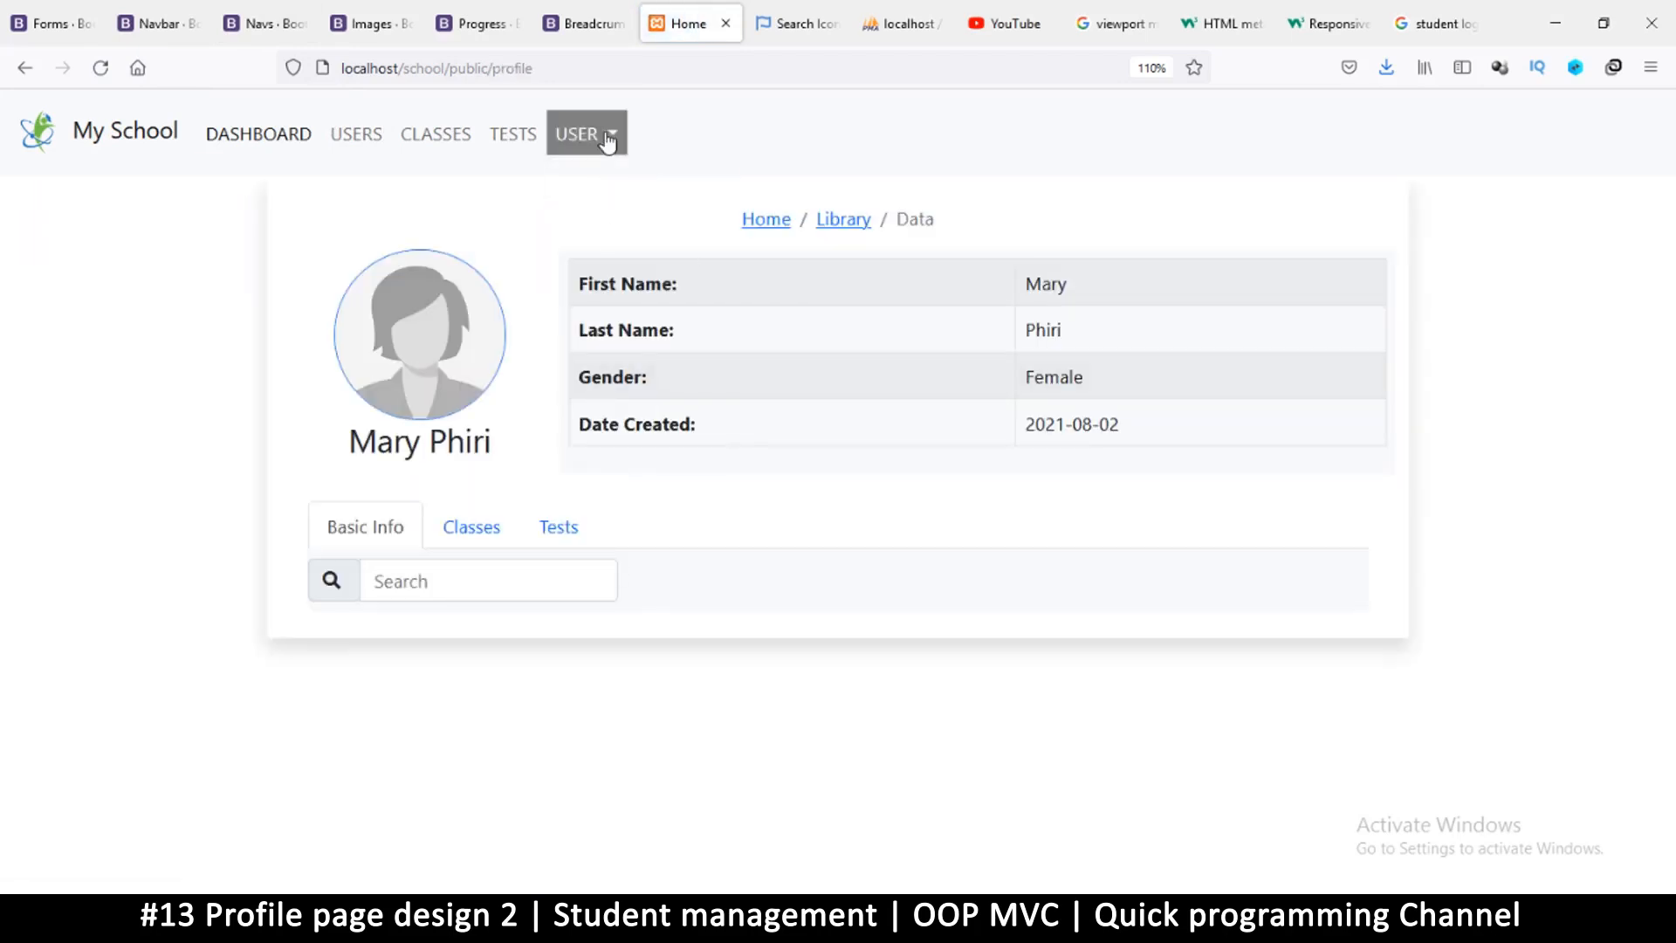
pyautogui.click(586, 133)
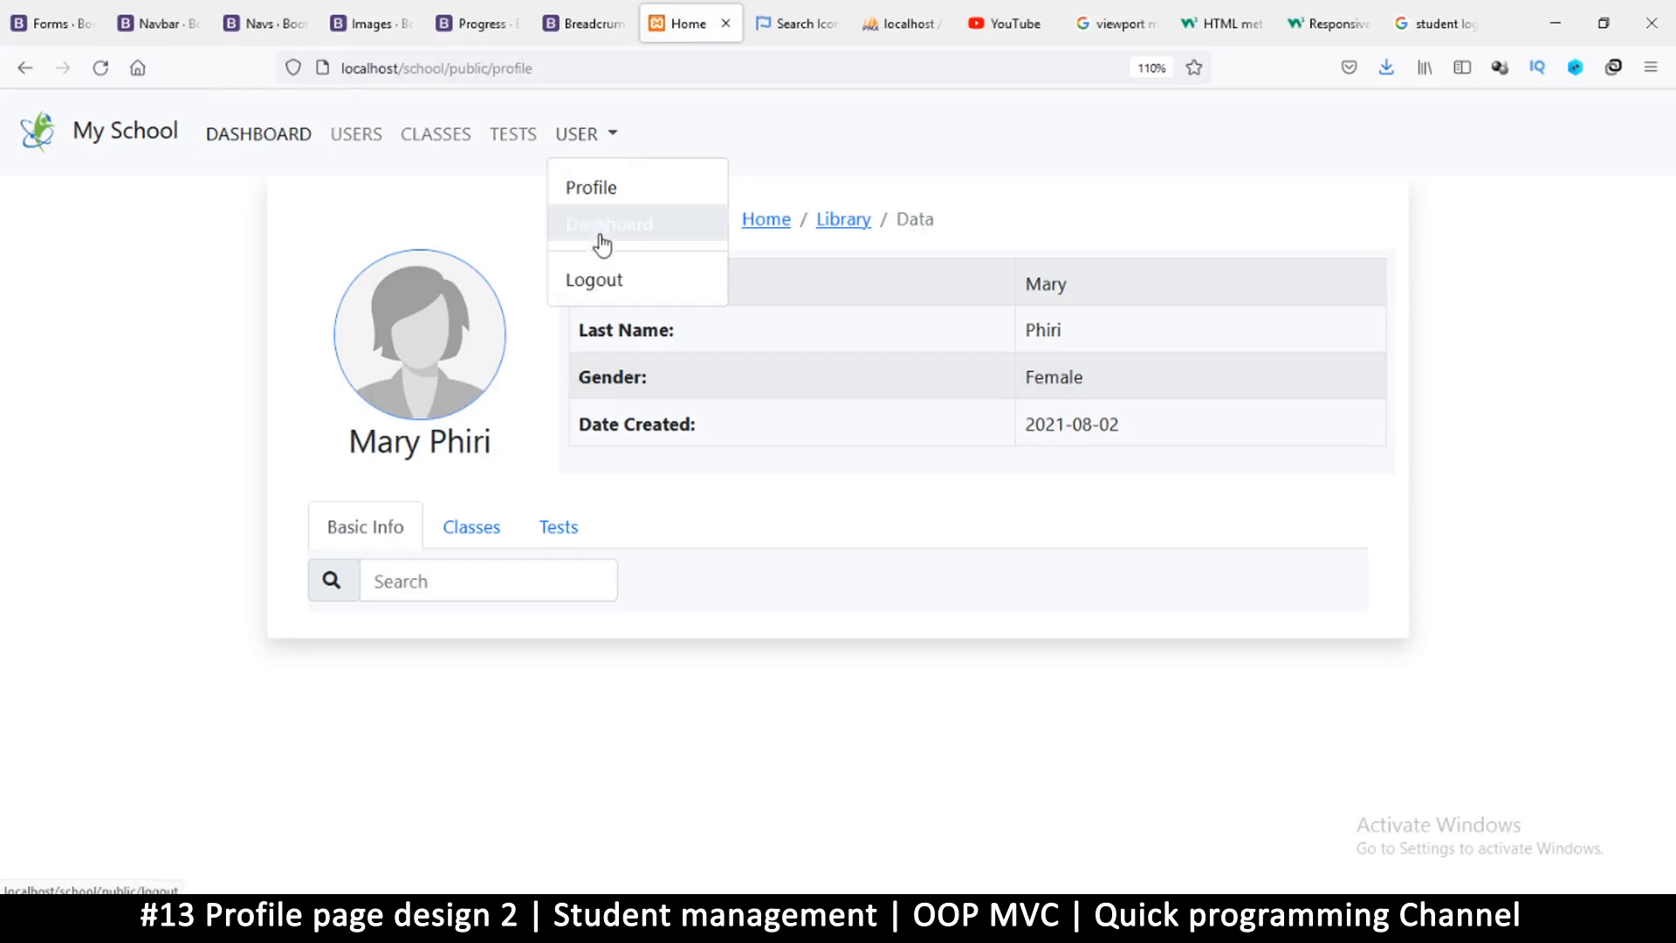
pyautogui.click(610, 225)
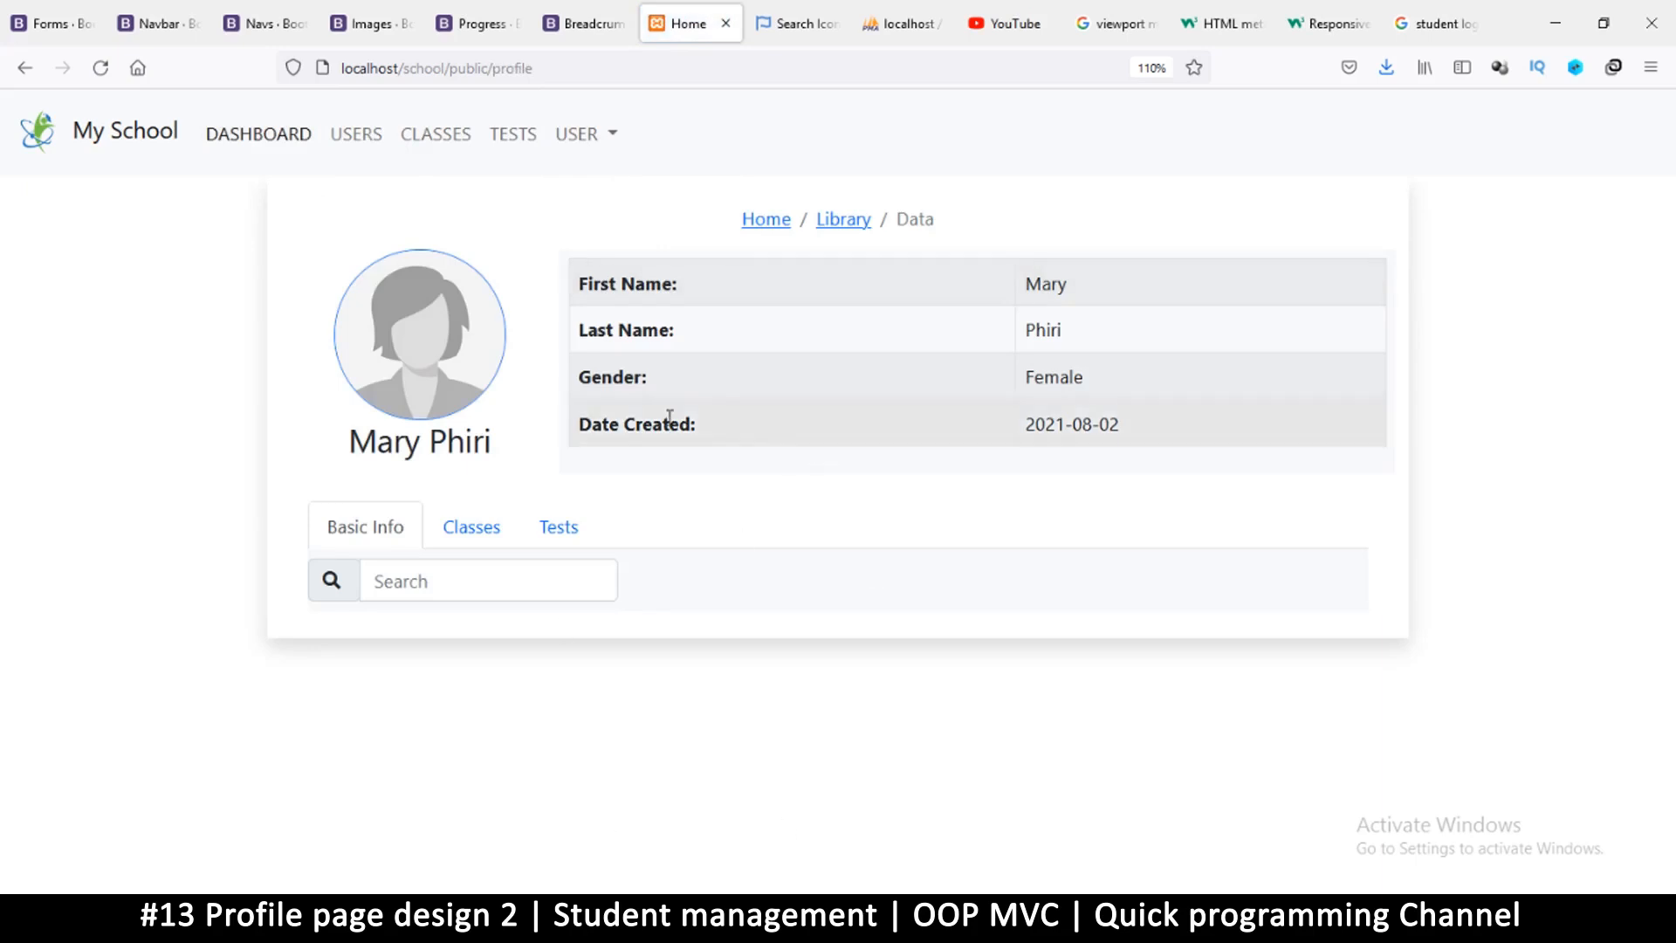
pyautogui.moveTo(871, 442)
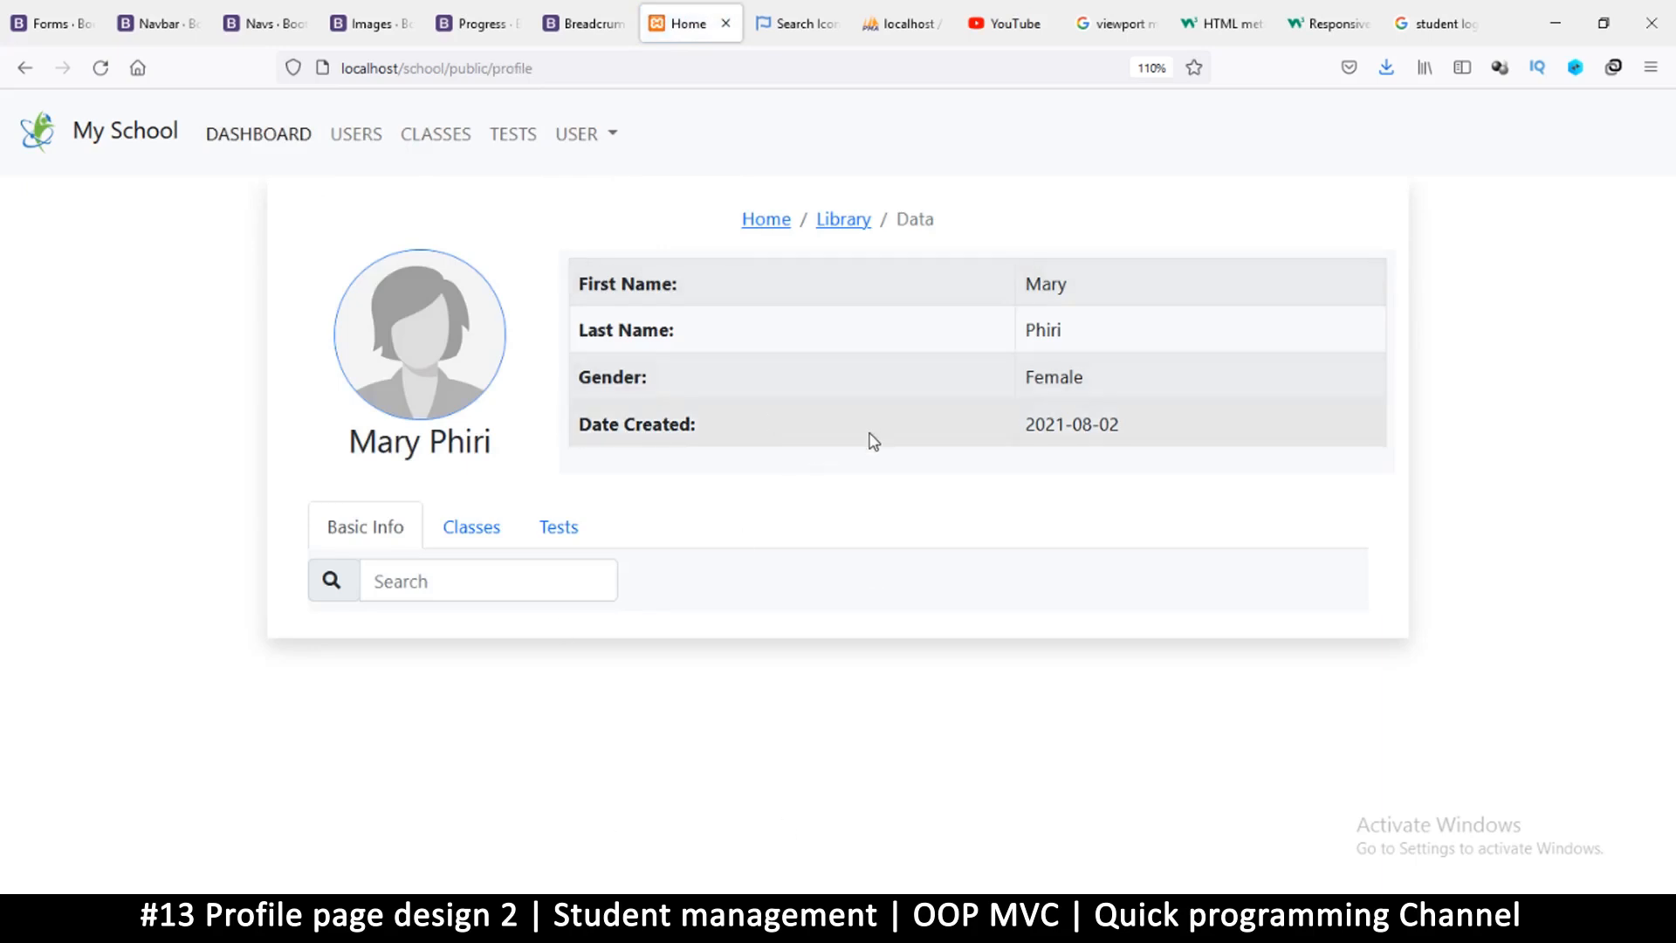
pyautogui.moveTo(1033, 573)
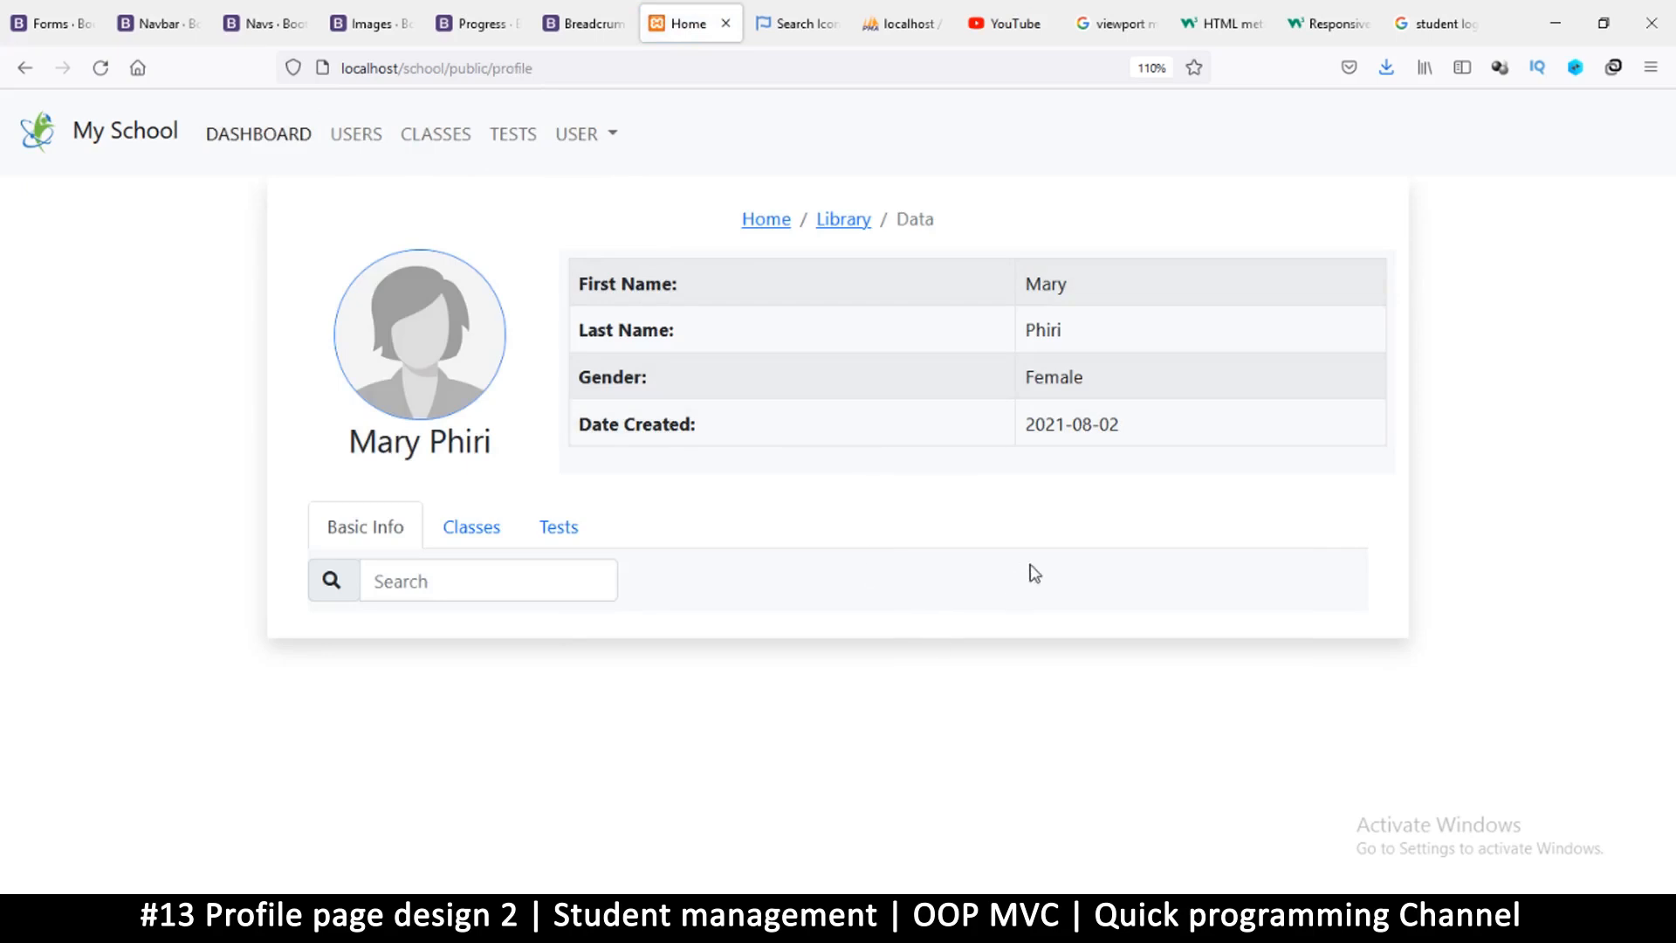